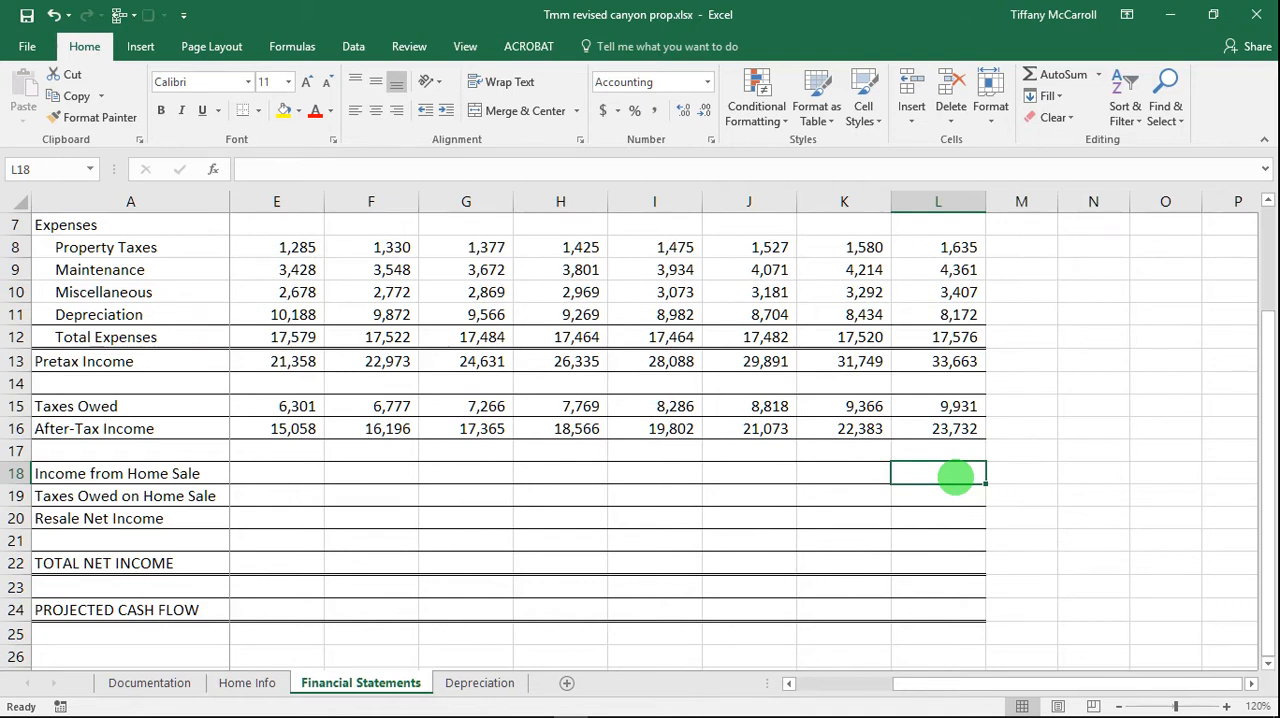
Enter =FV in L18 (503,333) and =ResaleTax in L19 (94,939), fixing the #NAME? error
text(=)
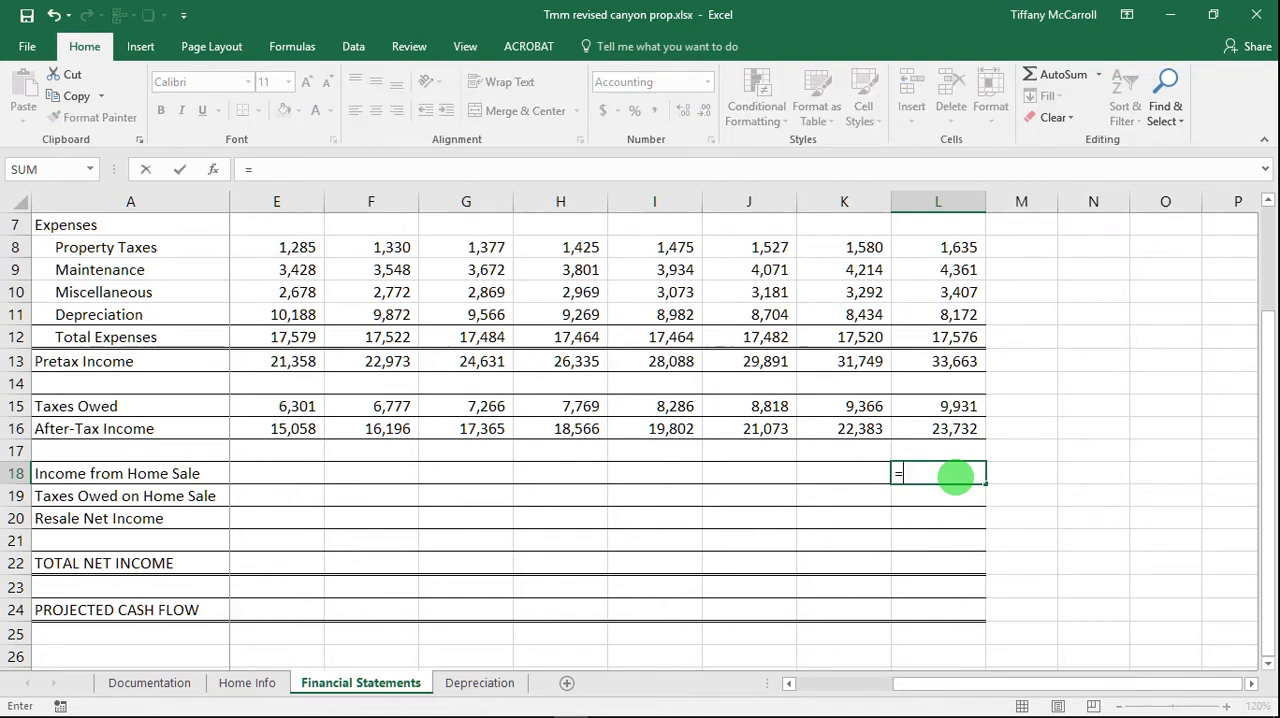
text(fv)
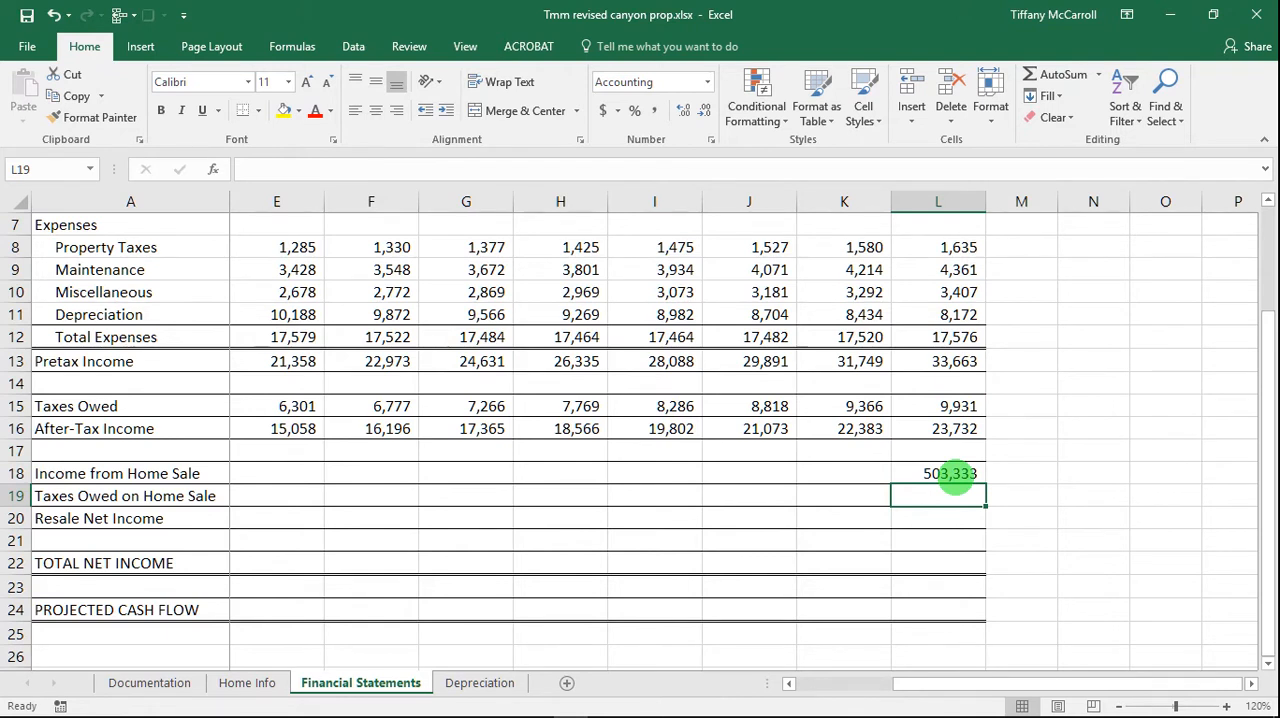
text(=r)
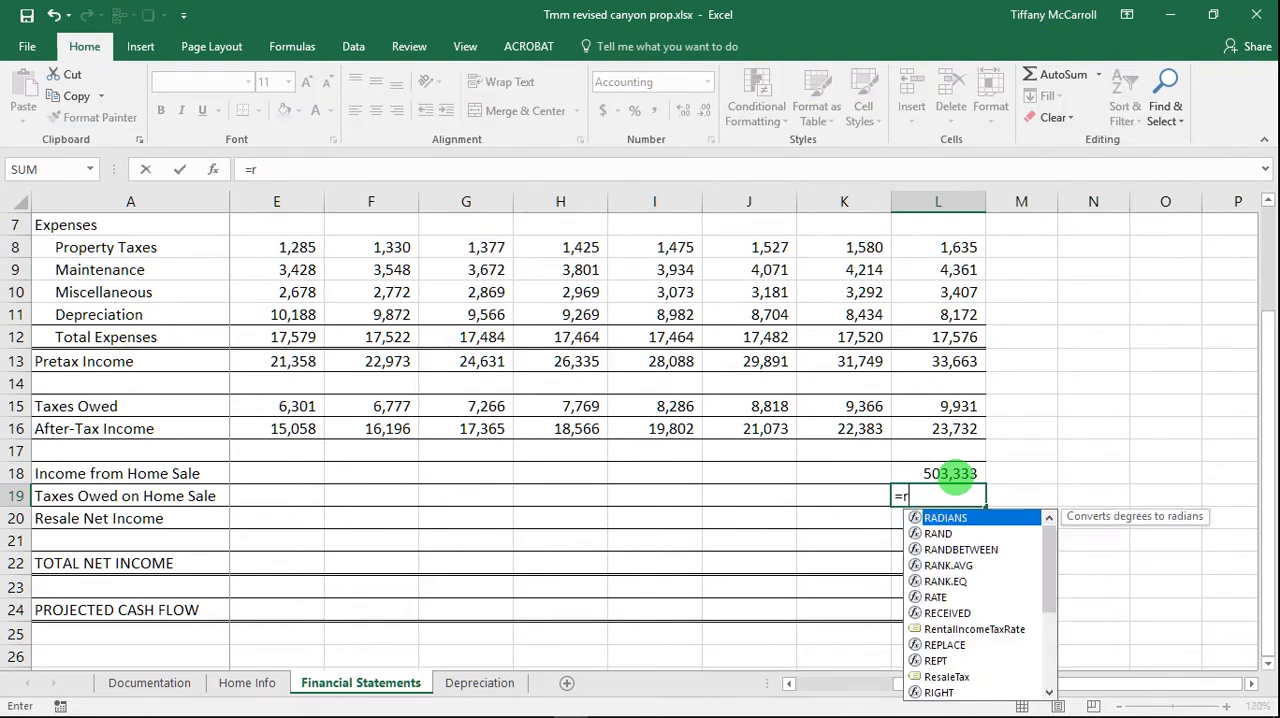
key(enter)
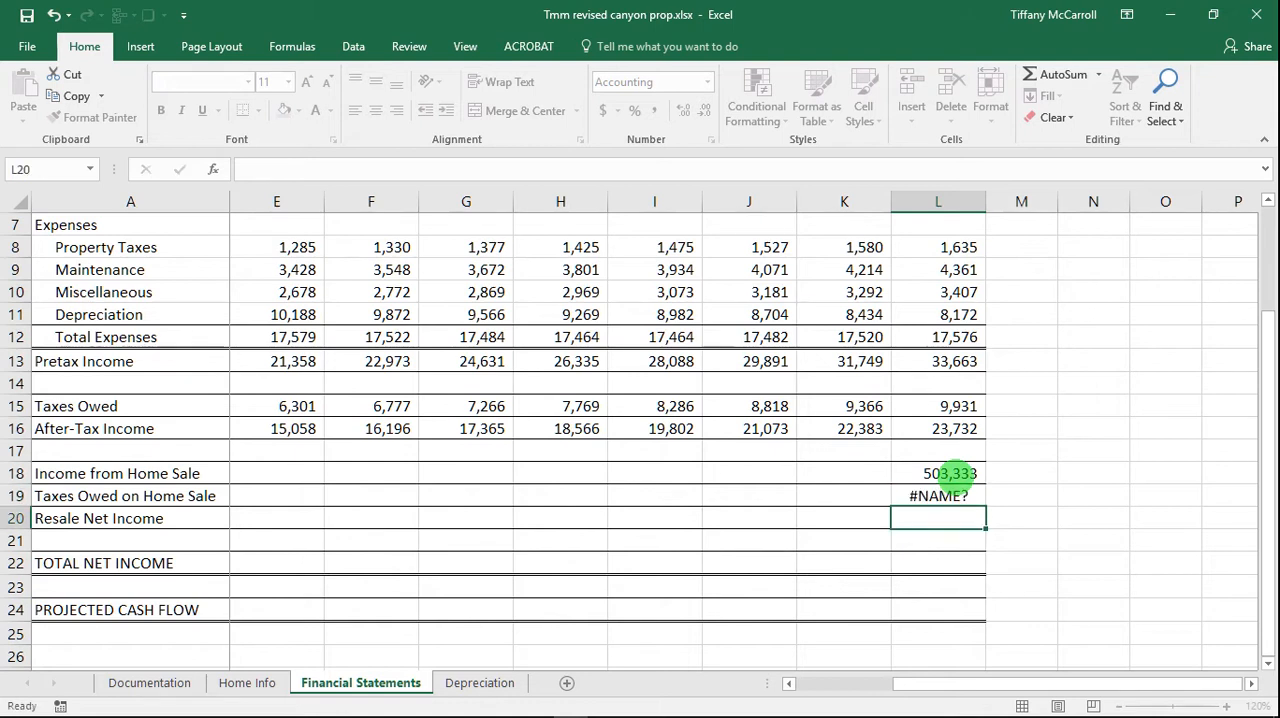
click(938, 496)
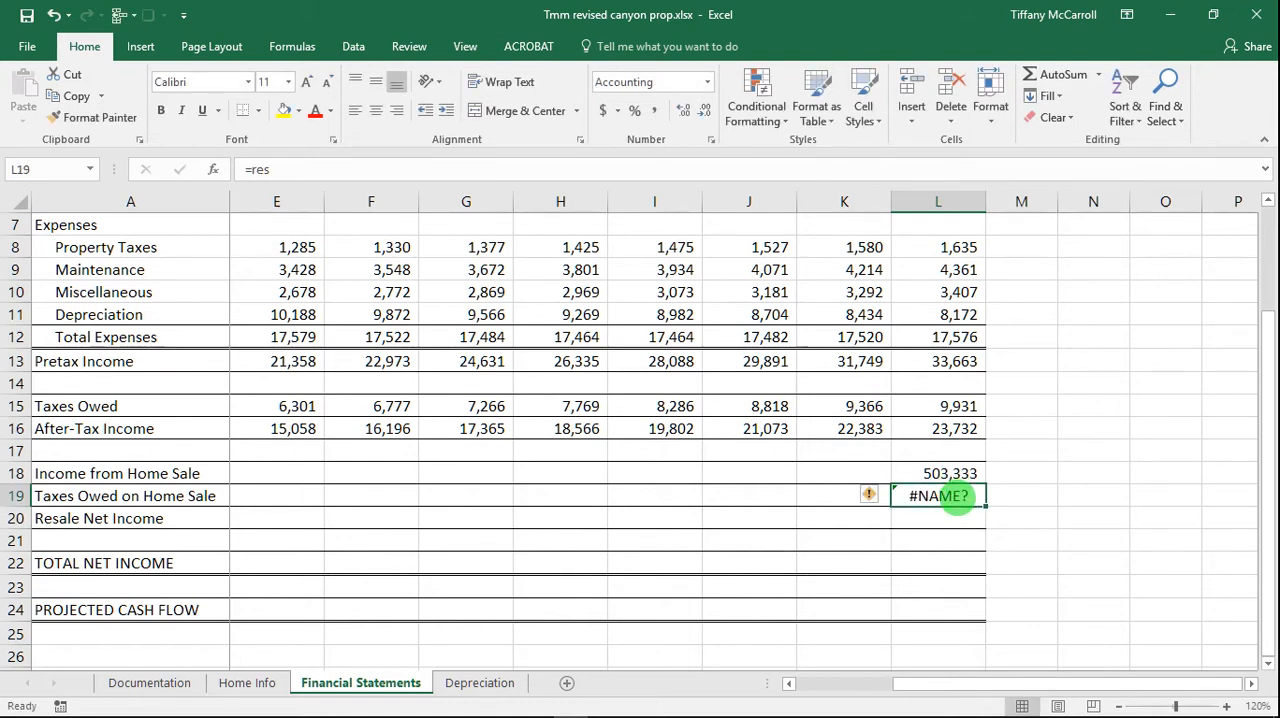
double_click(938, 495)
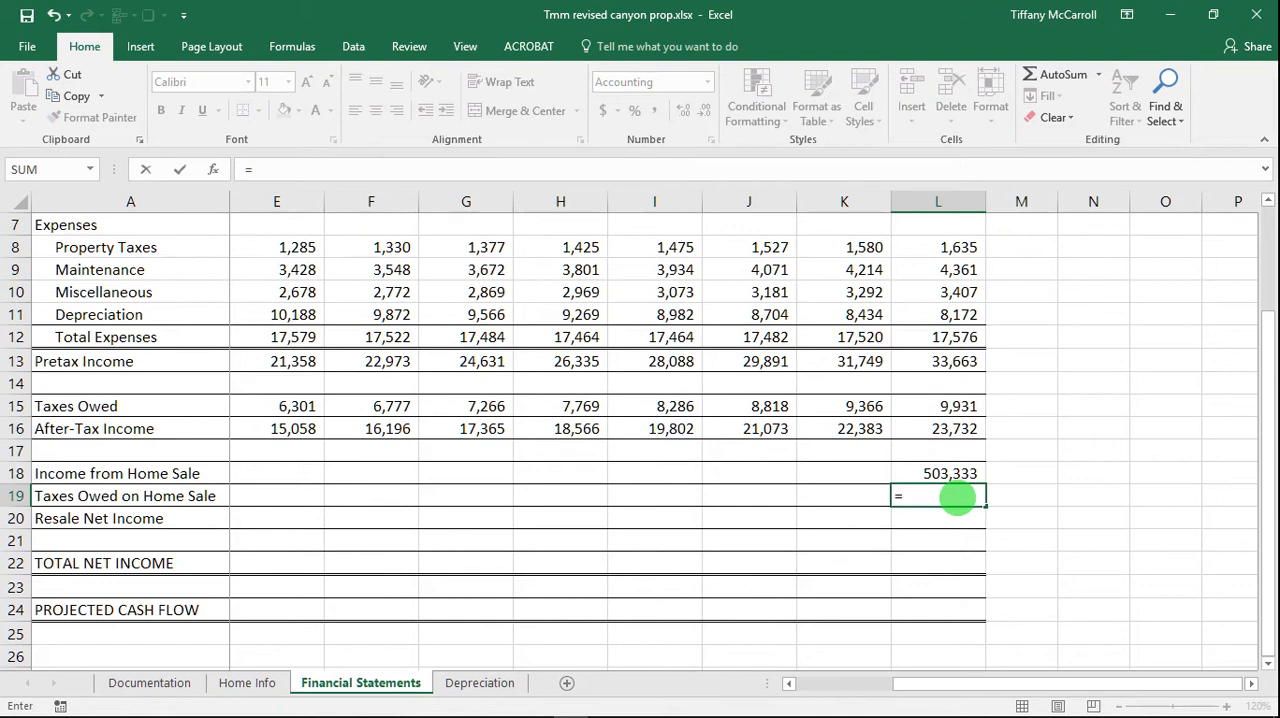
text(re)
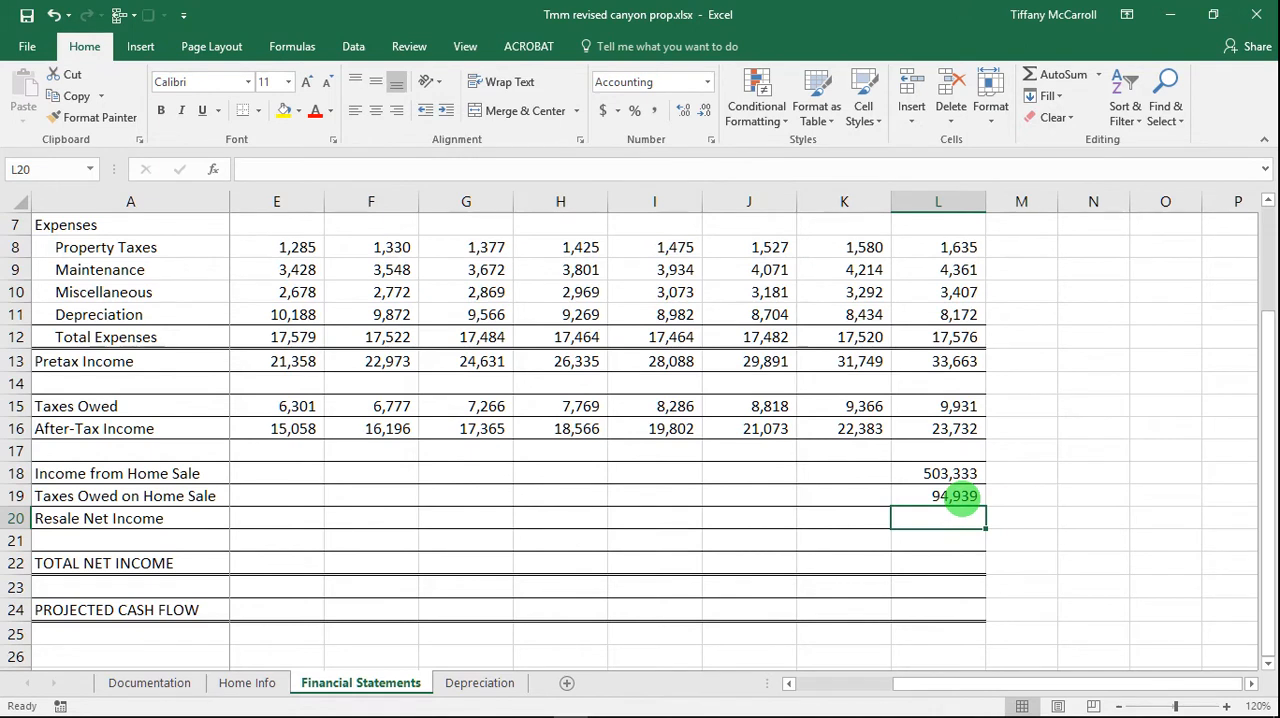
Enter =FV-ResaleTax in L20 to show resale net income of 408,394
text(=f)
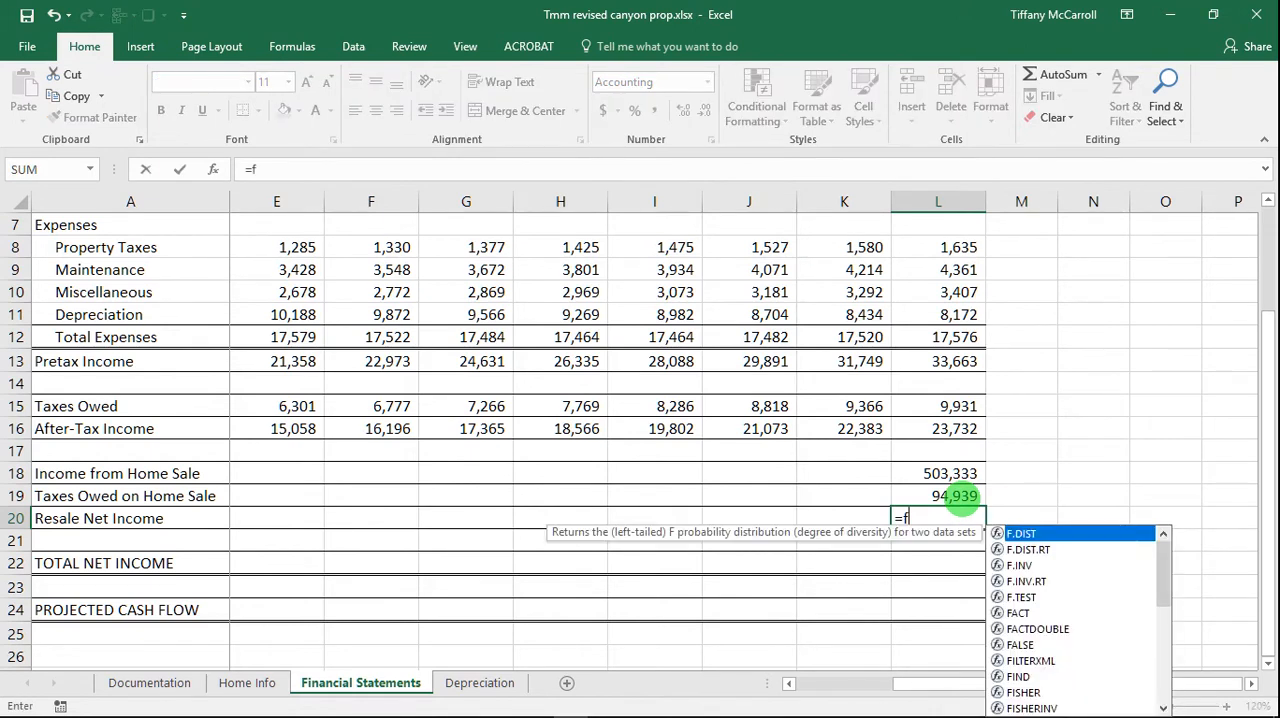
text(v)
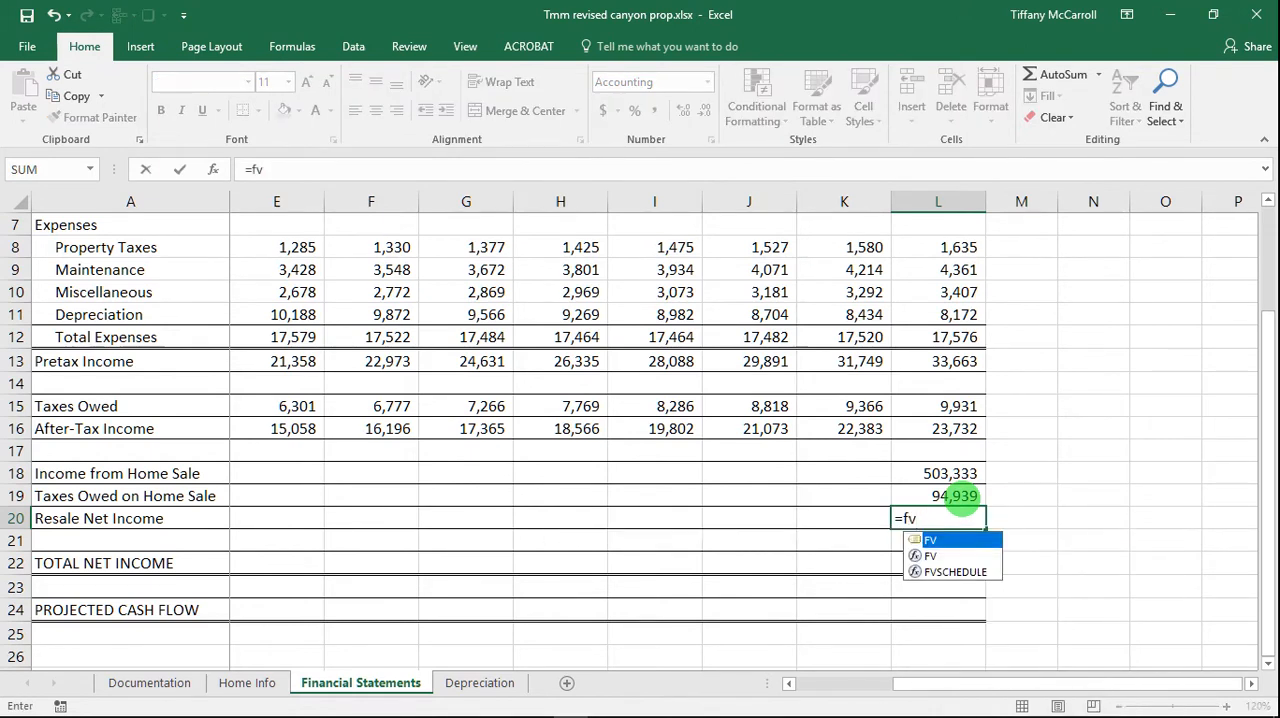
text(-)
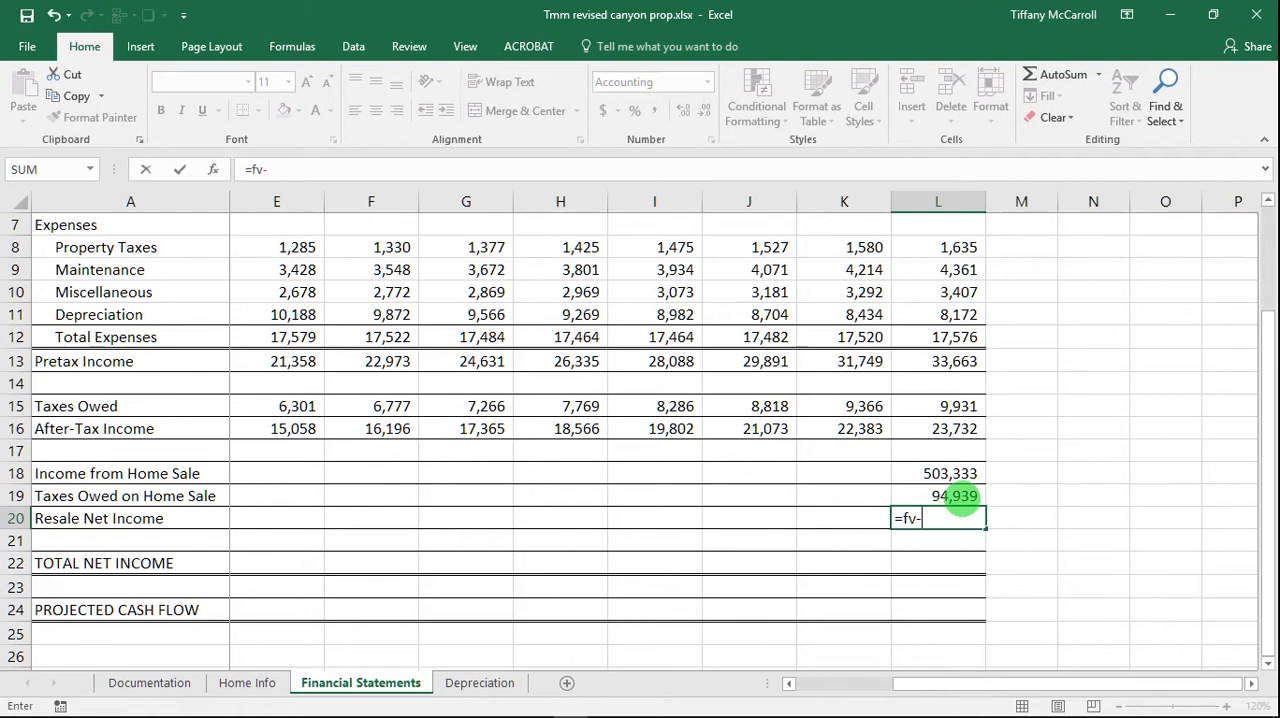
text(re)
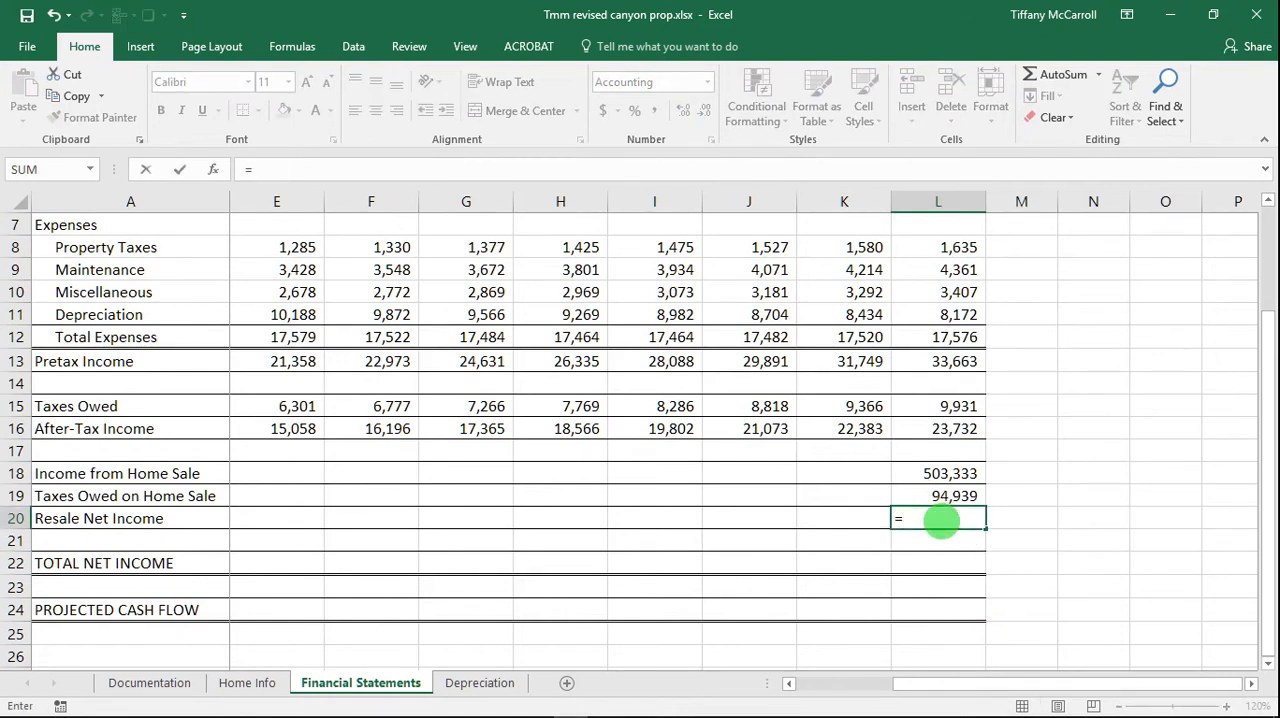
text(fv)
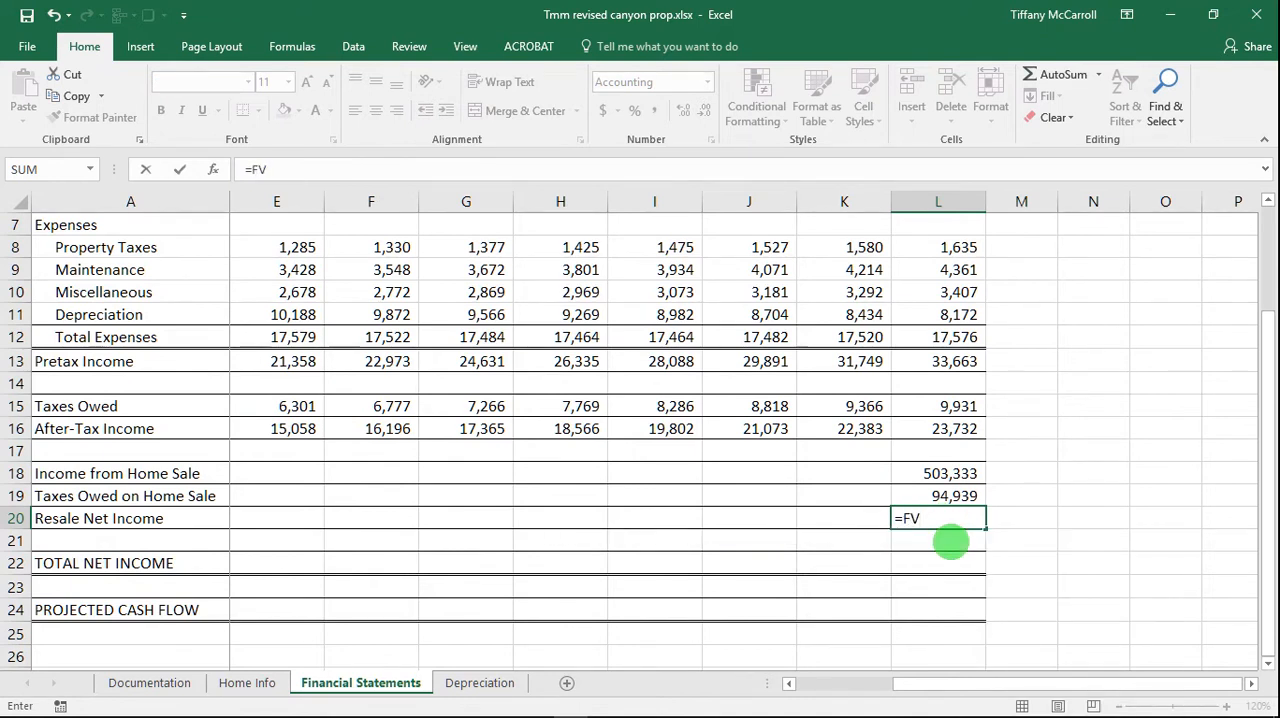
text(-r)
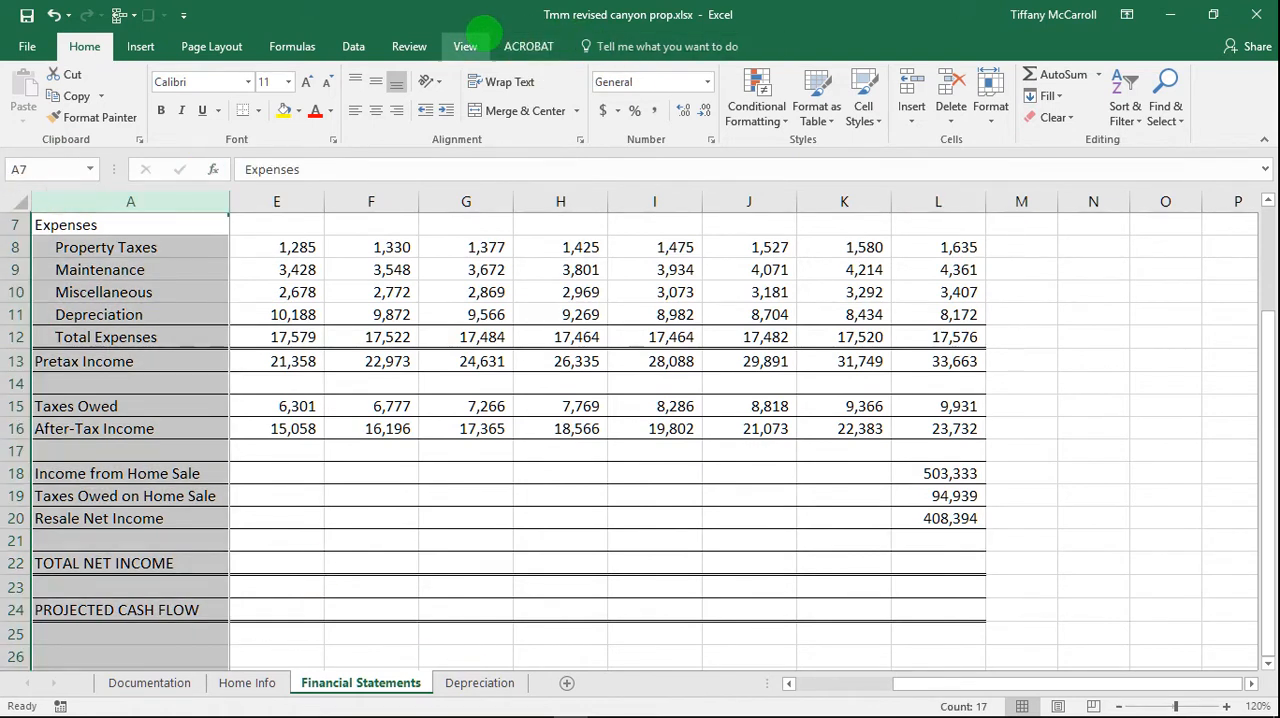
Unfreeze panes so cash flows (350,000), 10,850 and 10,514 appear beside the labels
click(464, 46)
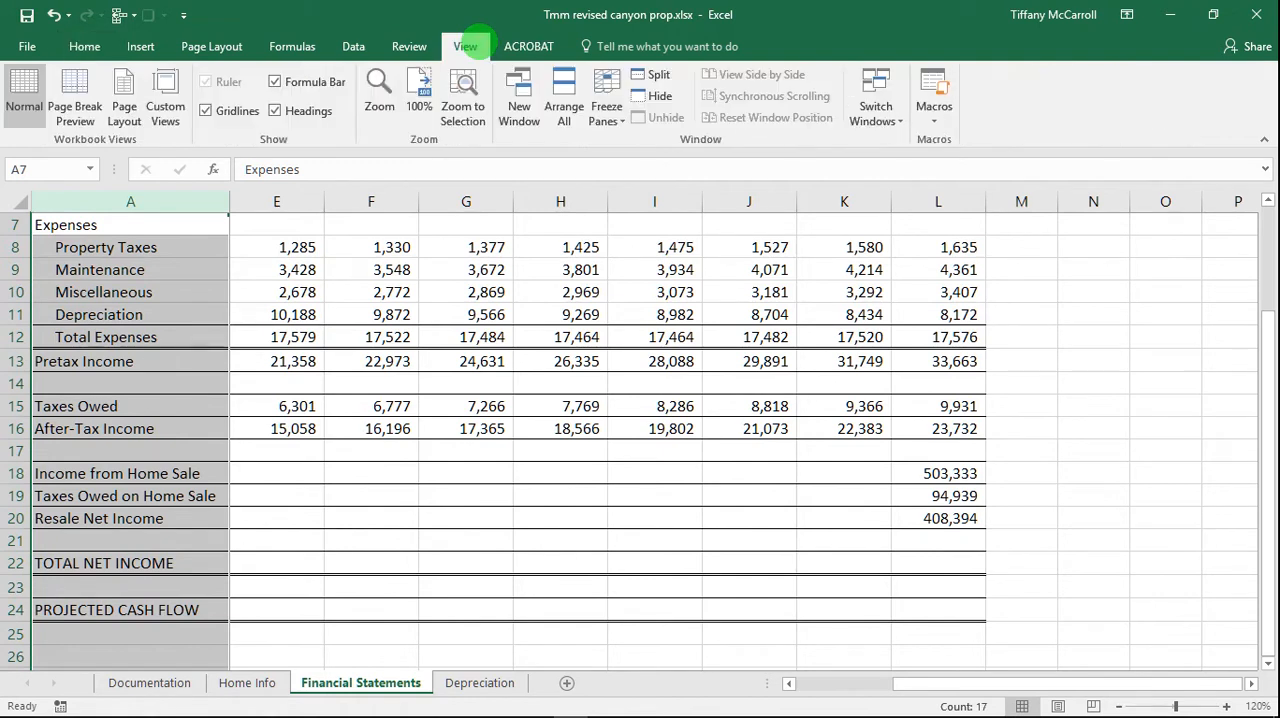
click(606, 97)
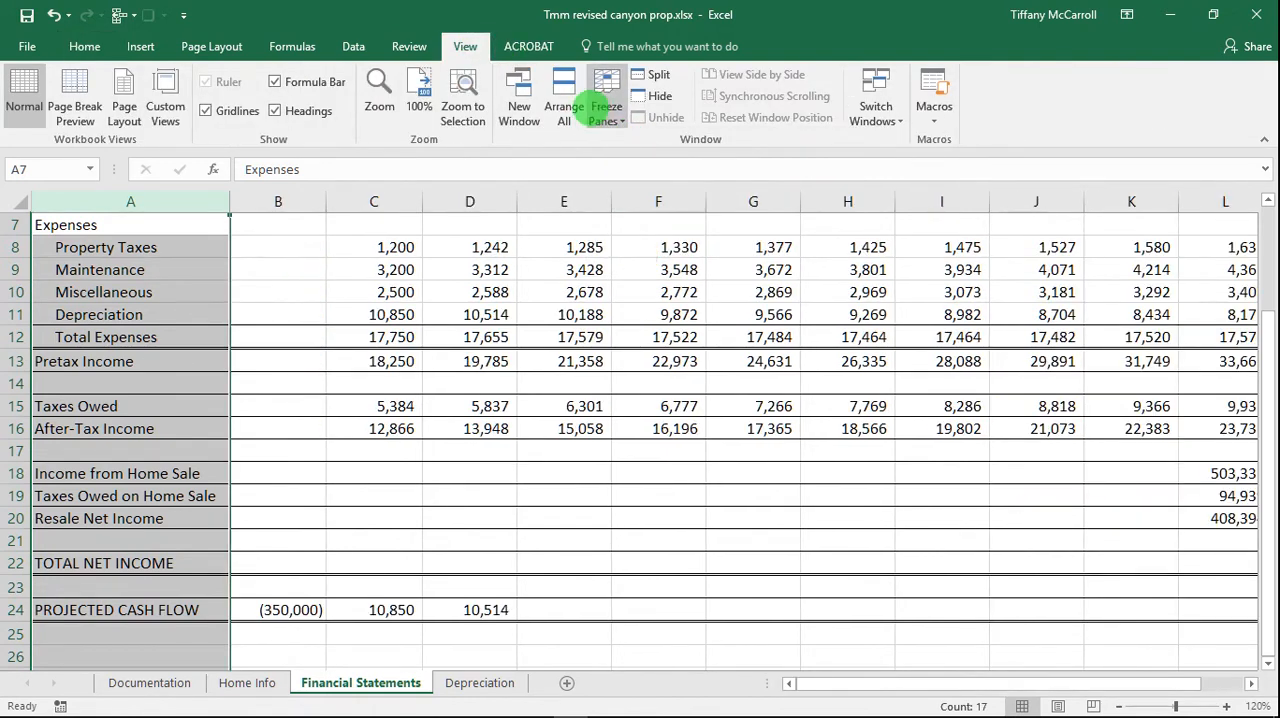
click(607, 95)
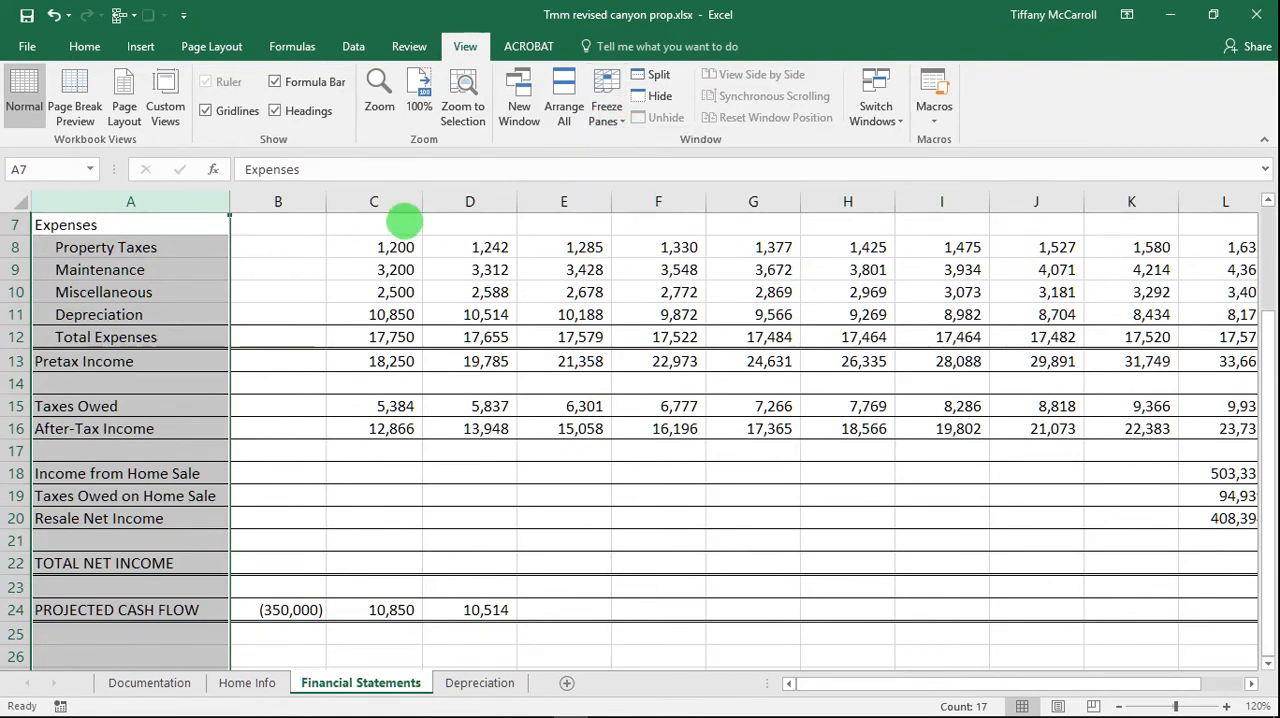
click(278, 224)
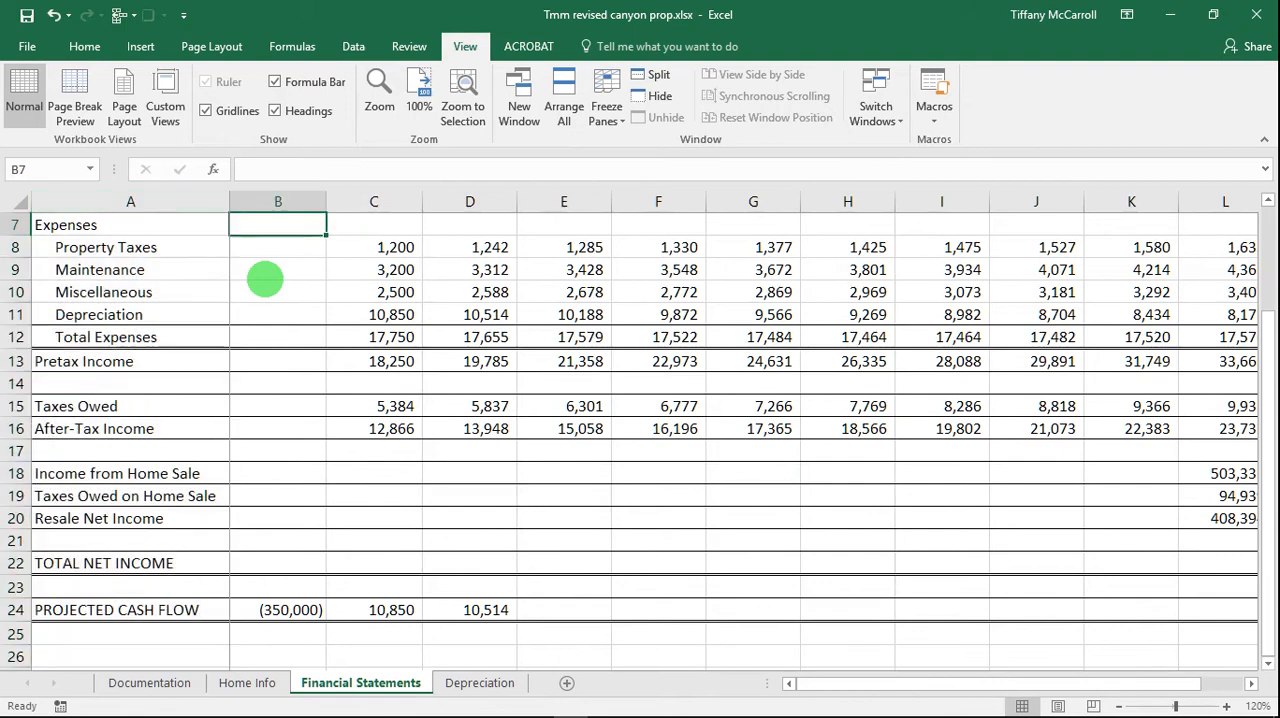
scroll(right, 3)
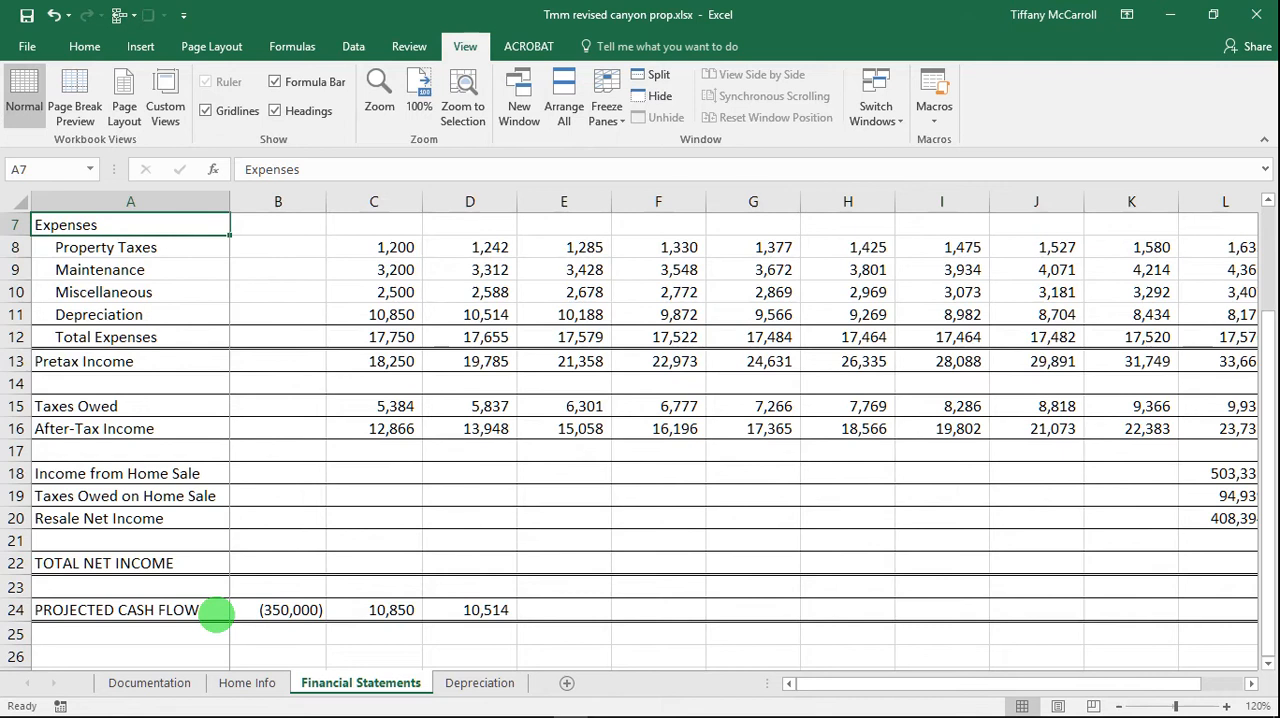
mouse_move(351, 559)
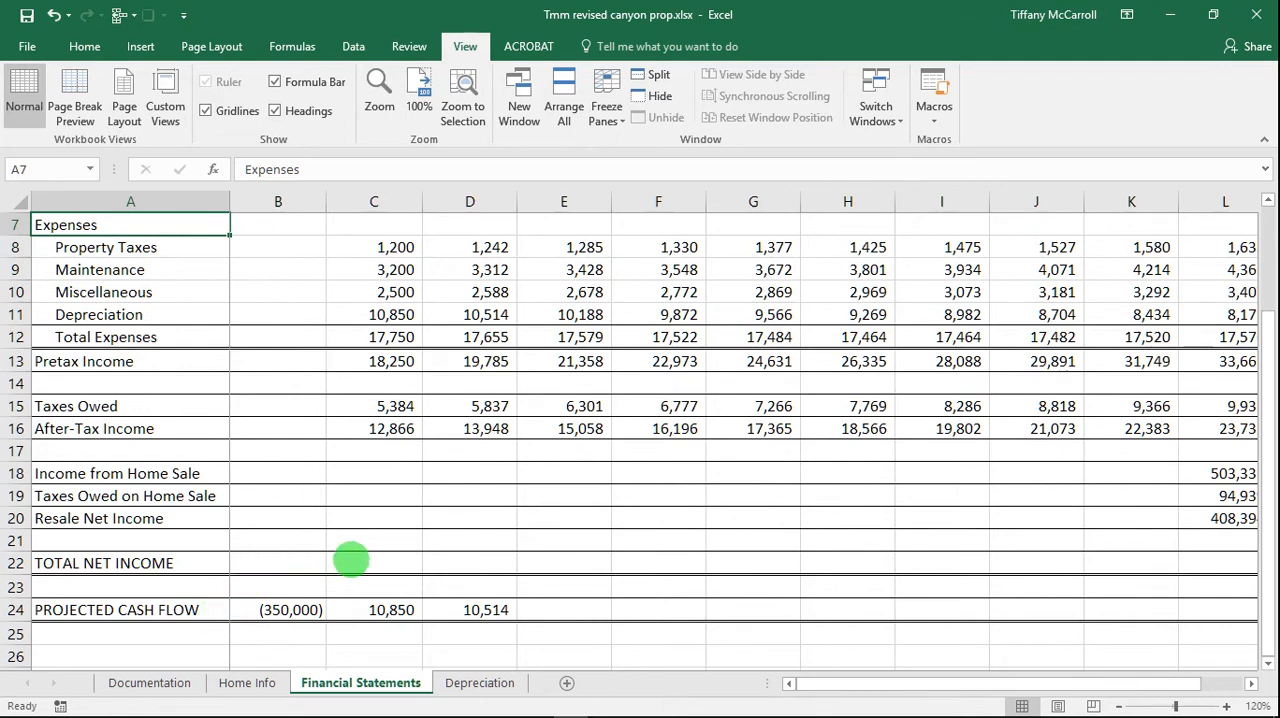
click(374, 562)
text(=)
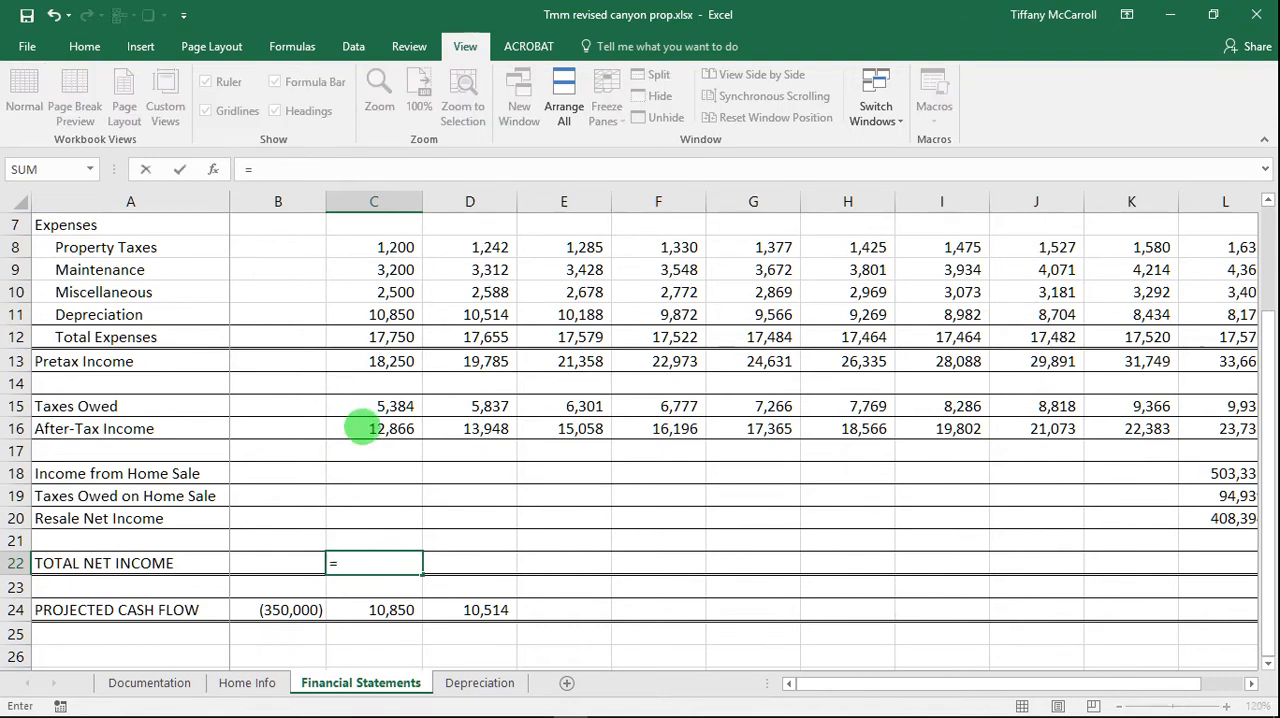
click(373, 428)
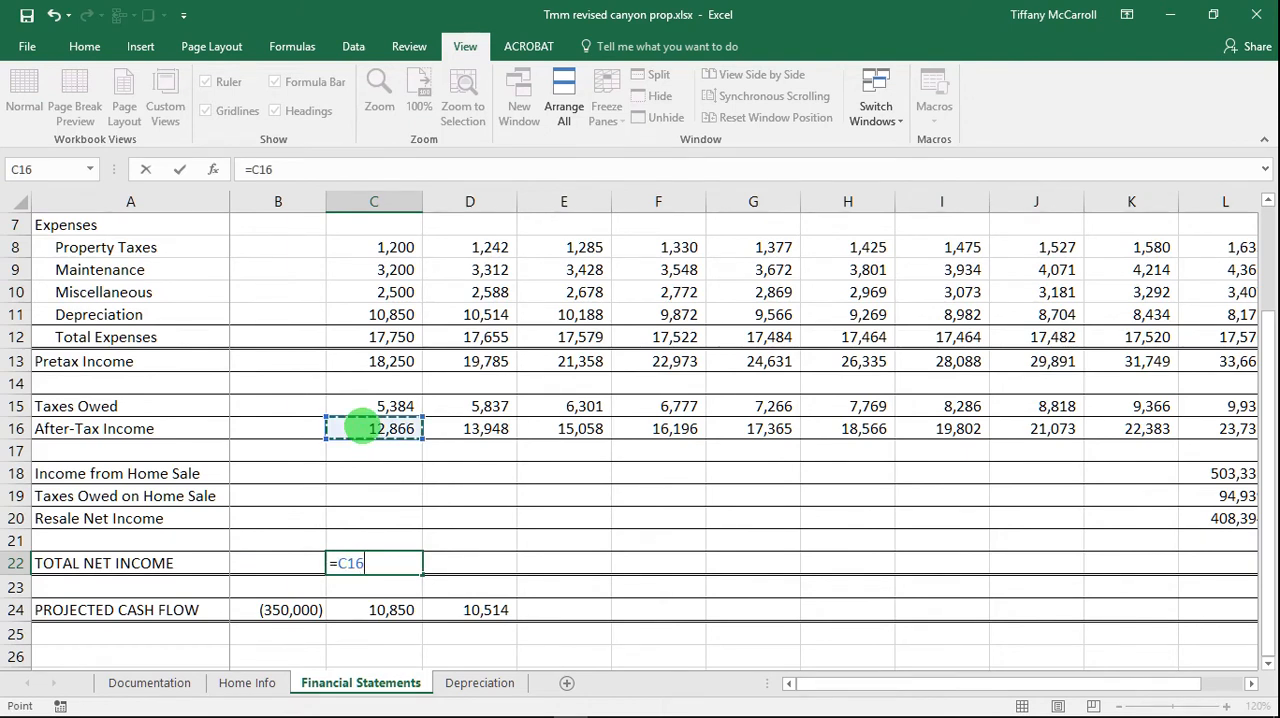
text(+)
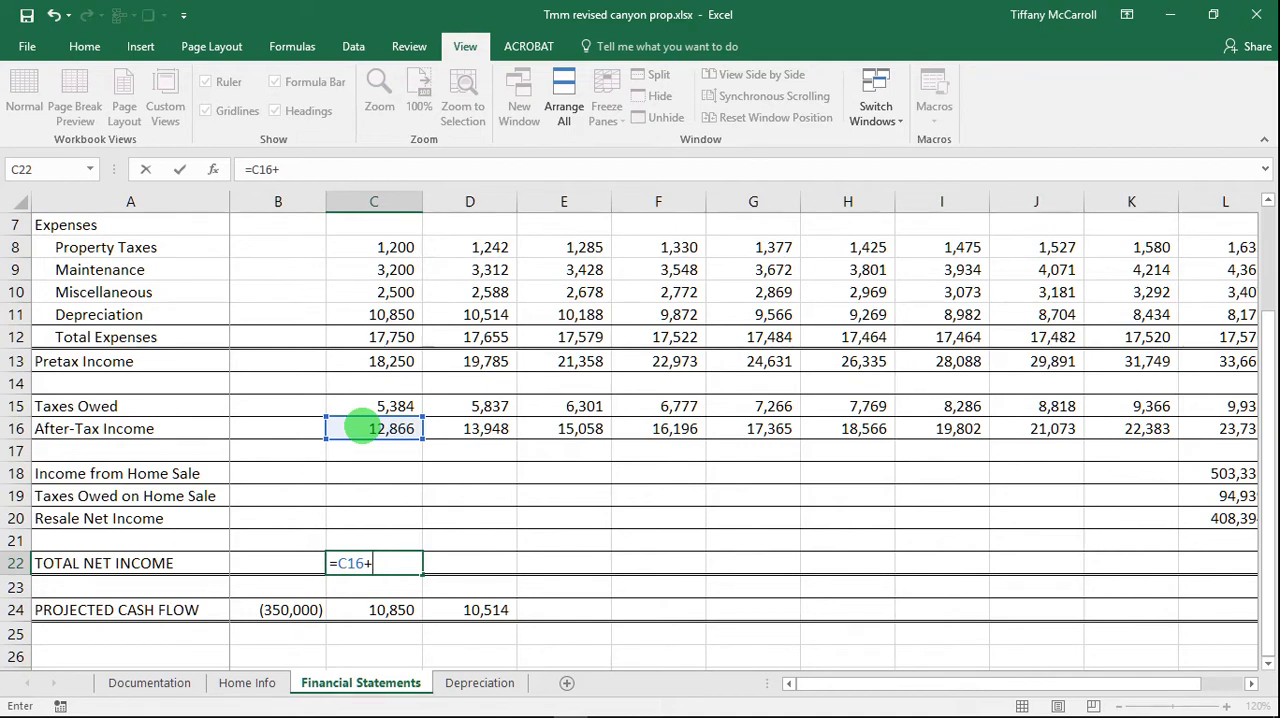
mouse_move(361, 517)
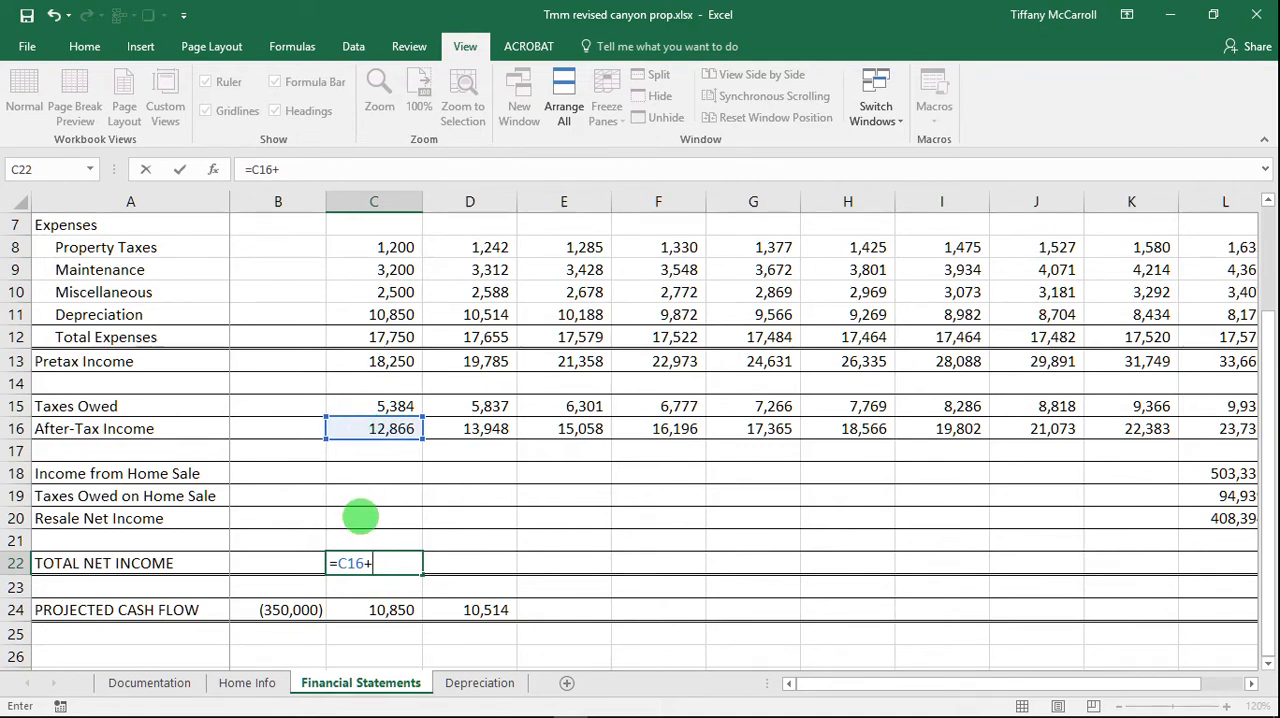
key(enter)
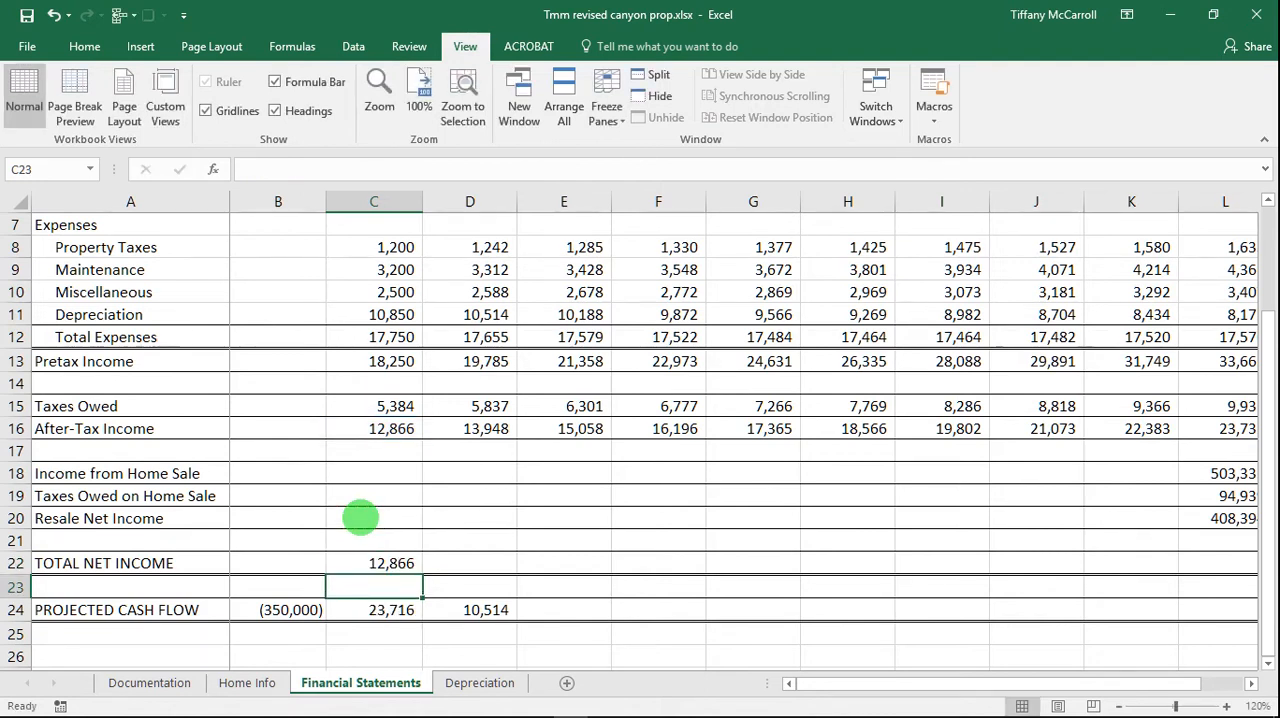
mouse_move(407, 440)
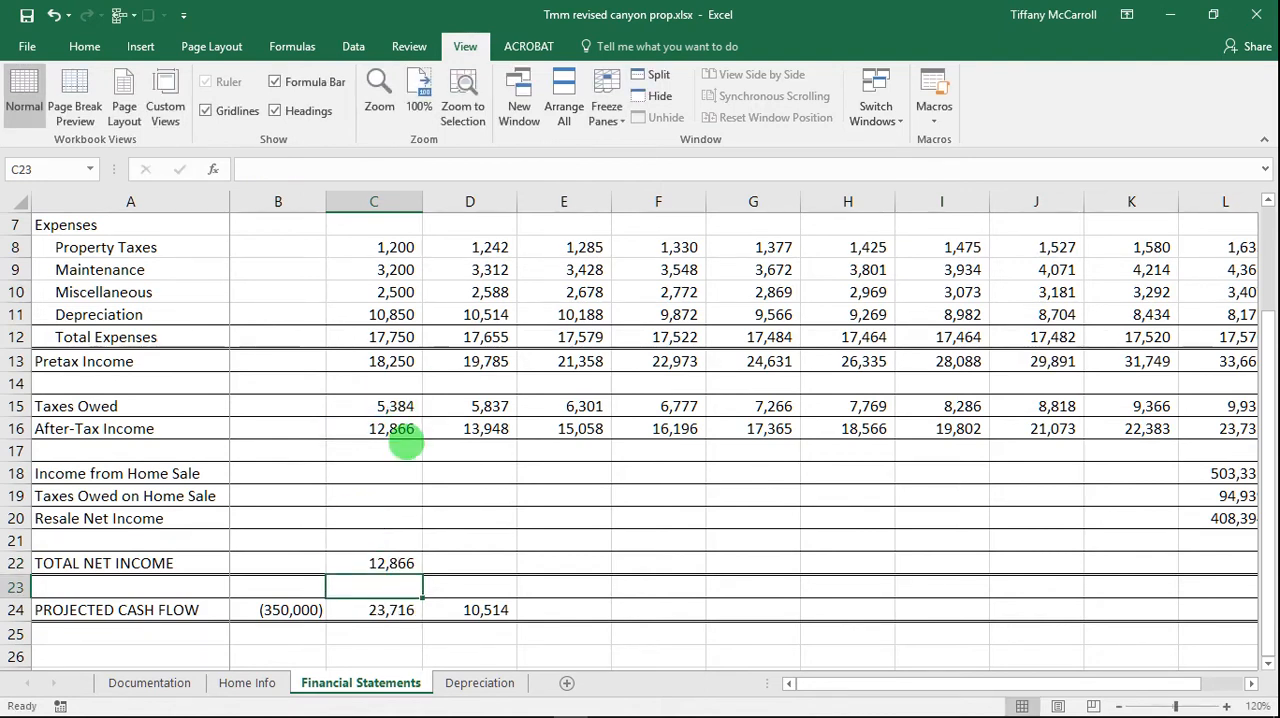
mouse_move(395, 562)
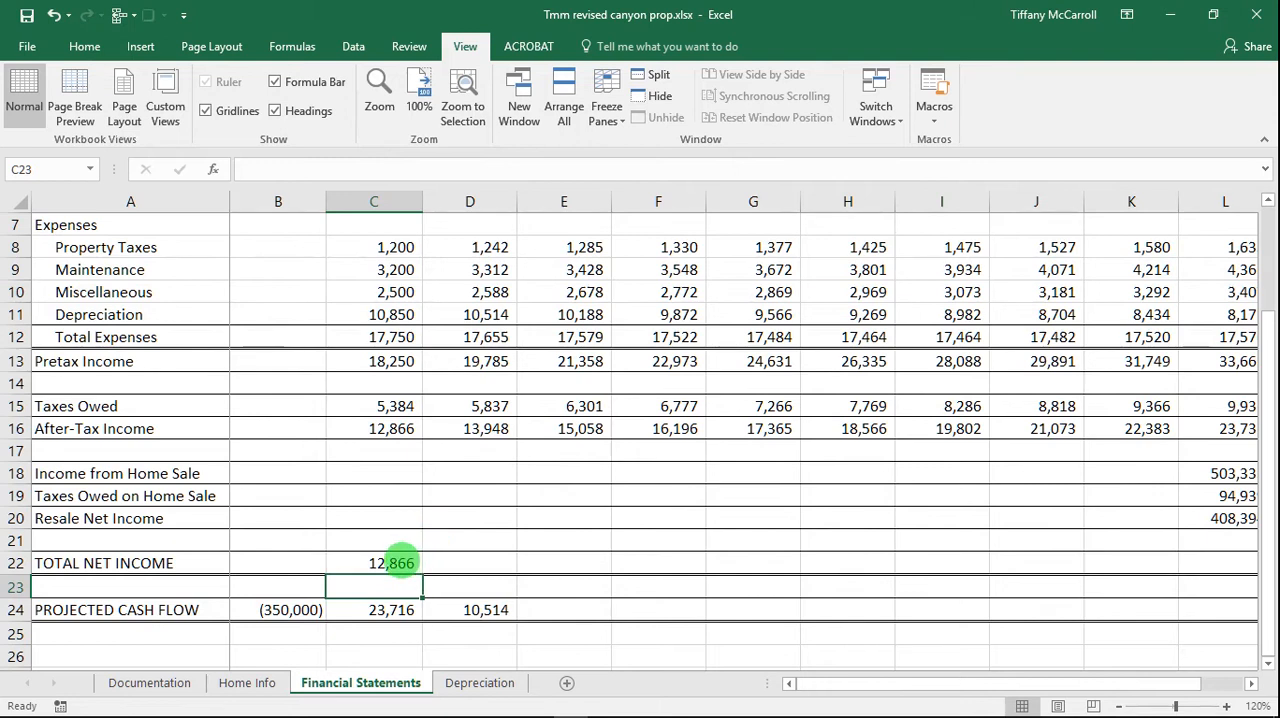
click(374, 563)
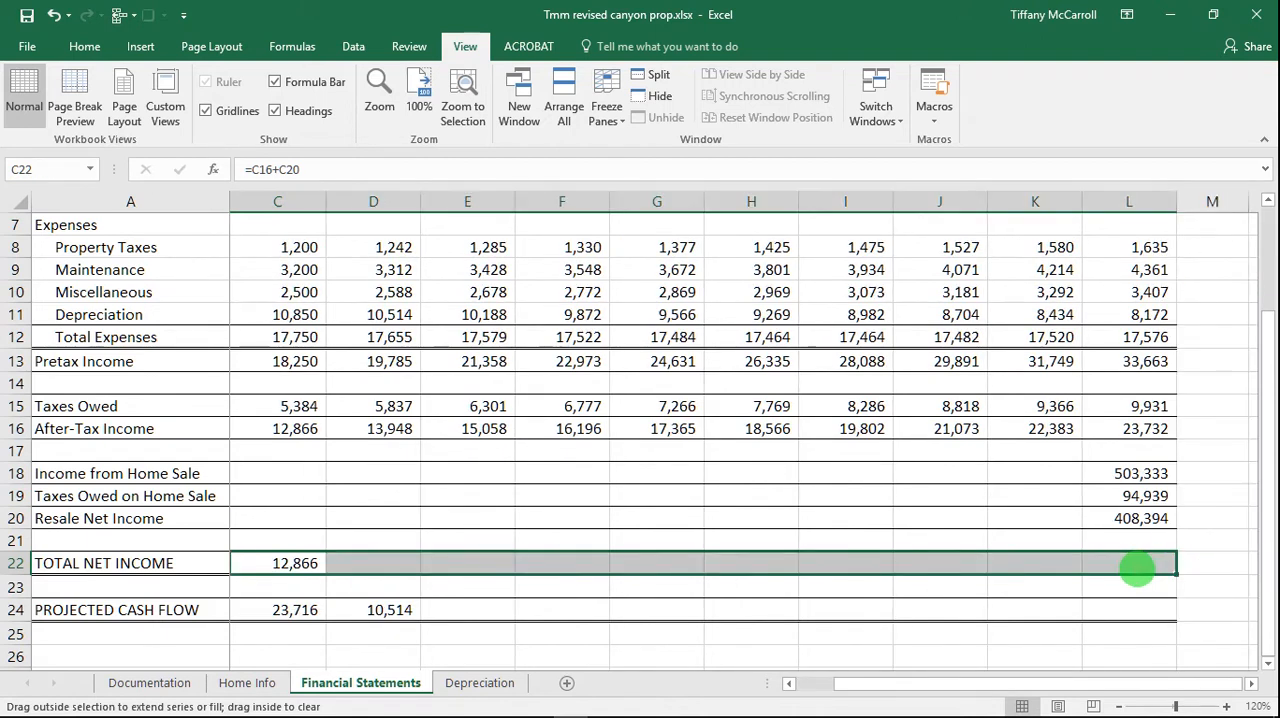
drag(295, 563, 1140, 563)
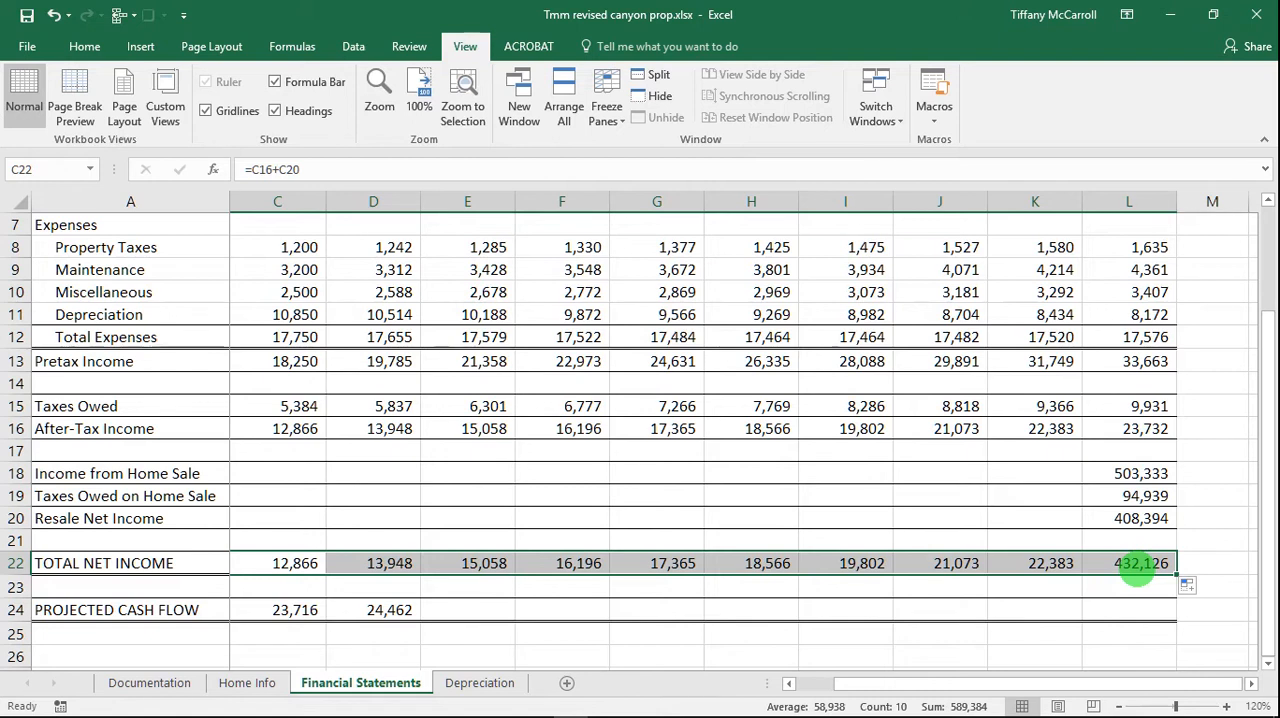
mouse_move(731, 562)
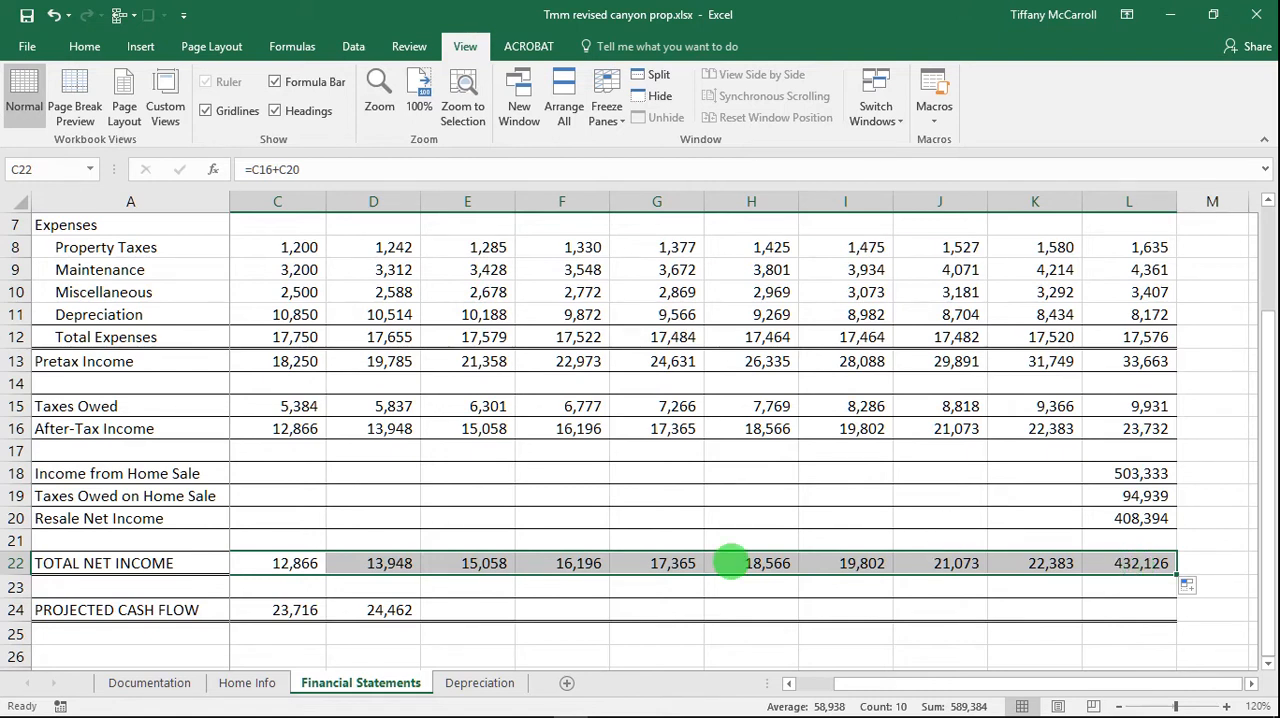
click(277, 609)
text(=)
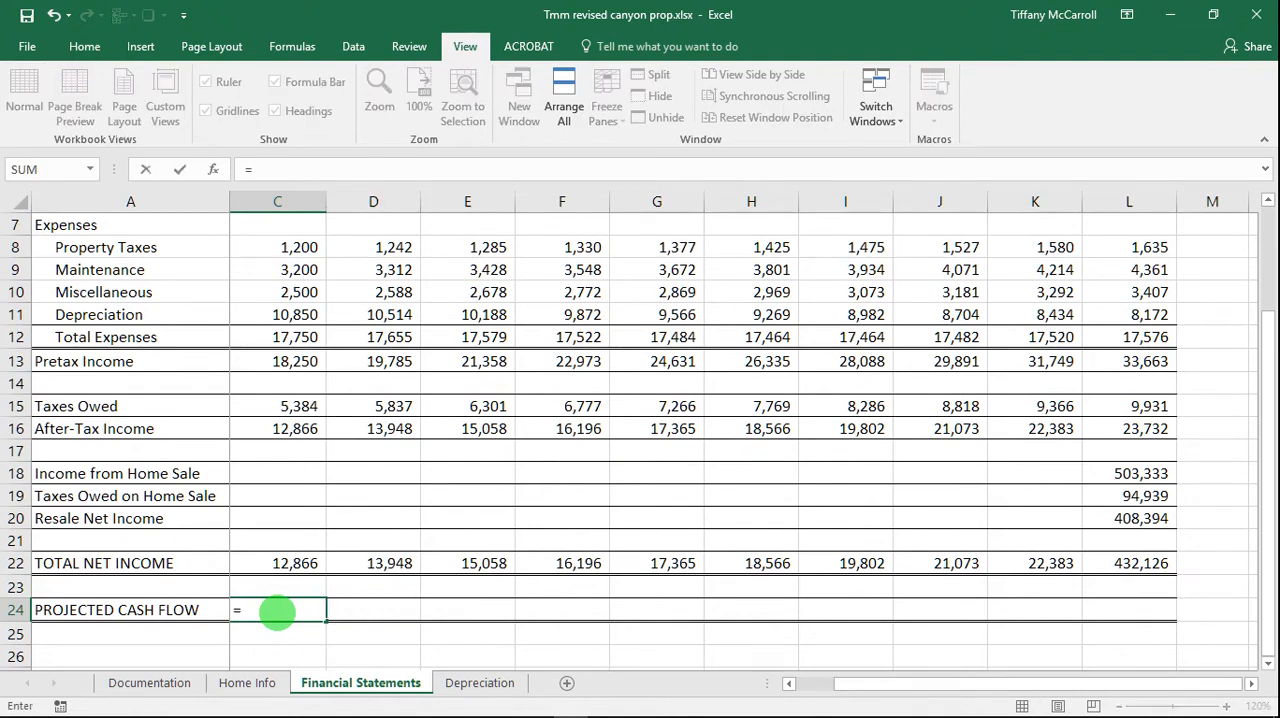
Enter =-PV in C24 to show (350,000)
text(-)
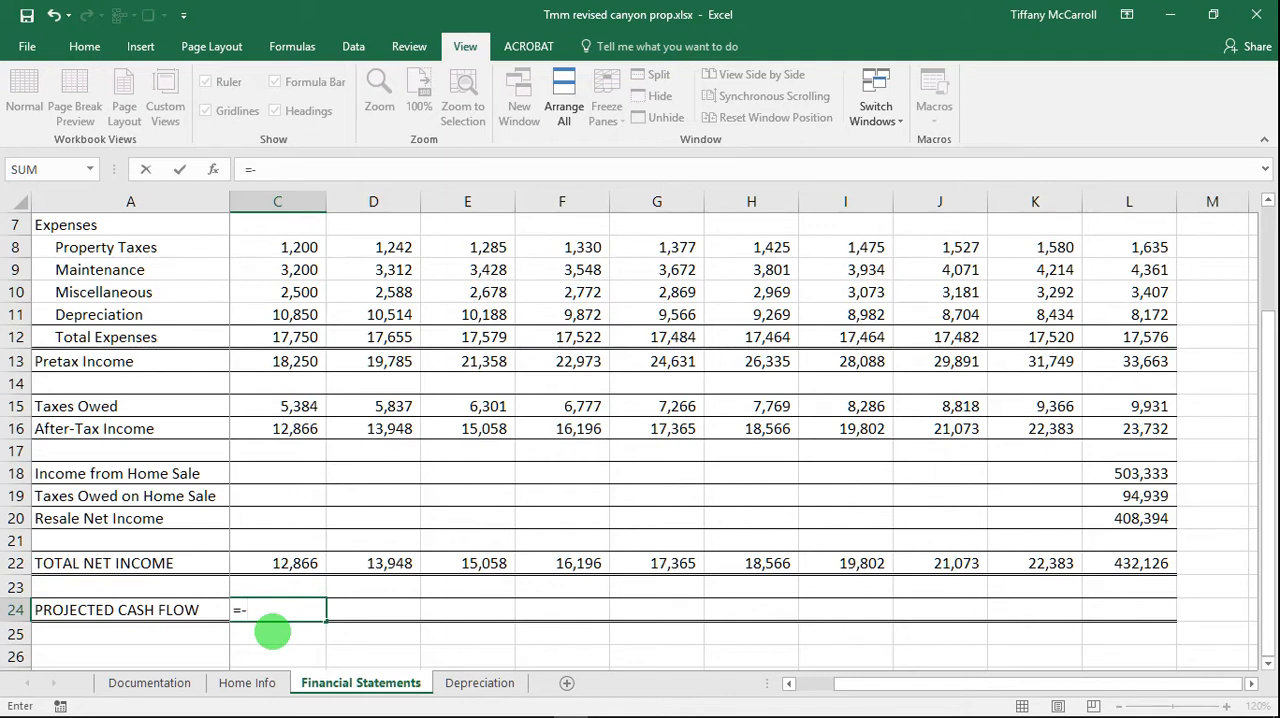
text(pv)
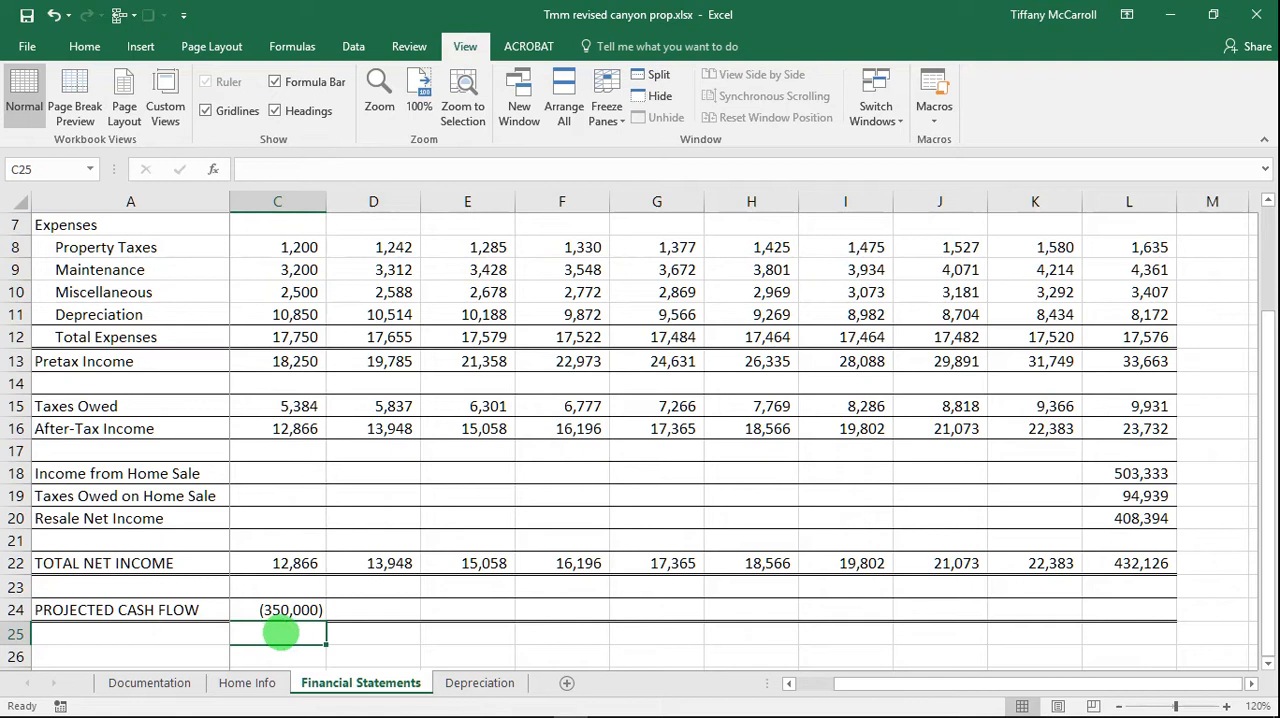
Enter =D22+D11 in D24 and fill it right across to L24
click(373, 609)
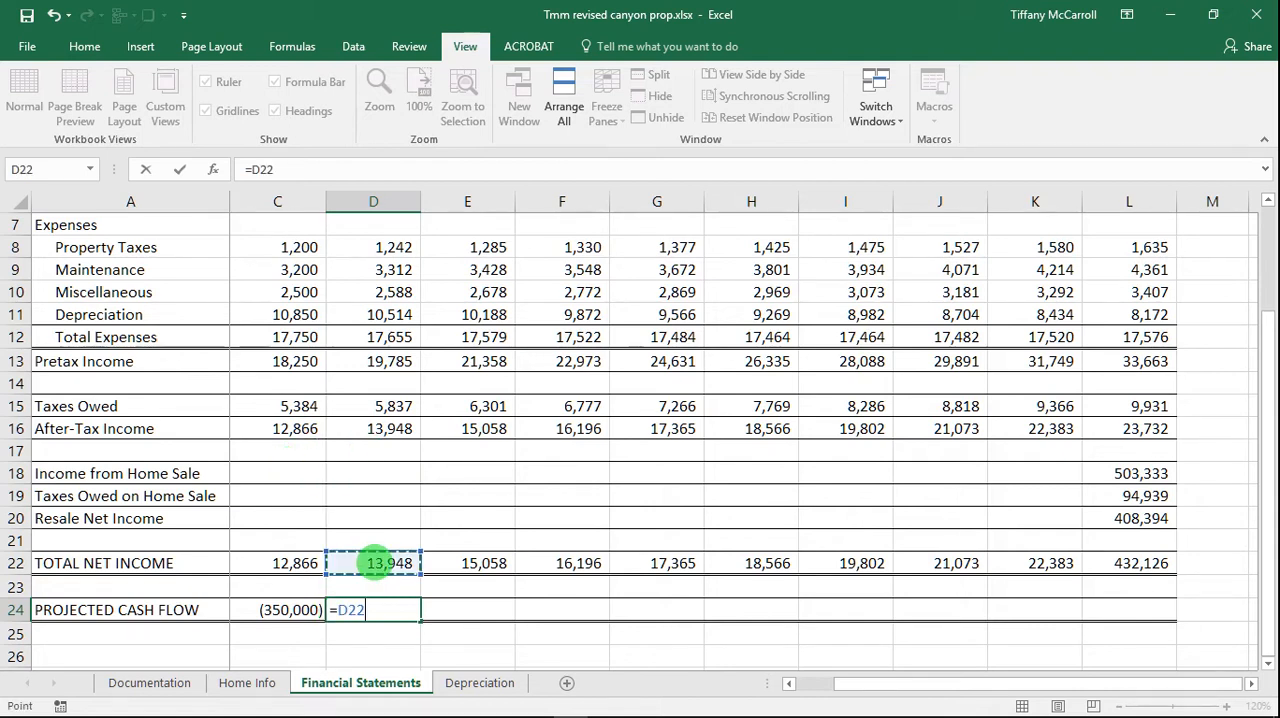
text(+)
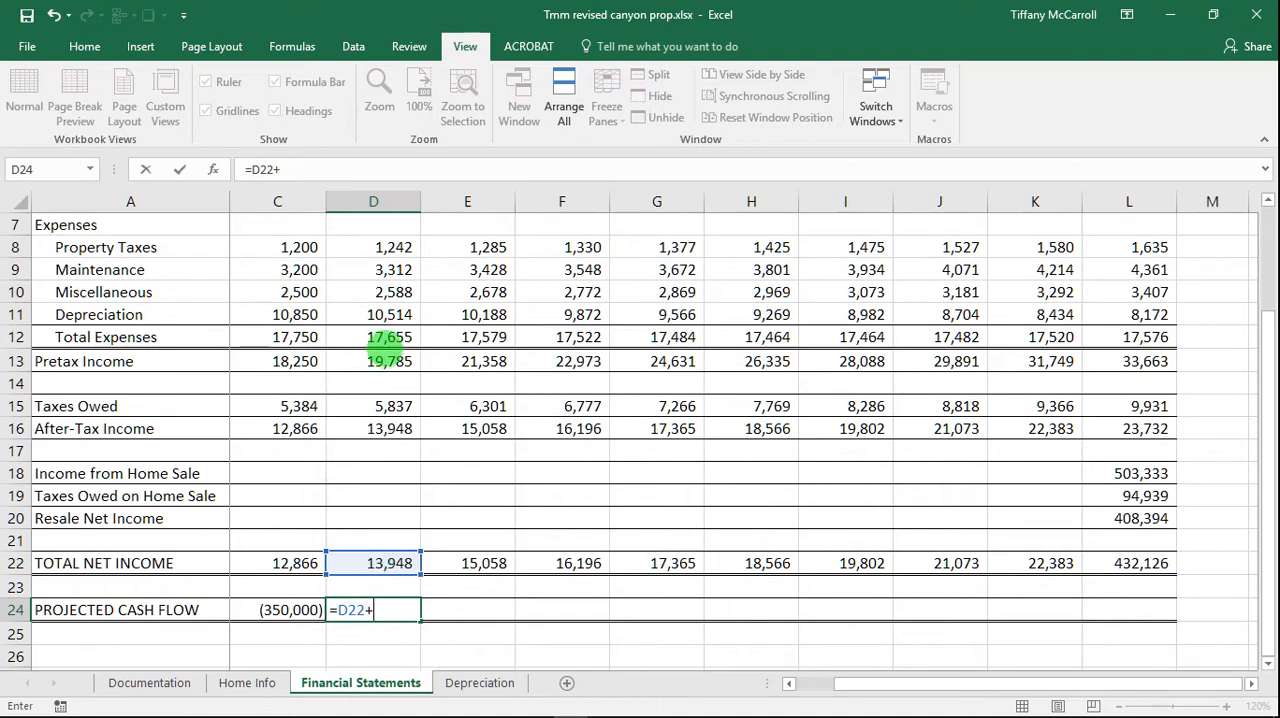
click(373, 314)
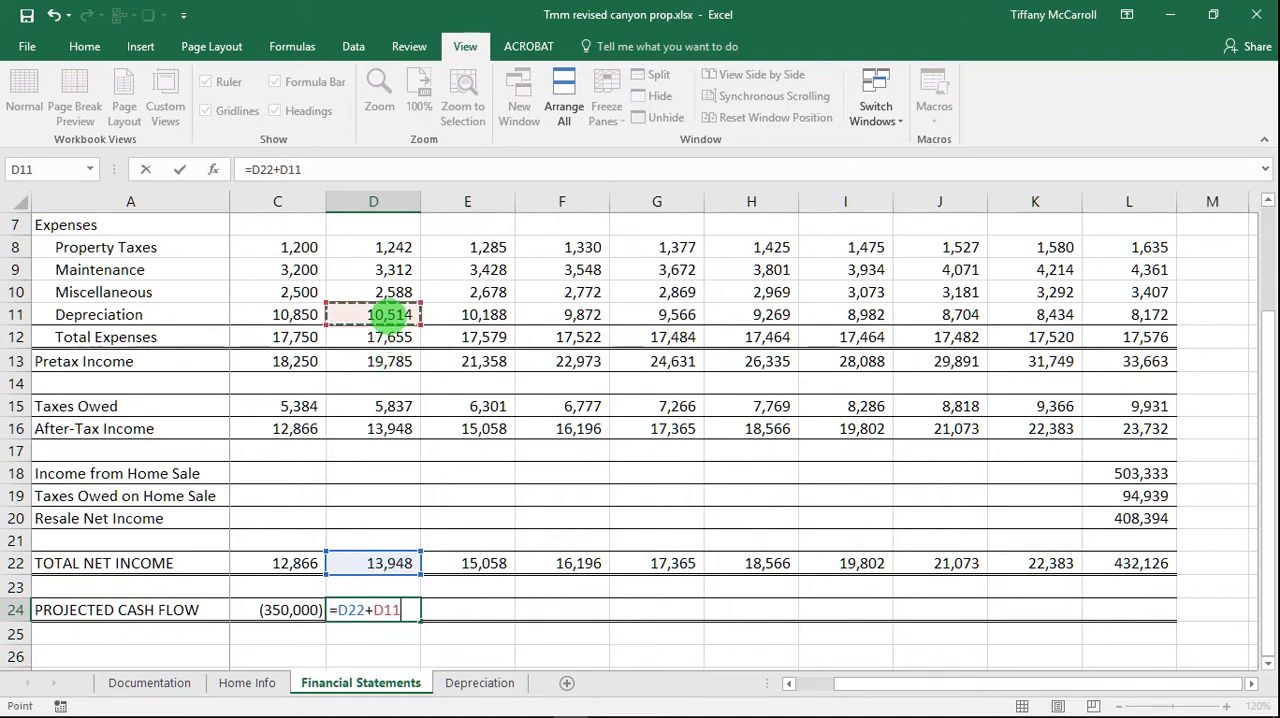
key(enter)
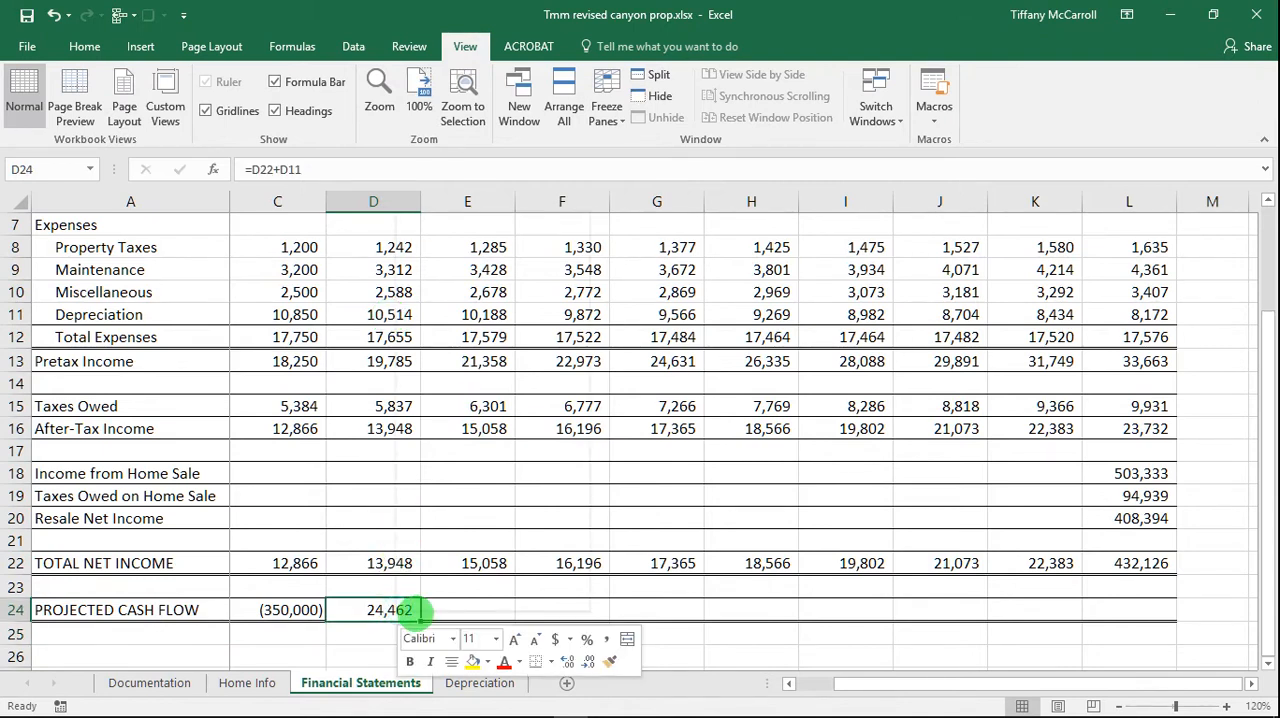
right_click(389, 610)
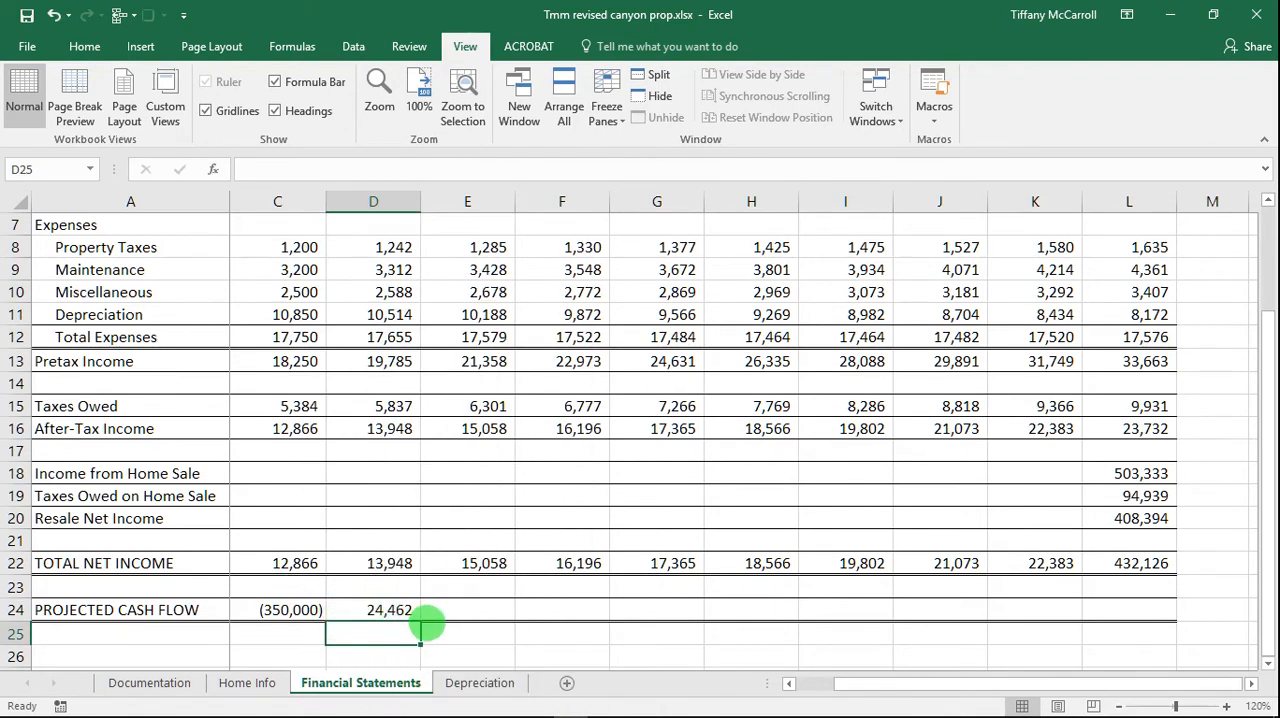
click(373, 609)
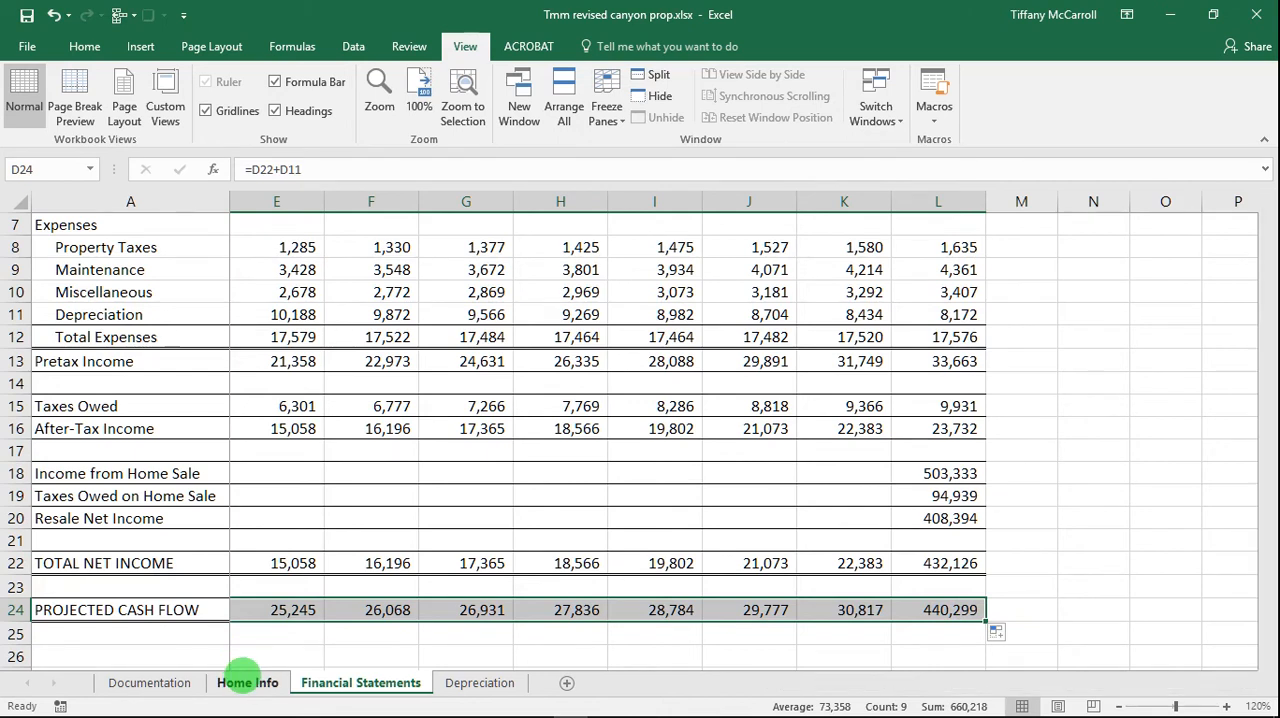
On Home Info, enter a 10% assumed discount rate in B18
click(248, 682)
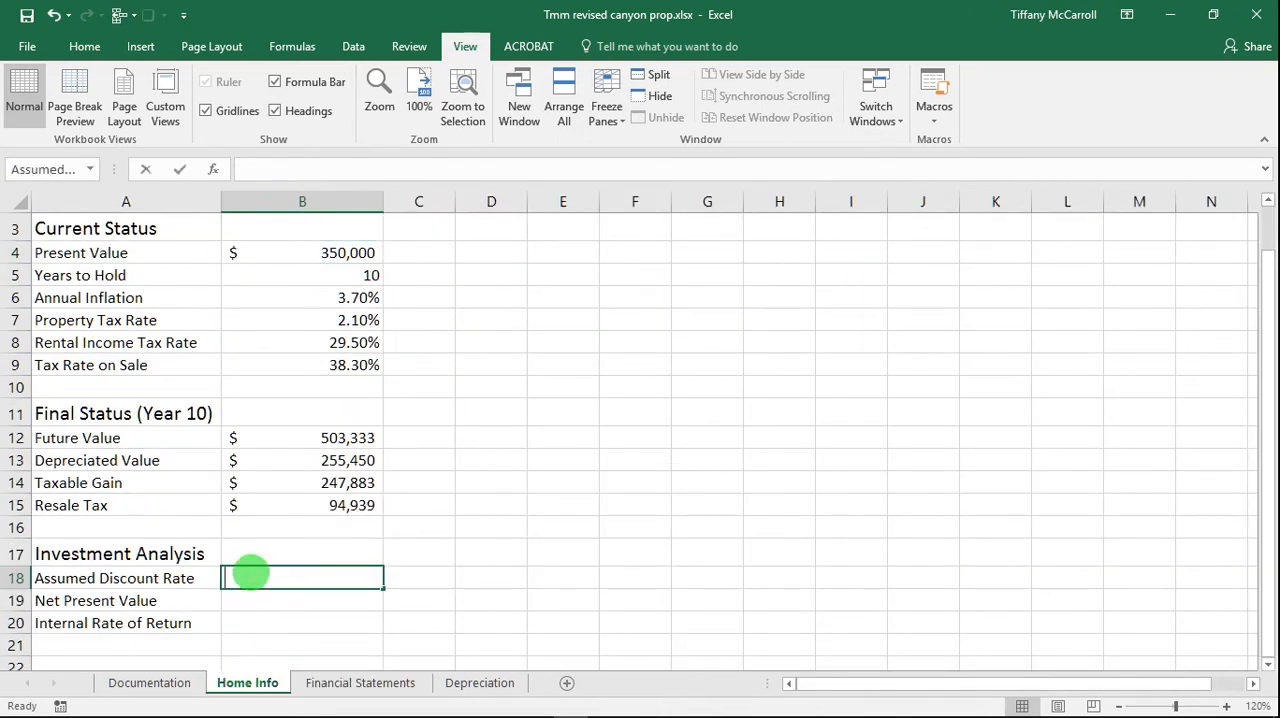
text(10%)
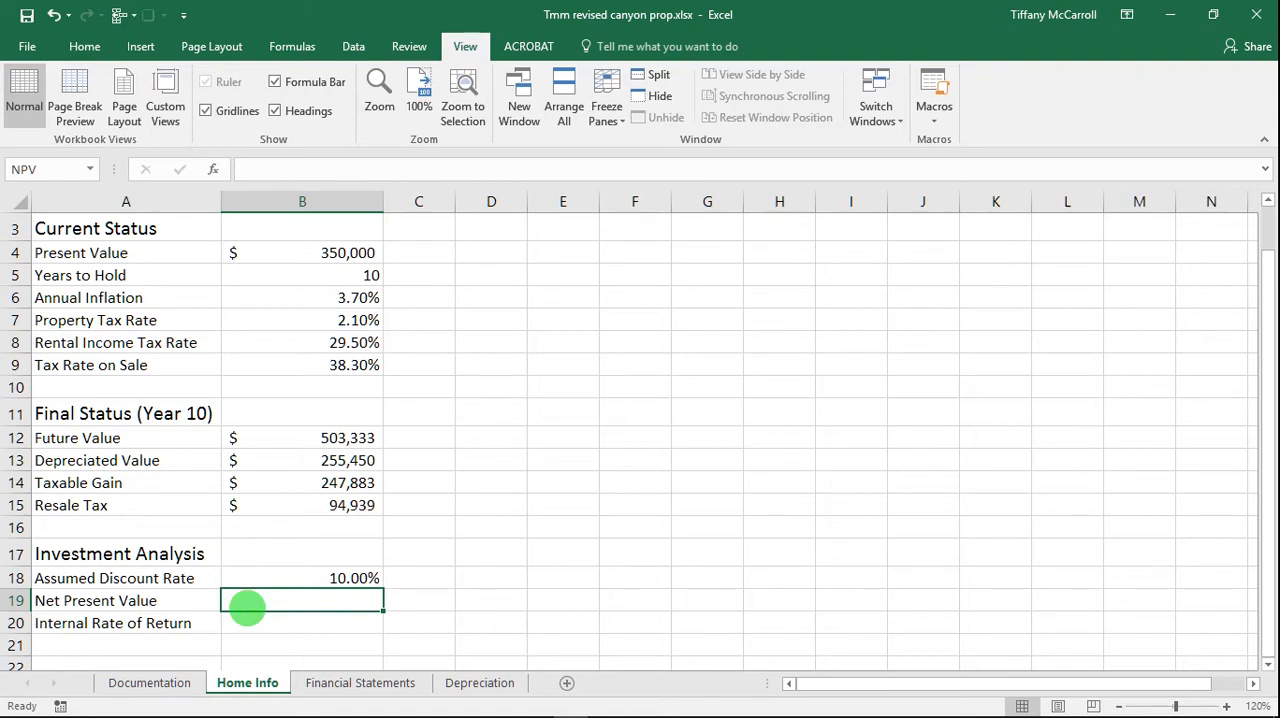
click(360, 682)
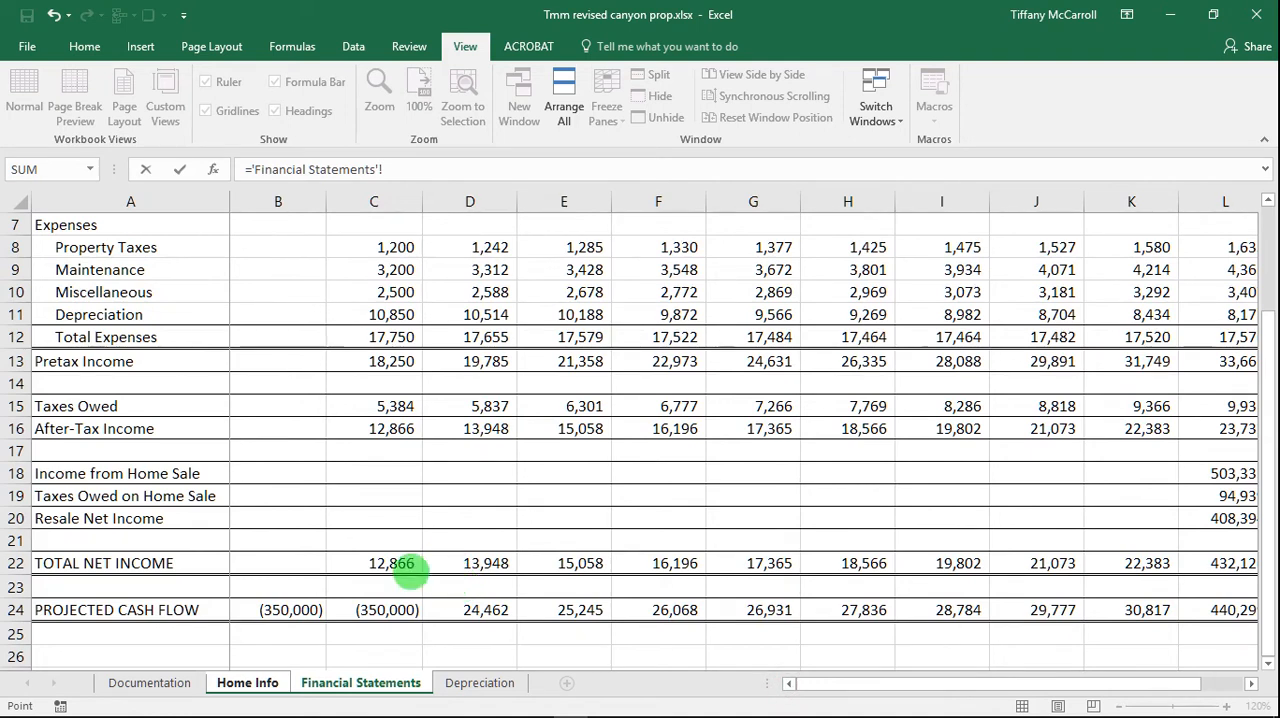
In B19 enter B24+NPV(AssumedDiscountRate, C24:L24) from Financial Statements, accepting Excel's correction
click(278, 609)
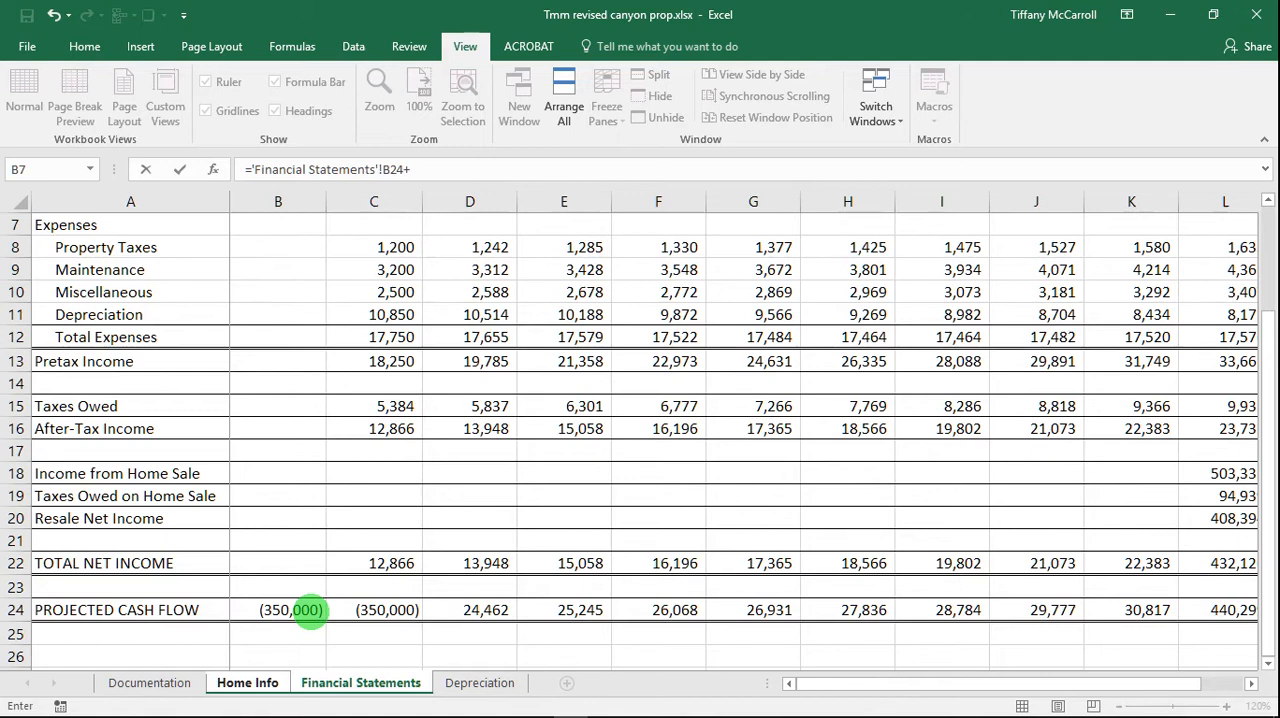
text(()
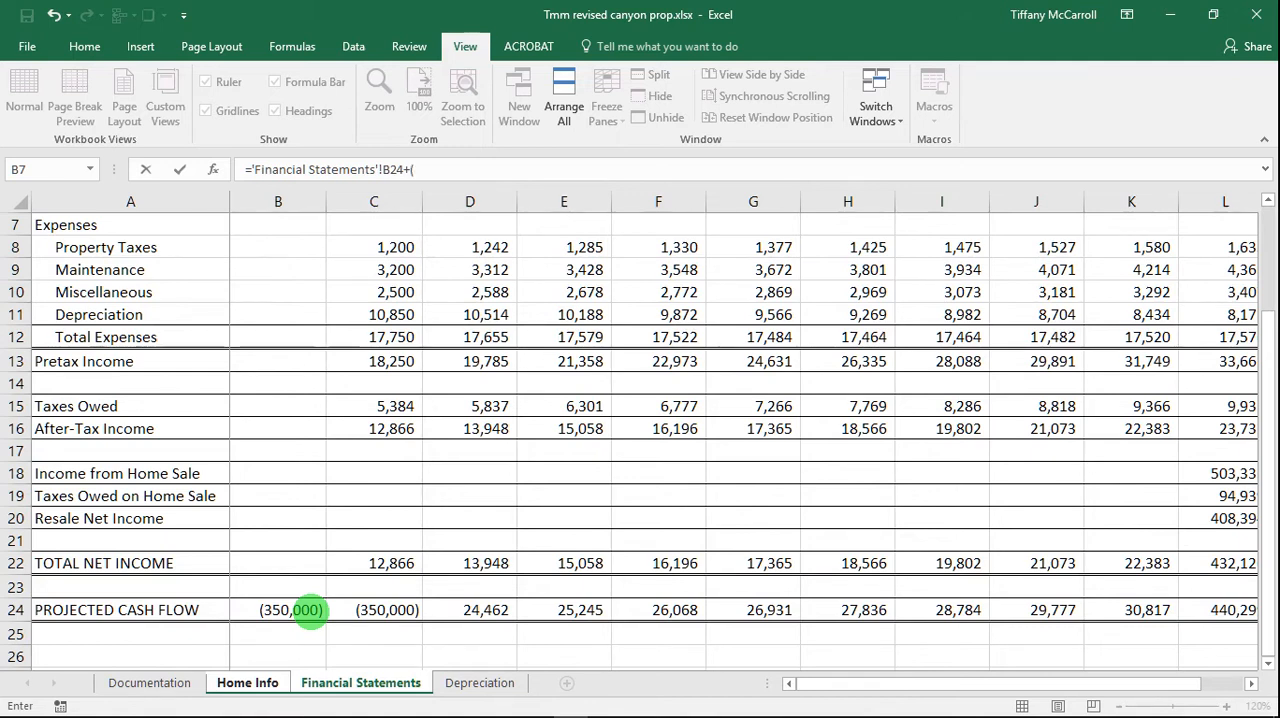
text(np)
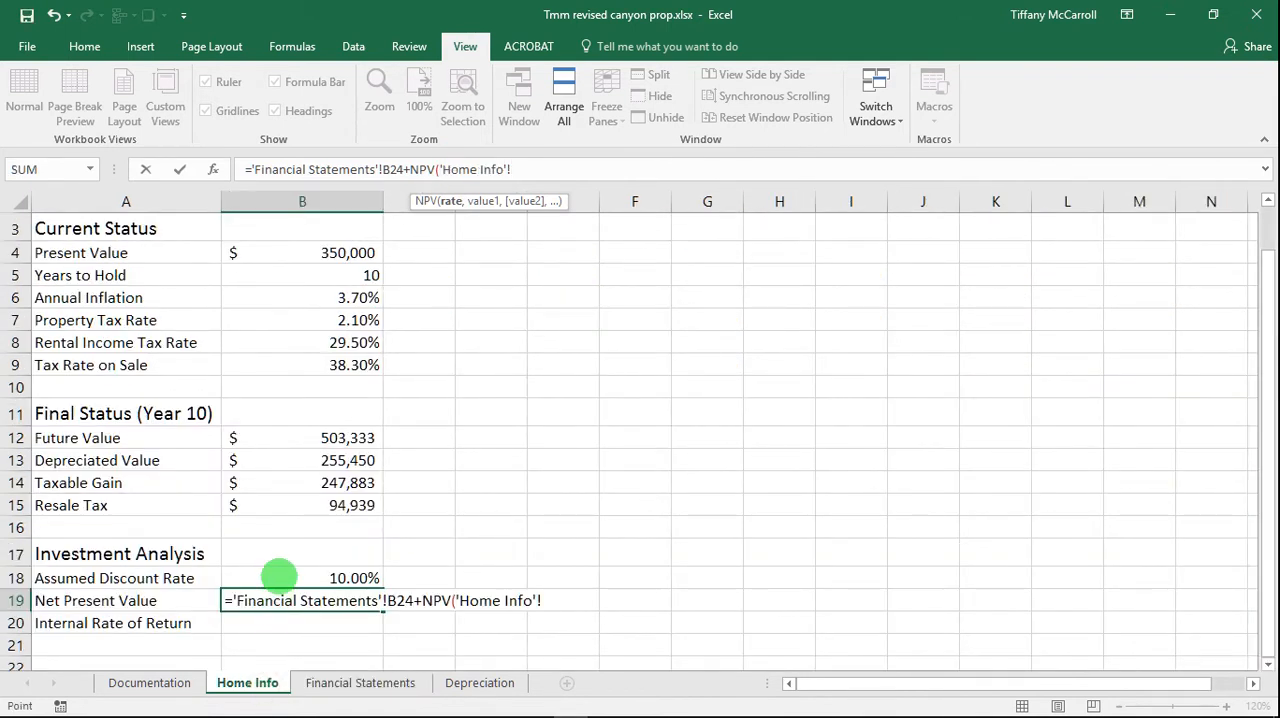
click(301, 578)
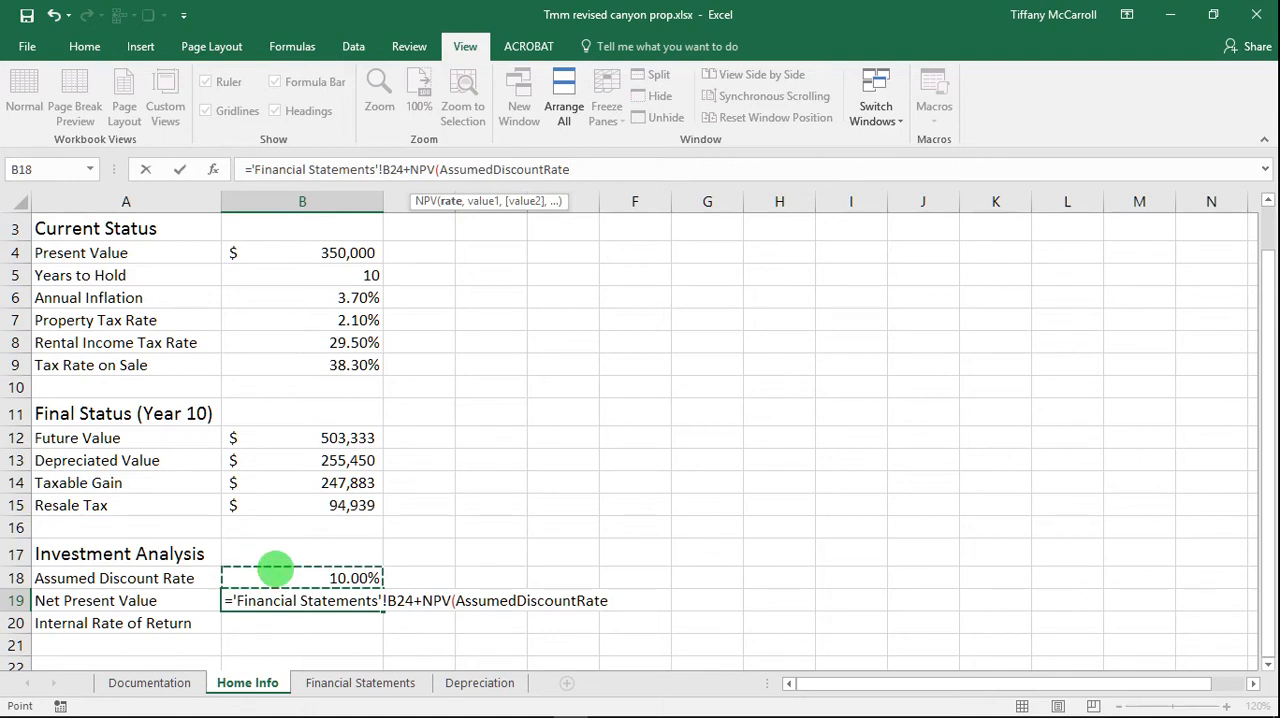
text(,)
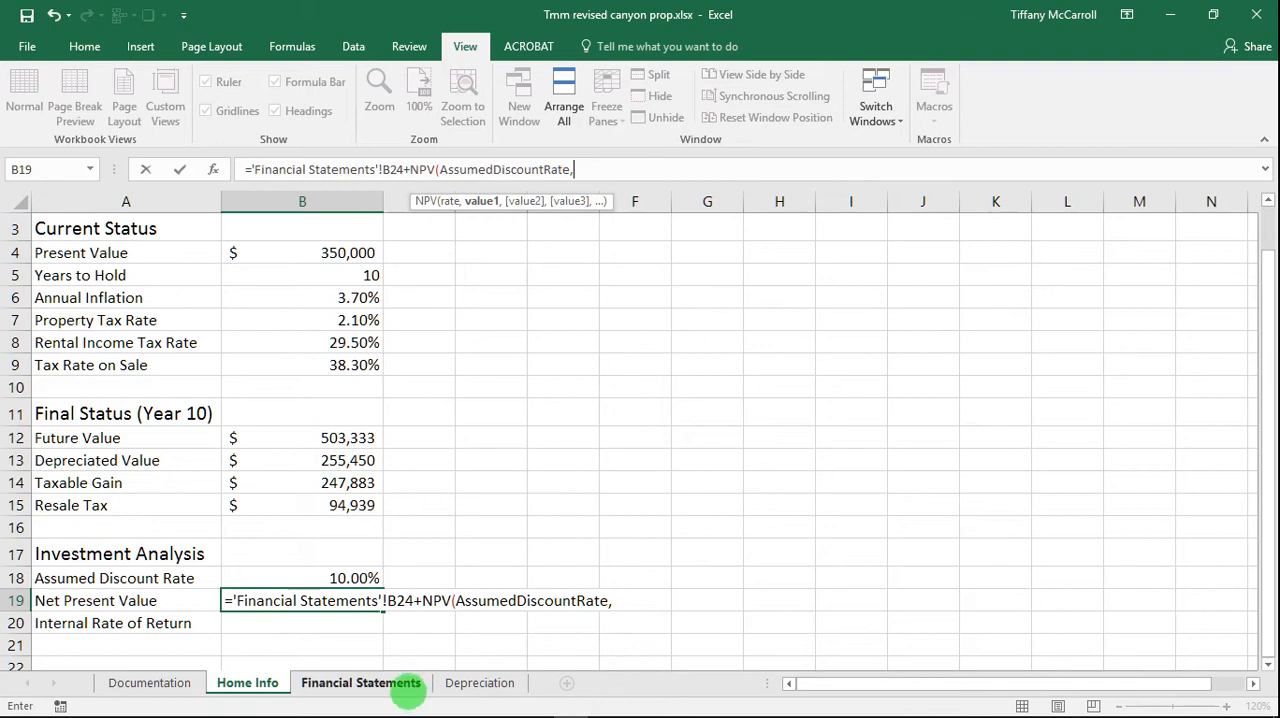
click(360, 682)
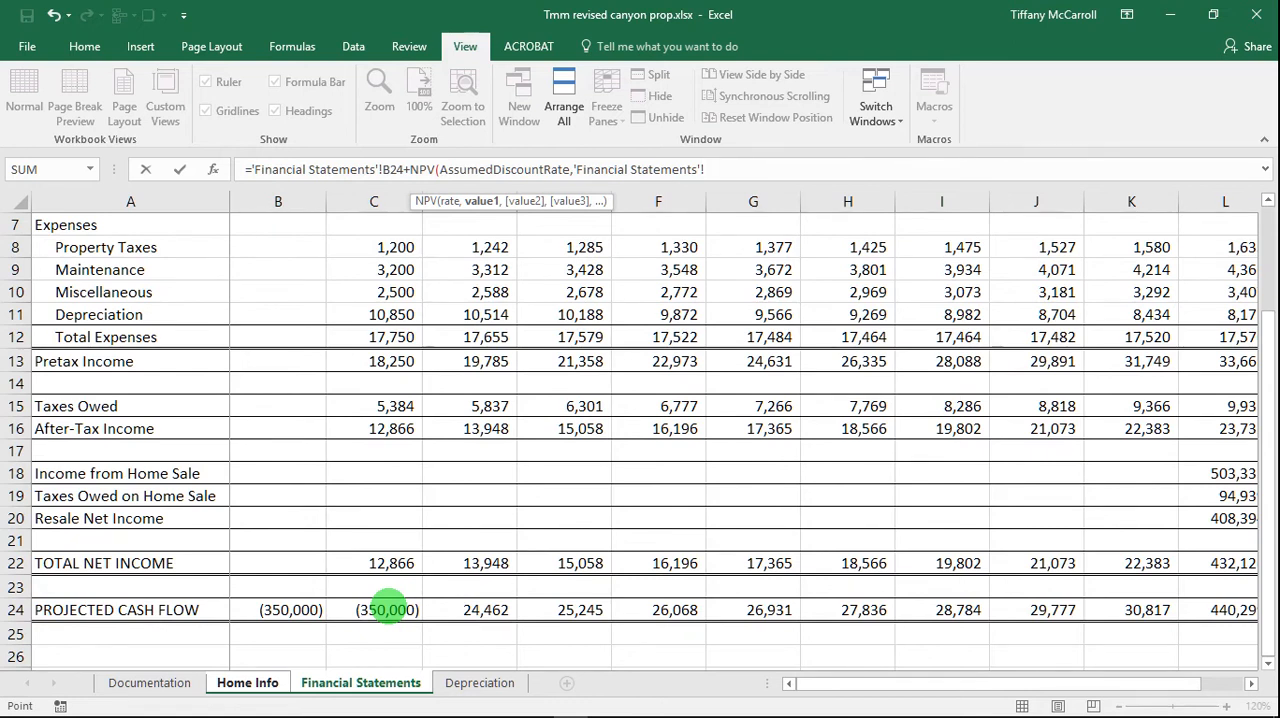
drag(374, 609, 848, 609)
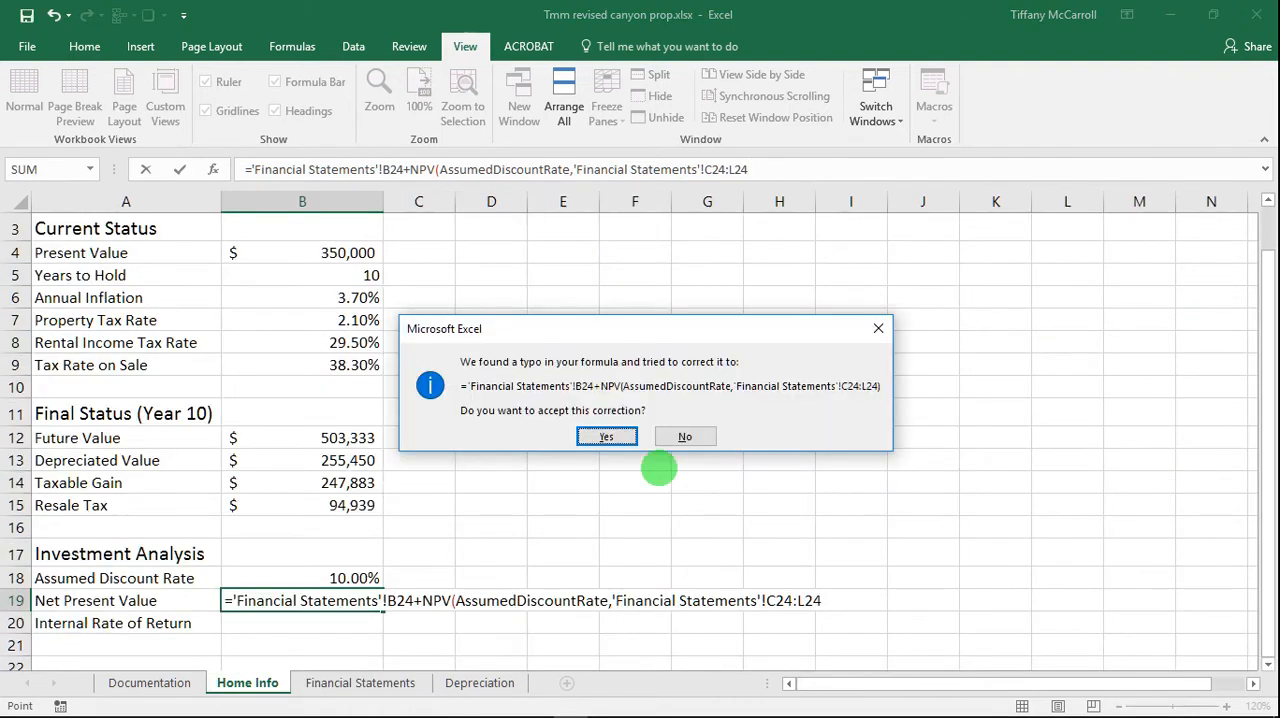
click(605, 436)
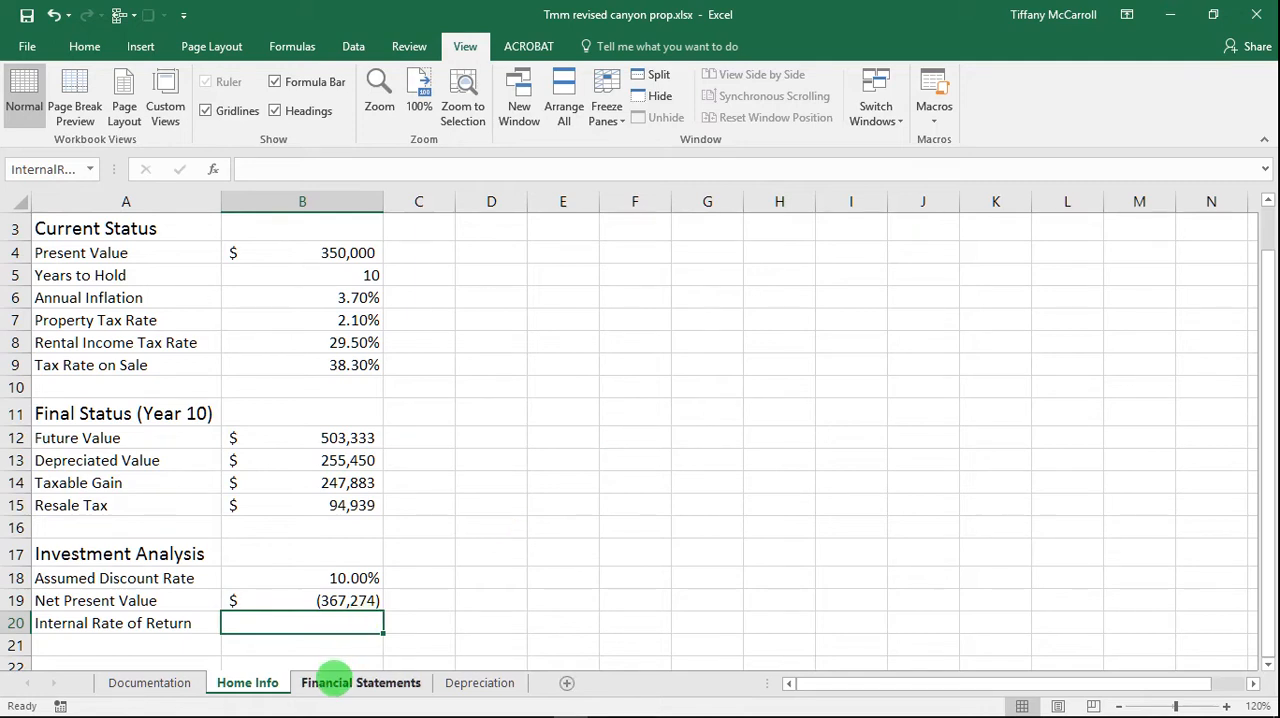
Check B24's =-PV and set C24 to =C22+C11, giving 23,716
click(360, 682)
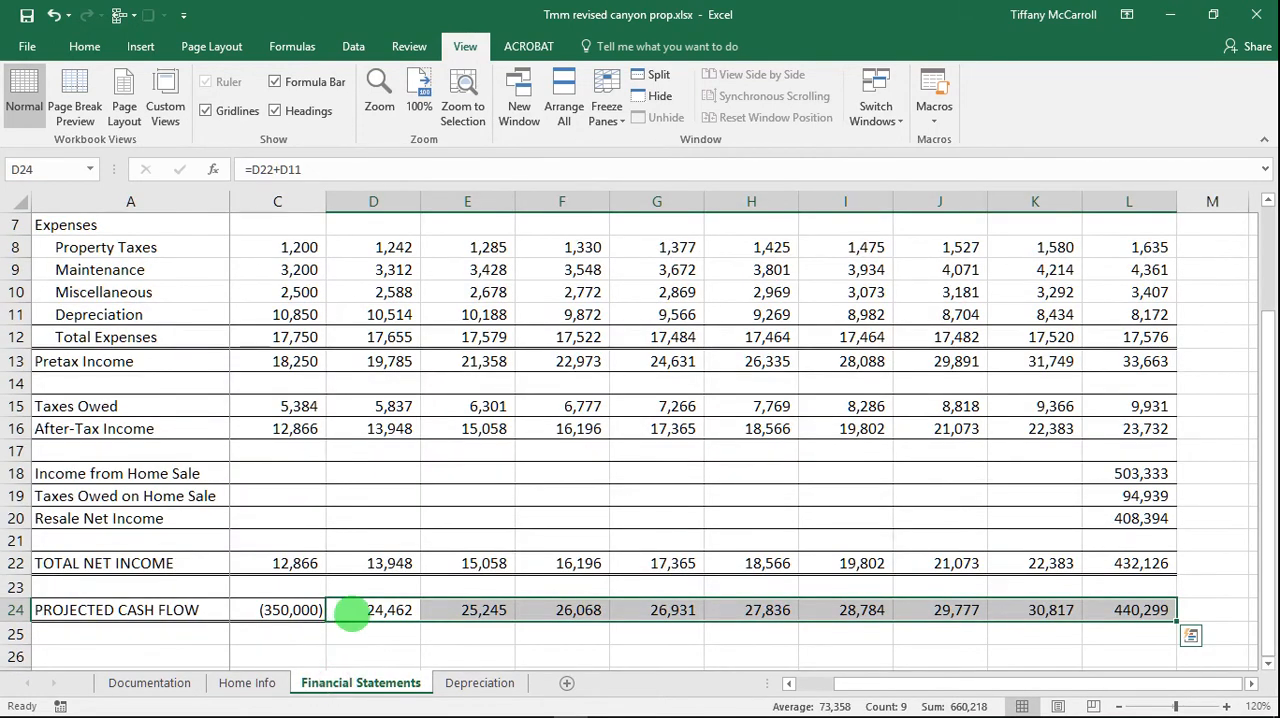
click(277, 609)
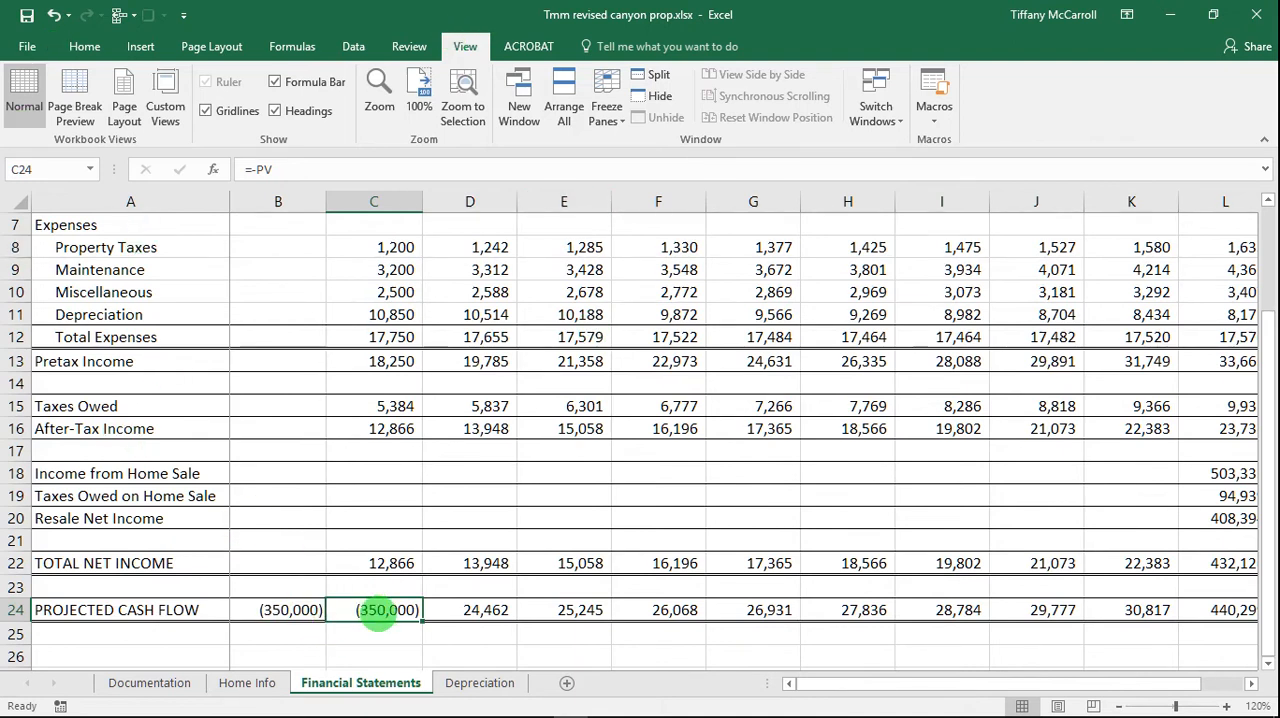
click(470, 609)
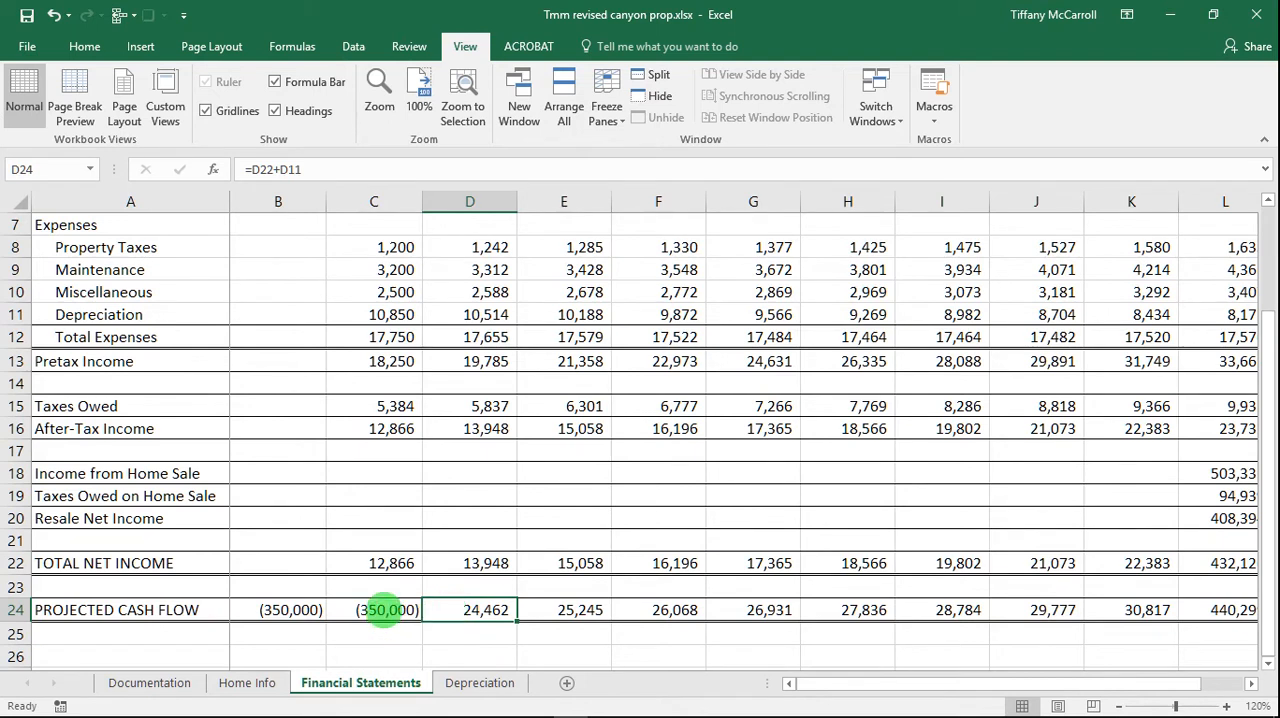
click(374, 609)
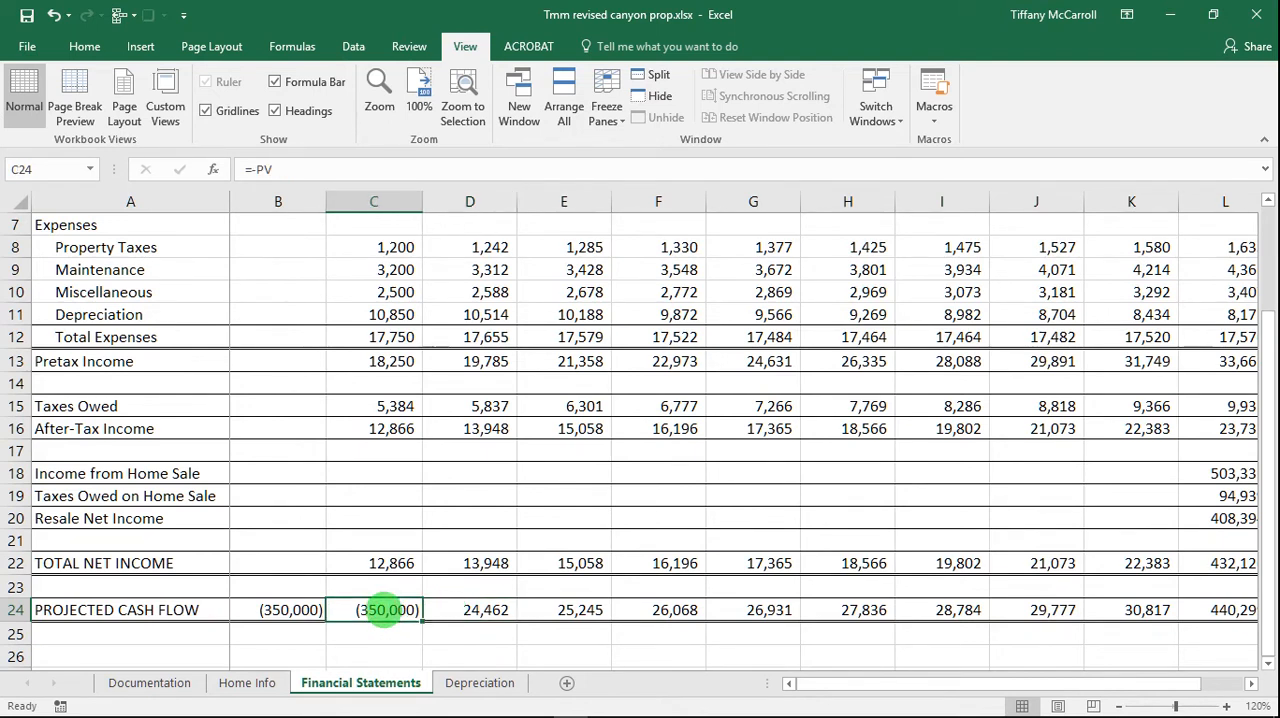
click(373, 562)
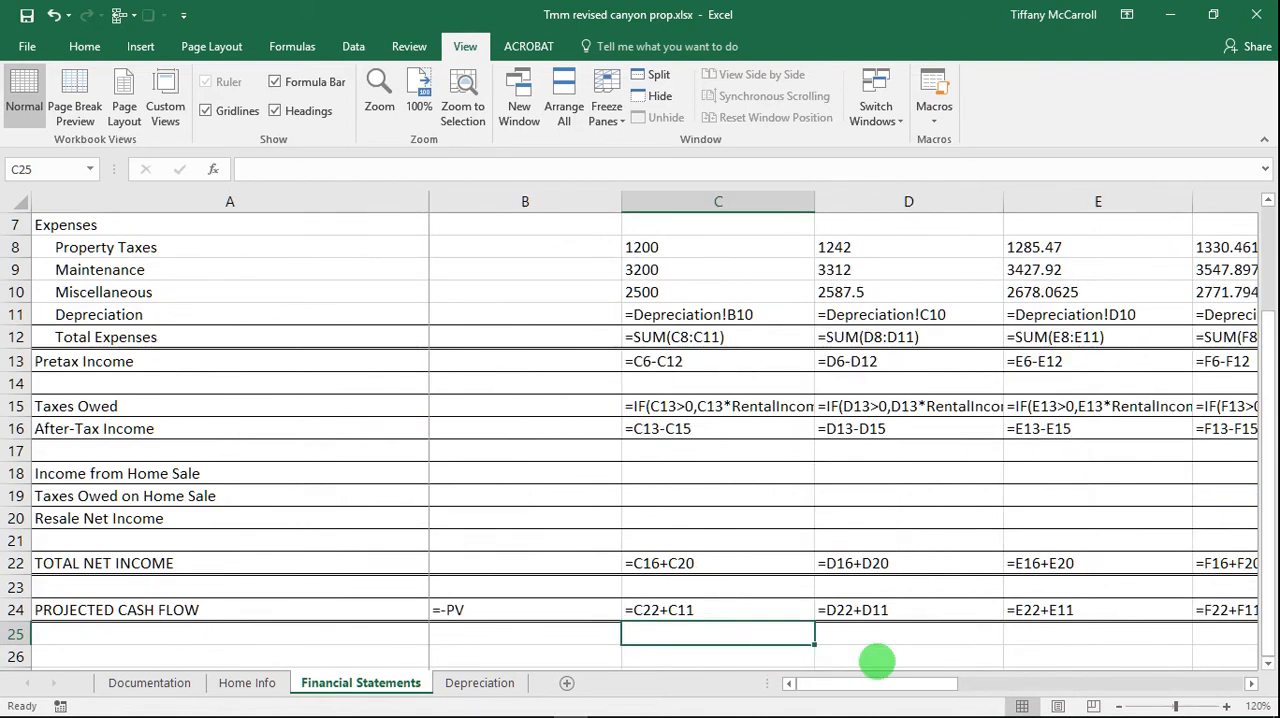
mouse_move(1070, 623)
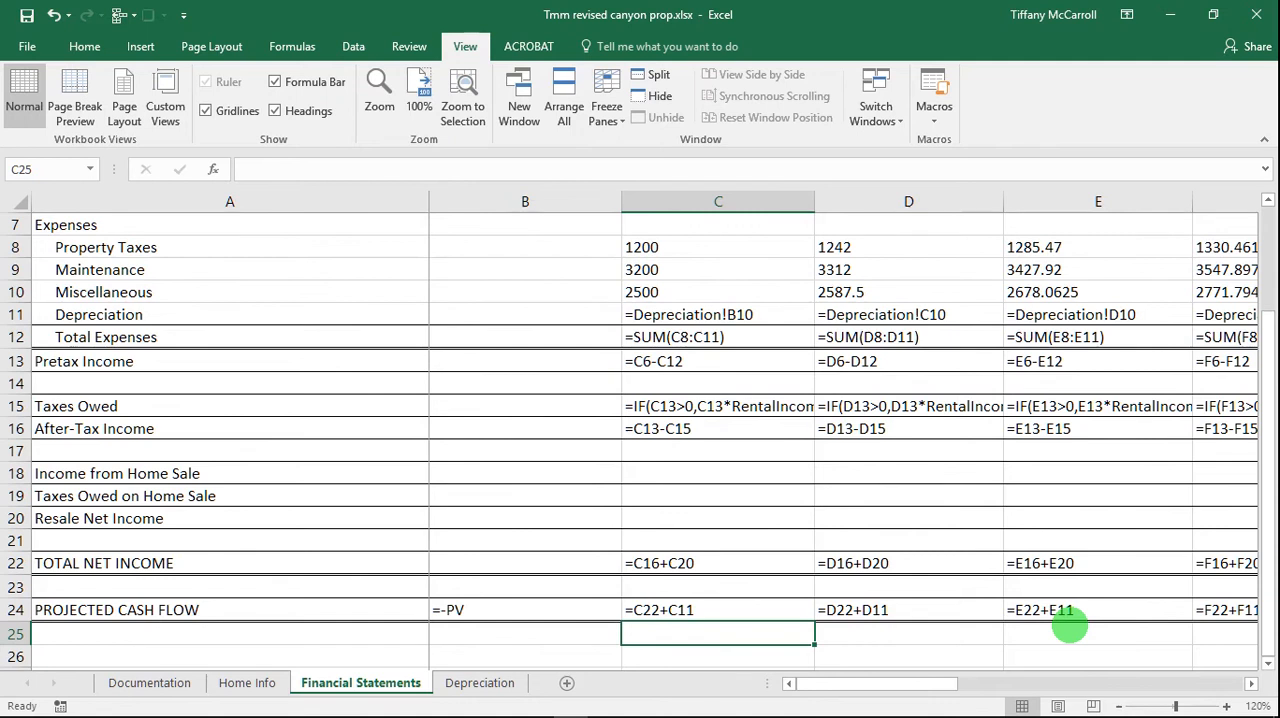
mouse_move(1207, 547)
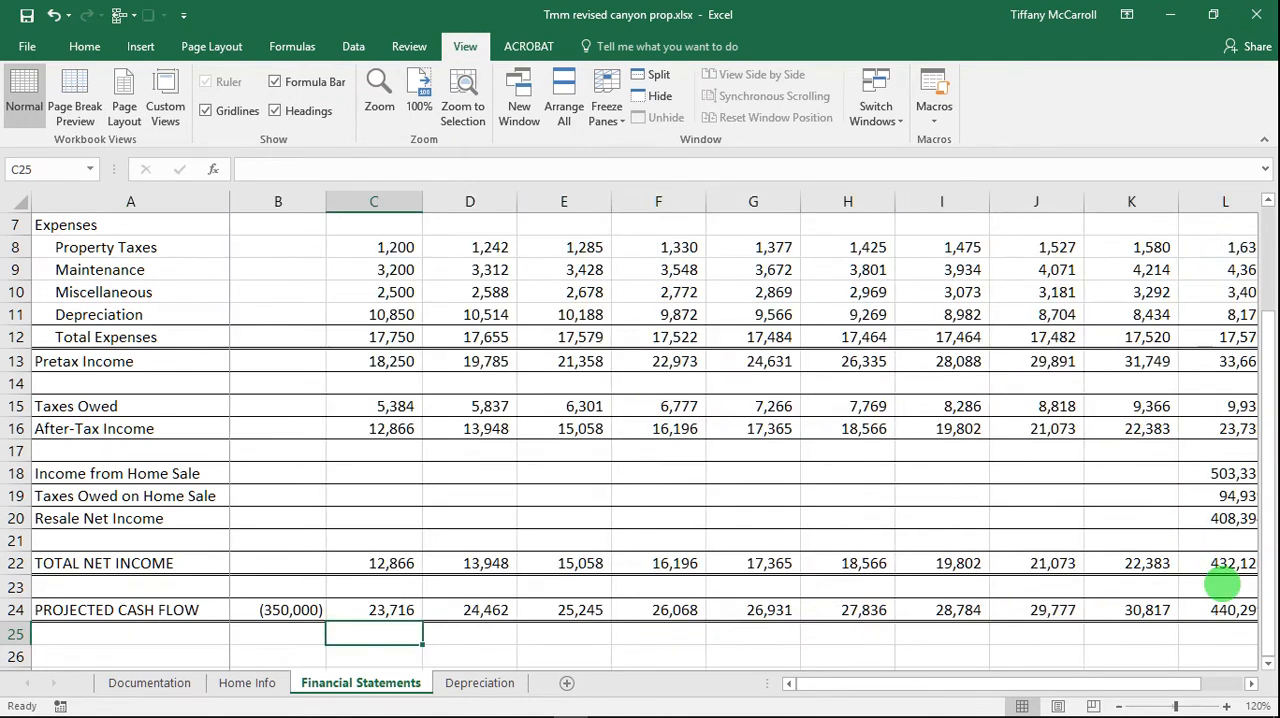
mouse_move(1000, 586)
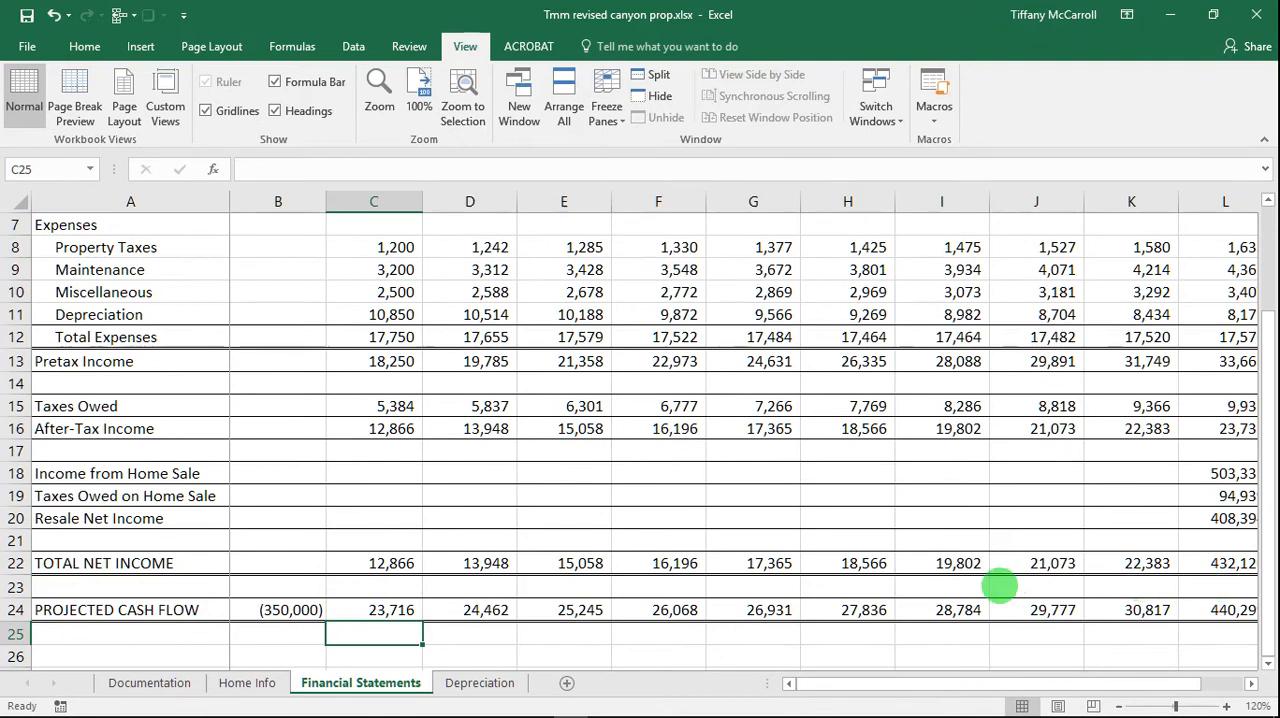
click(247, 682)
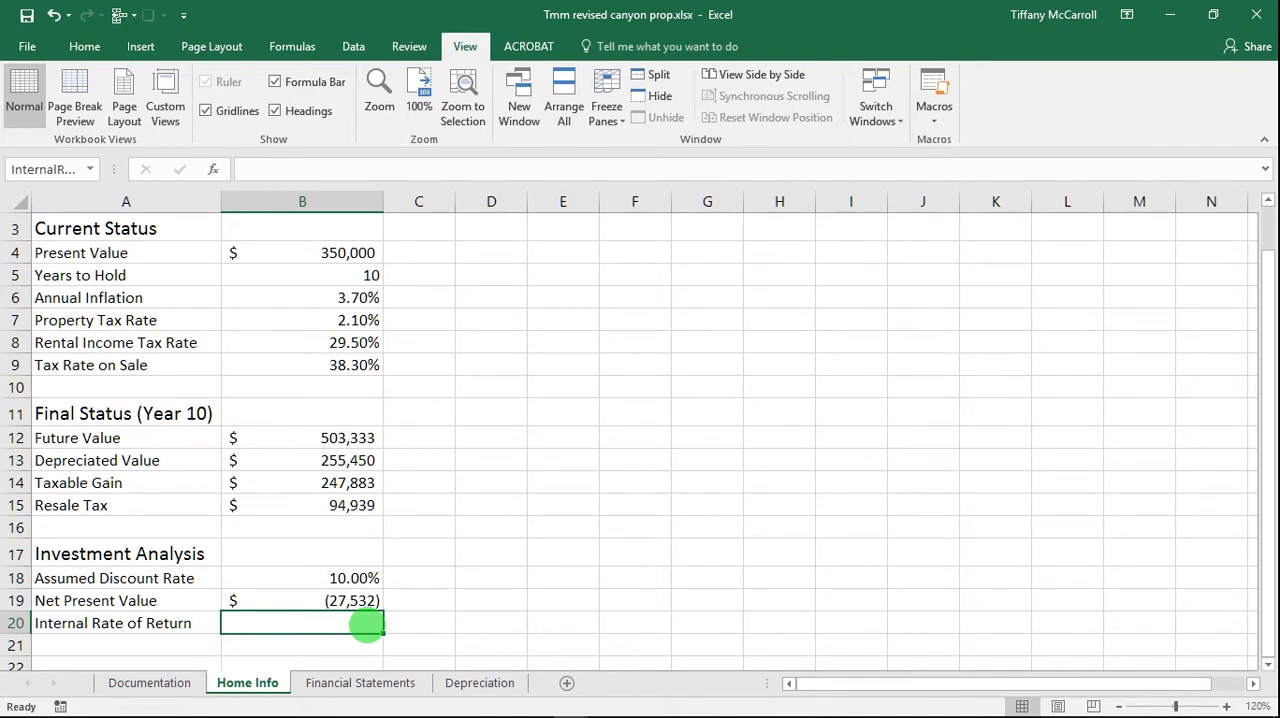
Enter =IRR over Financial Statements B24:L24 in Home Info B20, showing 8.80%
text(=)
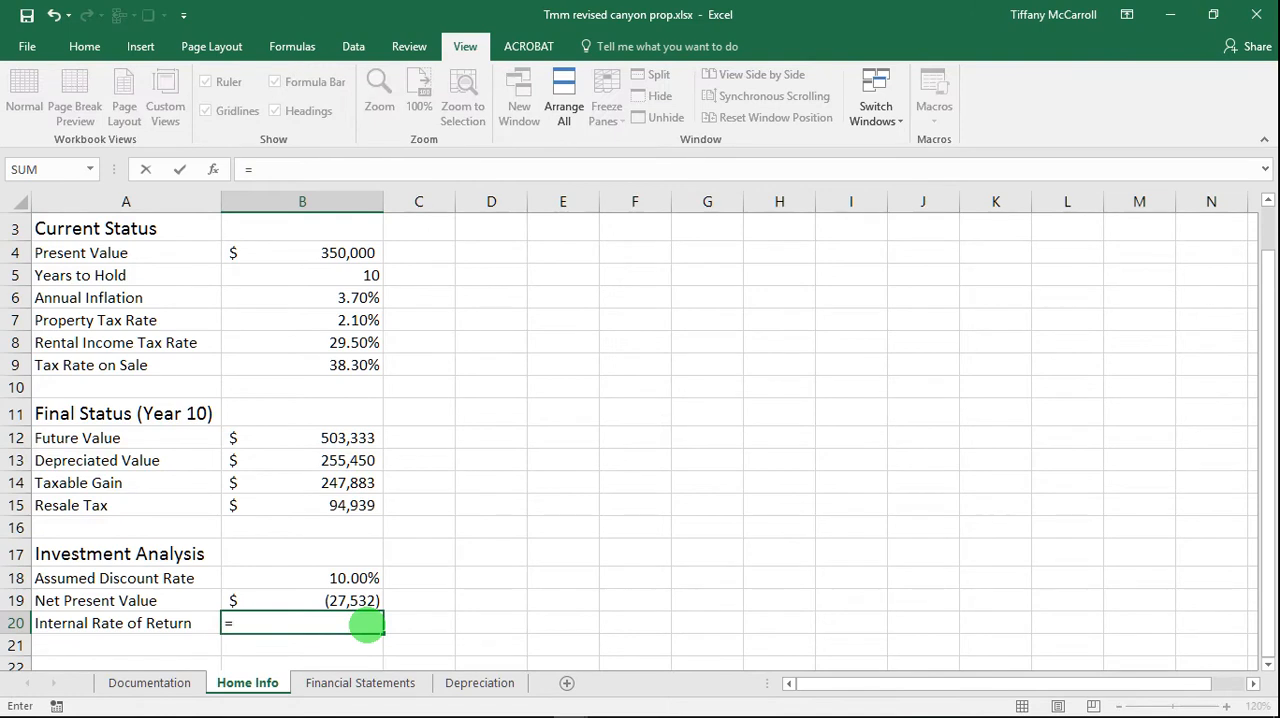
text(i)
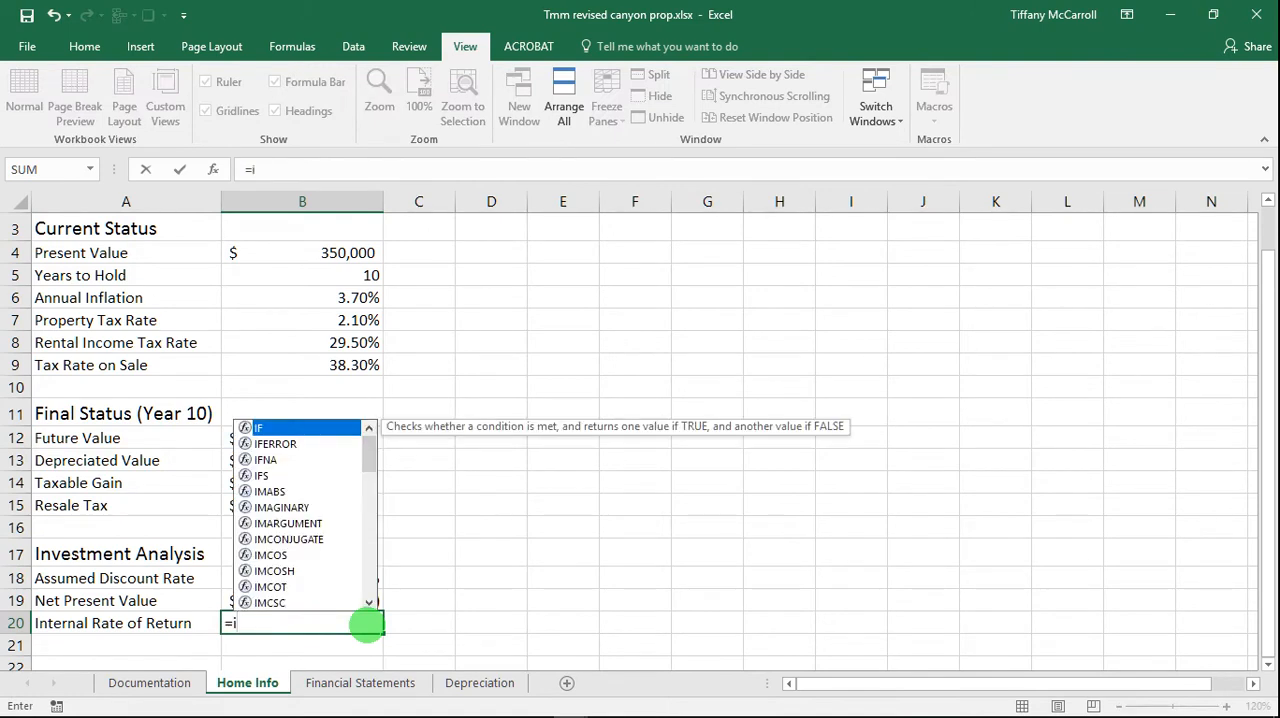
text(rr)
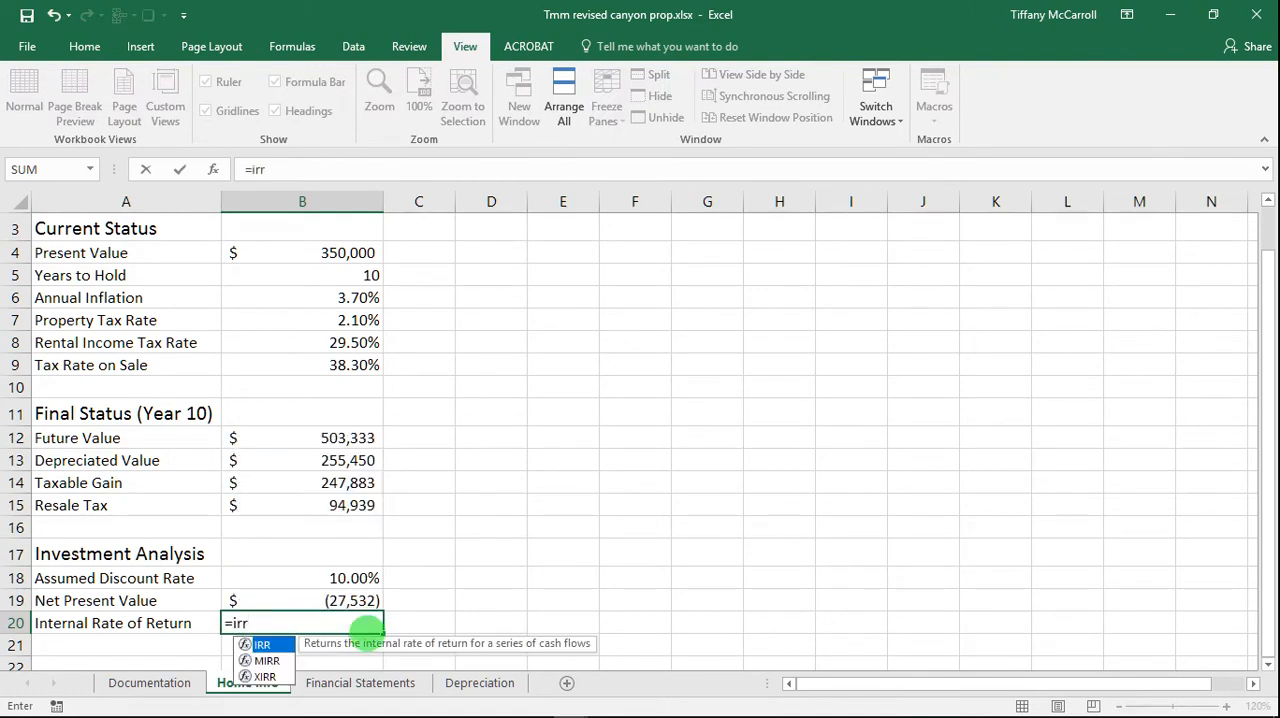
mouse_move(300, 658)
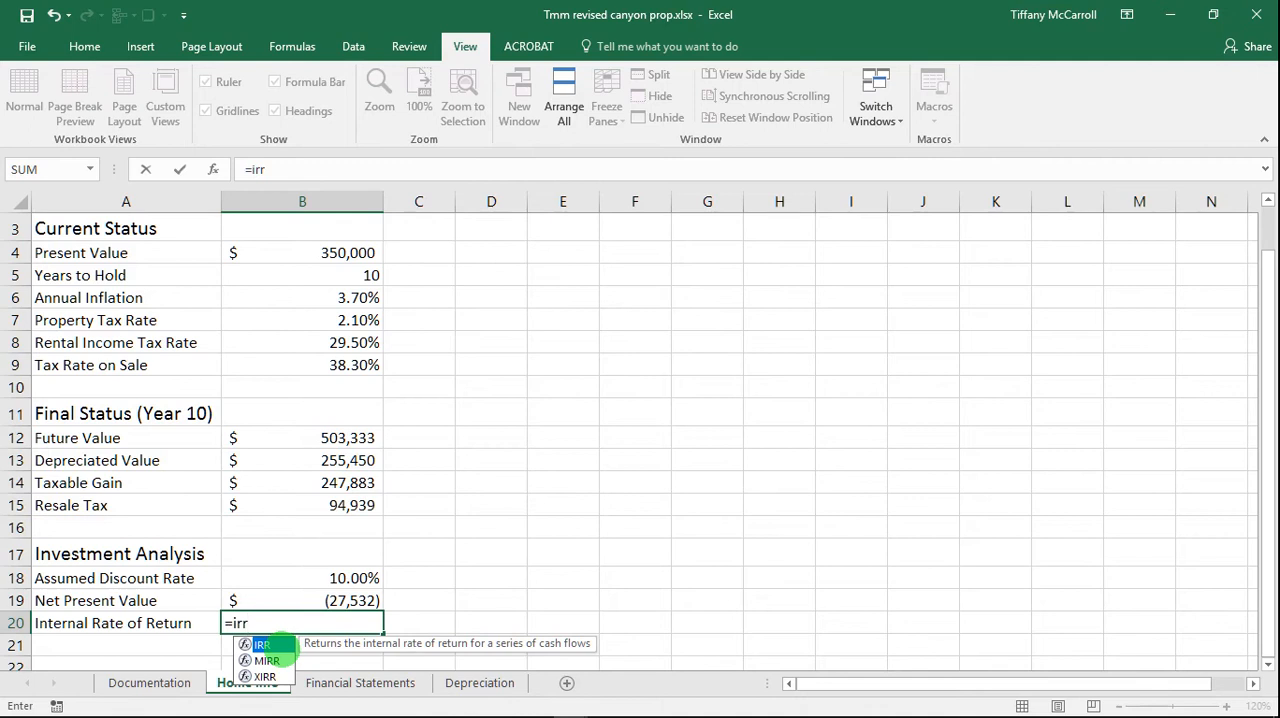
text(()
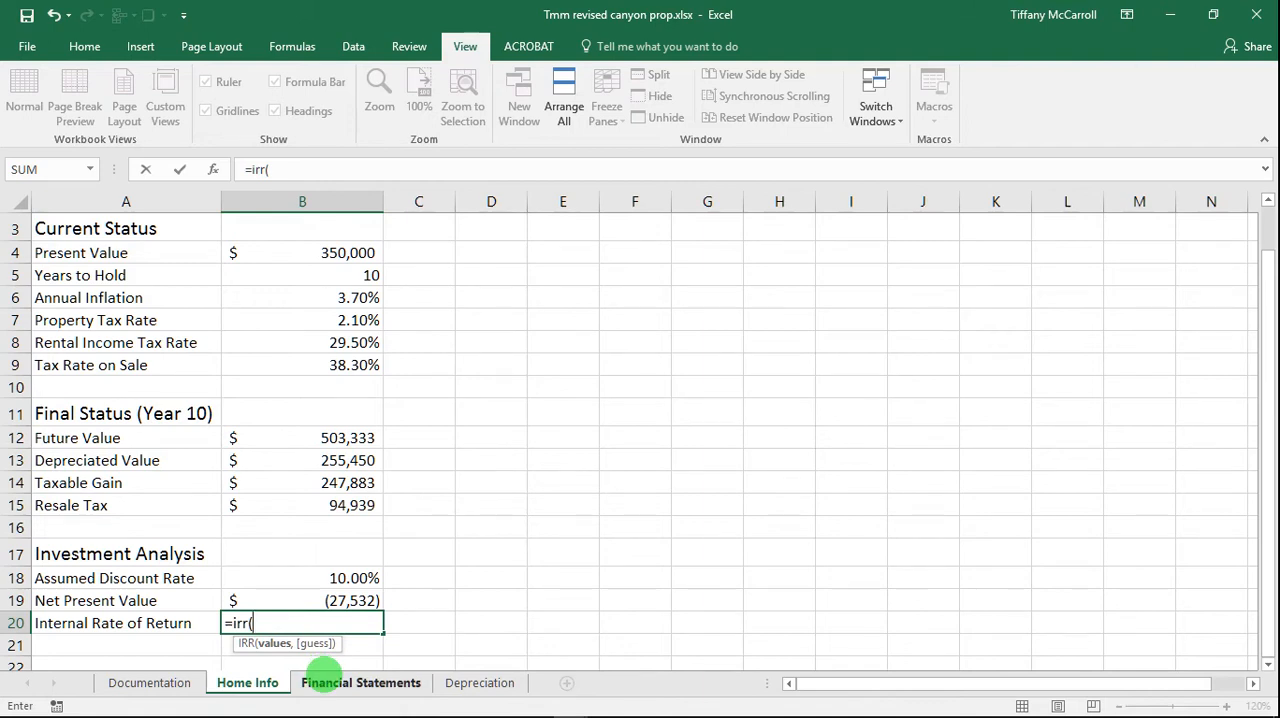
click(361, 682)
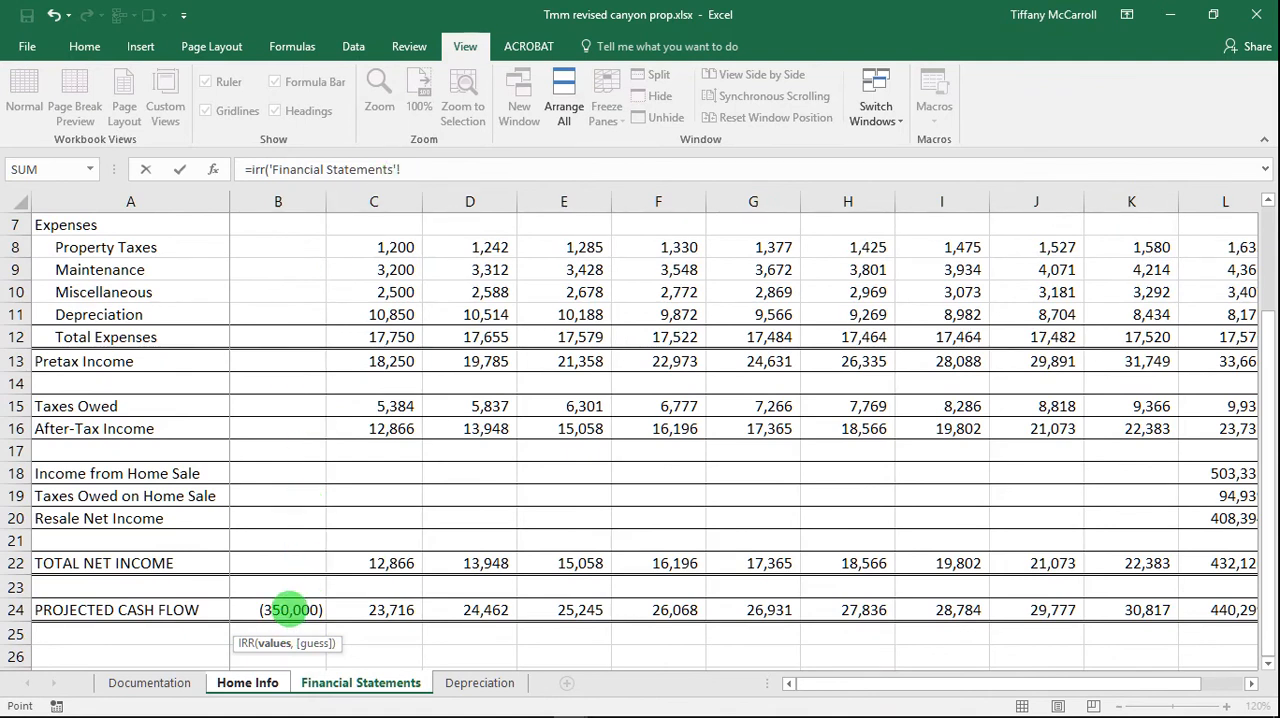
drag(290, 609, 985, 649)
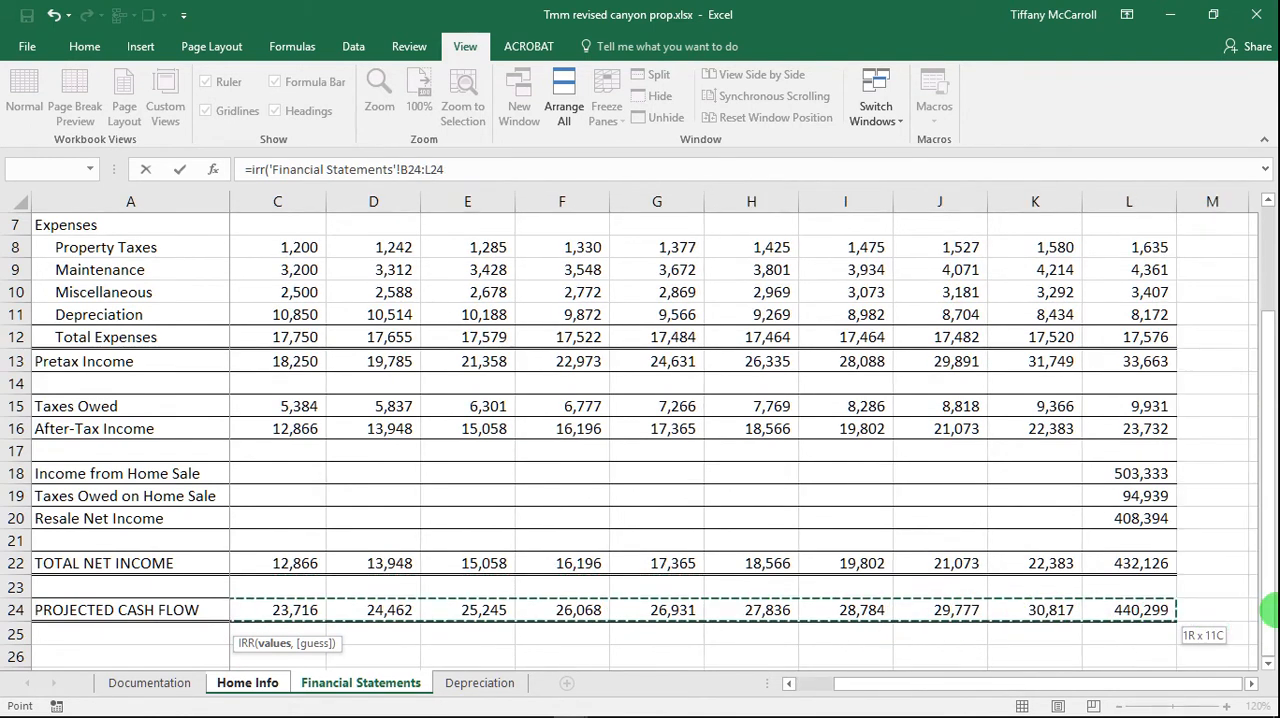
click(1129, 609)
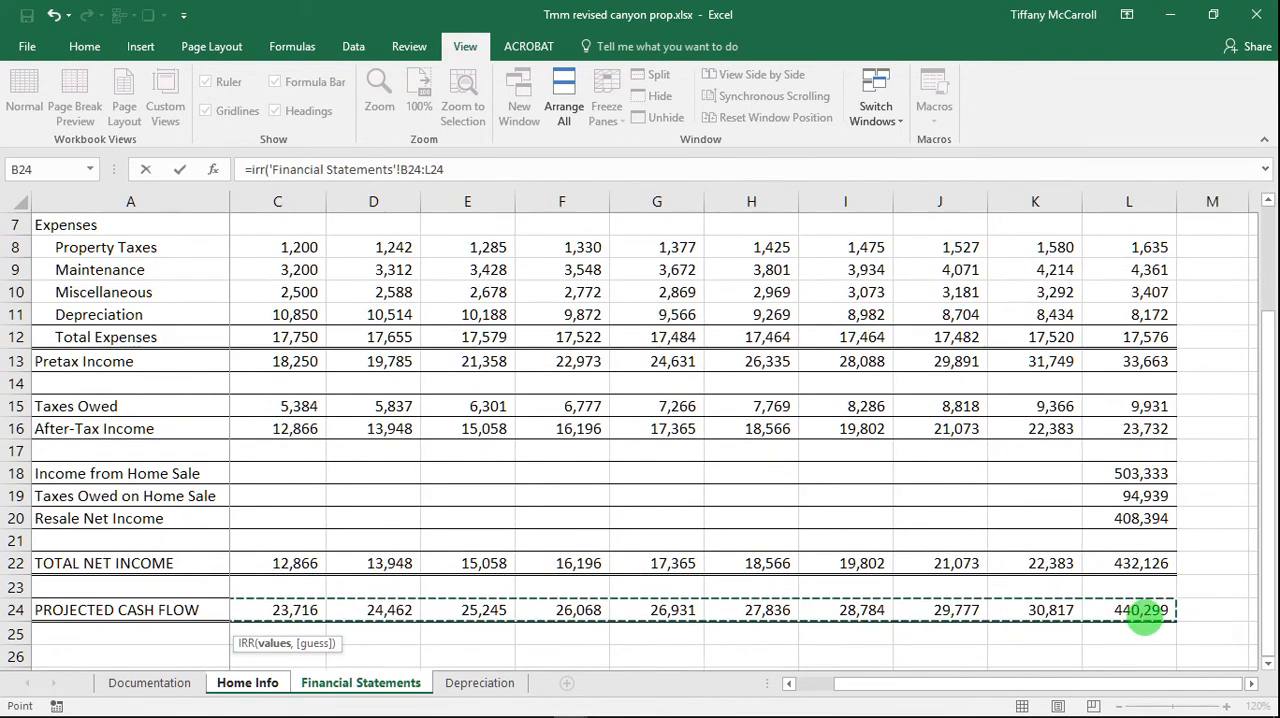
click(247, 682)
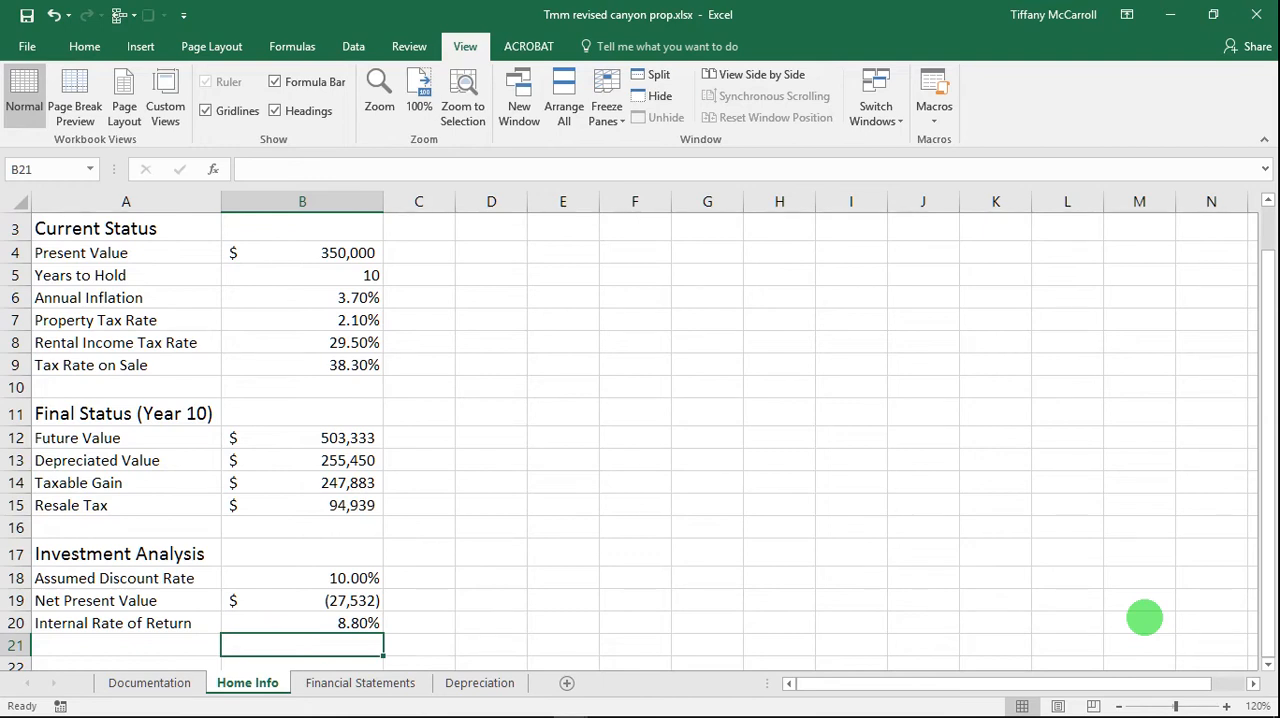
mouse_move(1066, 481)
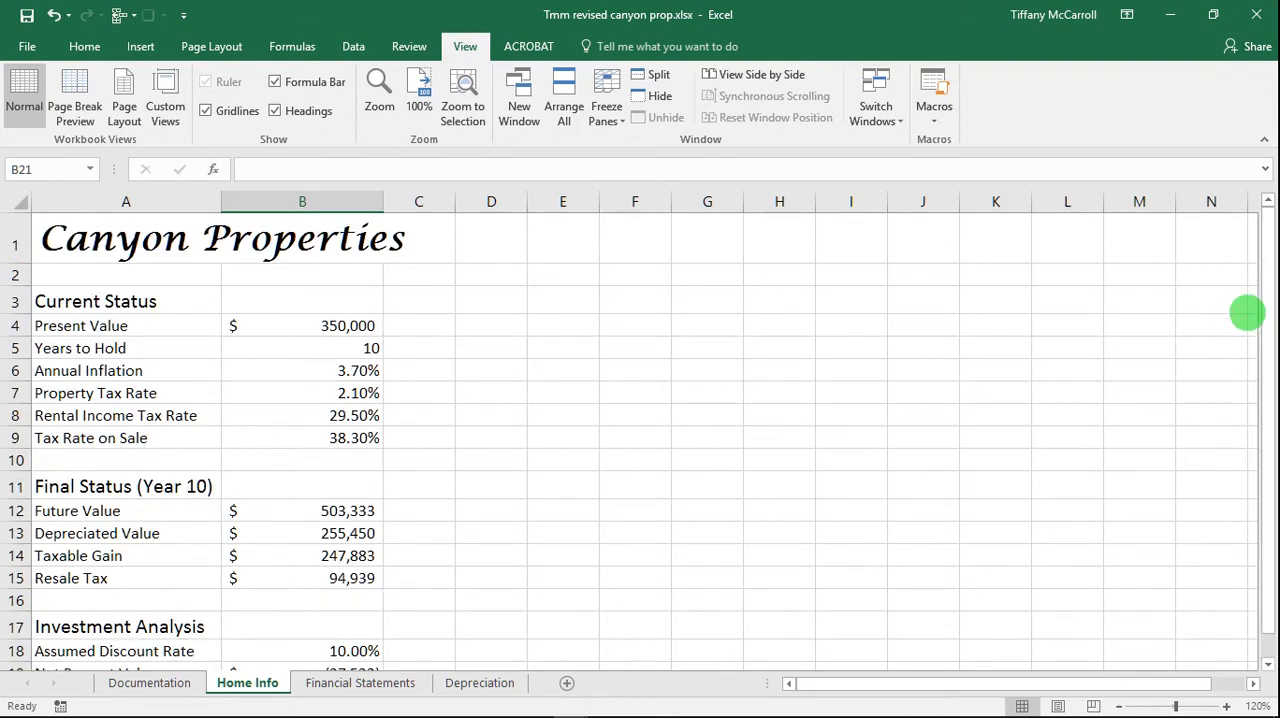
Apply Center Across Selection to the Current Status, Final Status (Year 10) and Investment Analysis headings
click(95, 301)
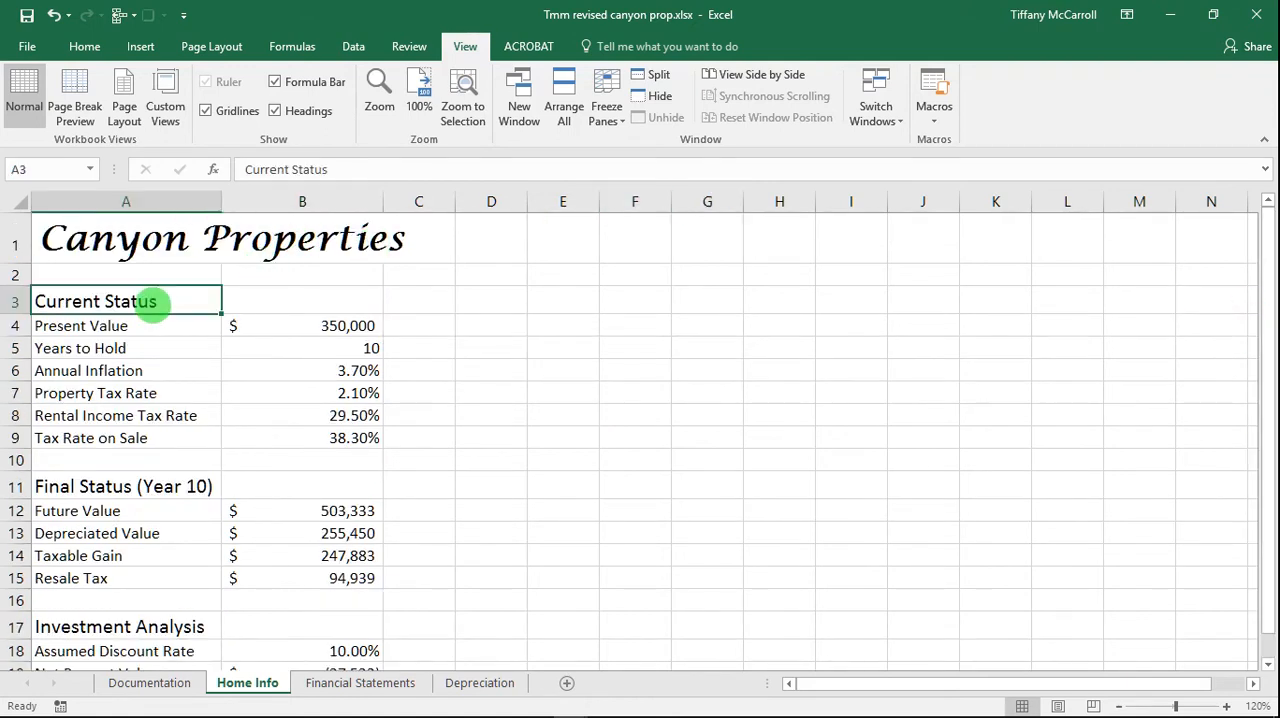
click(302, 301)
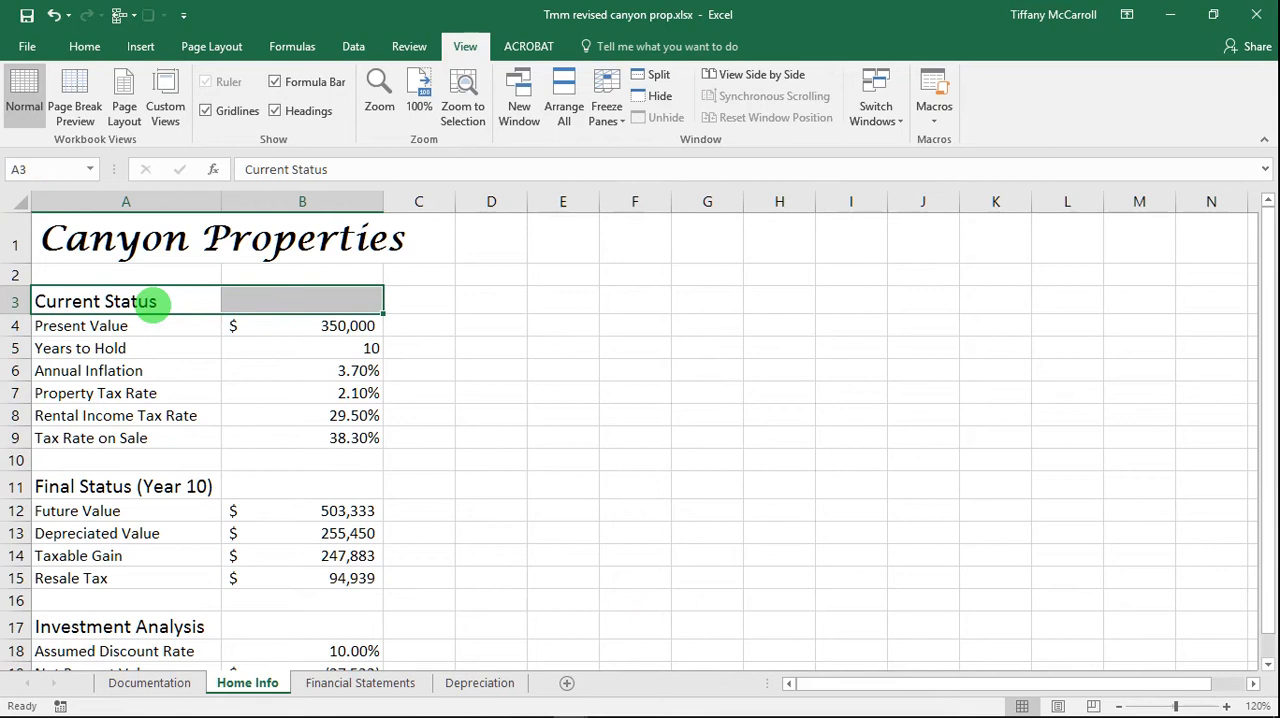
click(84, 46)
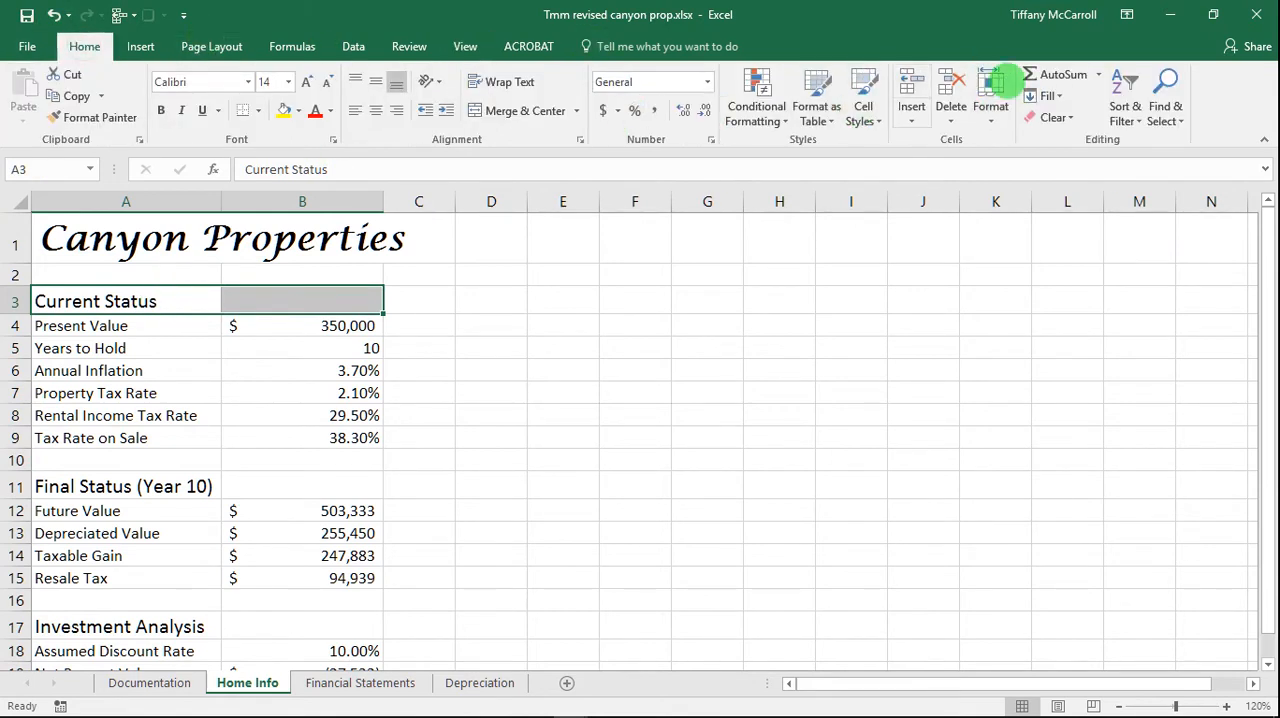
click(990, 95)
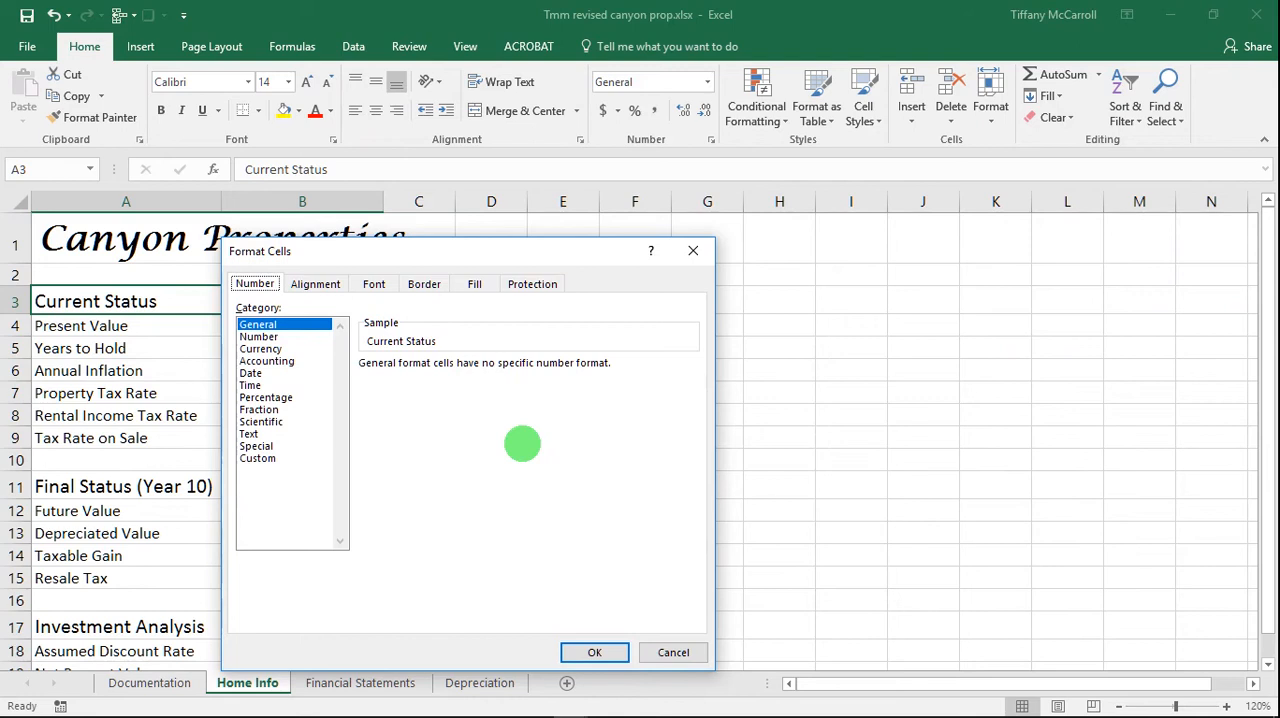
click(315, 283)
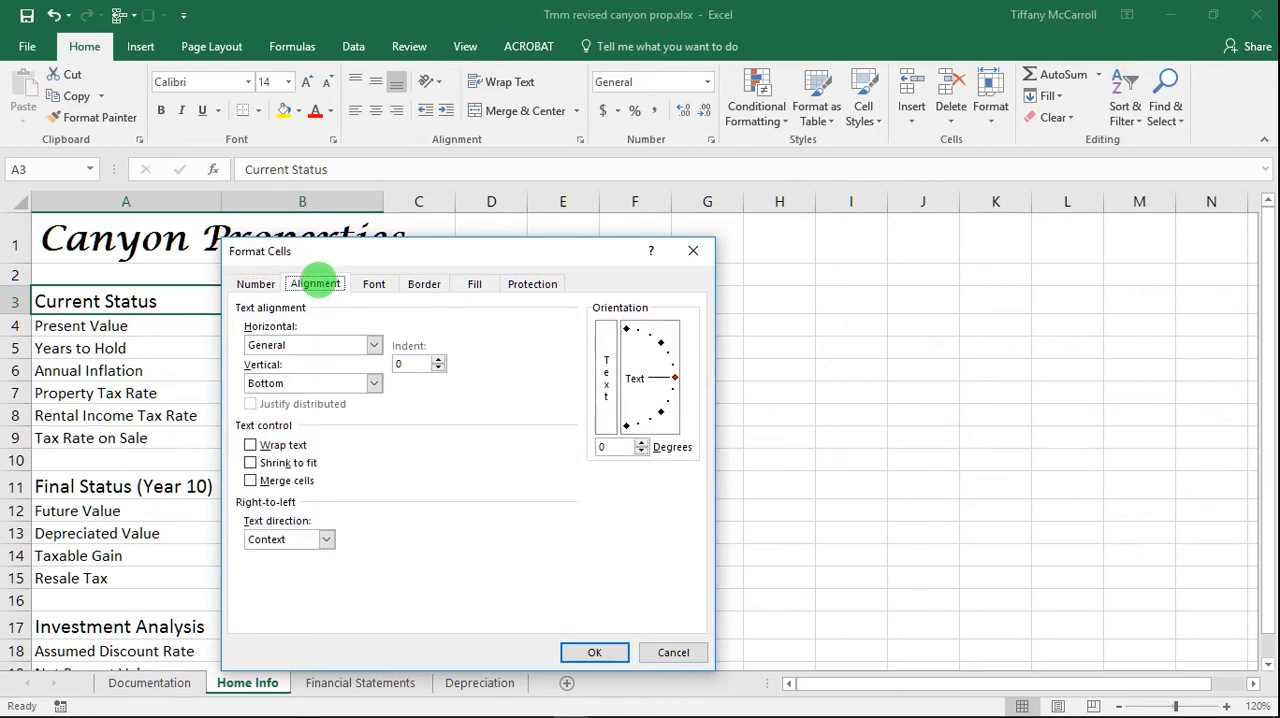
click(374, 344)
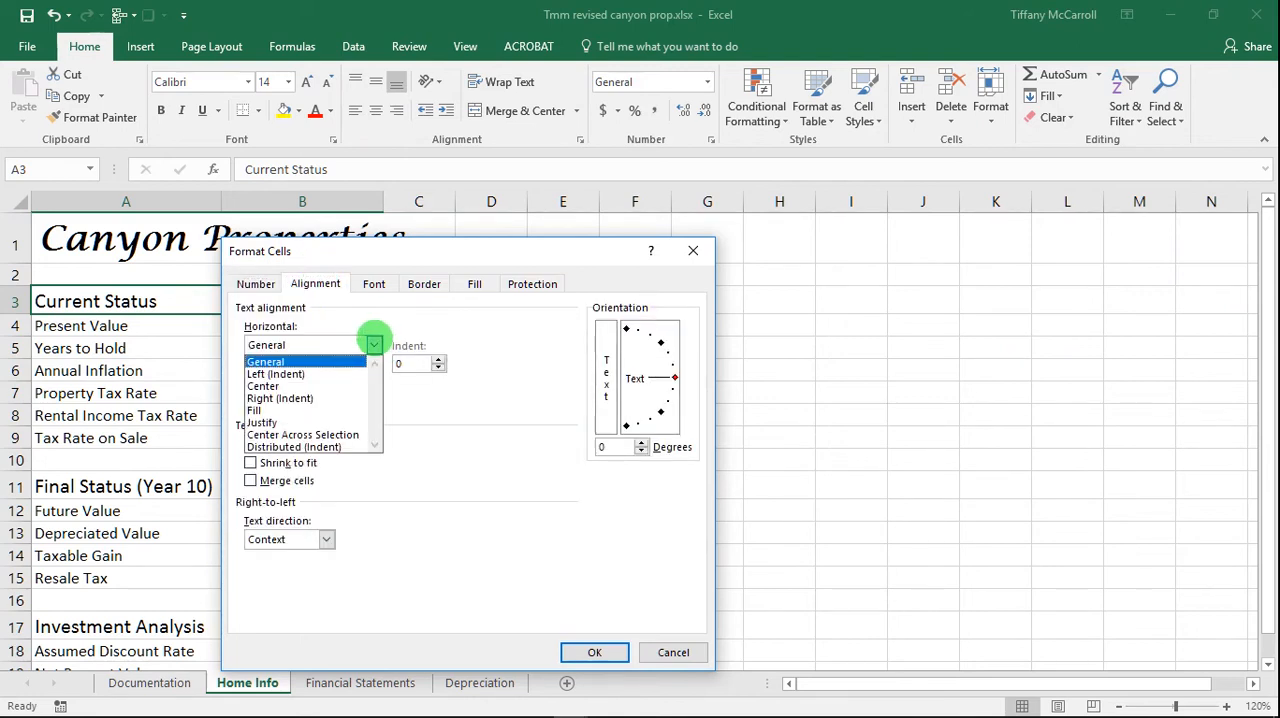
click(302, 434)
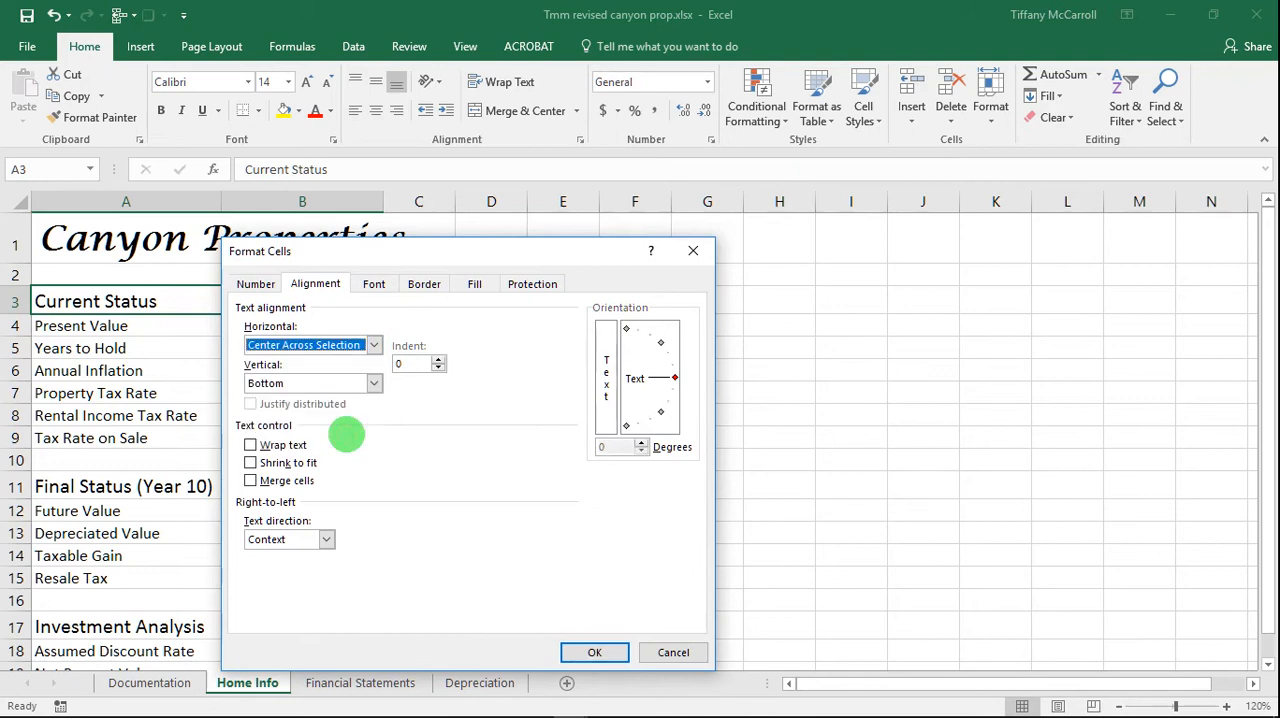
click(594, 652)
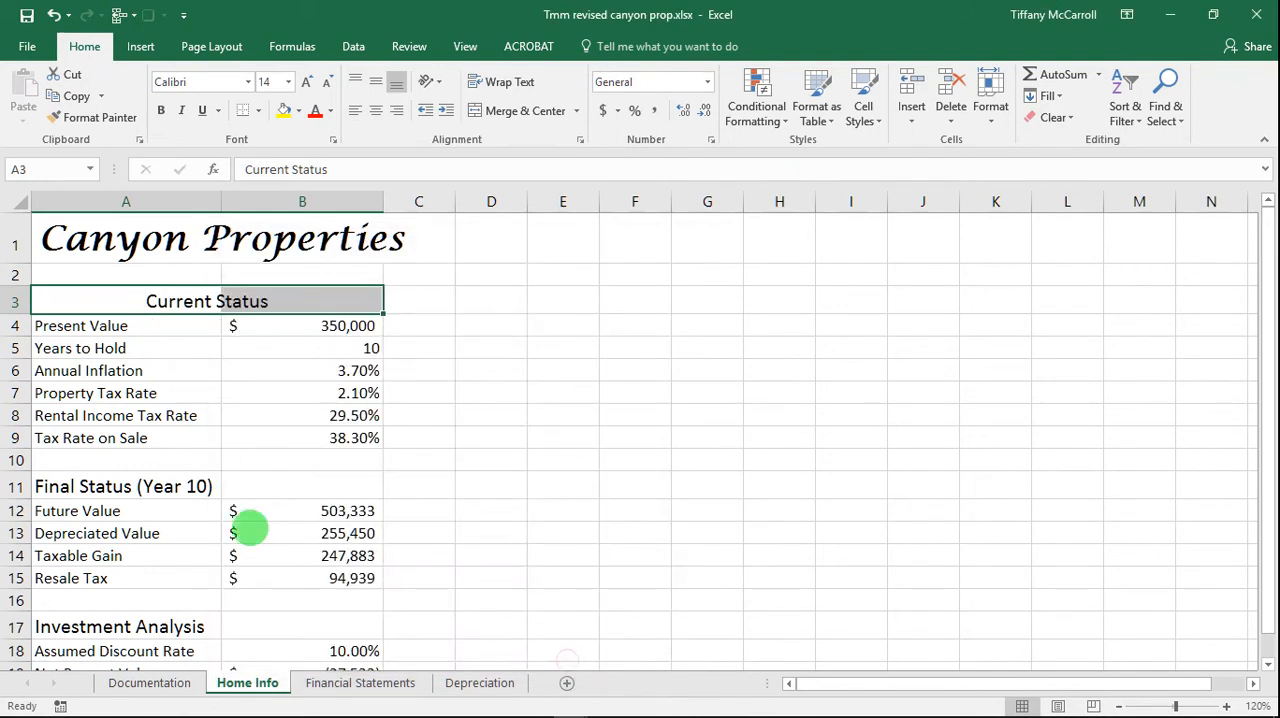
click(125, 486)
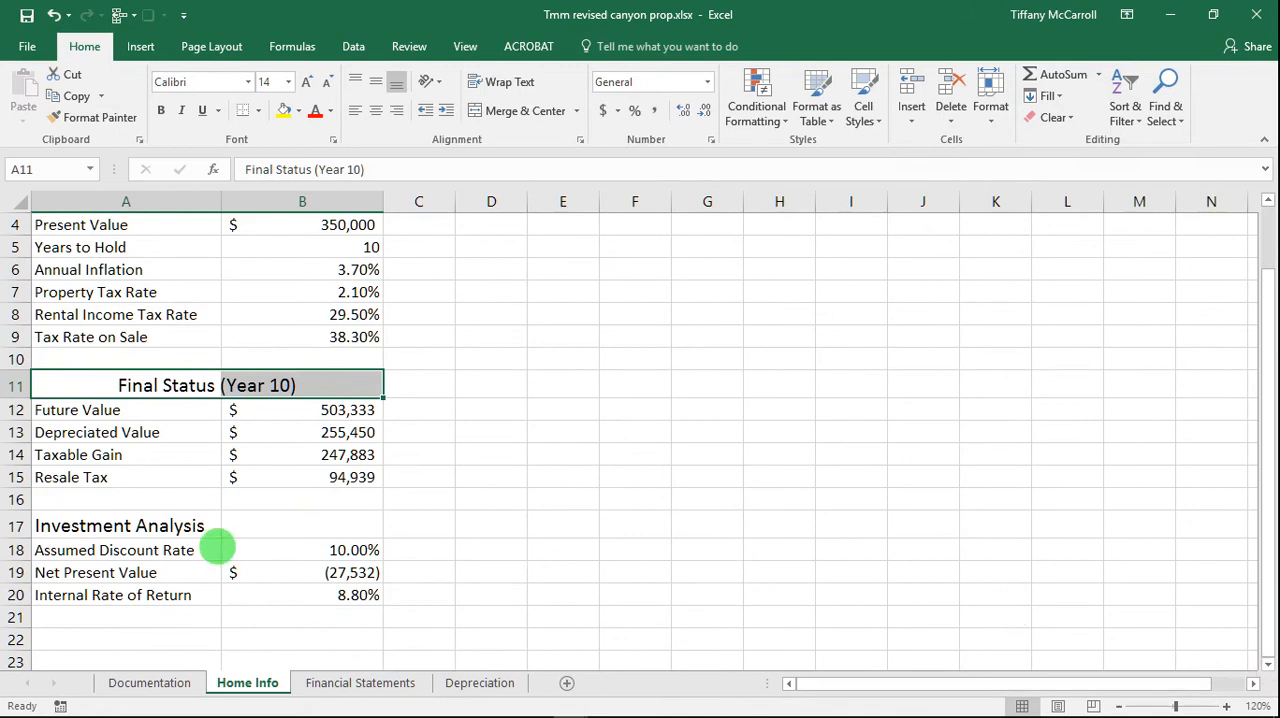
click(118, 525)
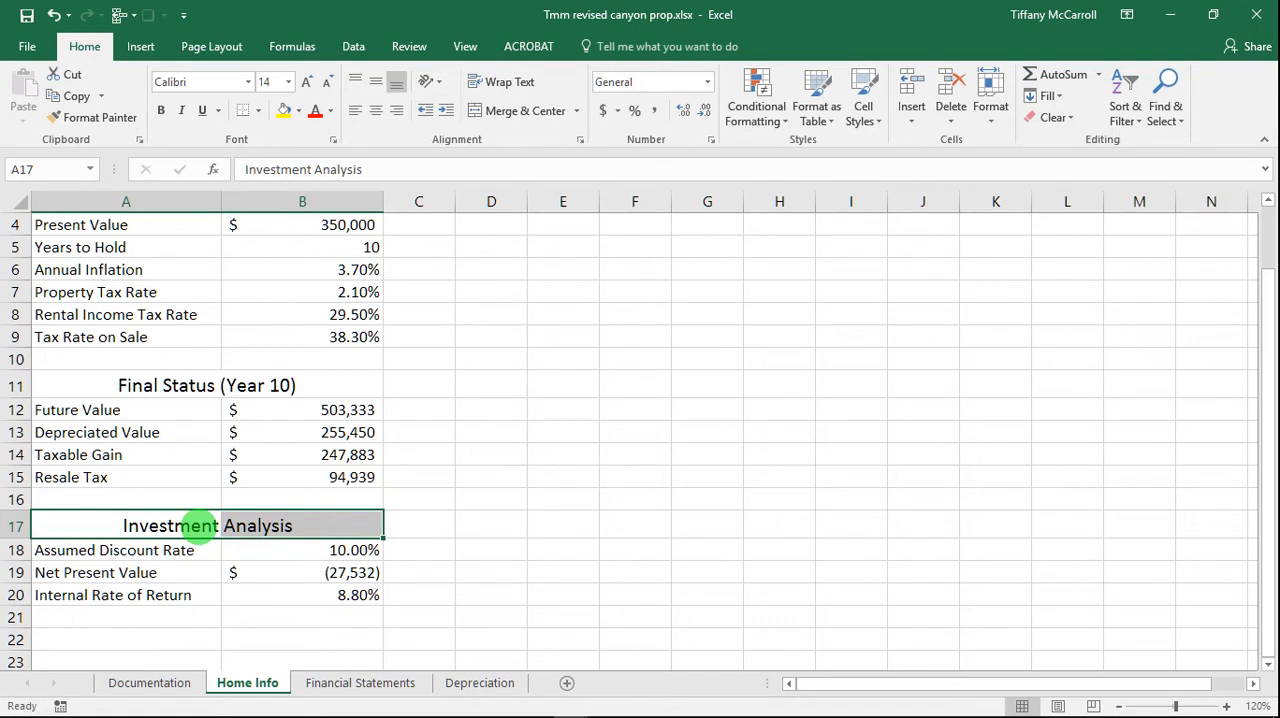
mouse_move(183, 418)
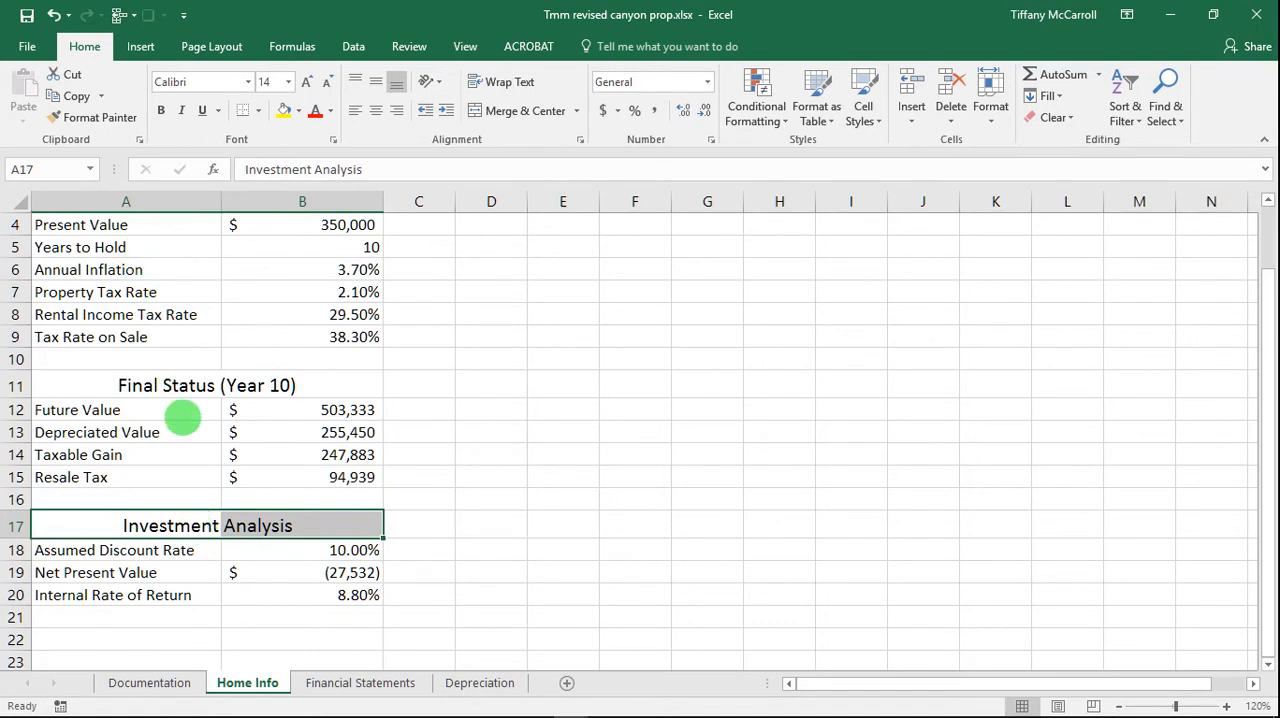
Select several column B input values and try an Accounting format, then cancel it
click(95, 292)
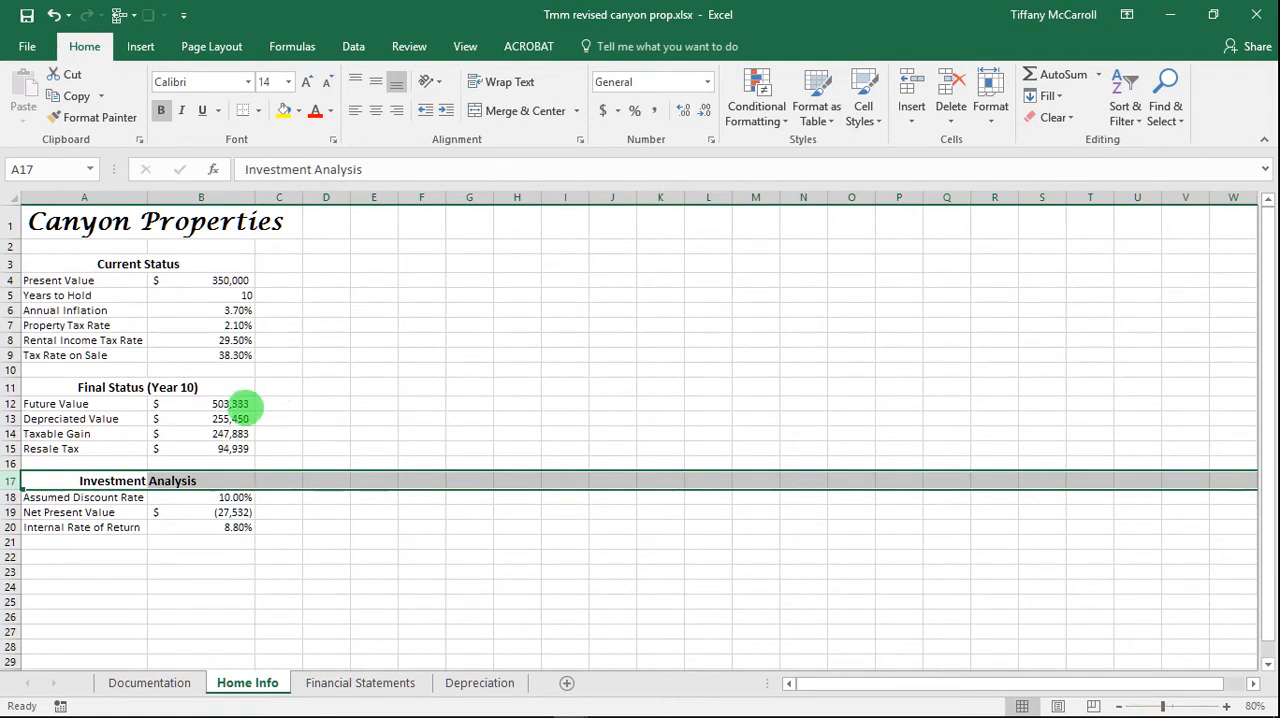
click(201, 403)
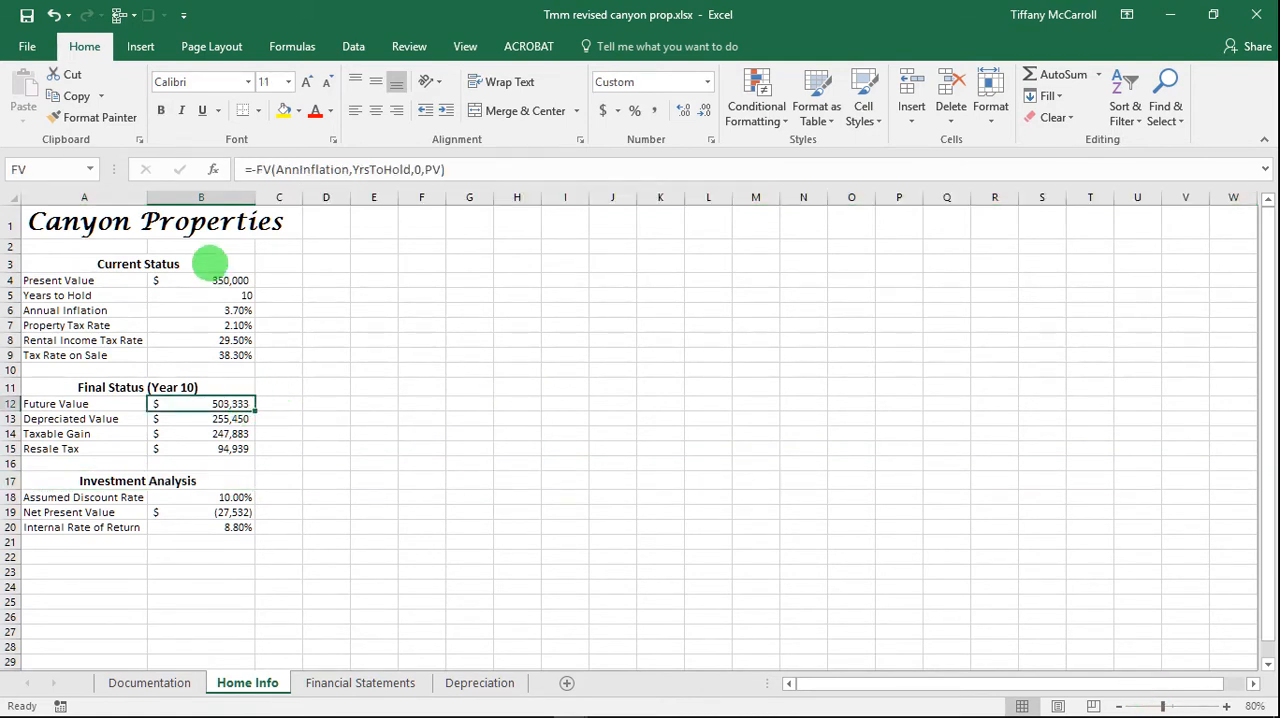
click(200, 280)
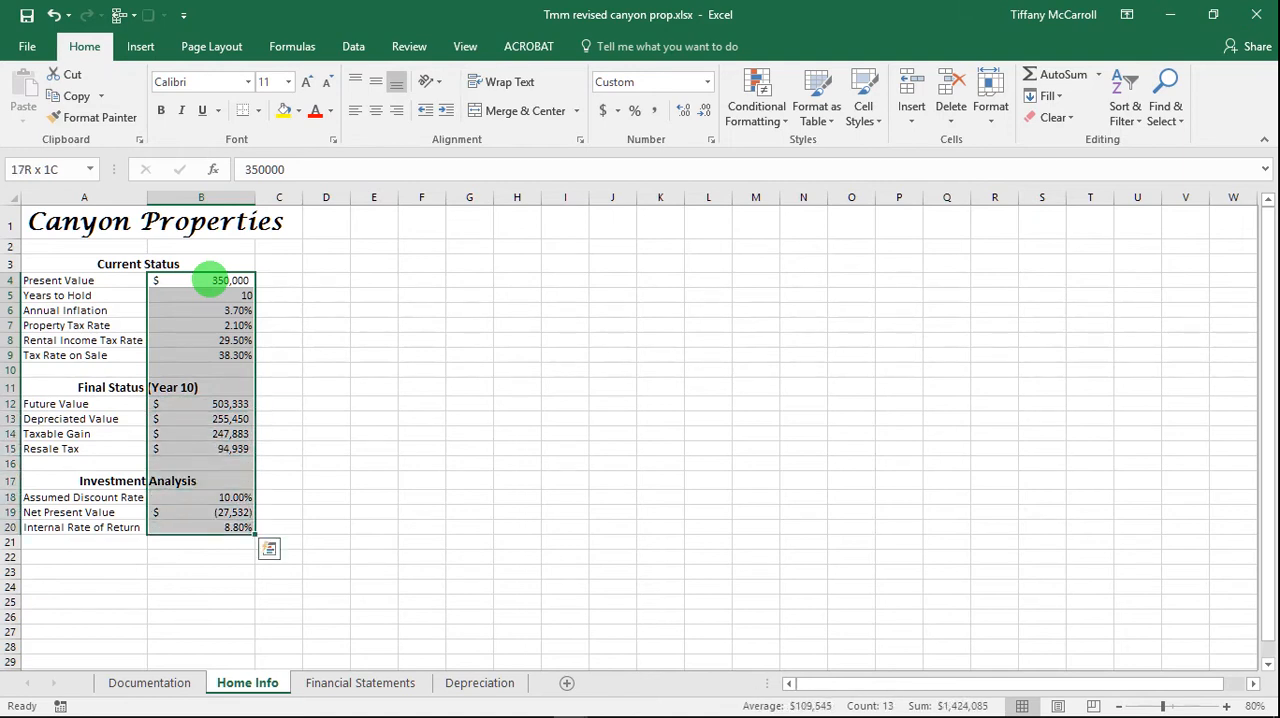
click(271, 487)
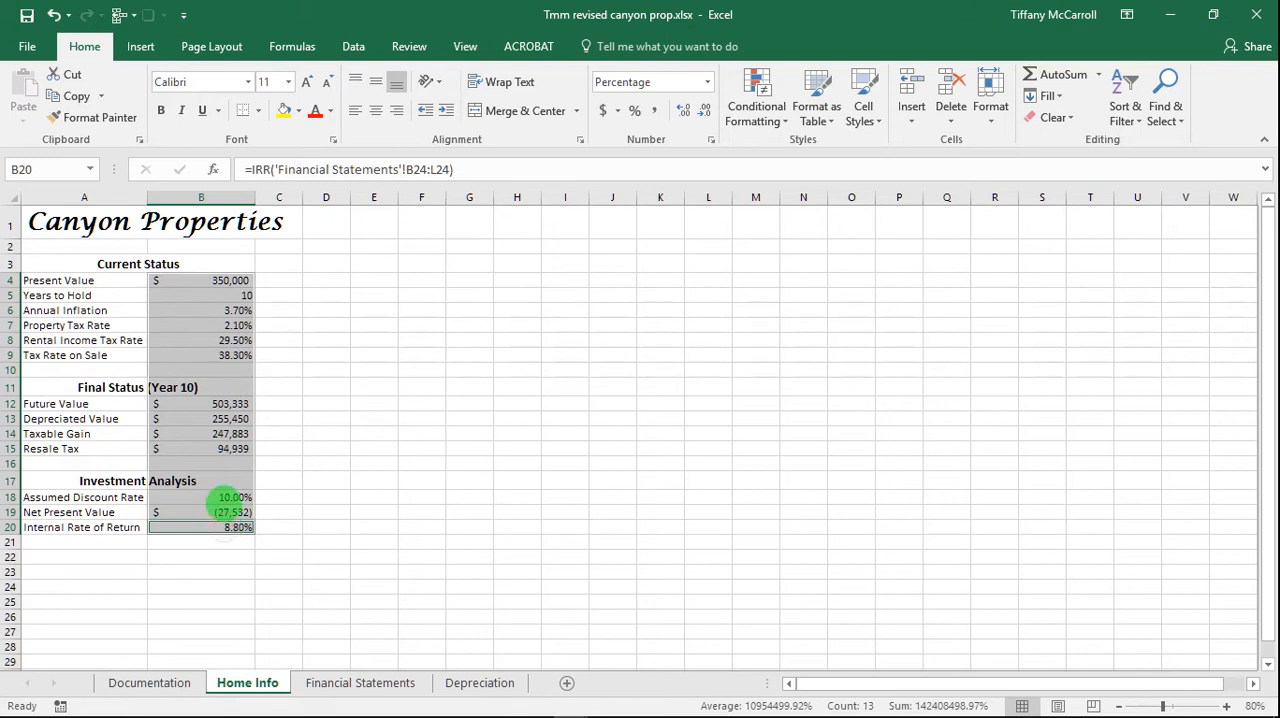
click(200, 497)
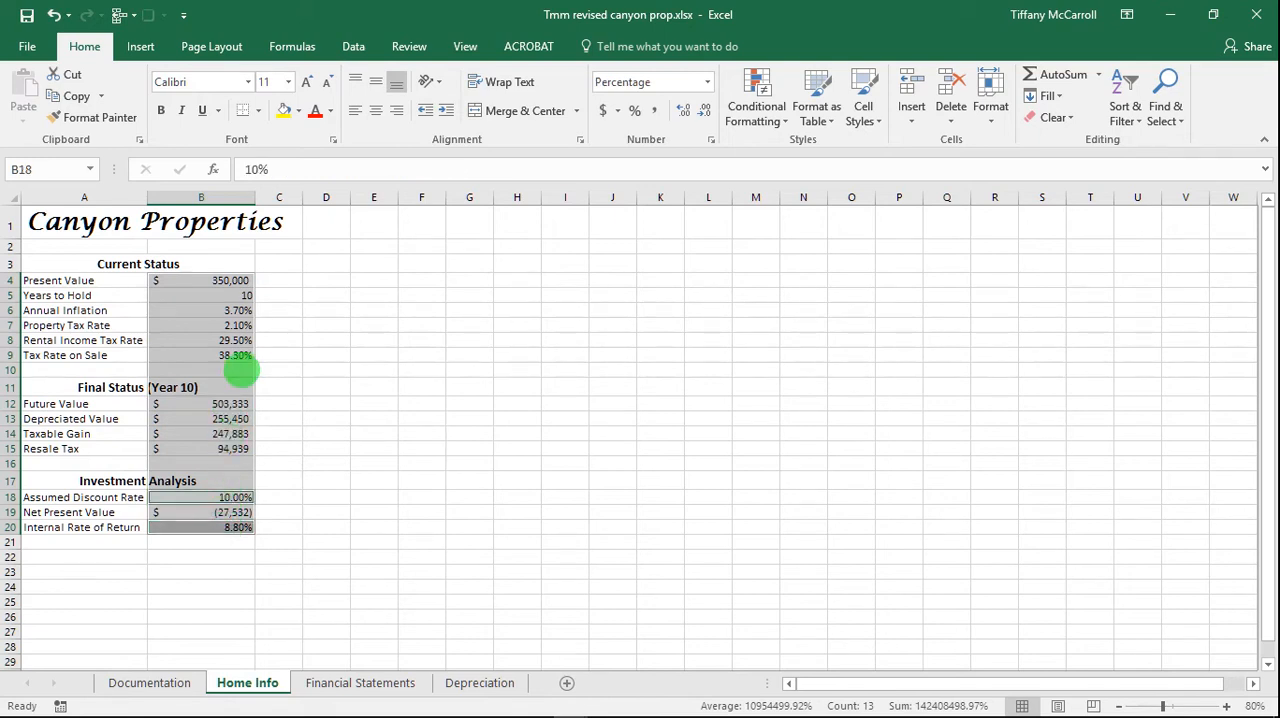
click(200, 355)
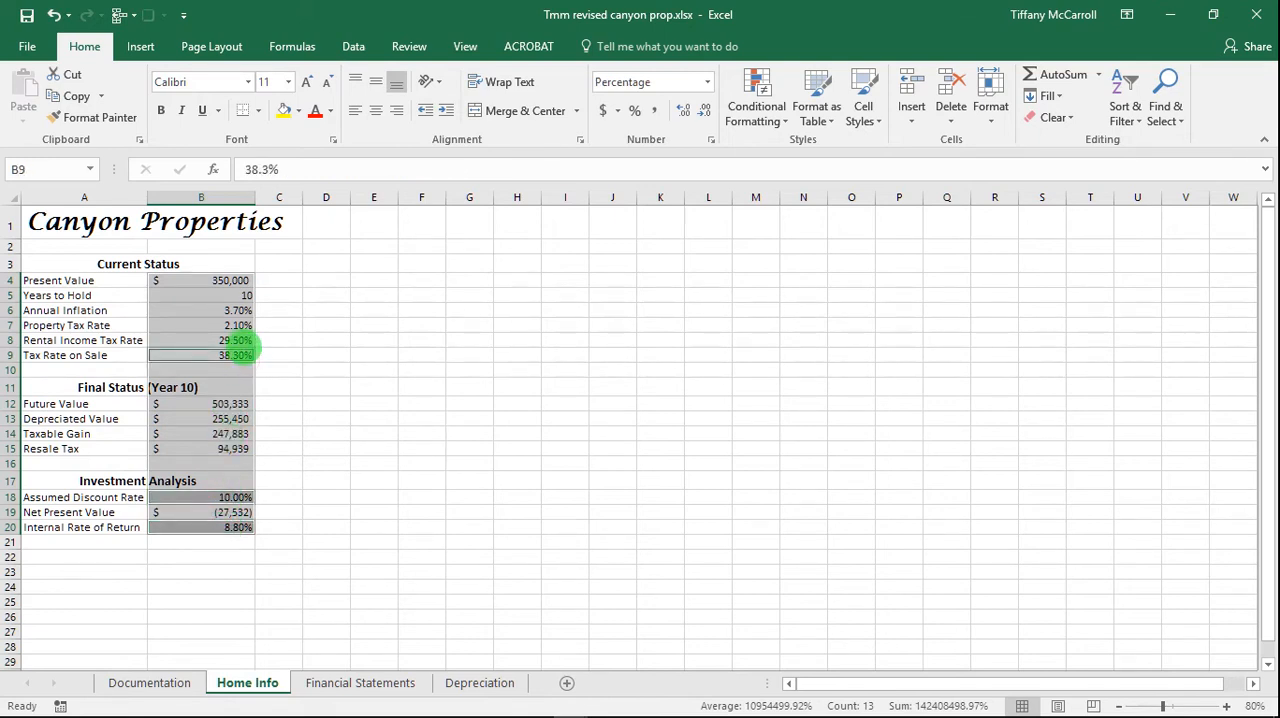
click(200, 340)
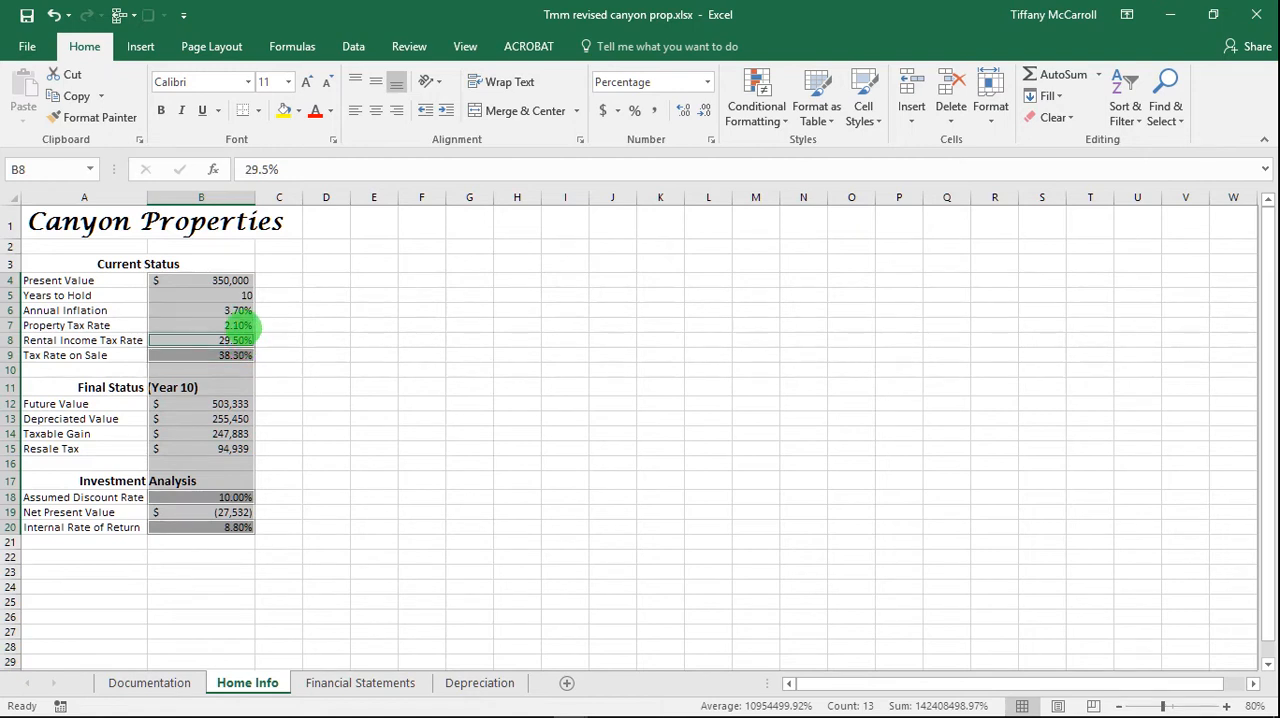
click(201, 310)
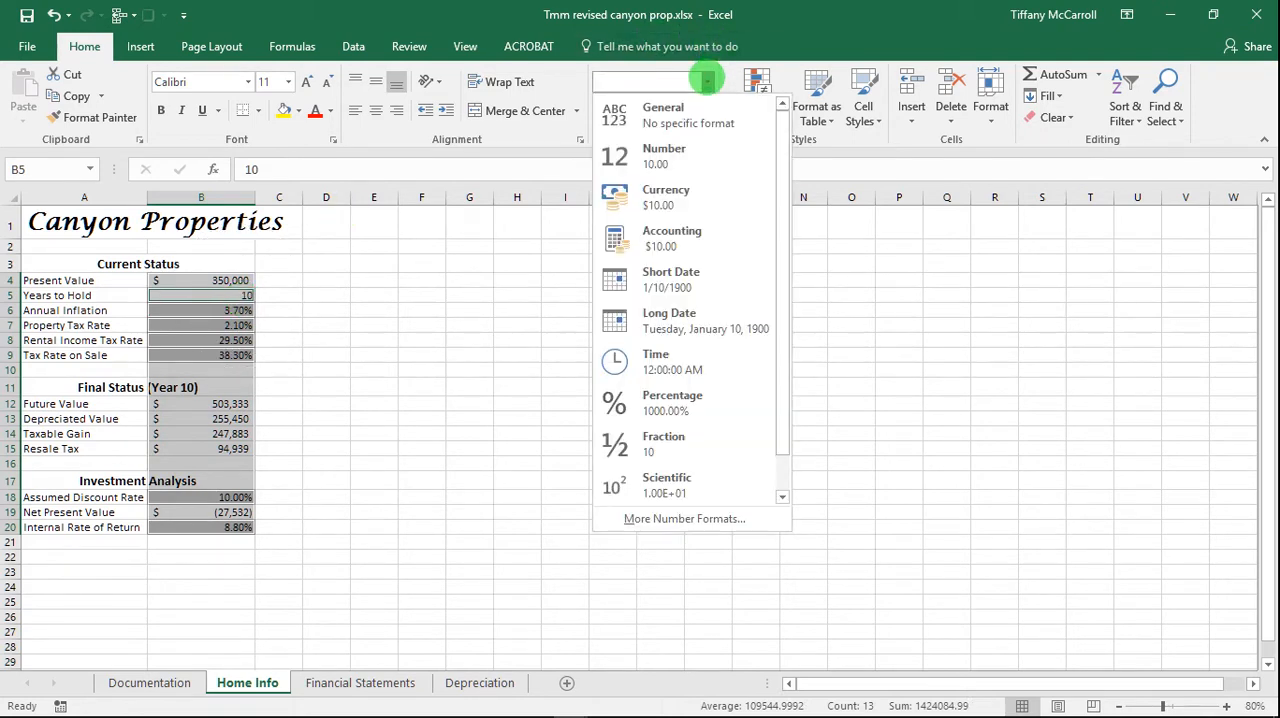
click(684, 518)
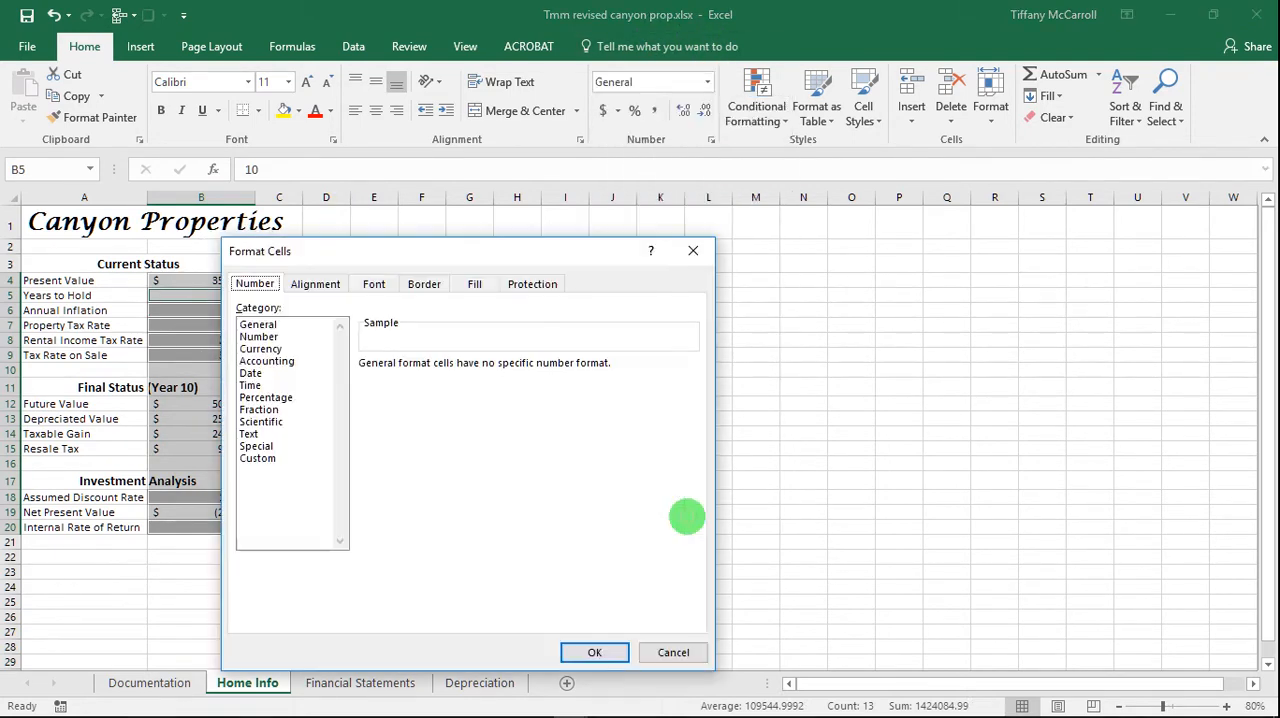
click(267, 361)
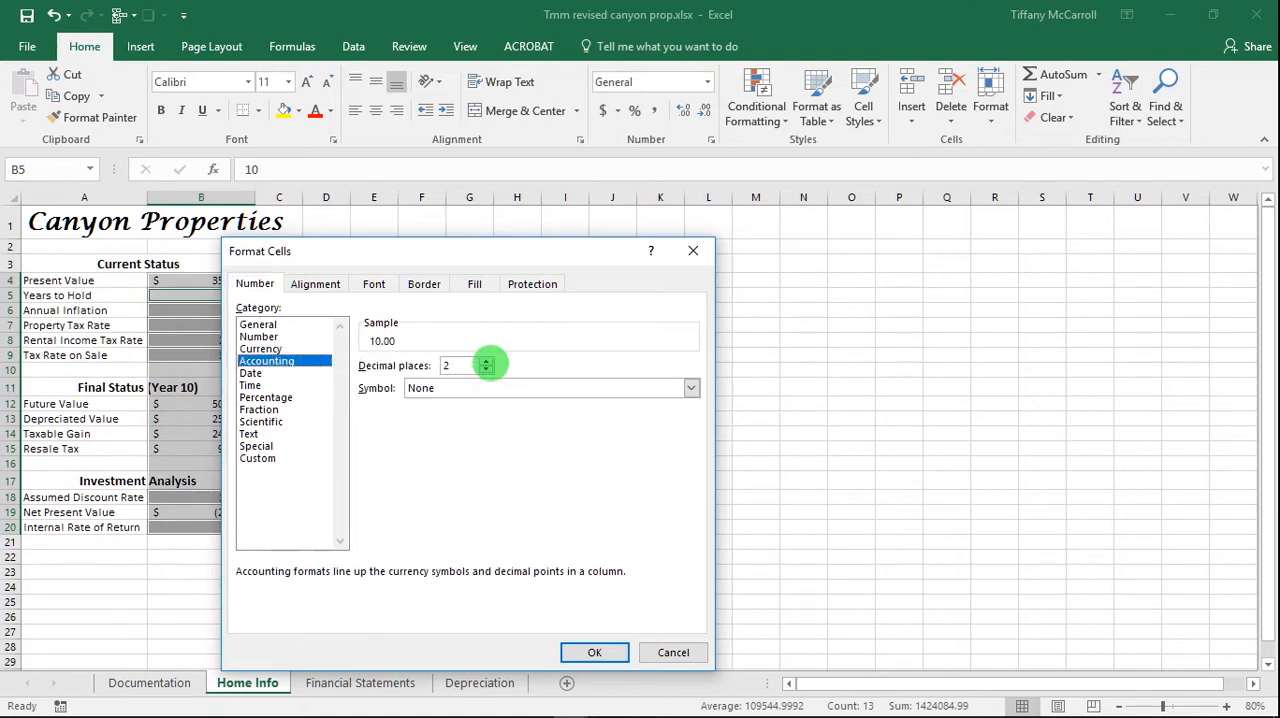
click(487, 369)
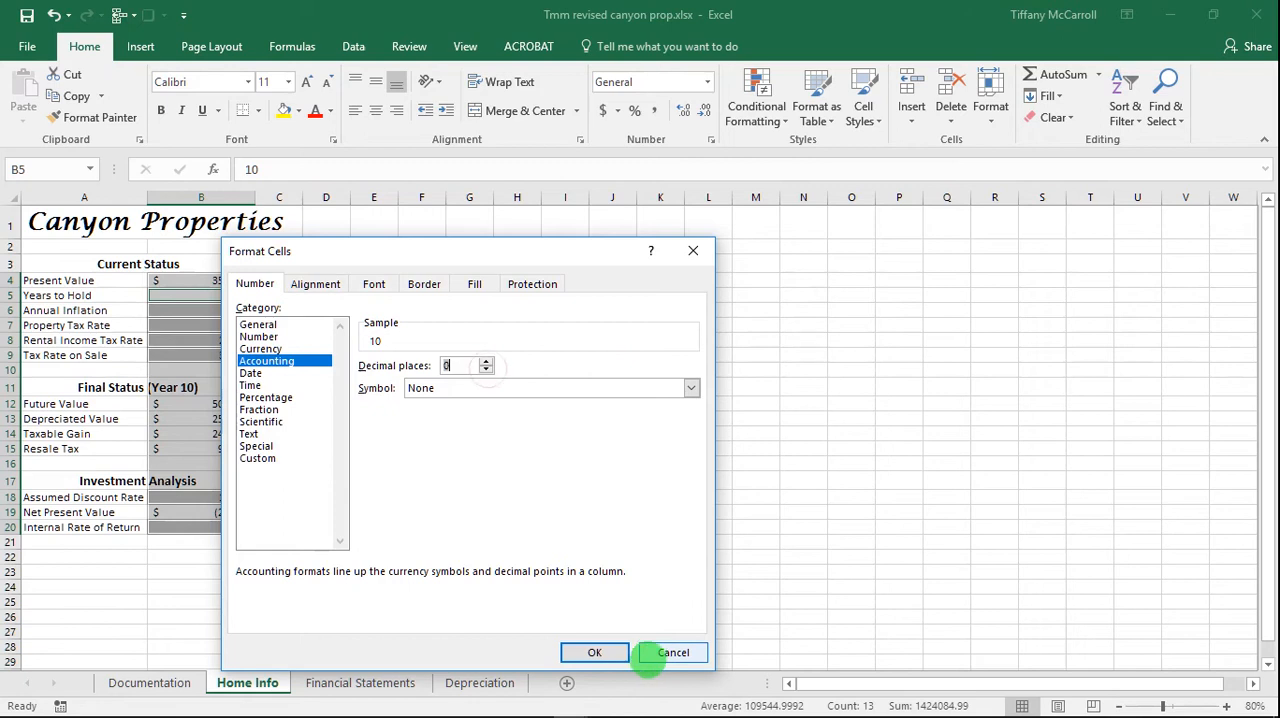
click(594, 652)
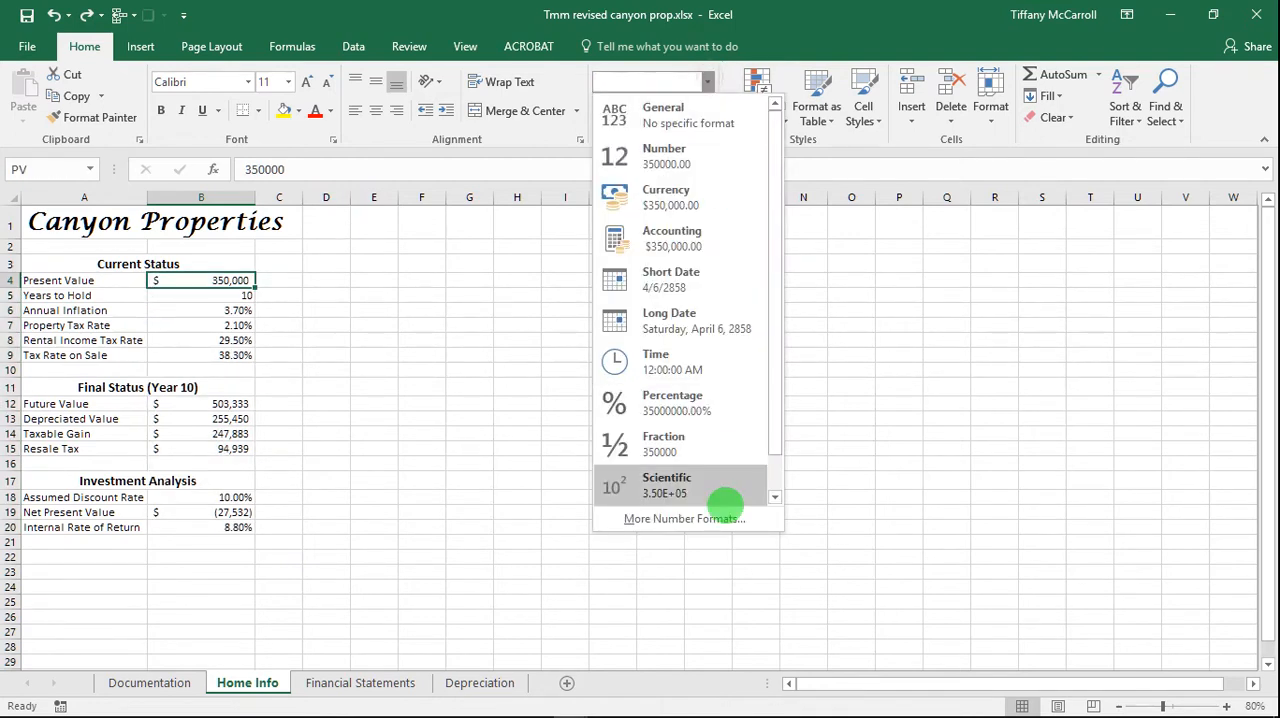
Format Present Value as Accounting with symbol None, showing 350,000
click(684, 518)
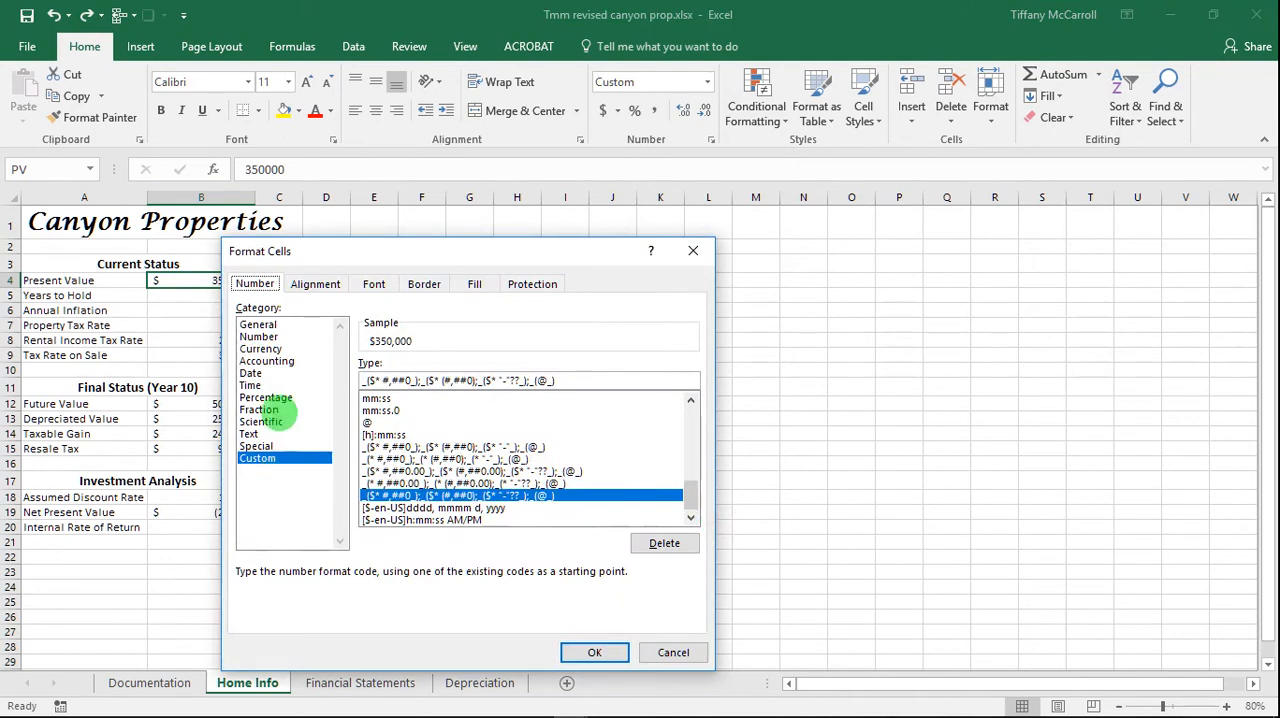
click(267, 361)
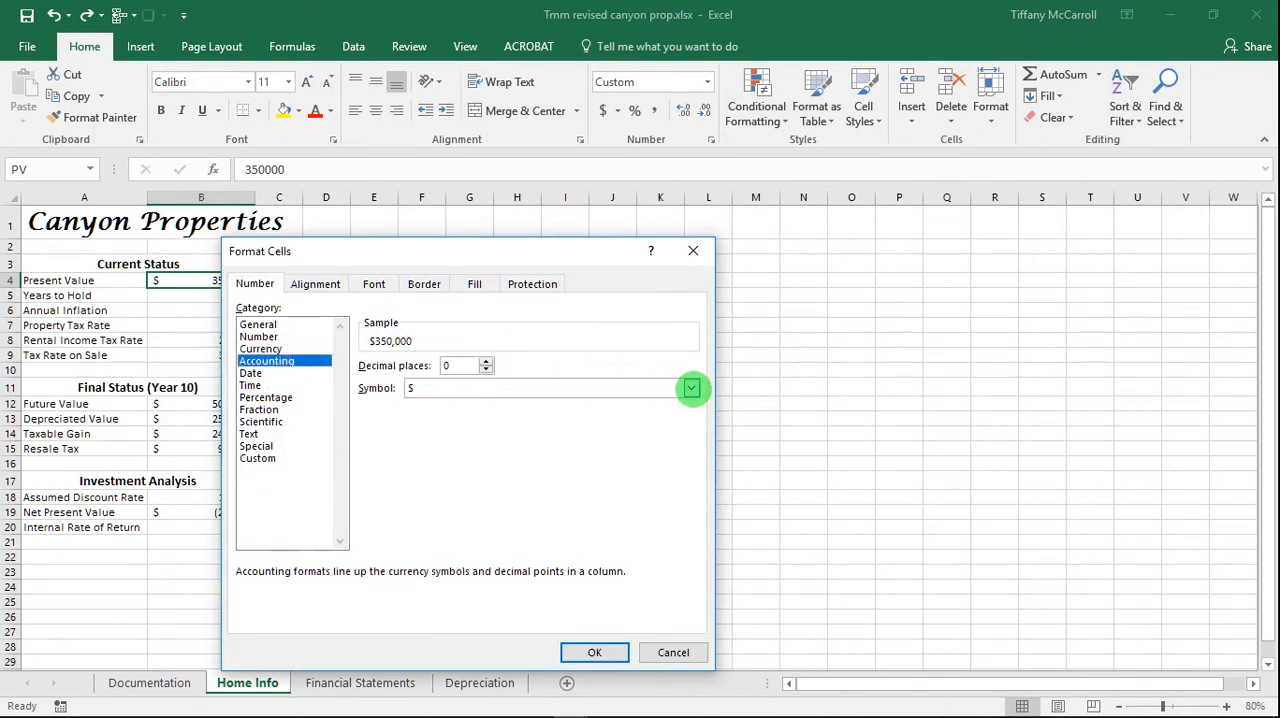
click(691, 388)
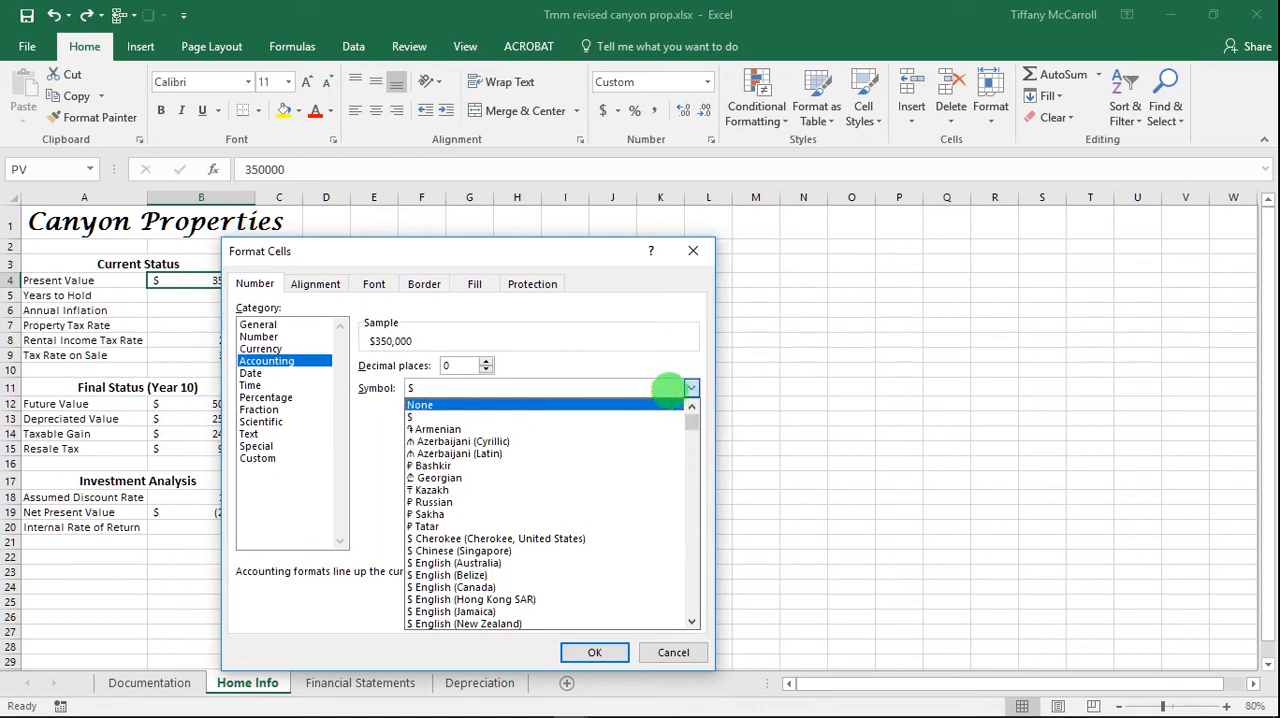
click(419, 404)
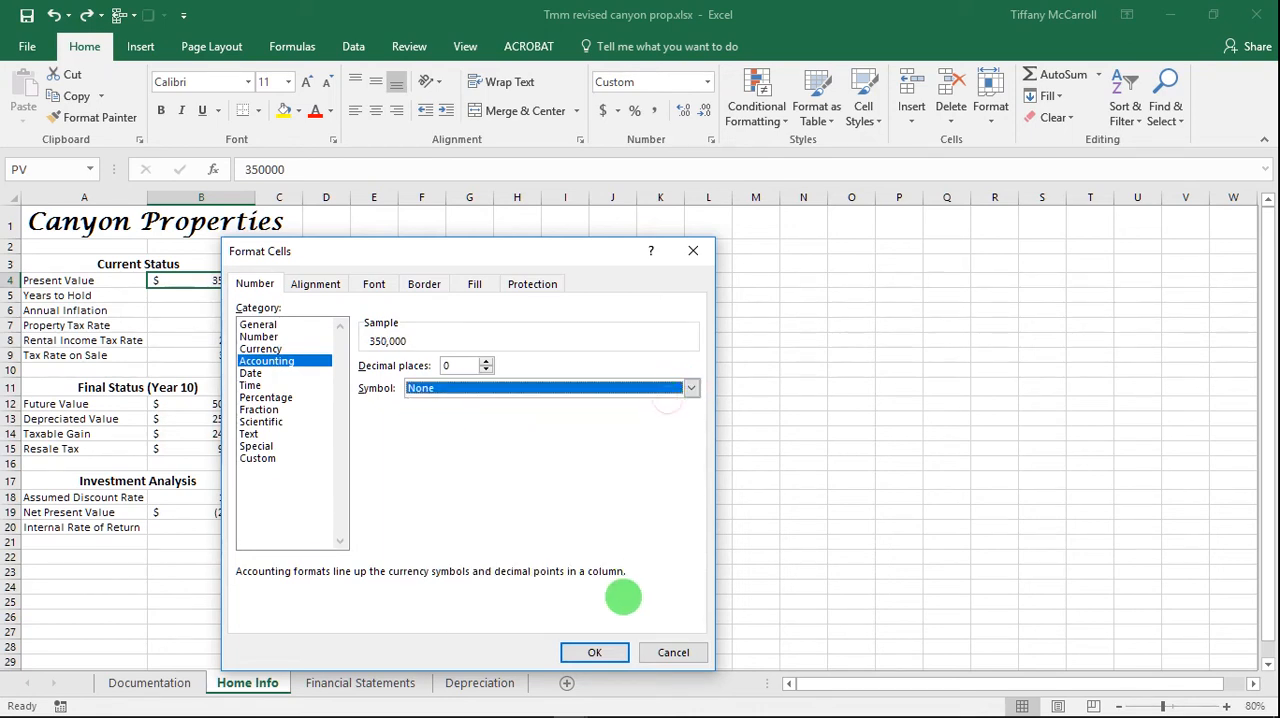
click(594, 652)
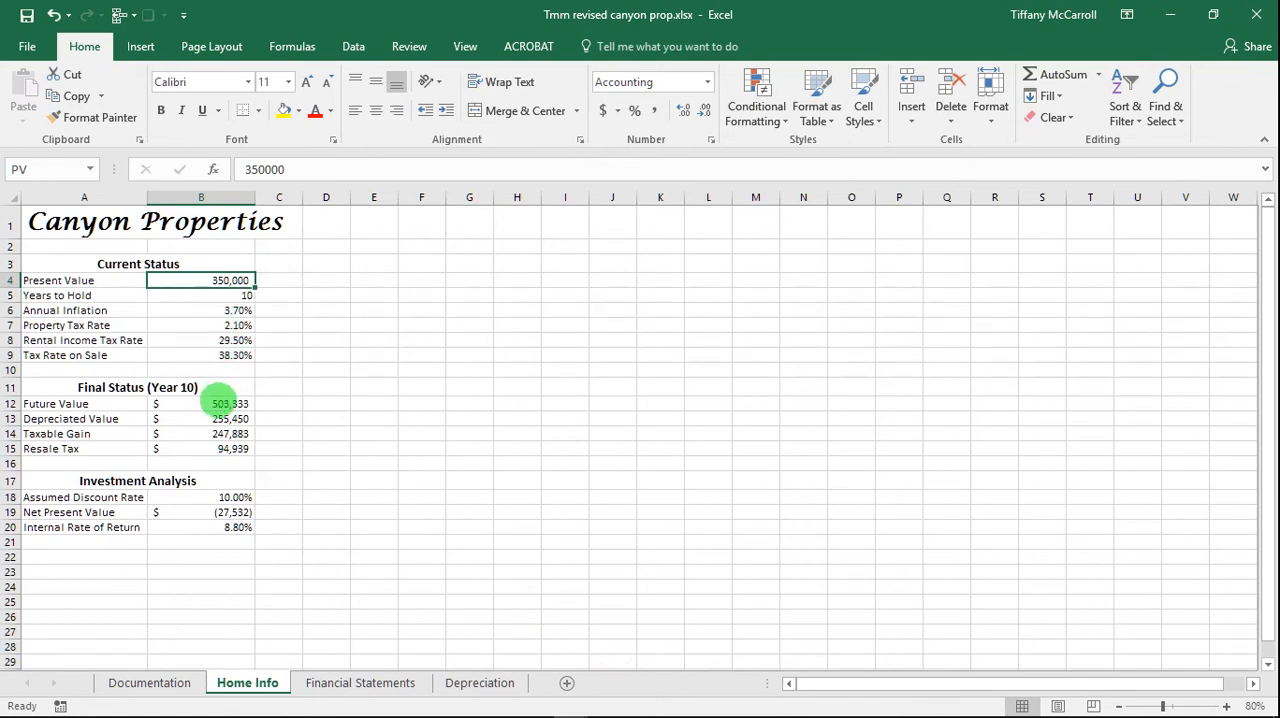
Paint the dollar-free number format onto the Final Status values and Net Present Value
drag(200, 403, 200, 433)
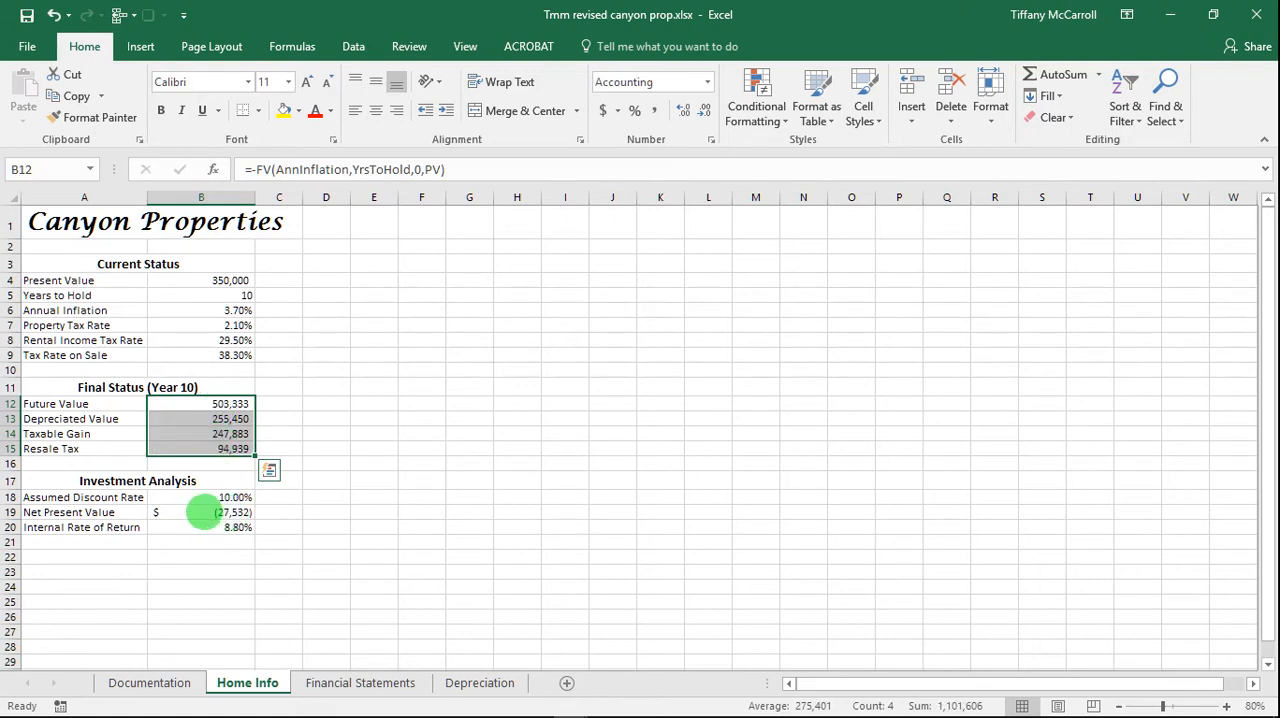
click(201, 512)
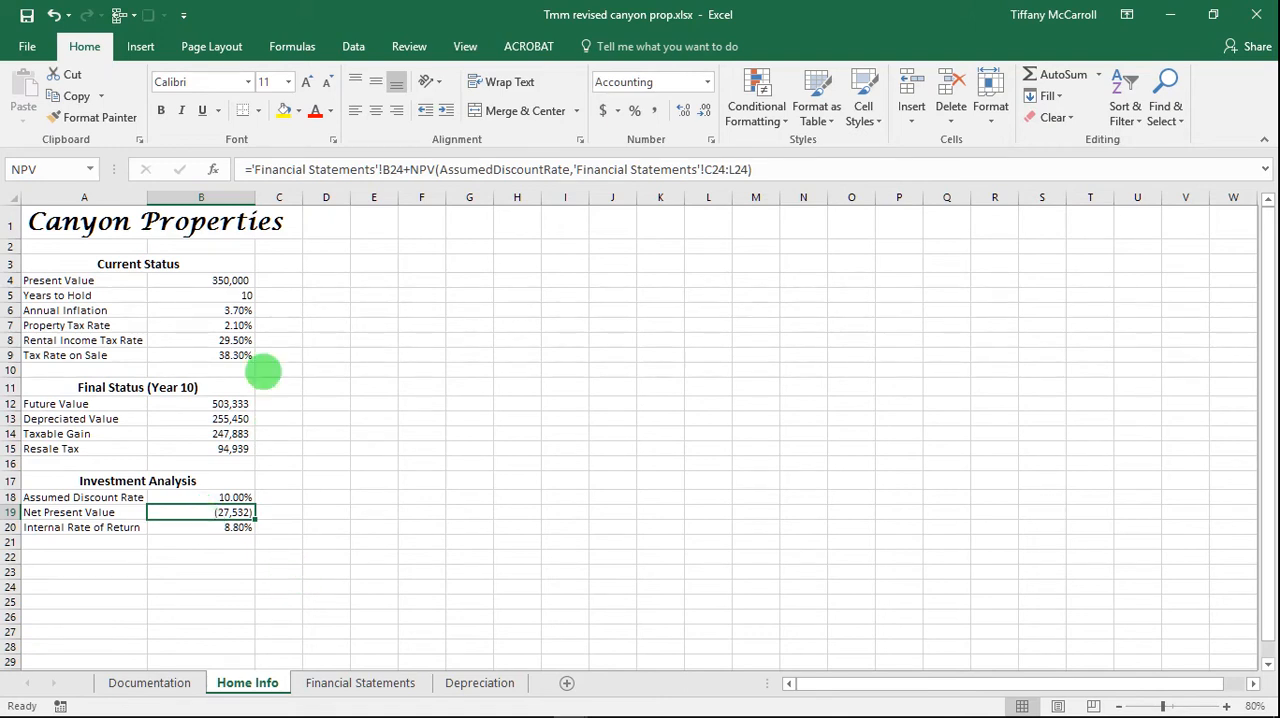
click(201, 310)
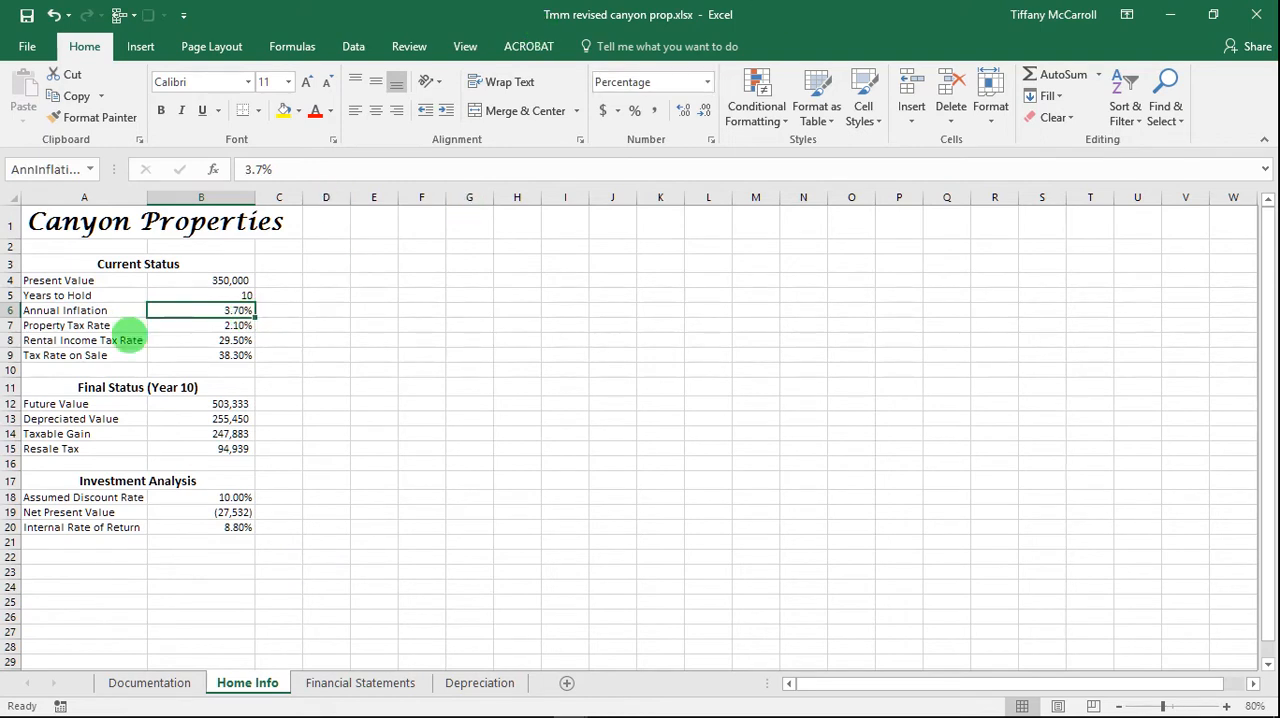
click(200, 295)
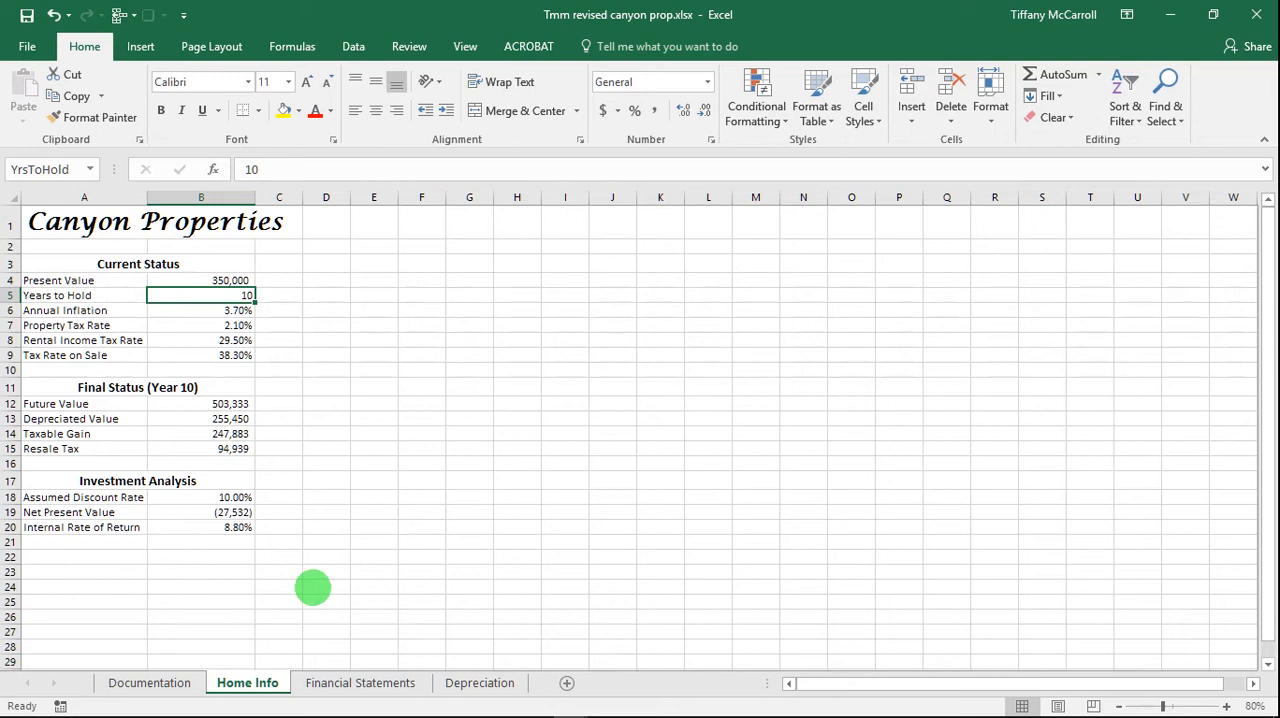
click(360, 682)
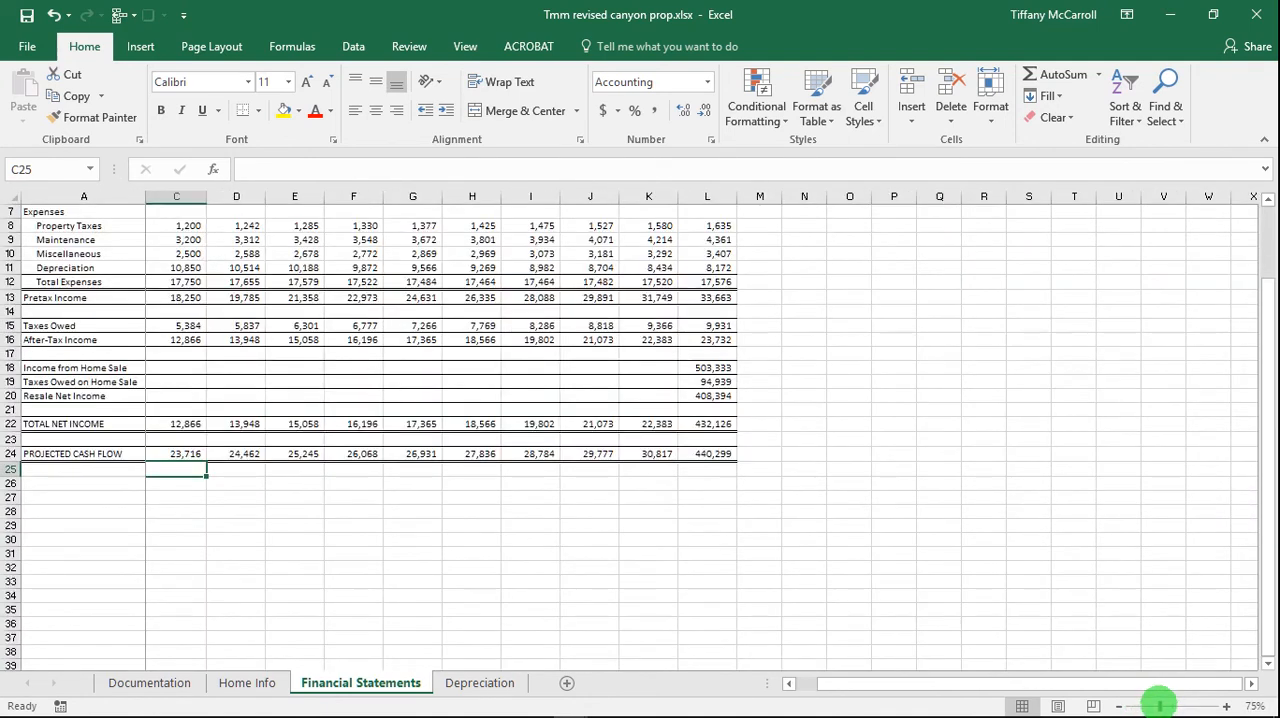
scroll(right, 3)
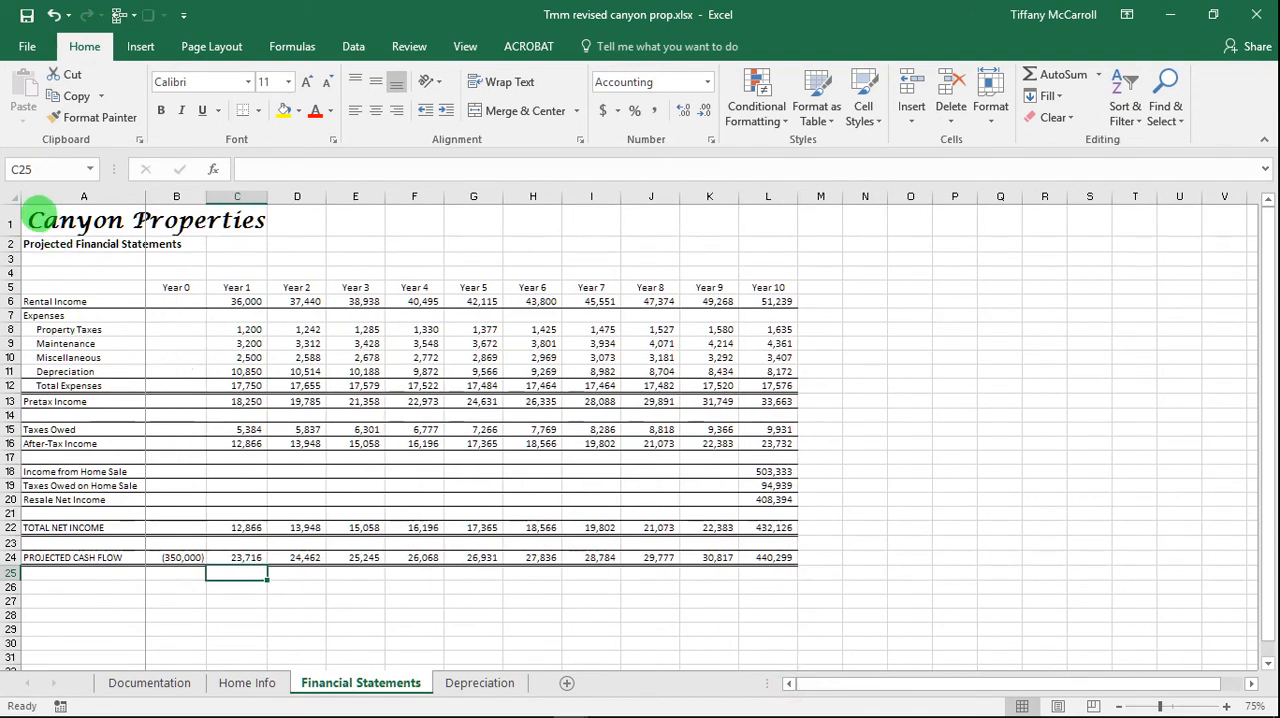
click(84, 220)
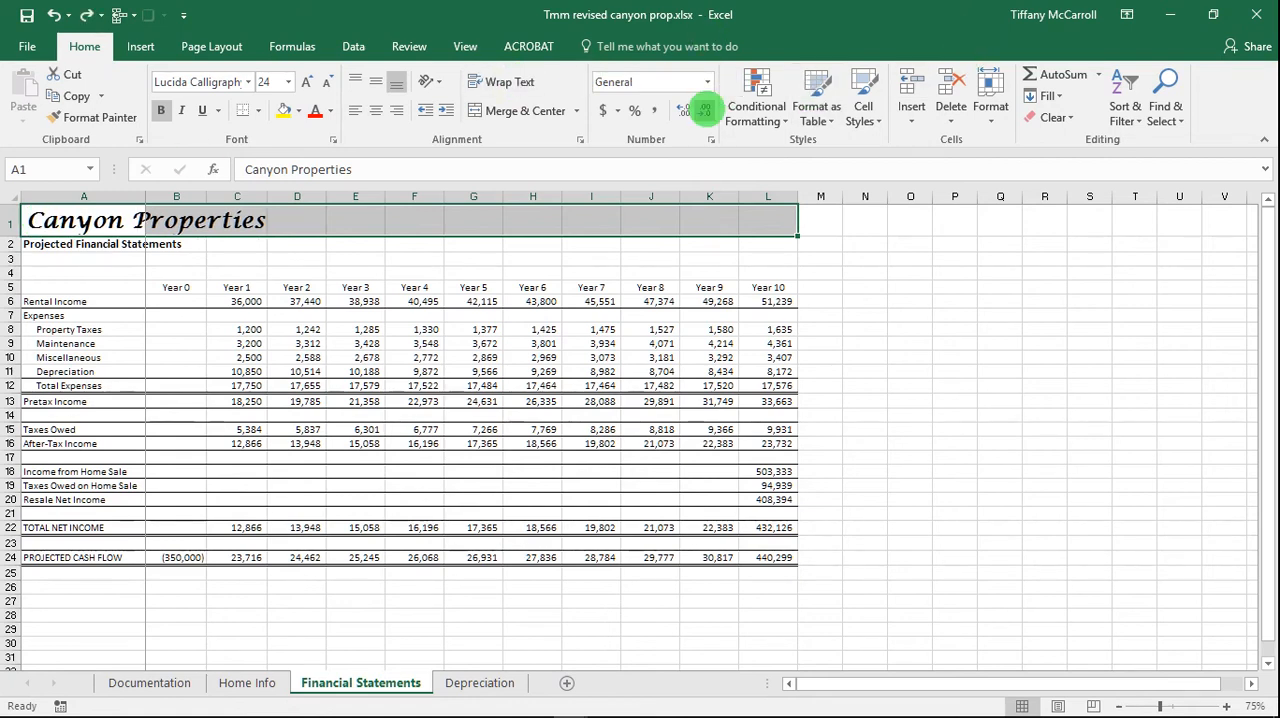
Center the Canyon Properties title across columns A to L using Center Across Selection
click(990, 95)
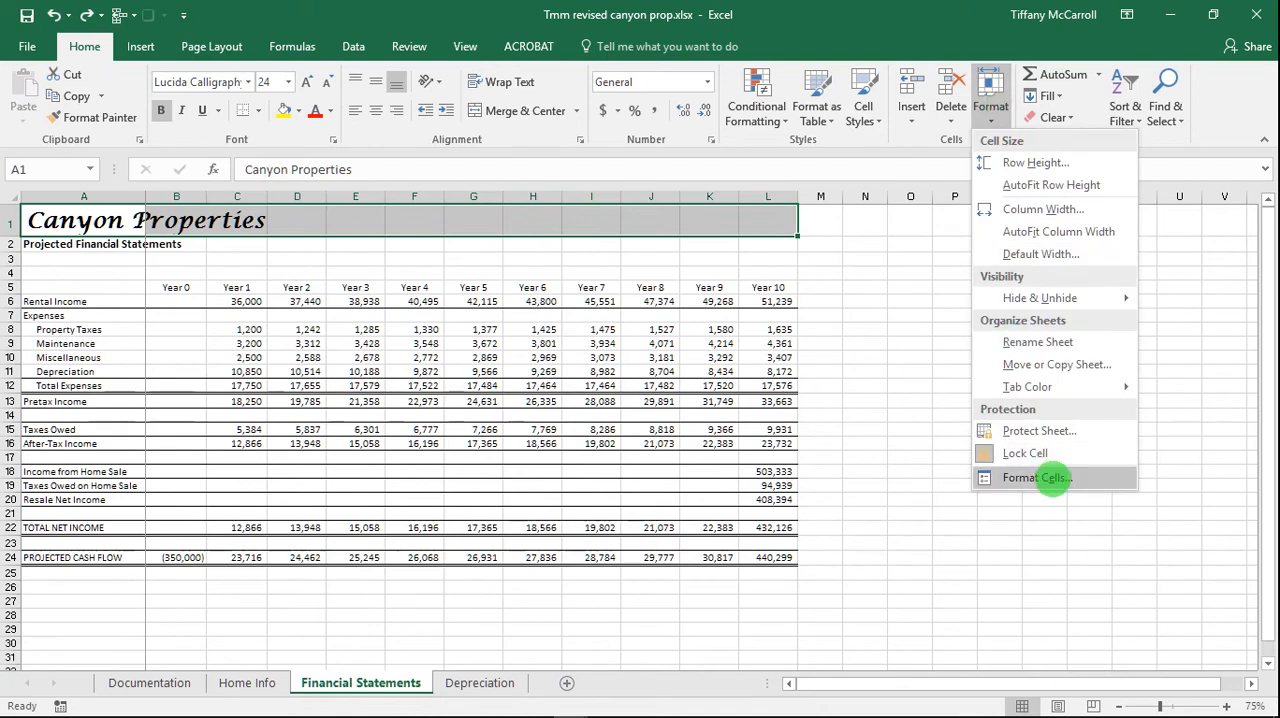
click(1035, 477)
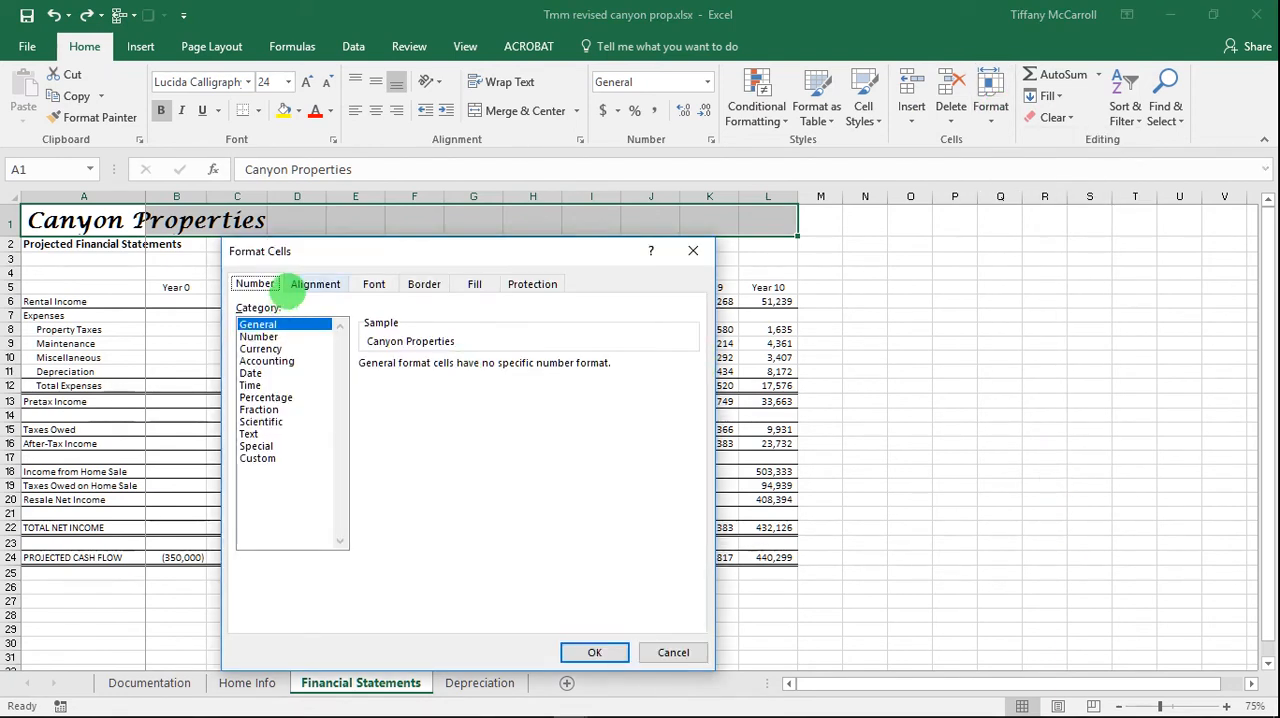
click(315, 284)
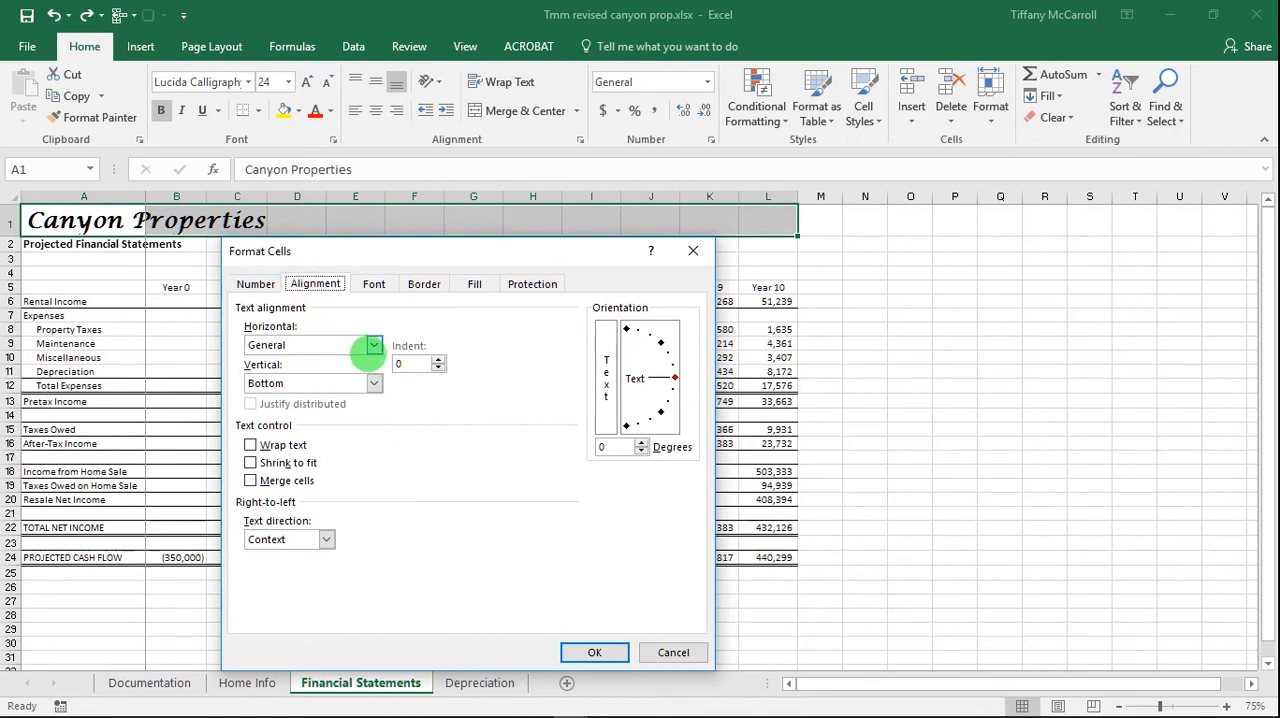
click(374, 344)
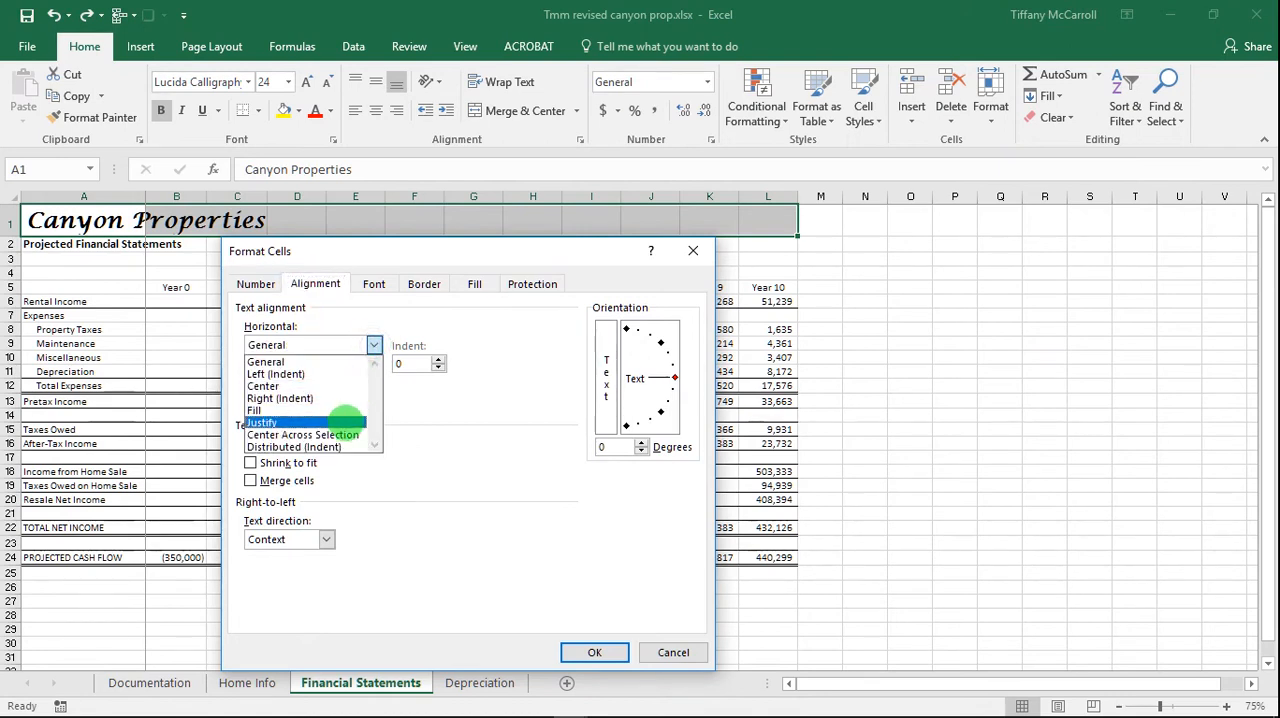
click(303, 434)
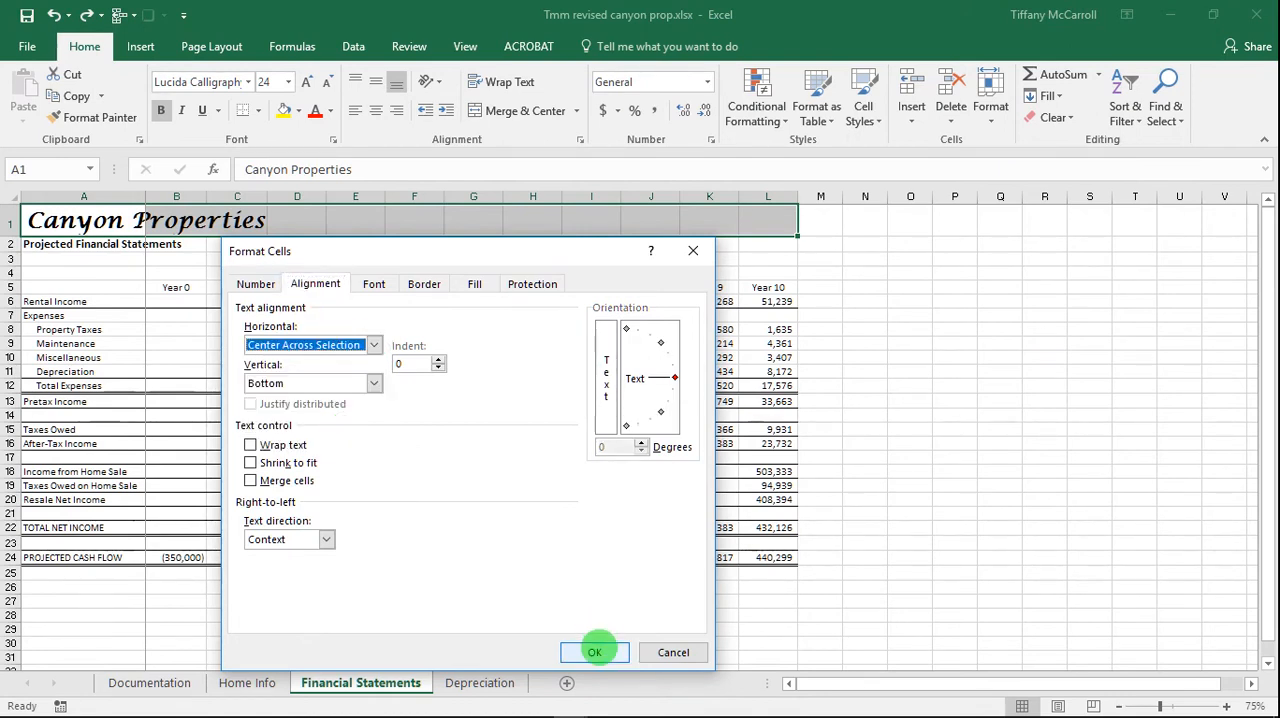
click(595, 652)
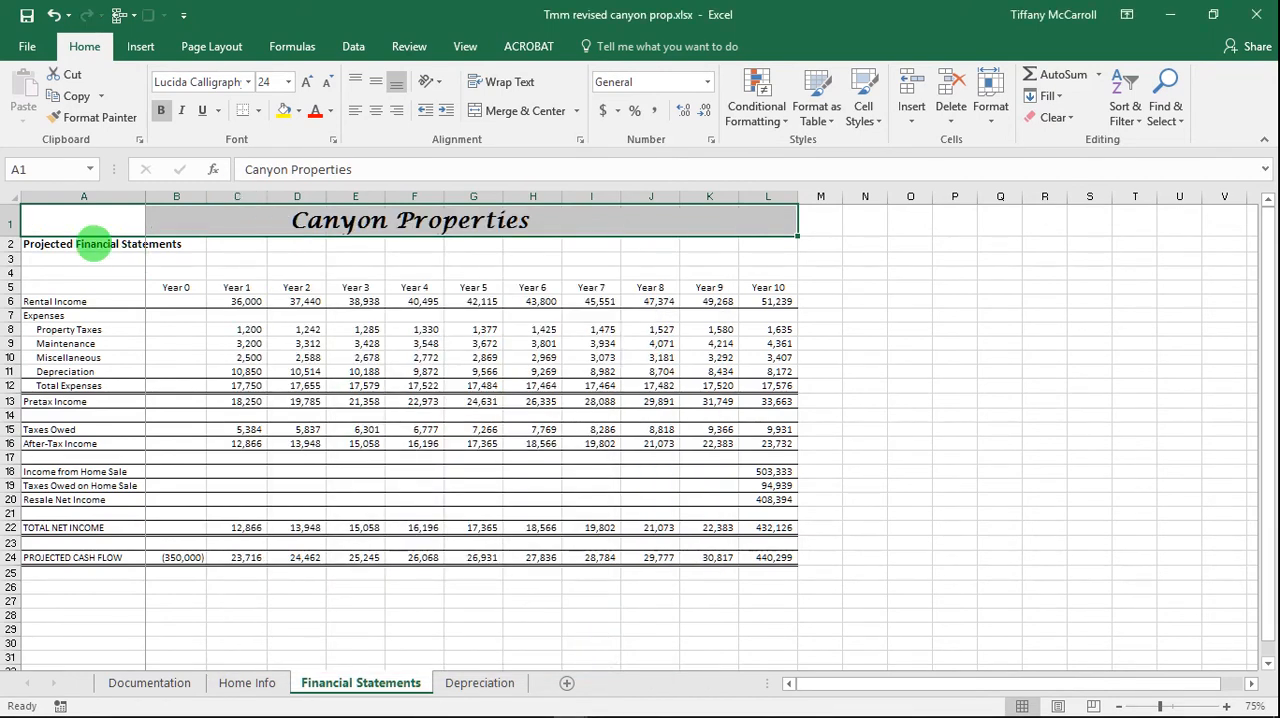
Select the Projected Financial Statements subtitle across A to L and increase its font size
click(83, 243)
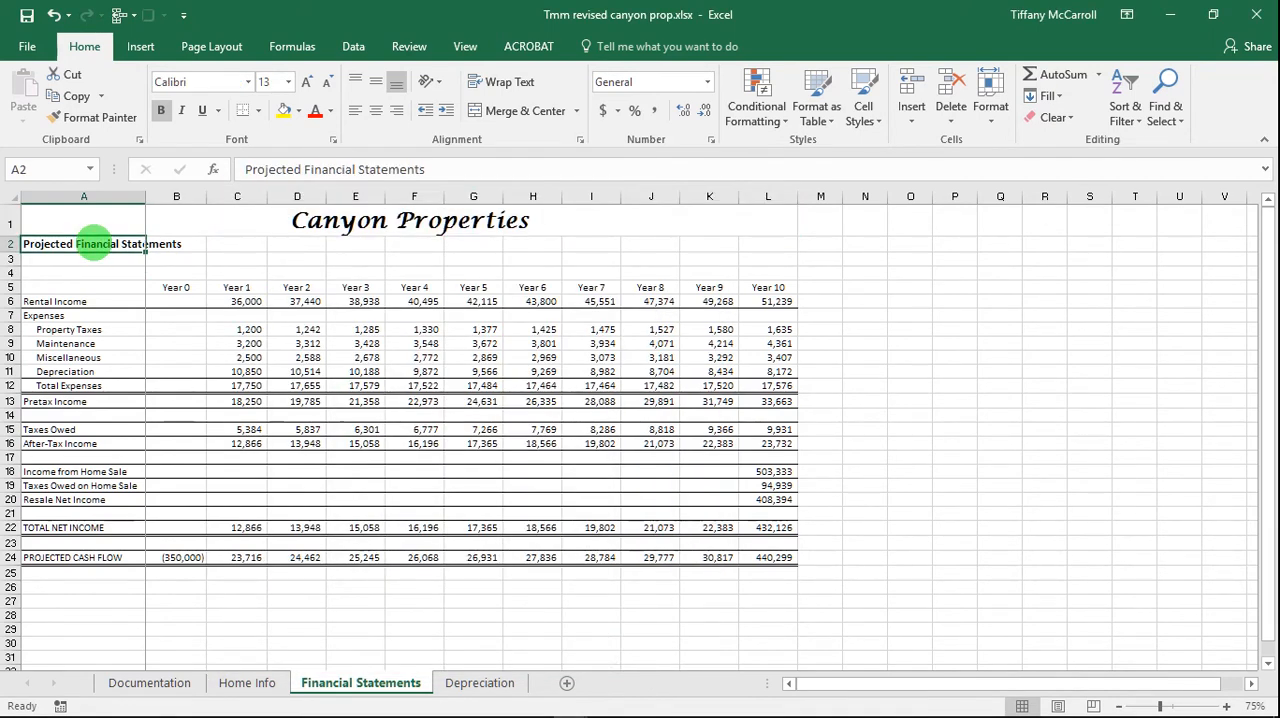
drag(83, 243, 680, 243)
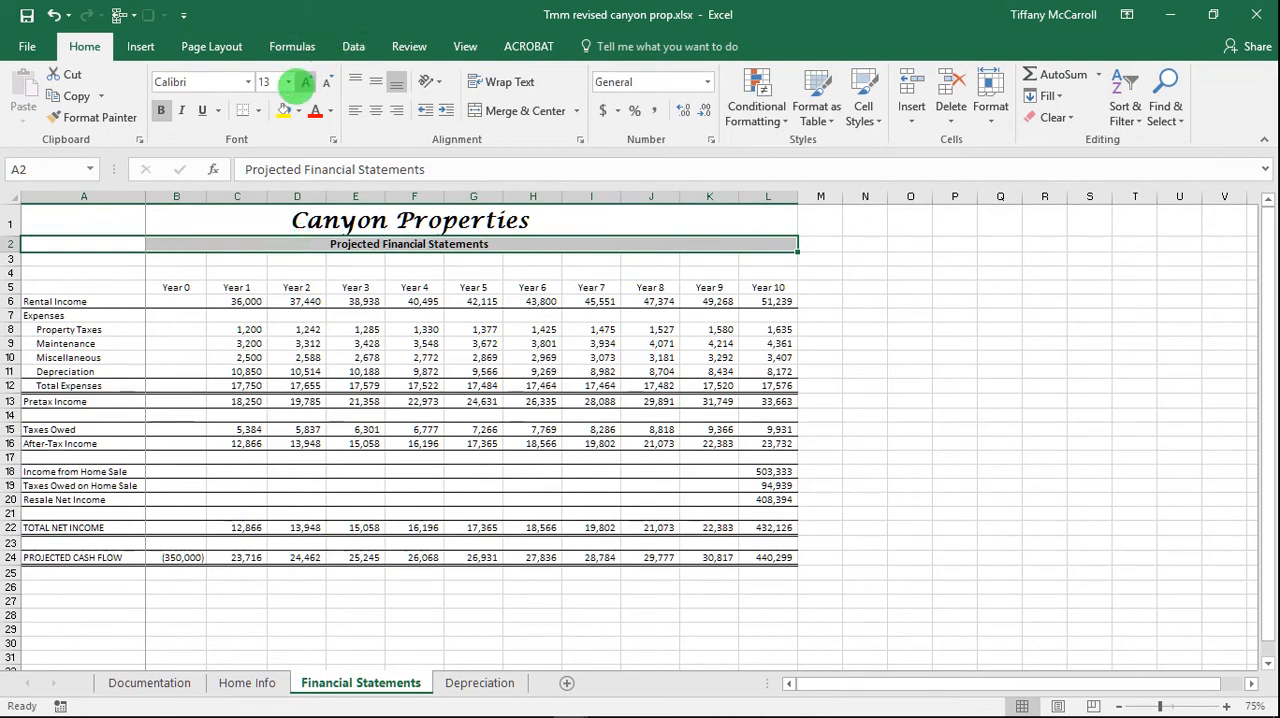
click(326, 81)
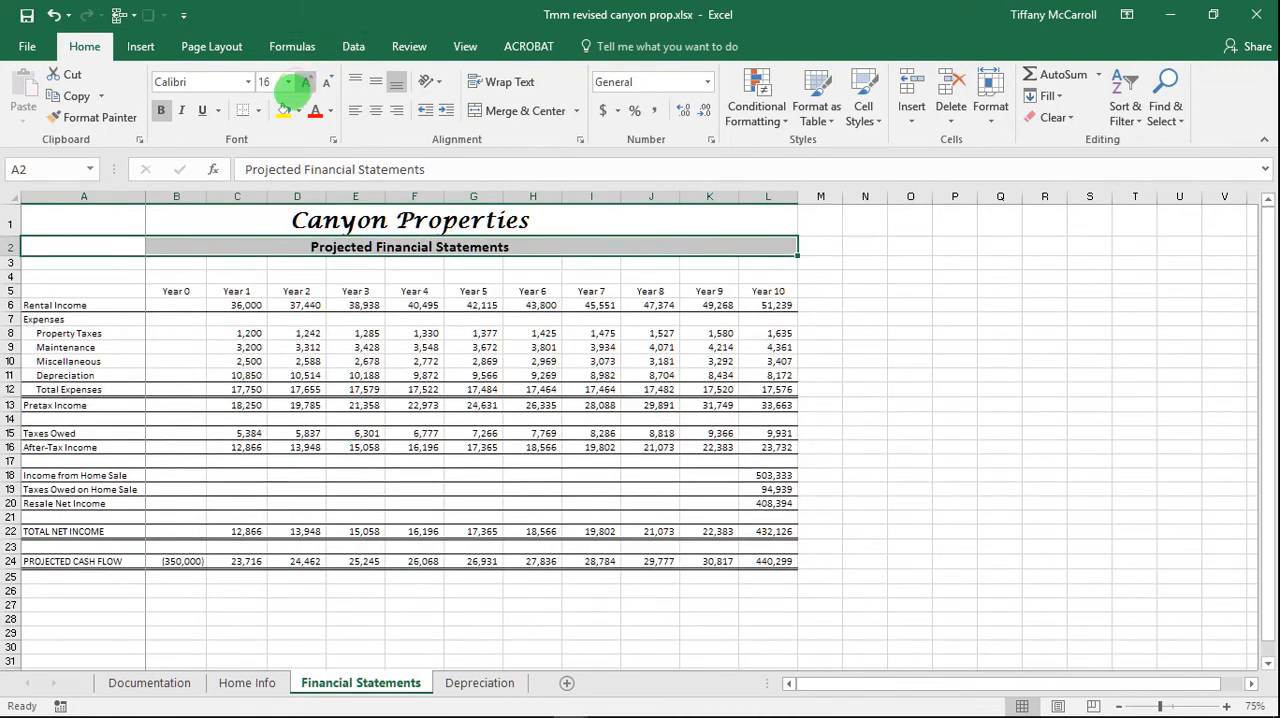
click(83, 219)
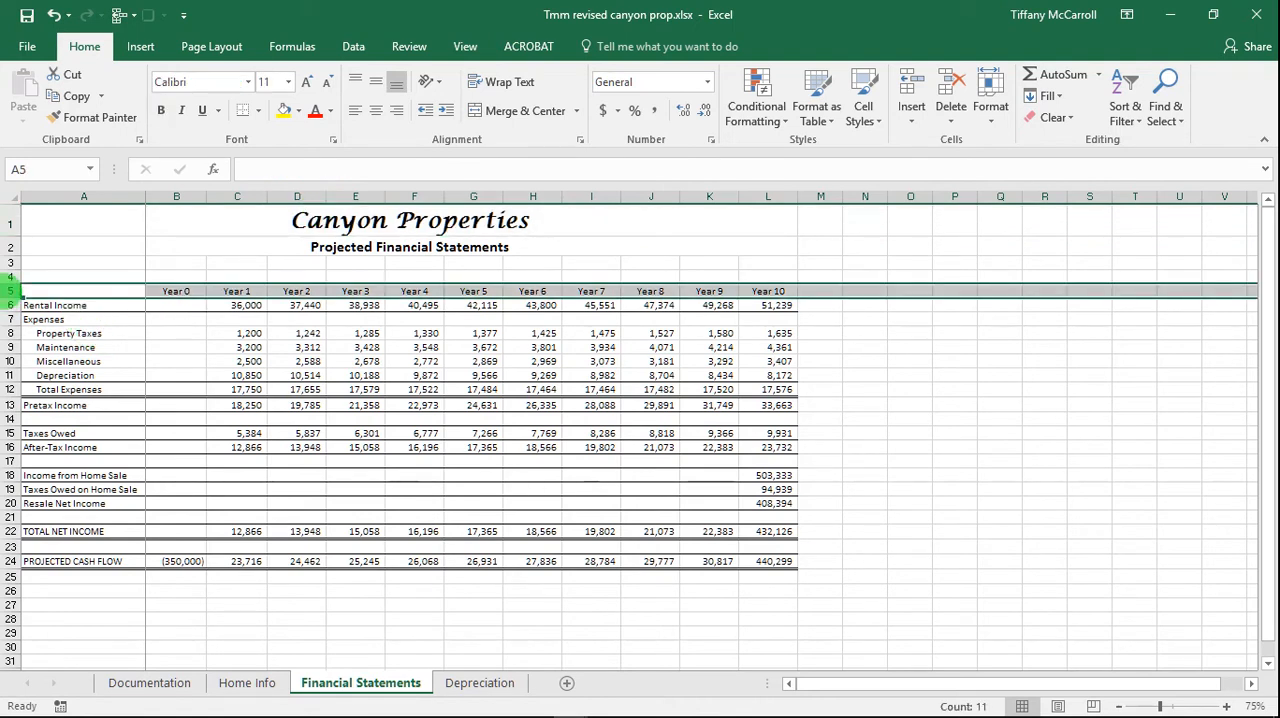
Indent the TOTAL NET INCOME and Total Expenses labels, then bold every column A label
click(83, 196)
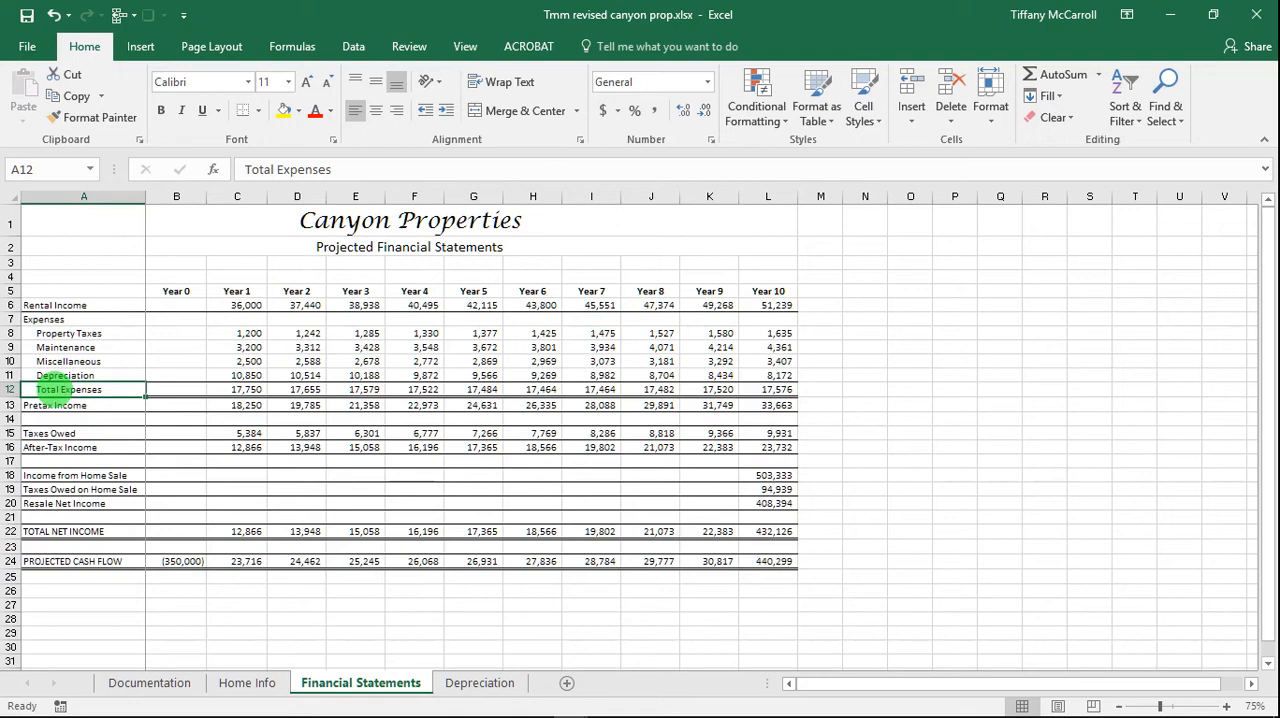
click(63, 531)
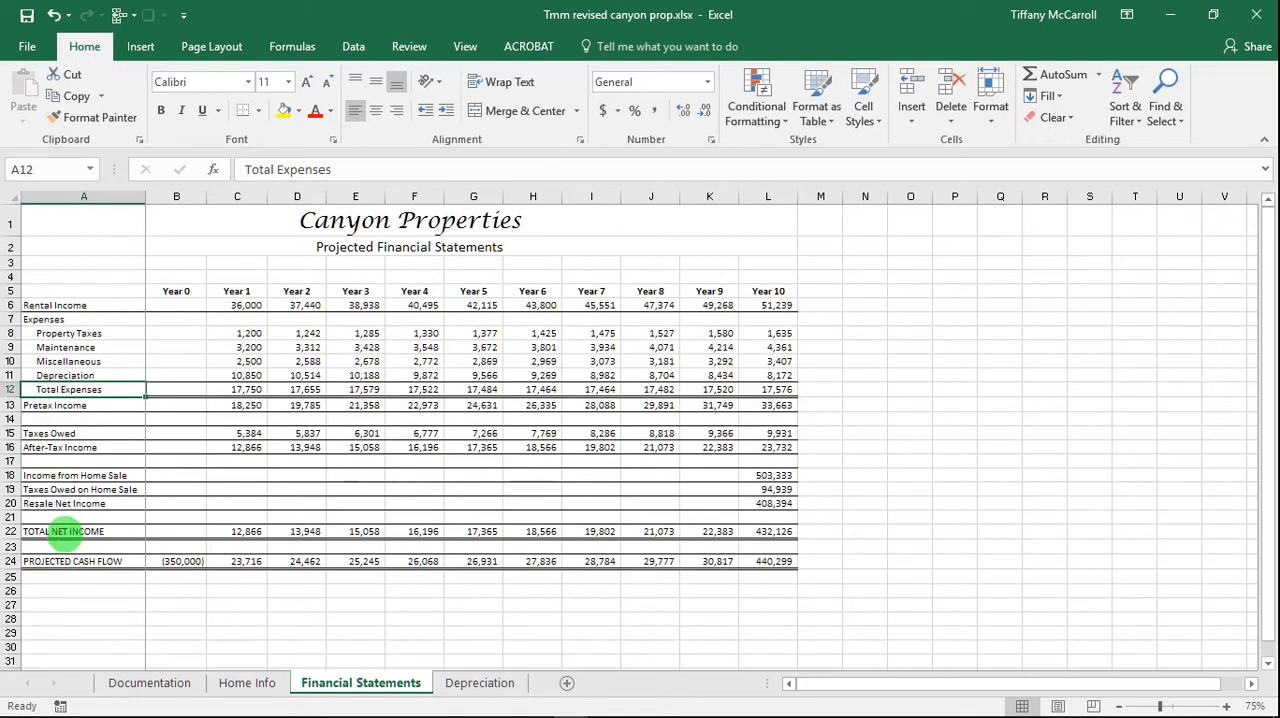
click(63, 531)
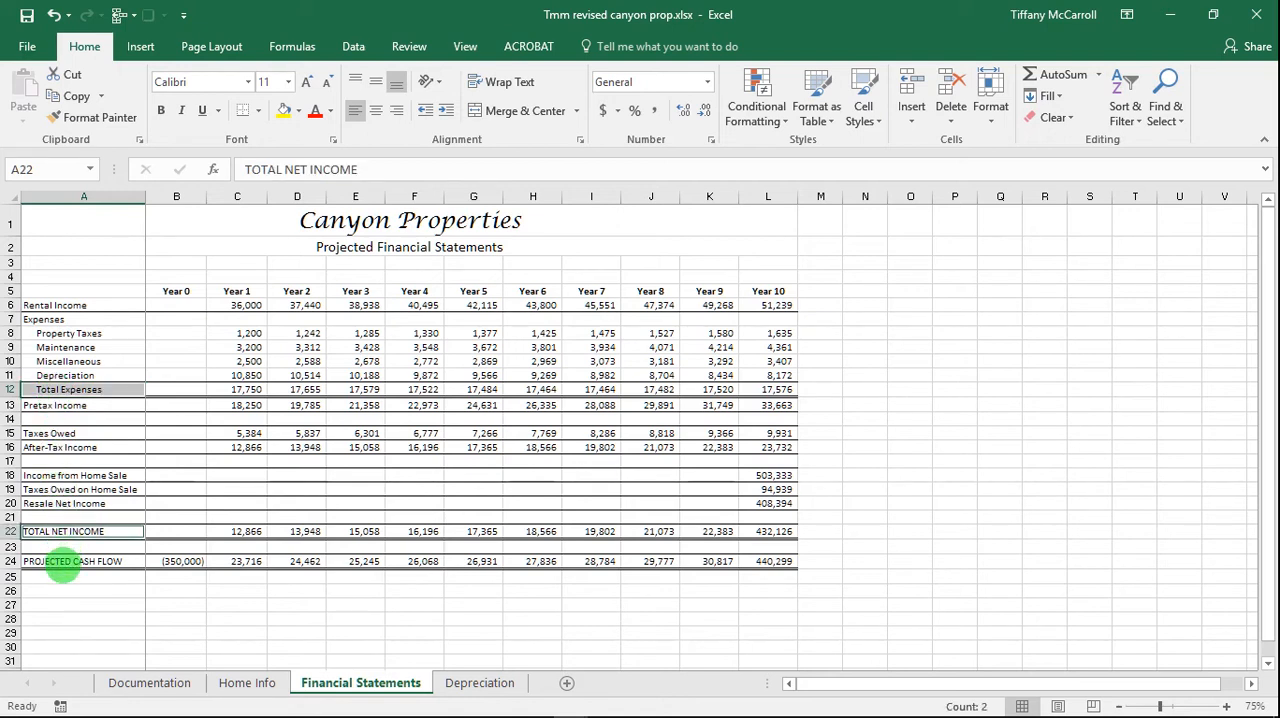
click(84, 561)
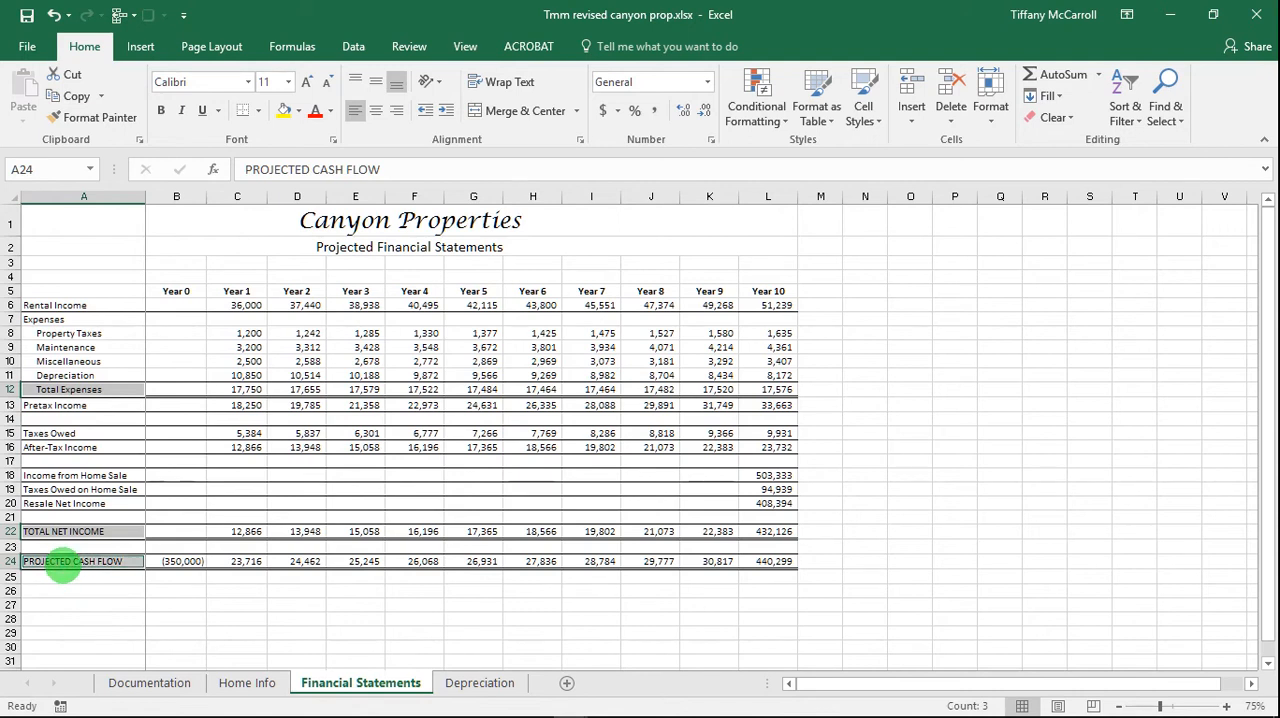
click(83, 590)
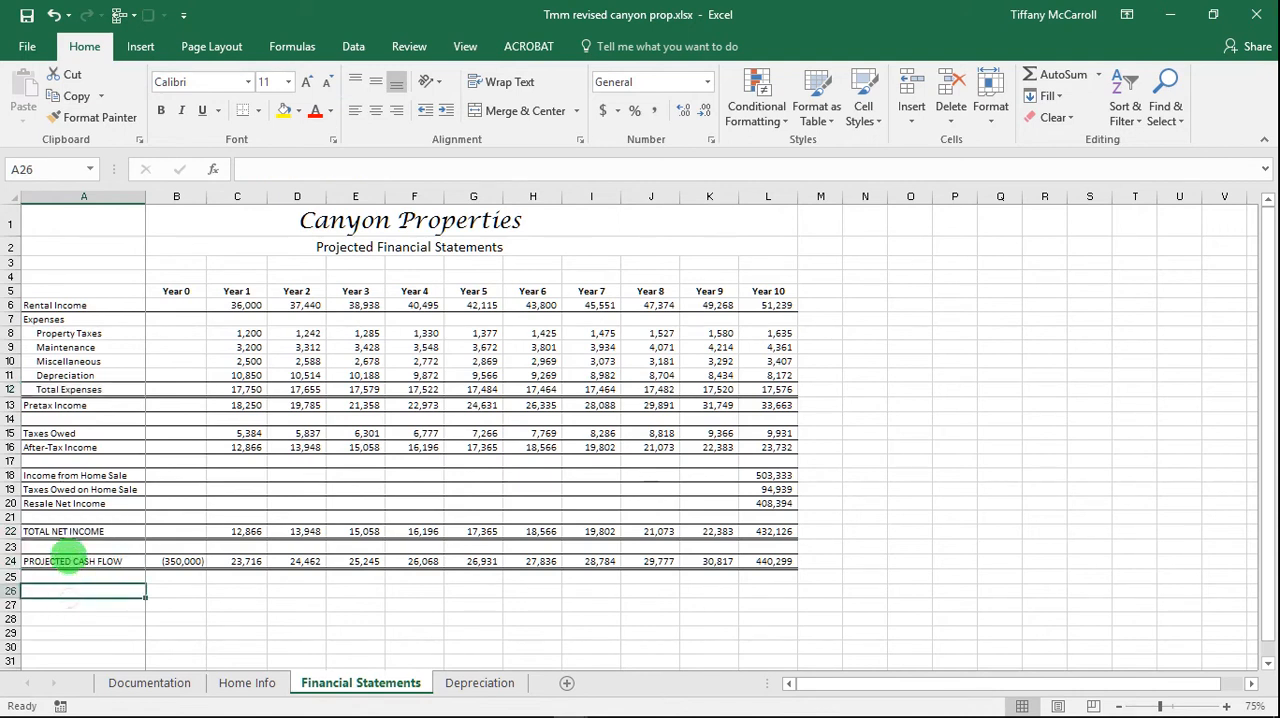
click(83, 531)
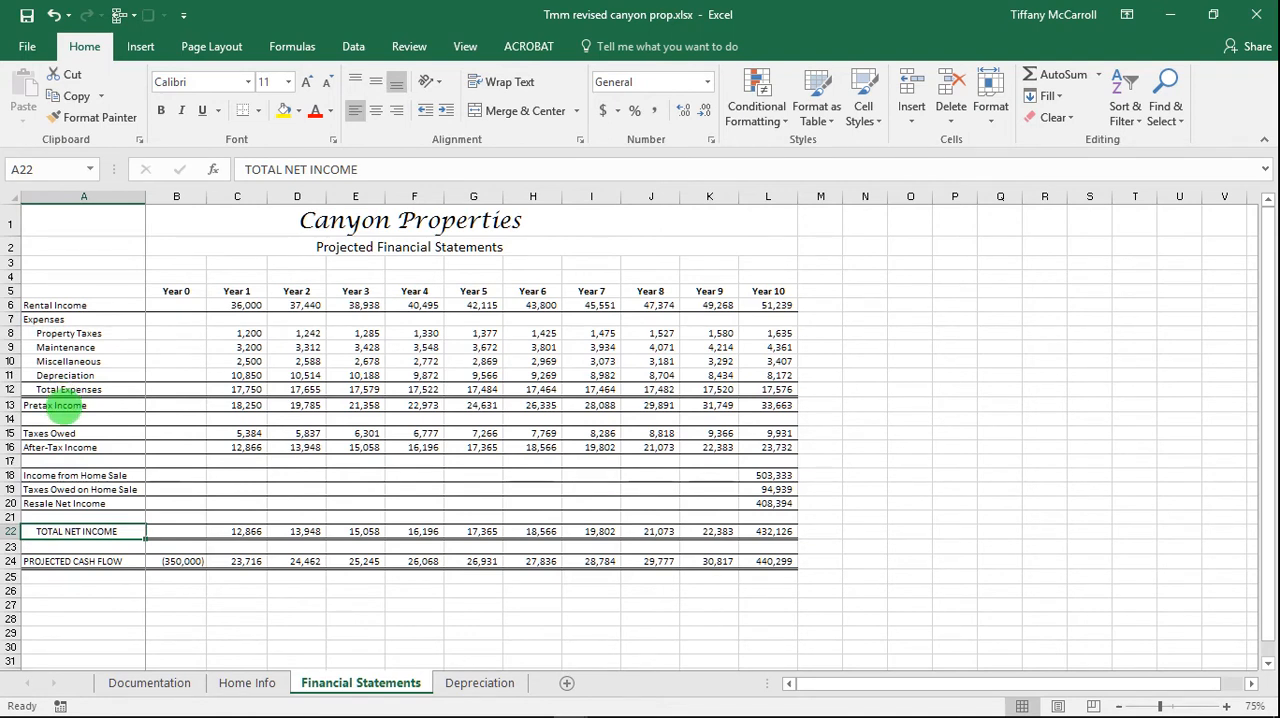
click(84, 389)
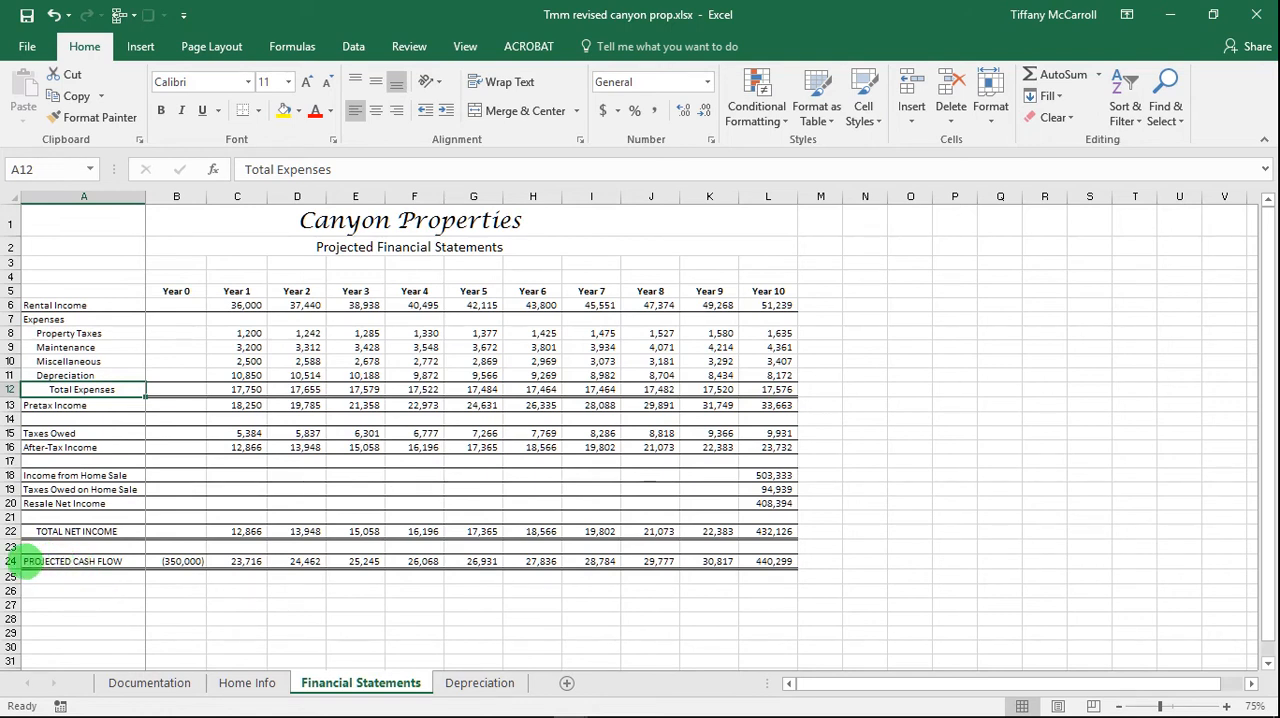
click(84, 196)
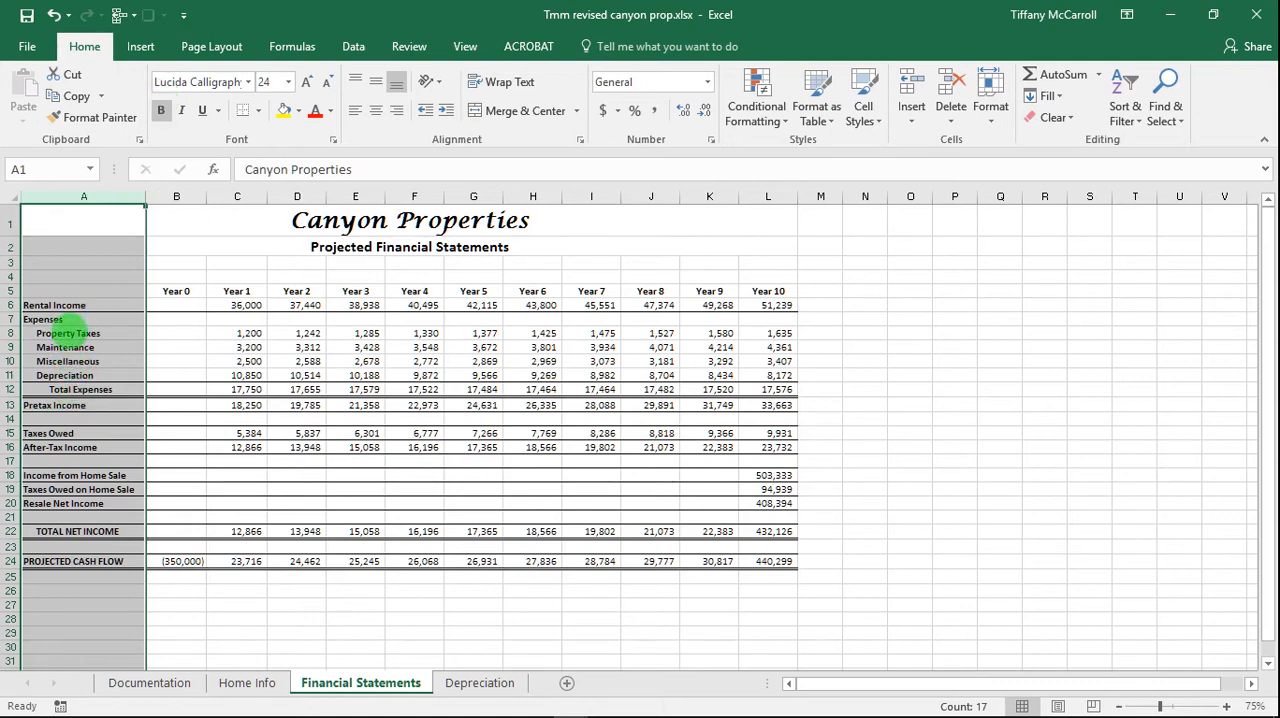
Turn bold off for the PROJECTED CASH FLOW label in A24
click(67, 333)
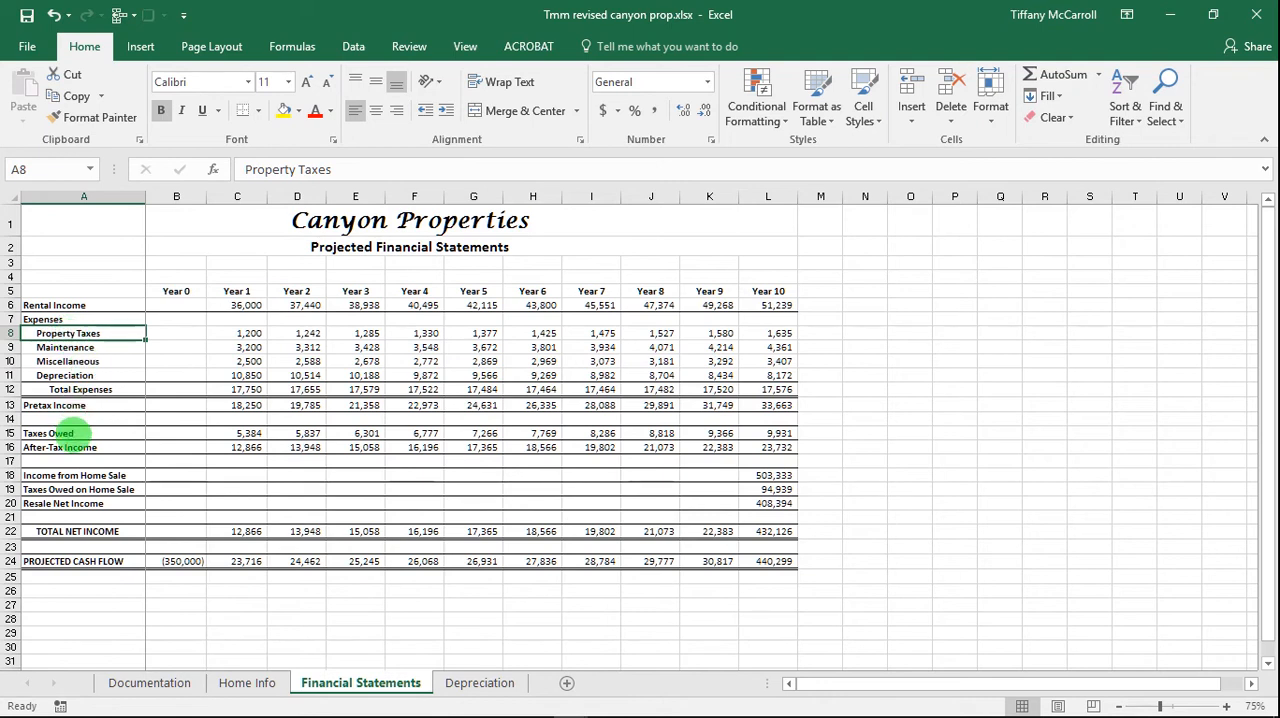
mouse_move(90, 561)
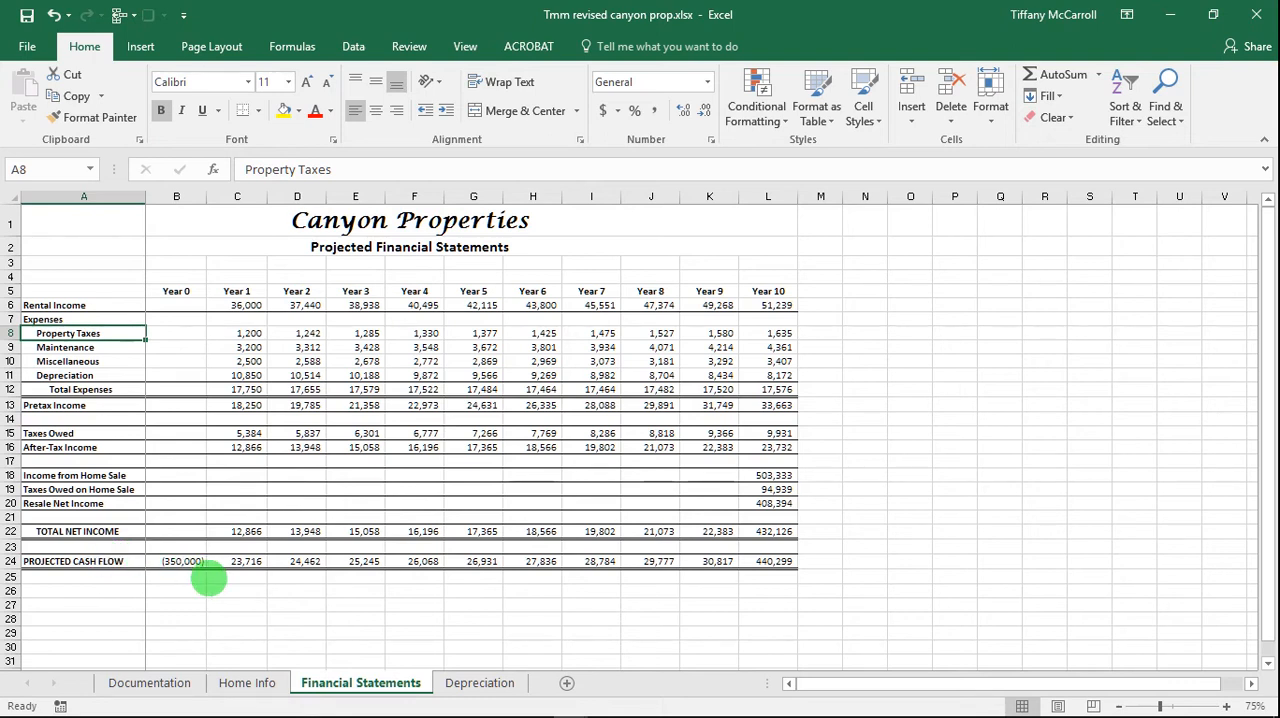
mouse_move(198, 595)
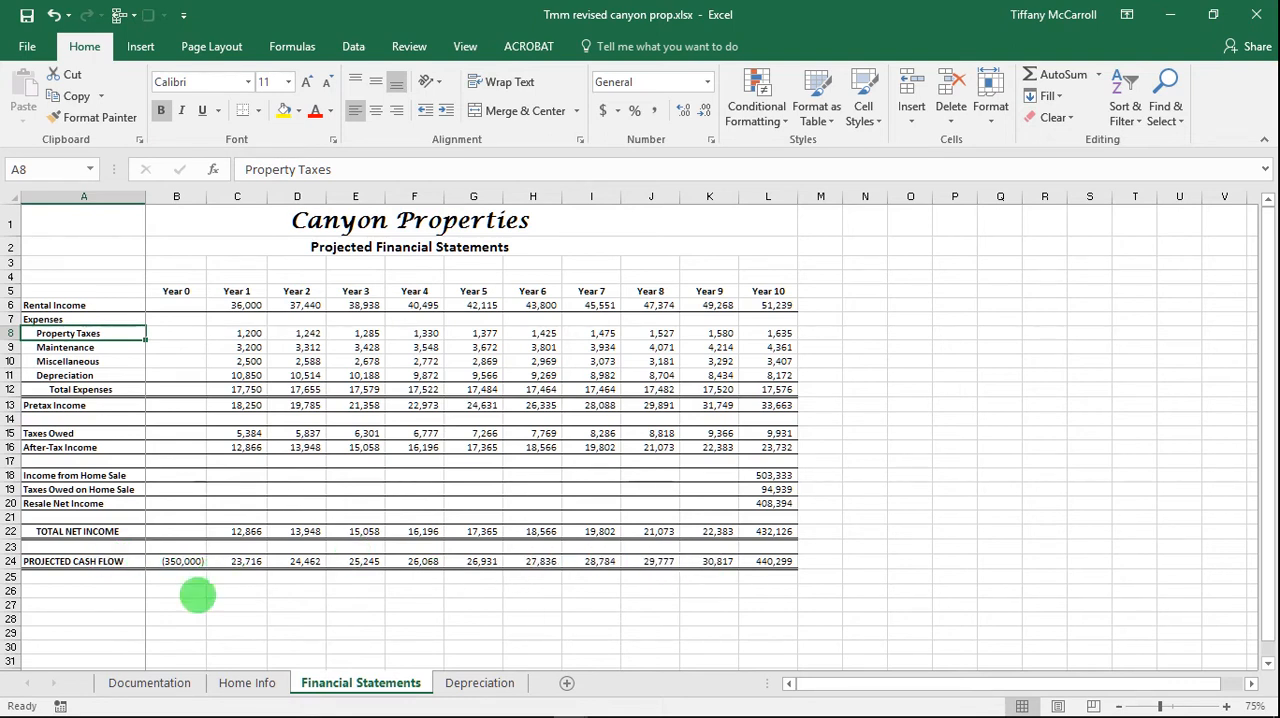
click(73, 561)
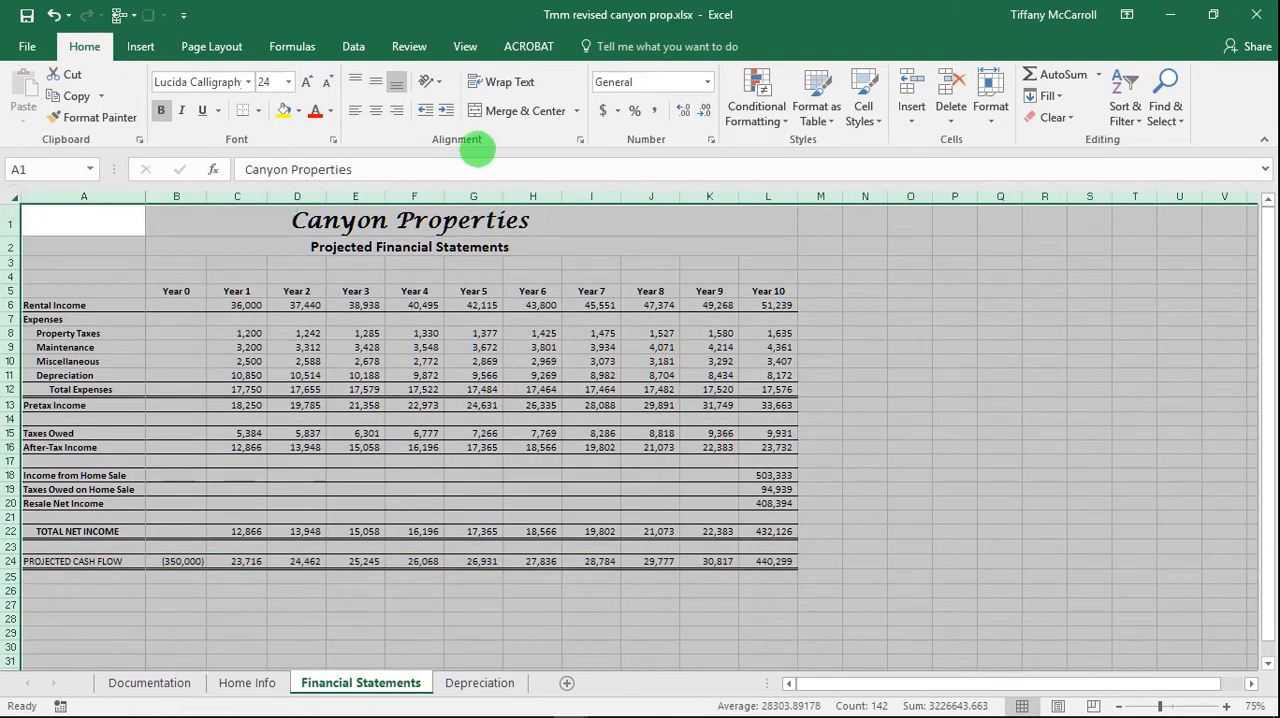
Clear all sheet borders, then give row 13 a top and double bottom border
click(253, 110)
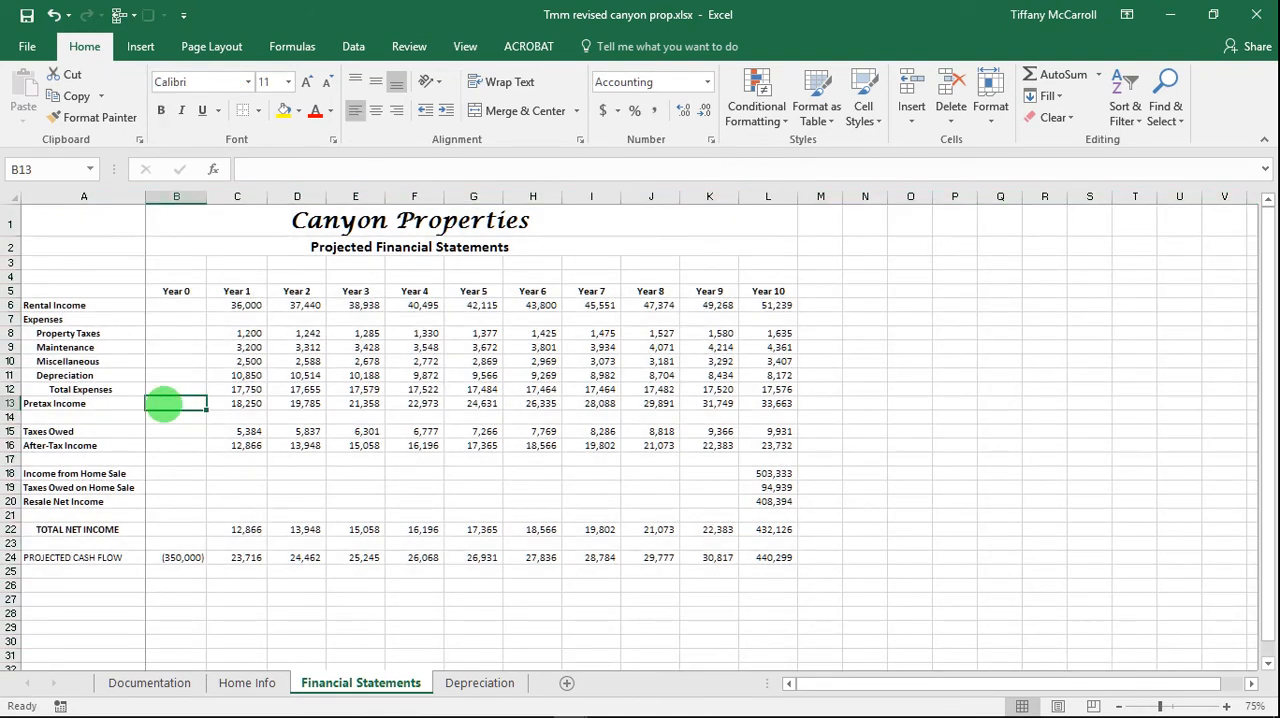
click(176, 389)
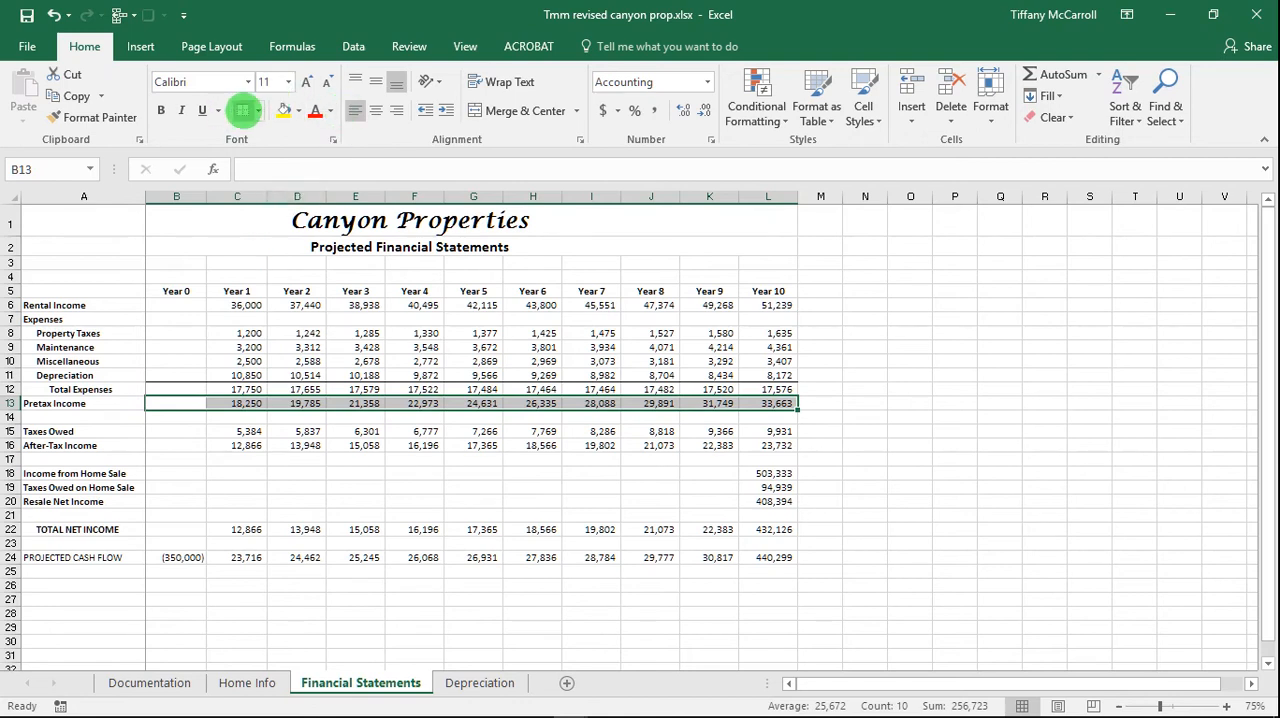
click(258, 110)
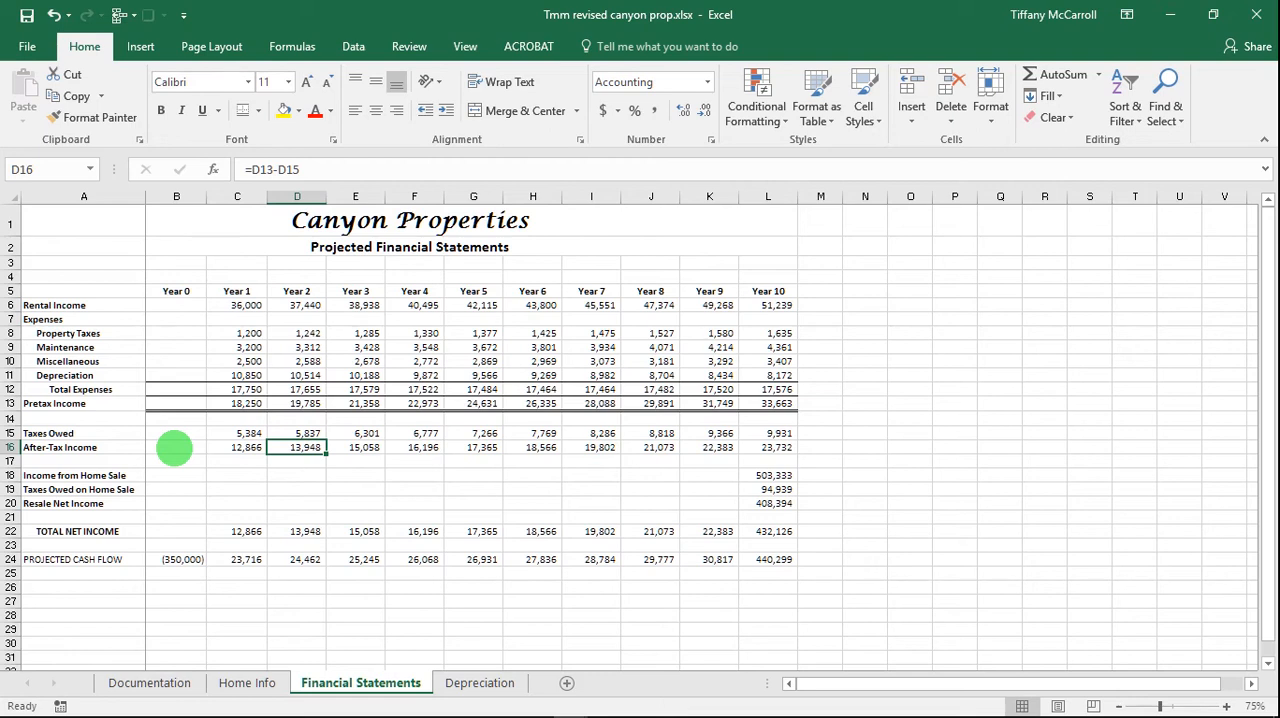
Add bottom borders under the After-Tax Income, Taxes Owed on Home Sale, and TOTAL NET INCOME rows
click(176, 447)
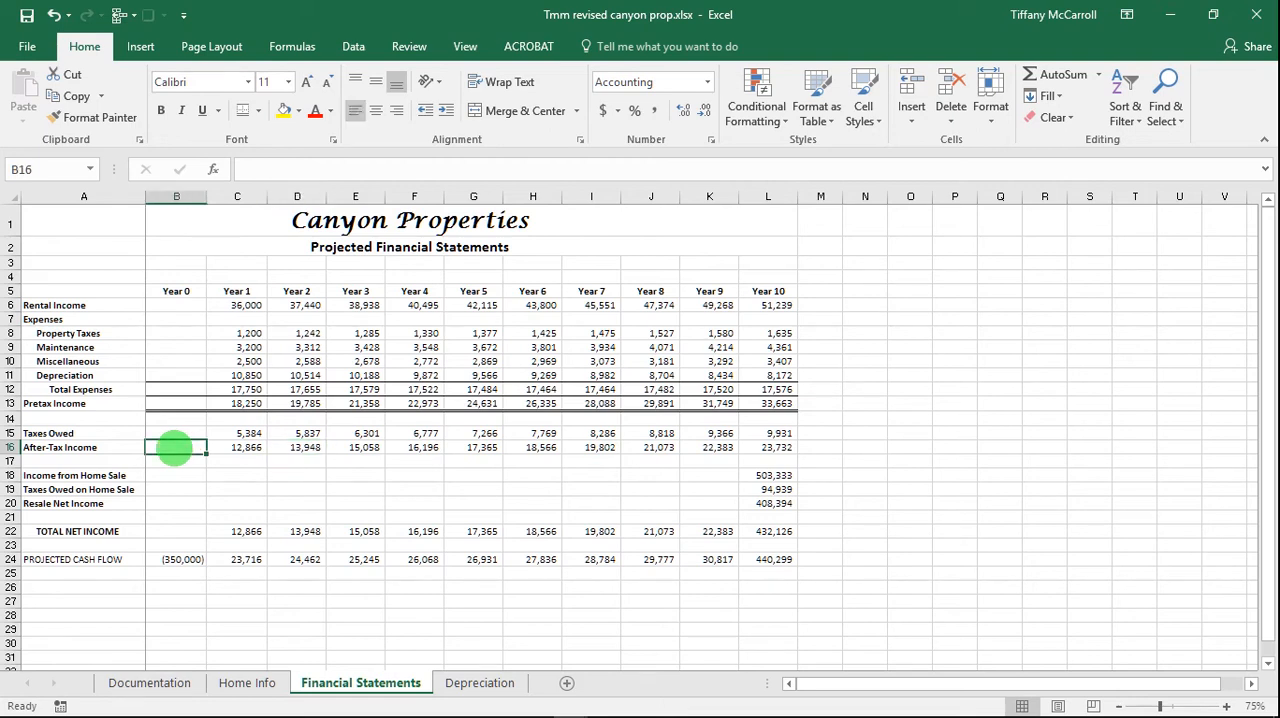
drag(176, 447, 709, 447)
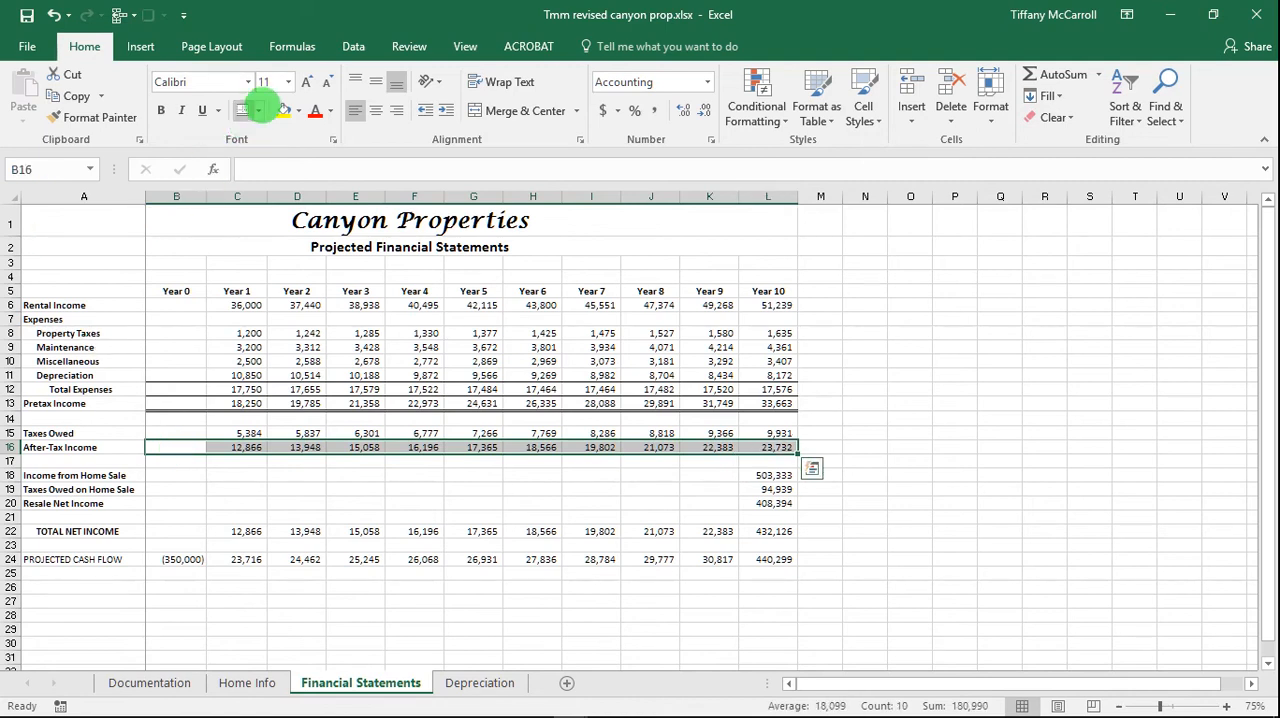
click(262, 110)
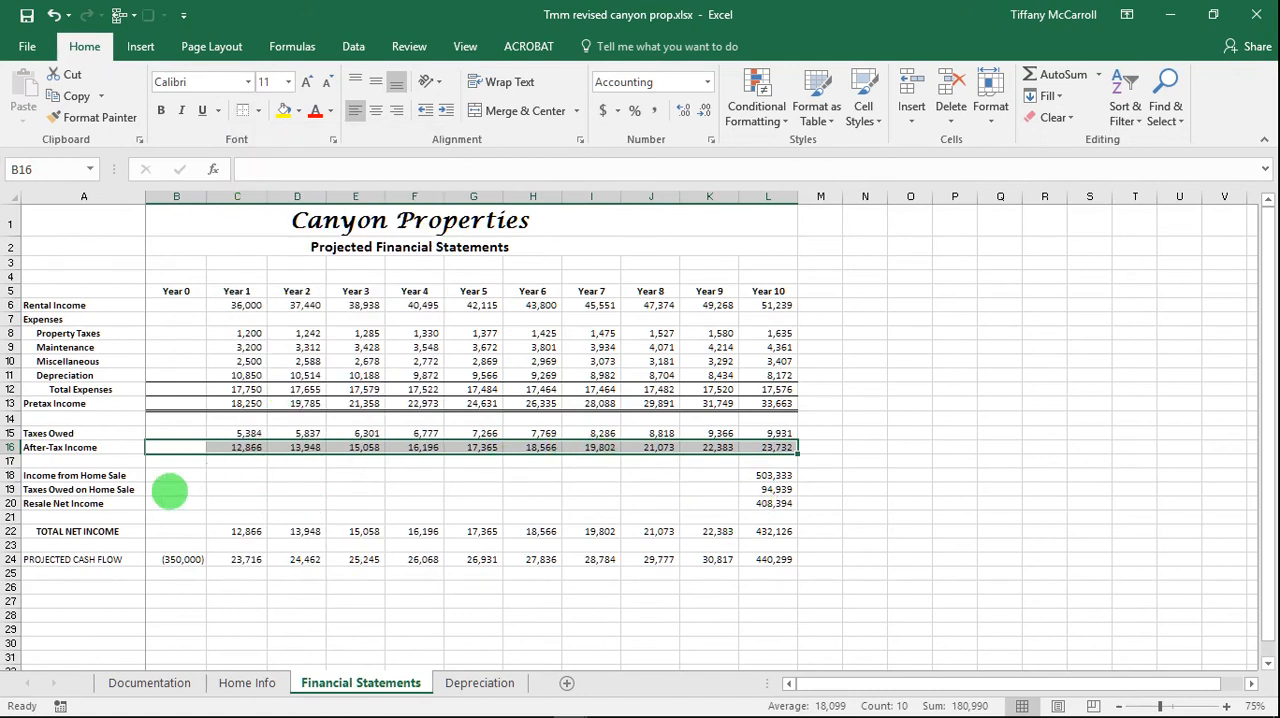
click(176, 489)
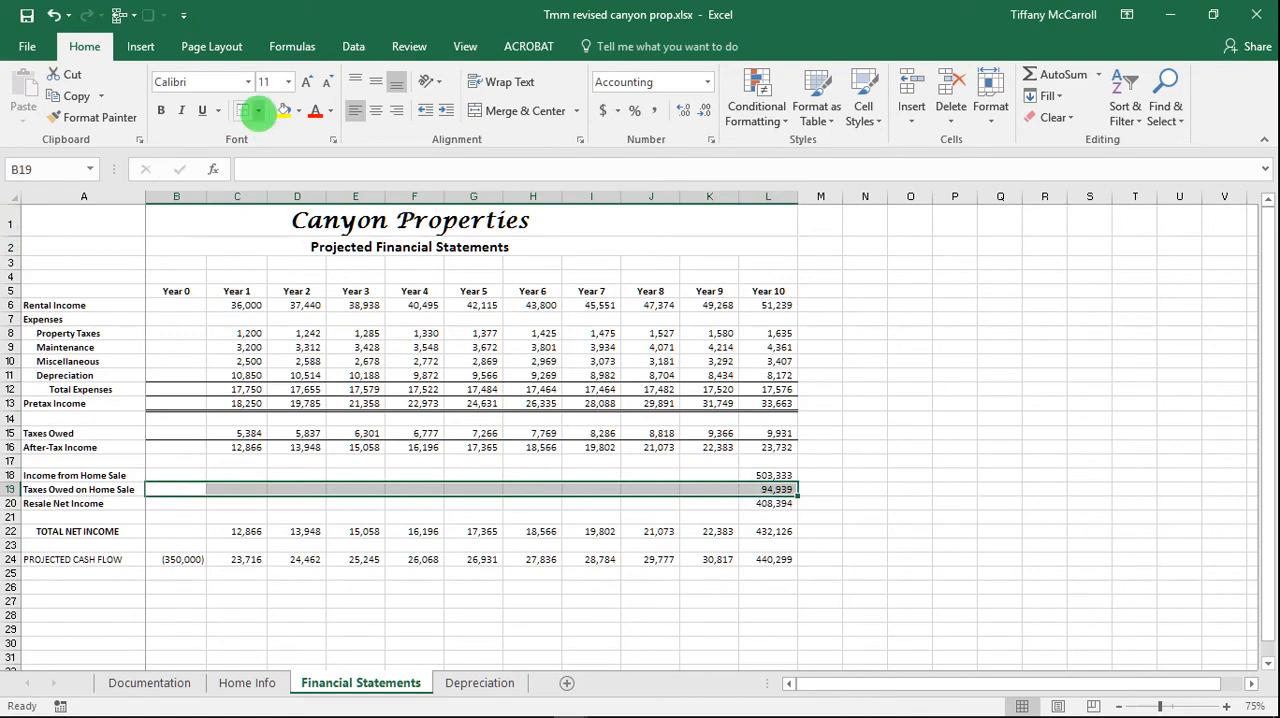
click(243, 110)
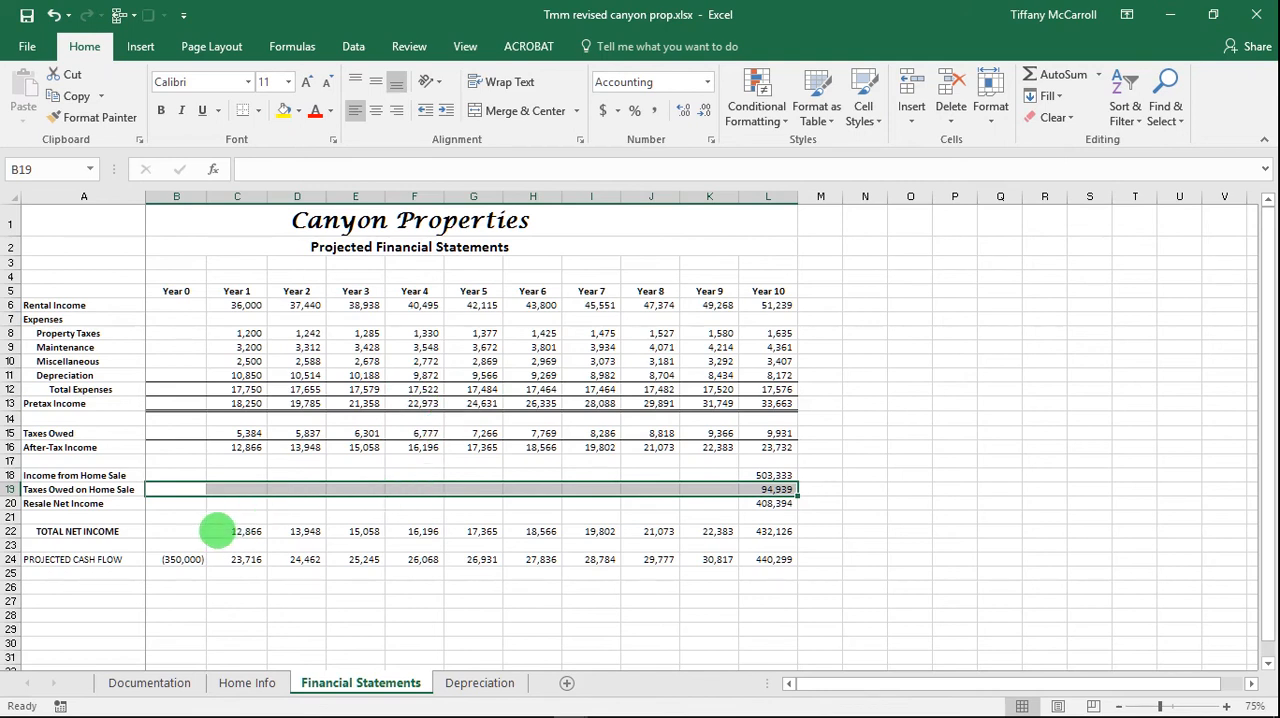
click(176, 531)
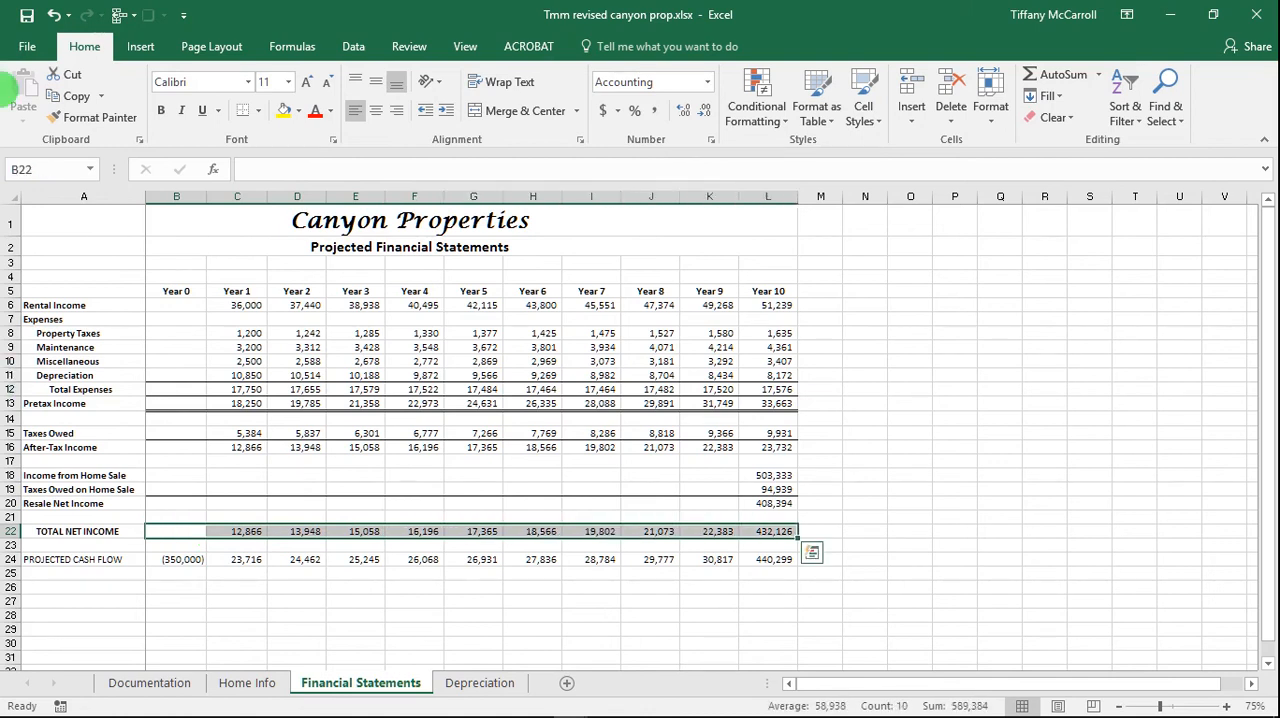
click(270, 110)
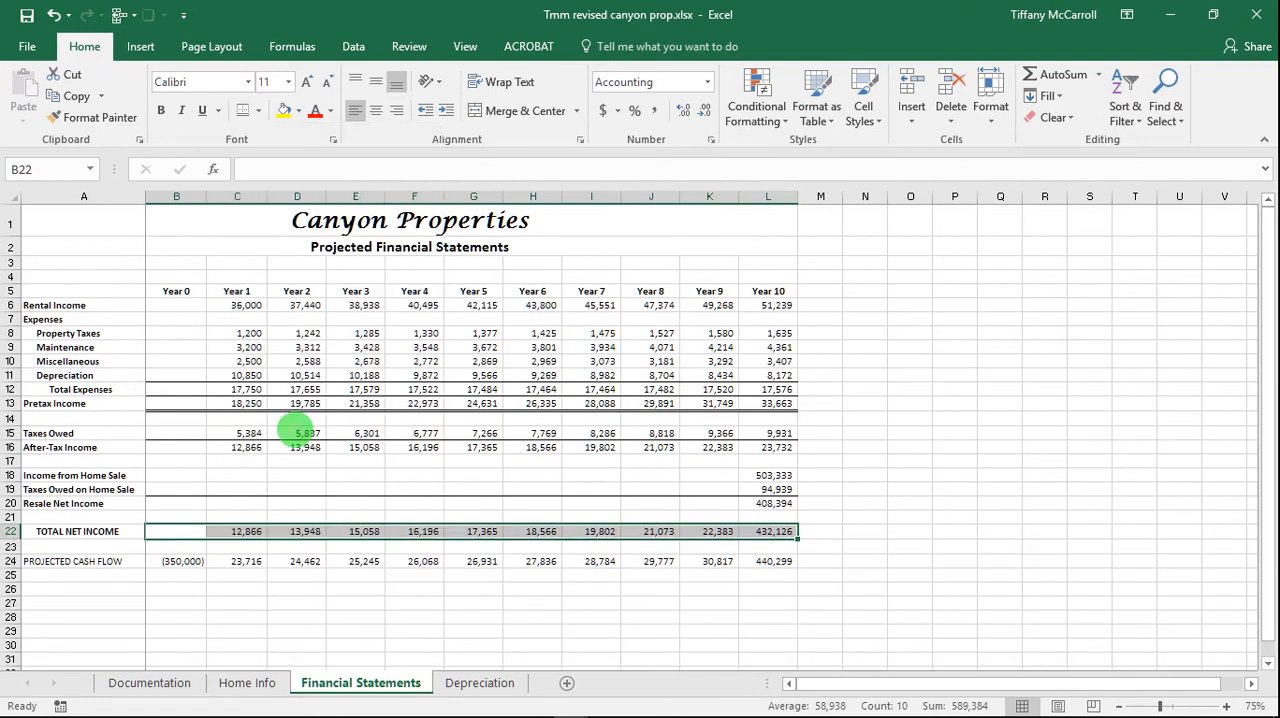
mouse_move(183, 561)
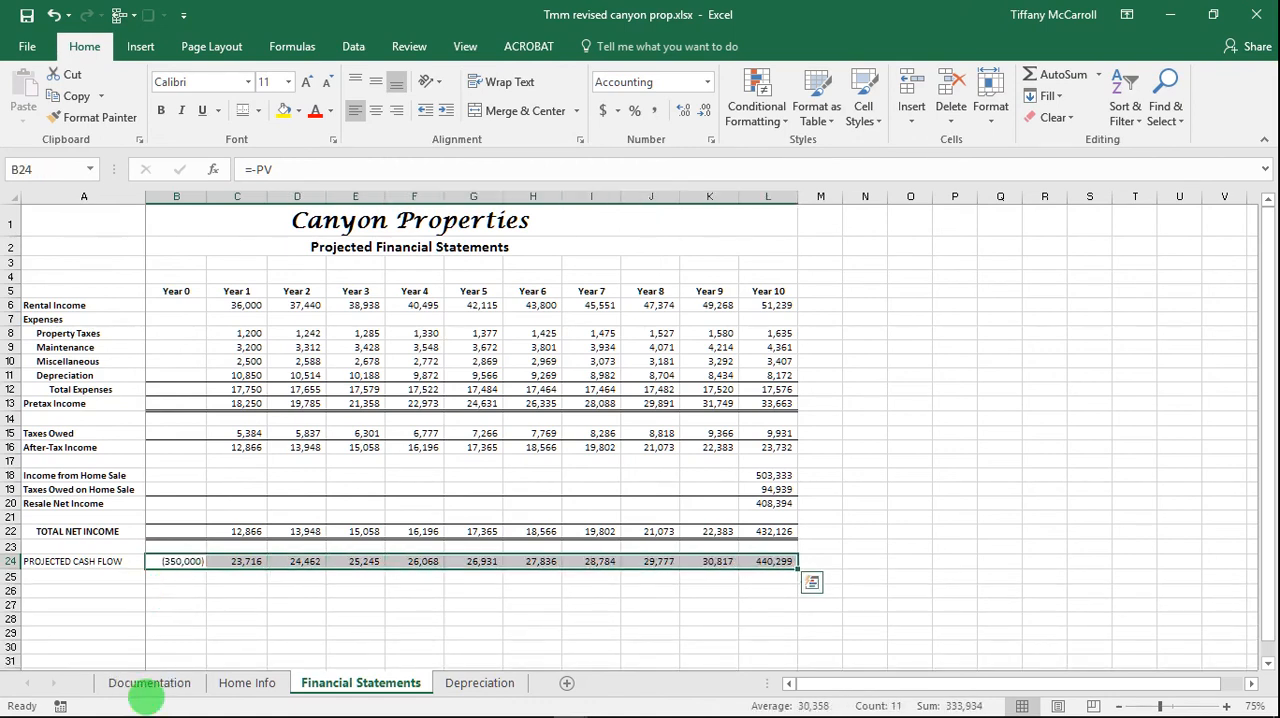
Bold the PROJECTED CASH FLOW row and remove bold from the Pretax Income row
click(176, 661)
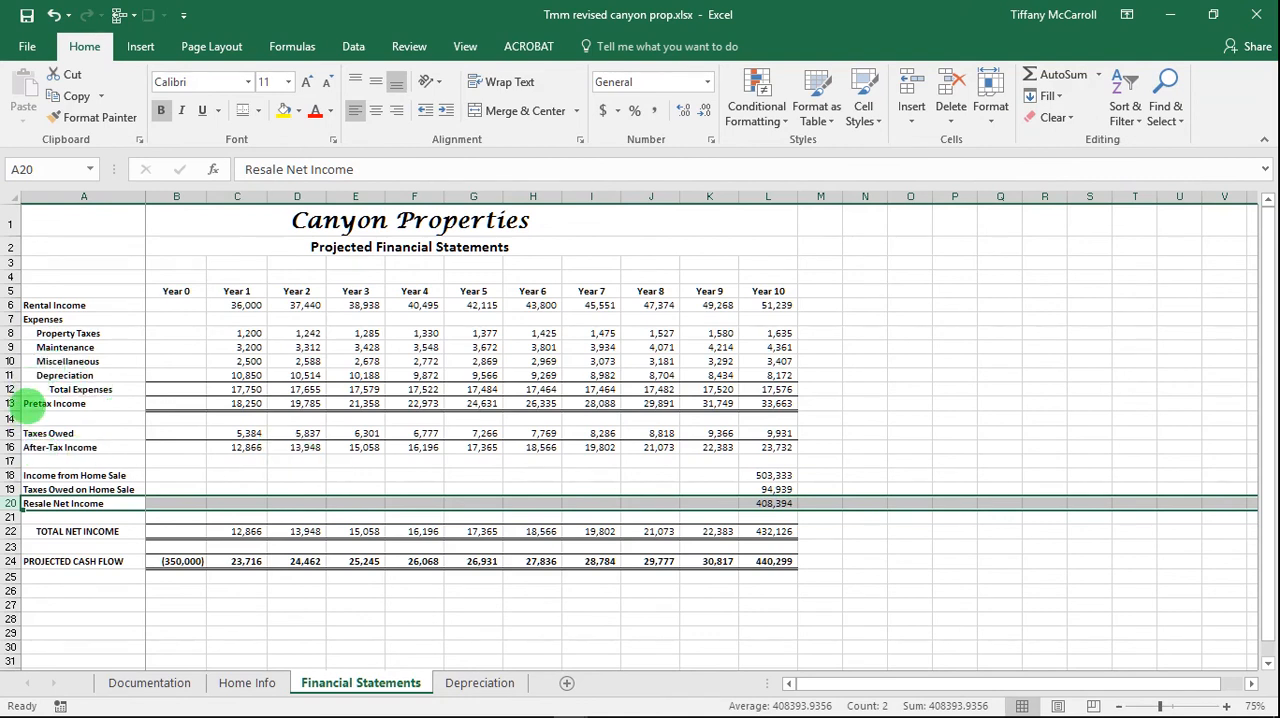
click(84, 403)
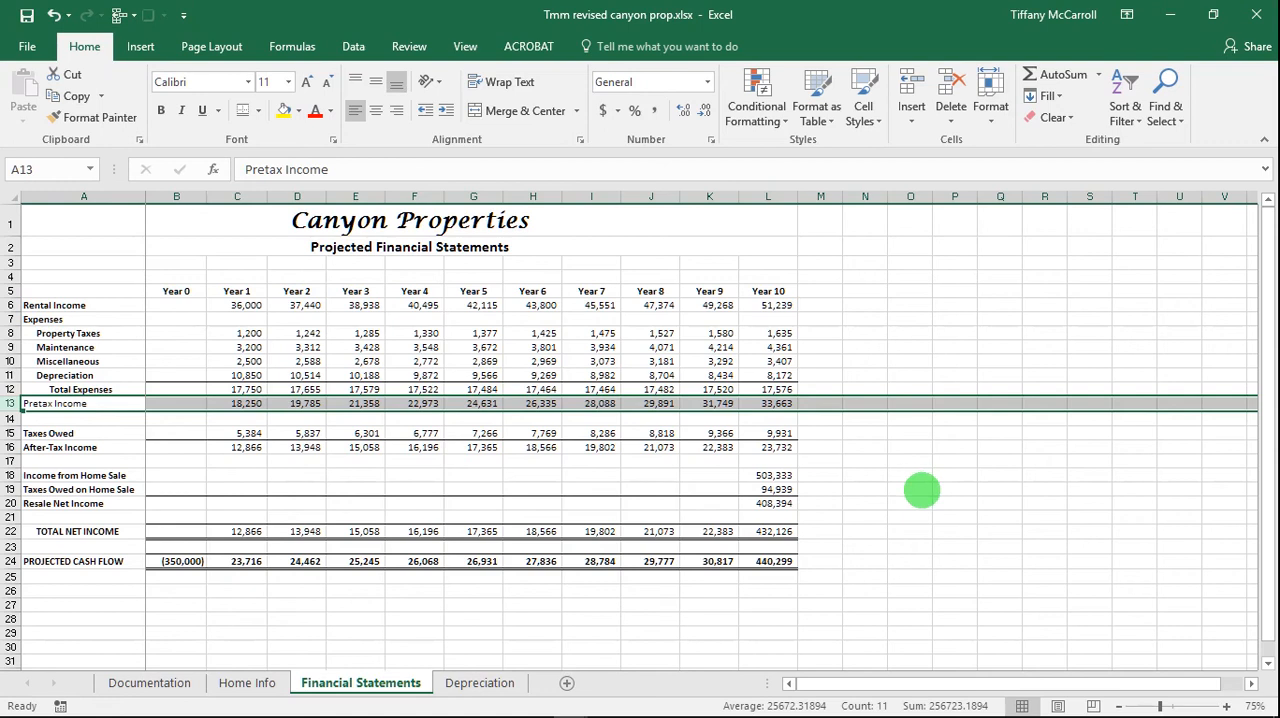
click(910, 490)
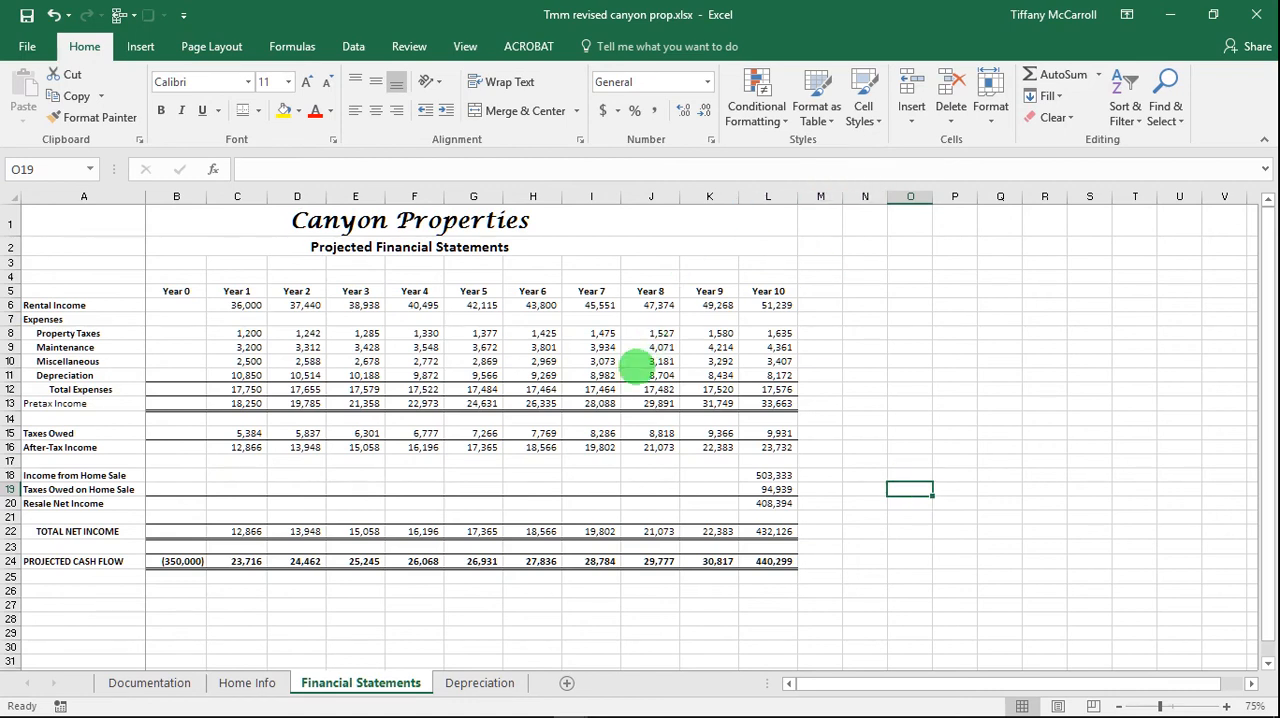
mouse_move(556, 270)
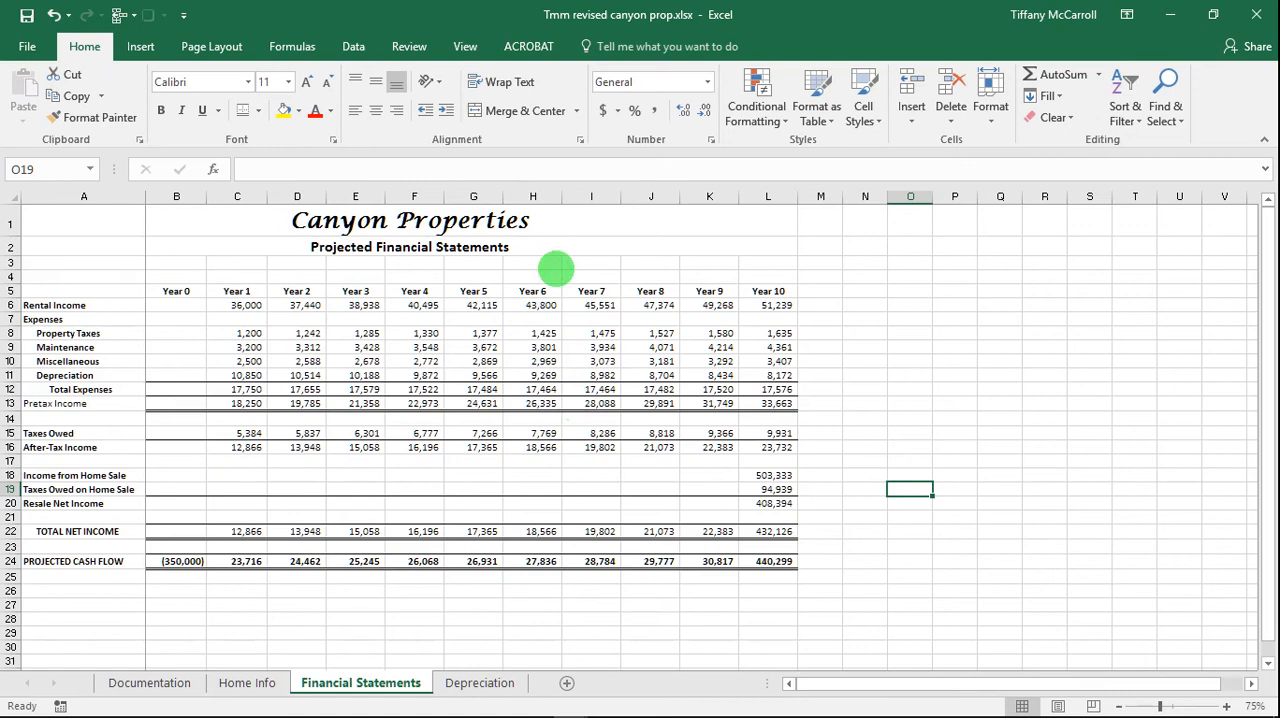
mouse_move(410, 515)
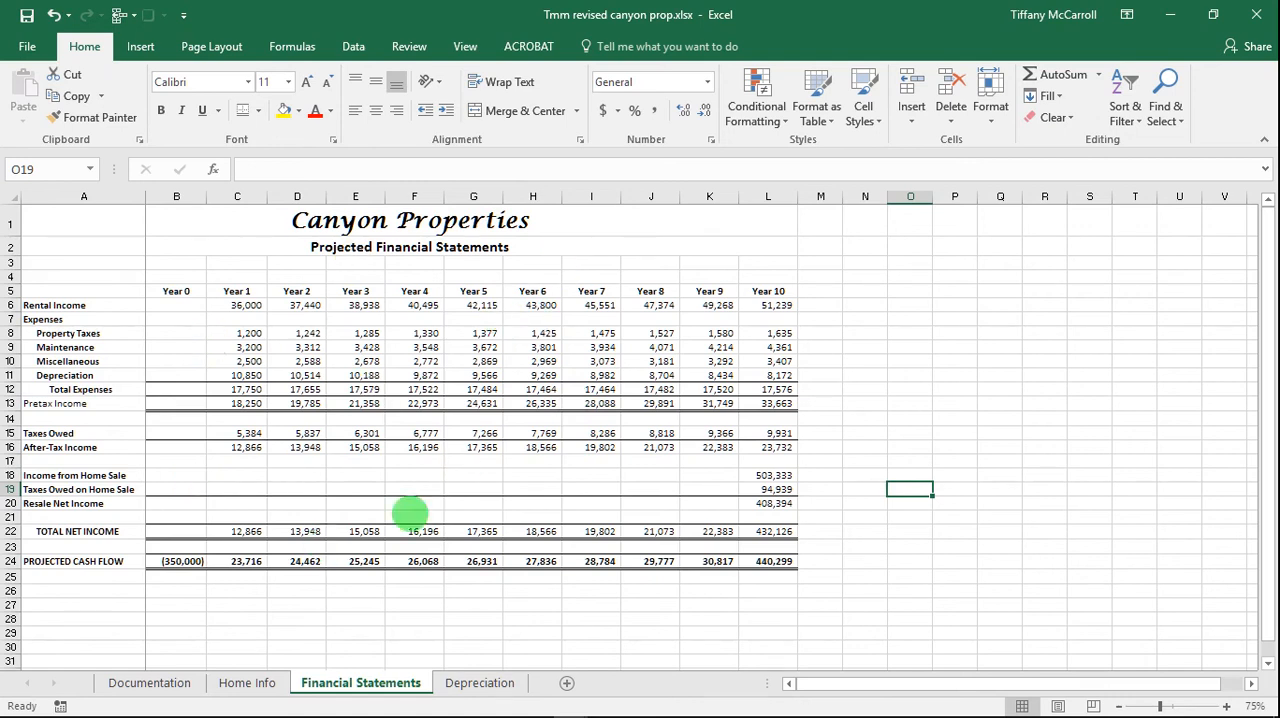
mouse_move(315, 268)
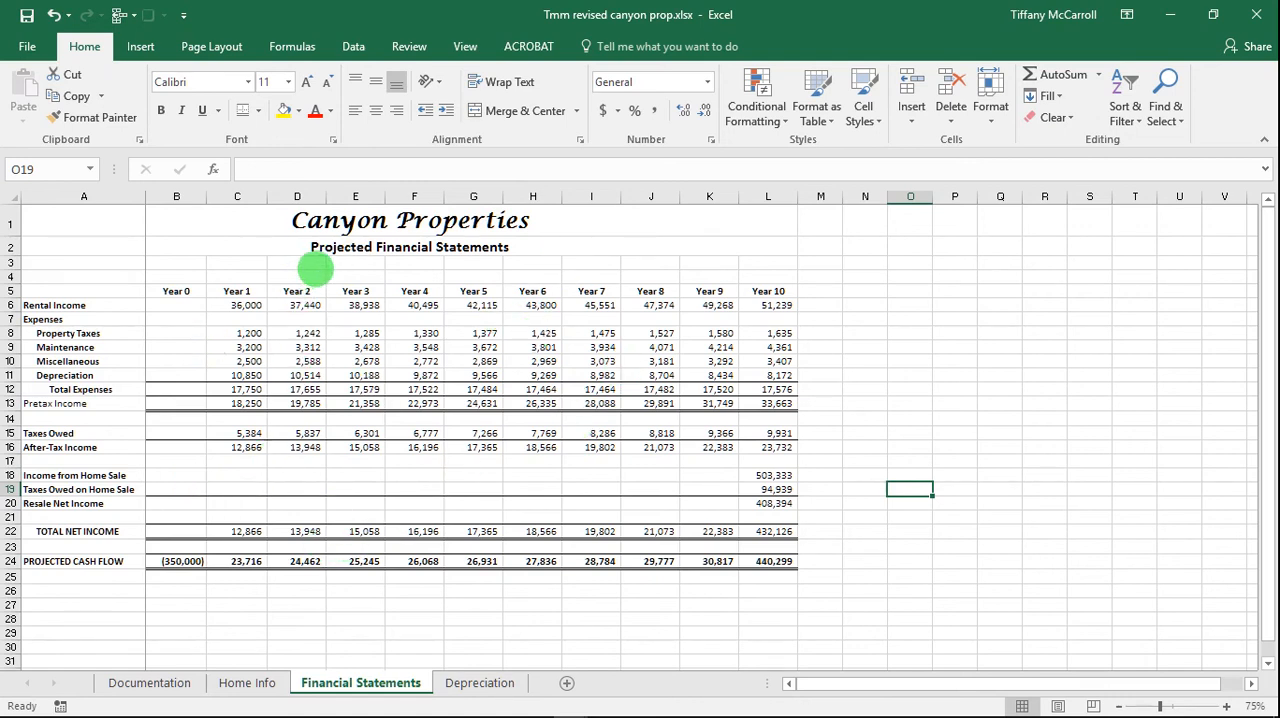
mouse_move(107, 265)
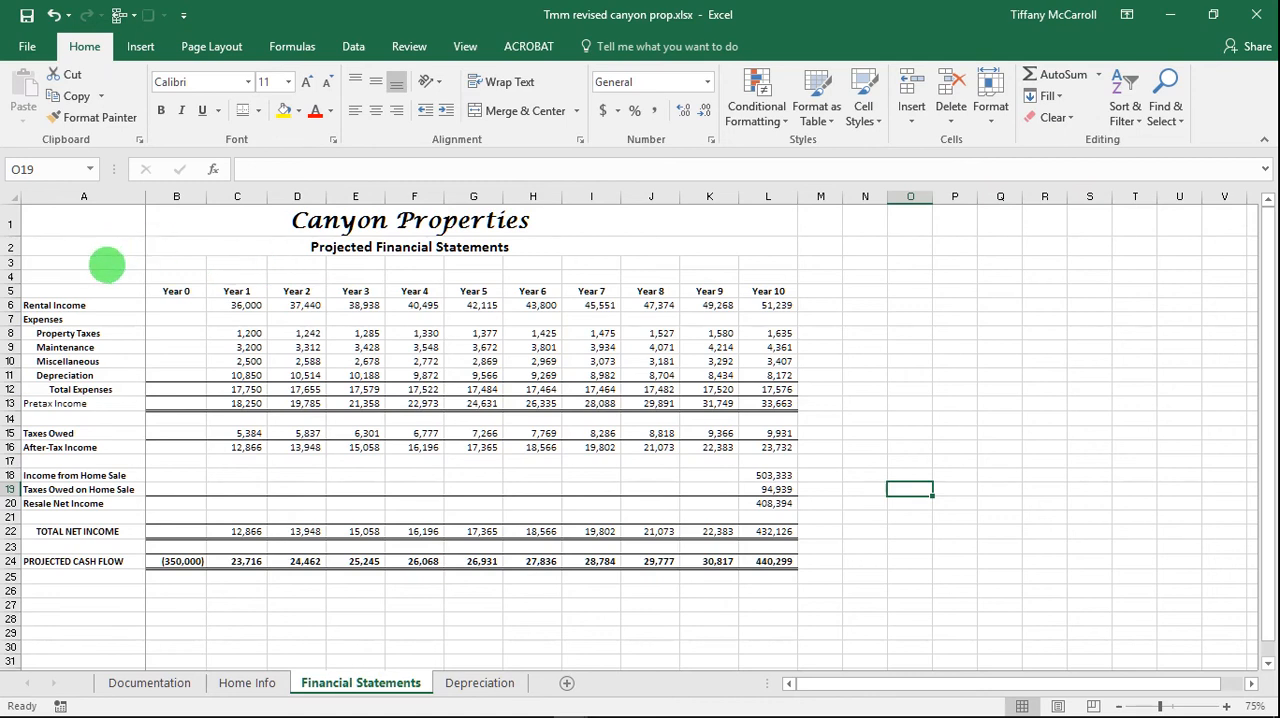
Enter 'In US Dollars ($$)' in cell A3
click(83, 263)
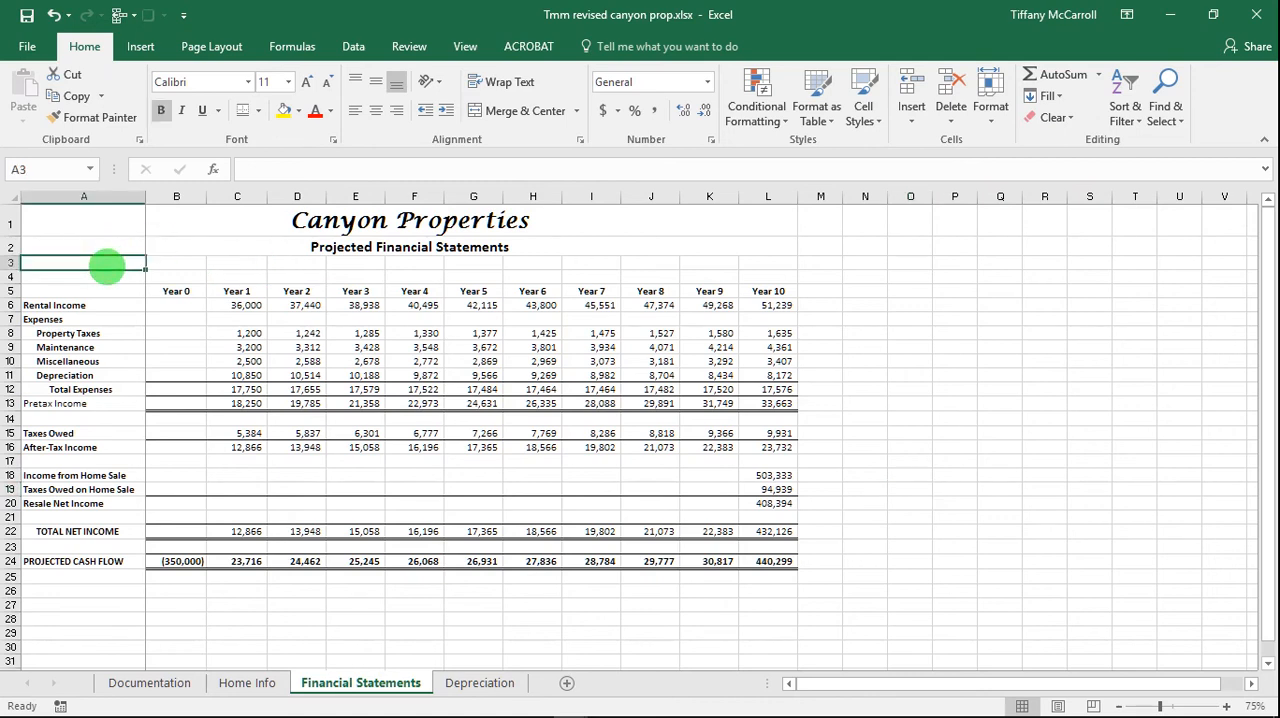
text(In)
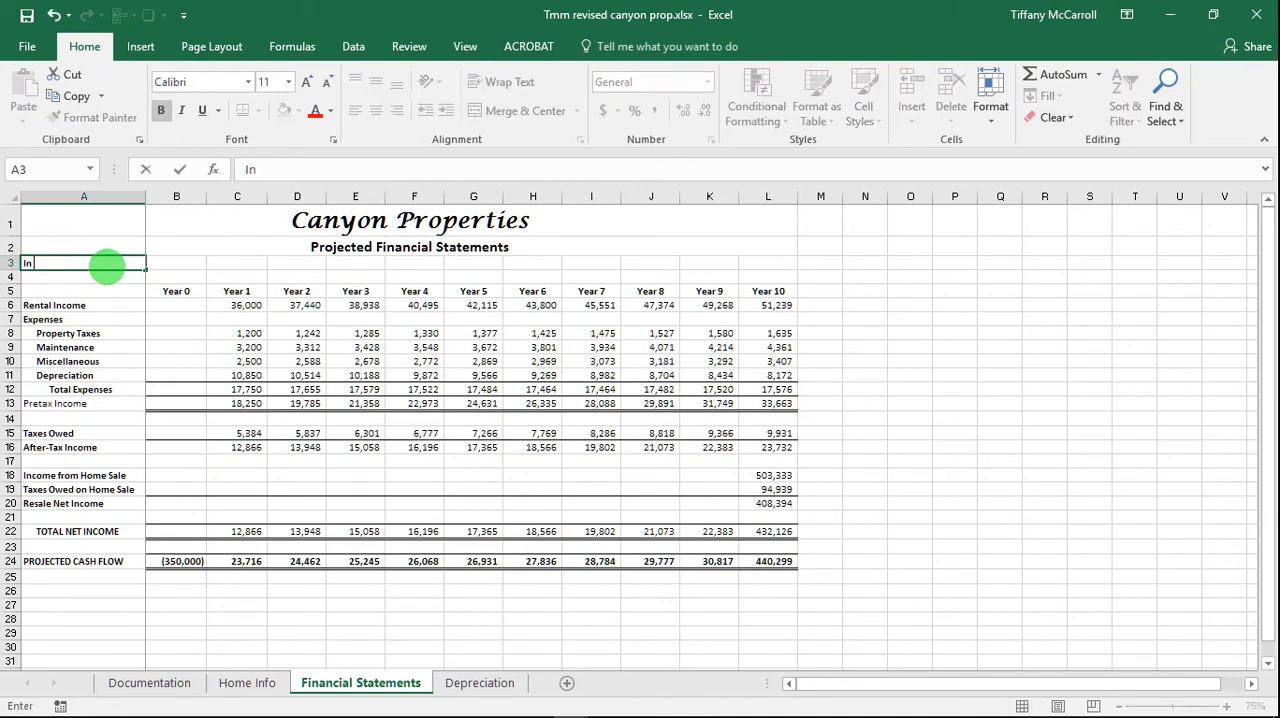
text(US)
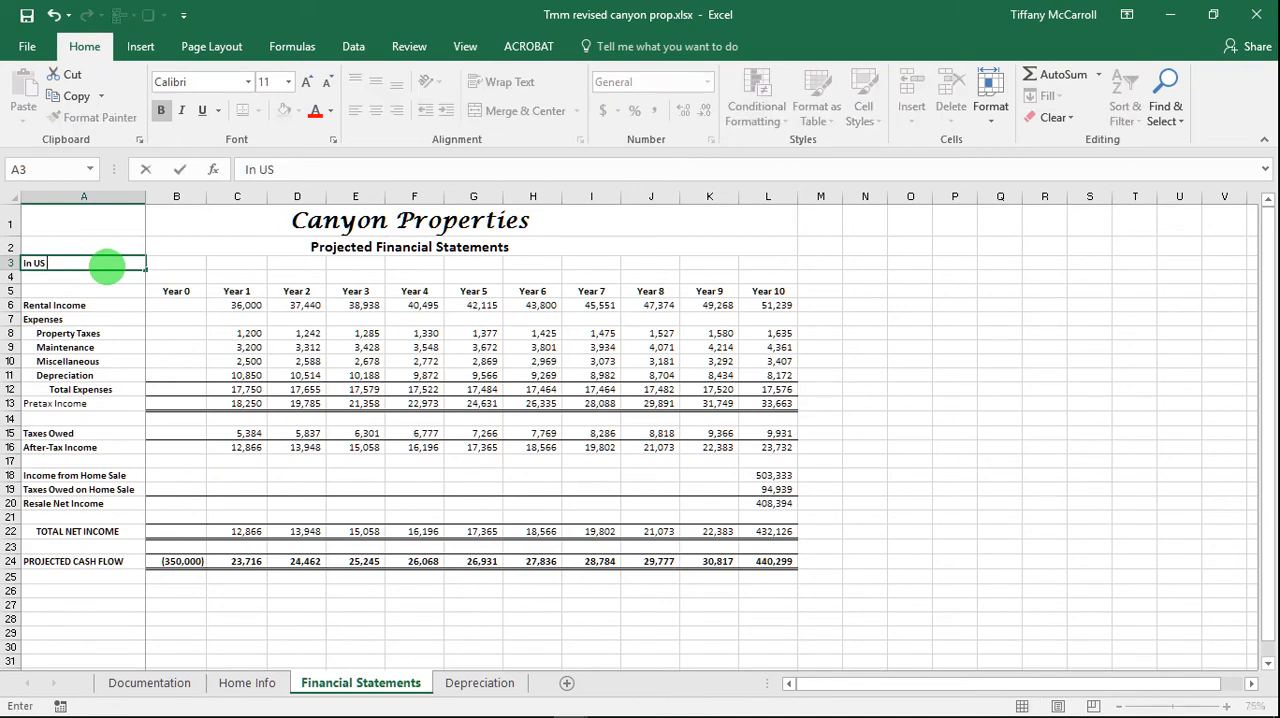
text(Dollar)
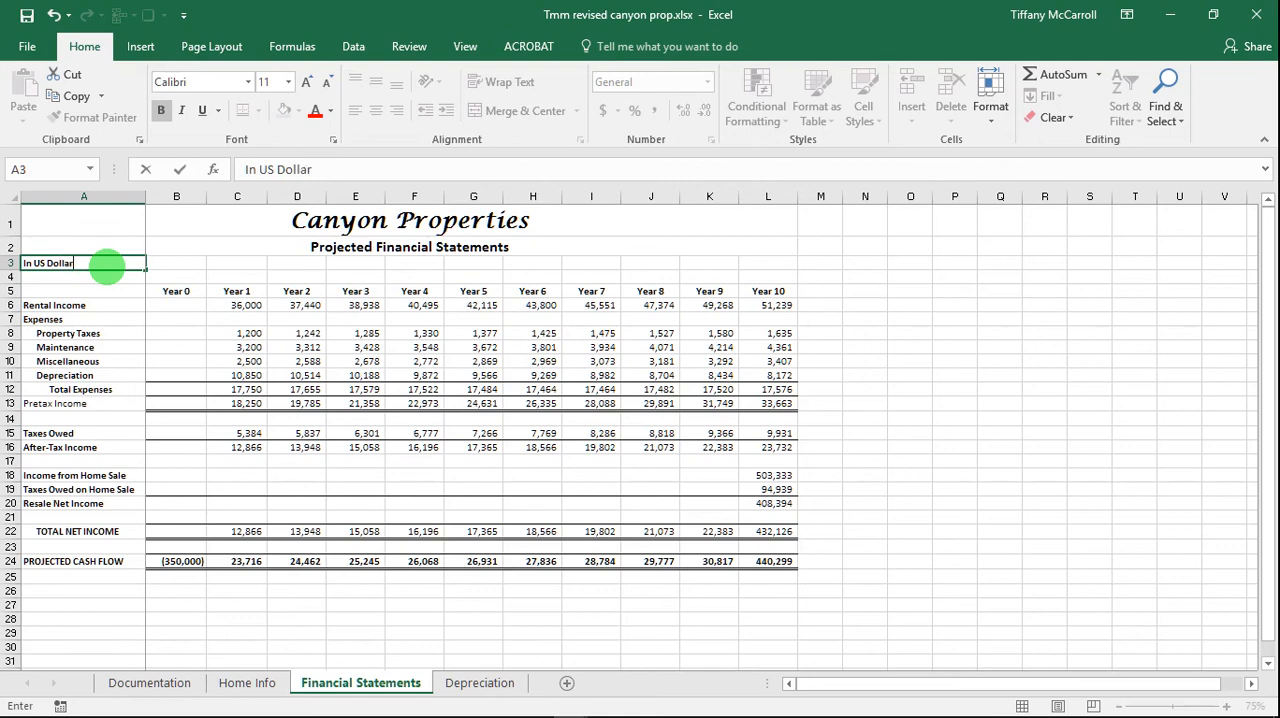
text(s)
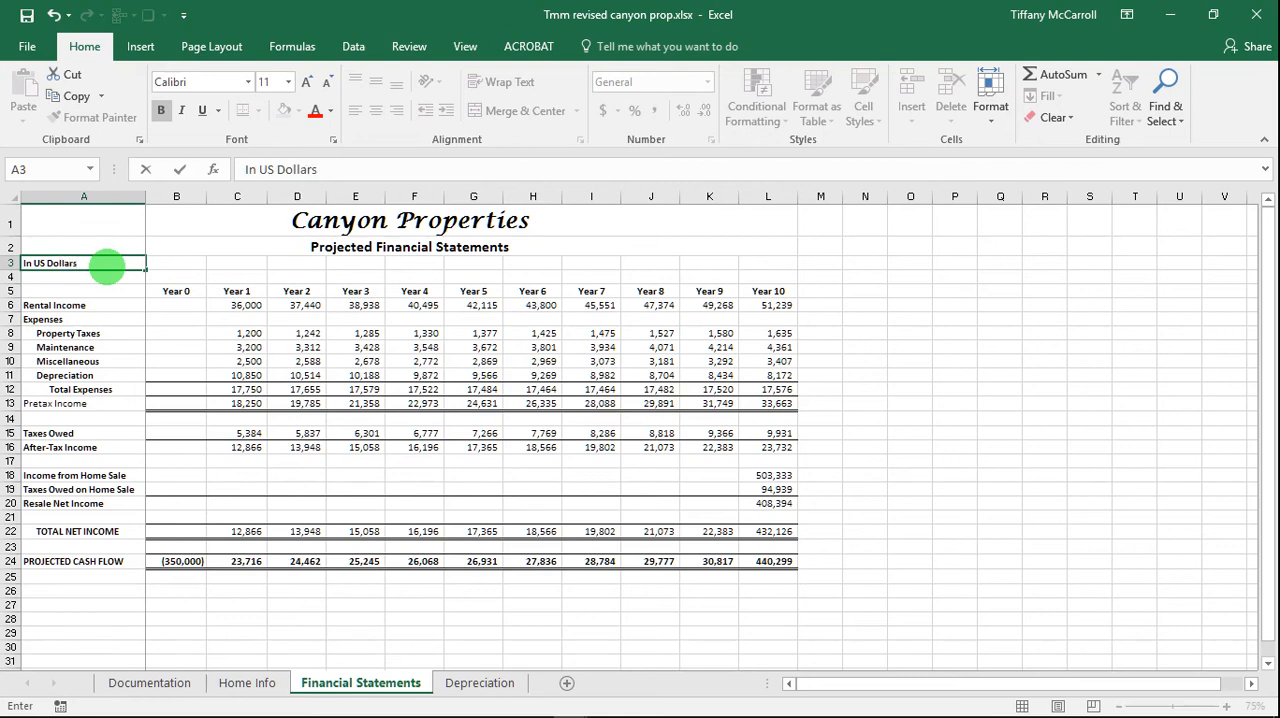
text(()
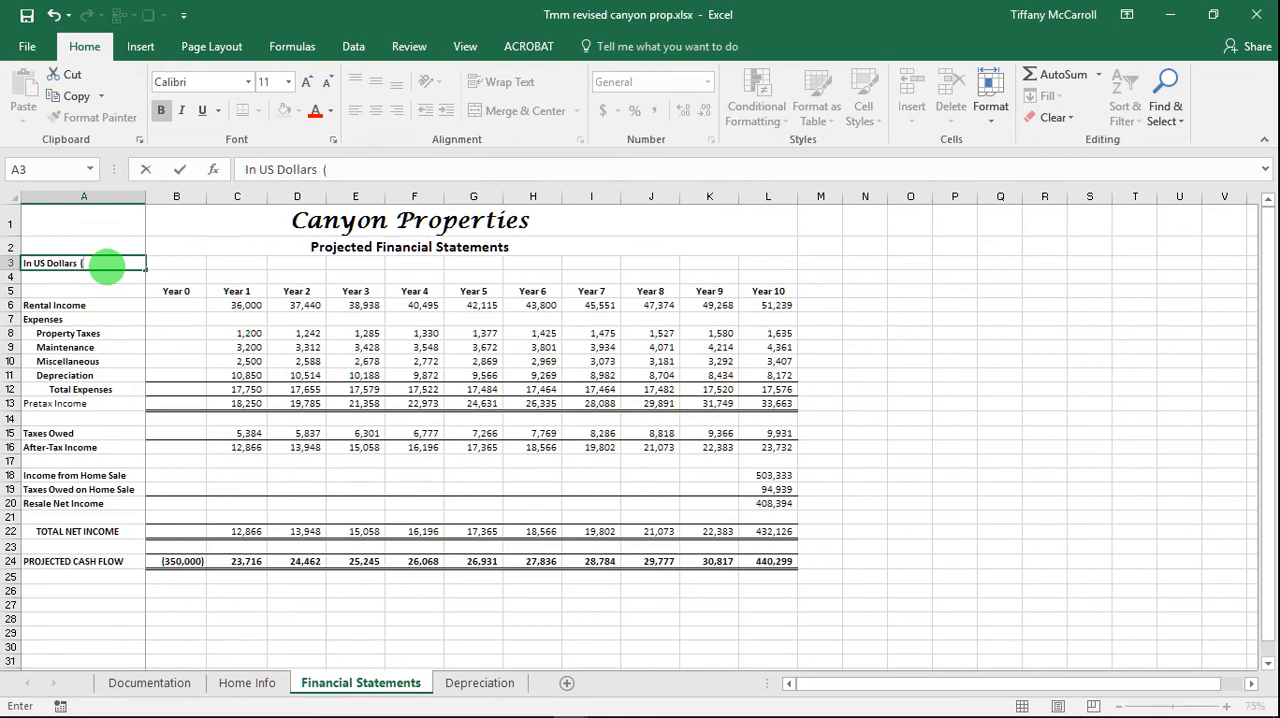
text($$))
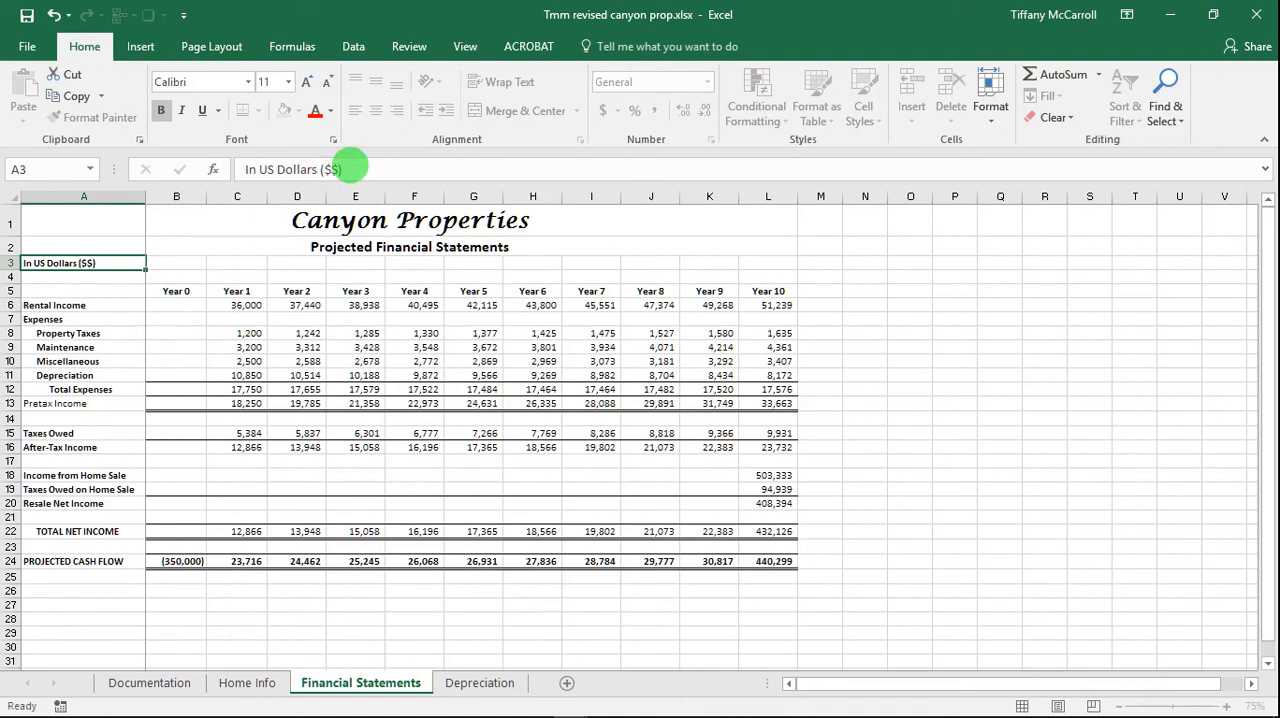
click(84, 276)
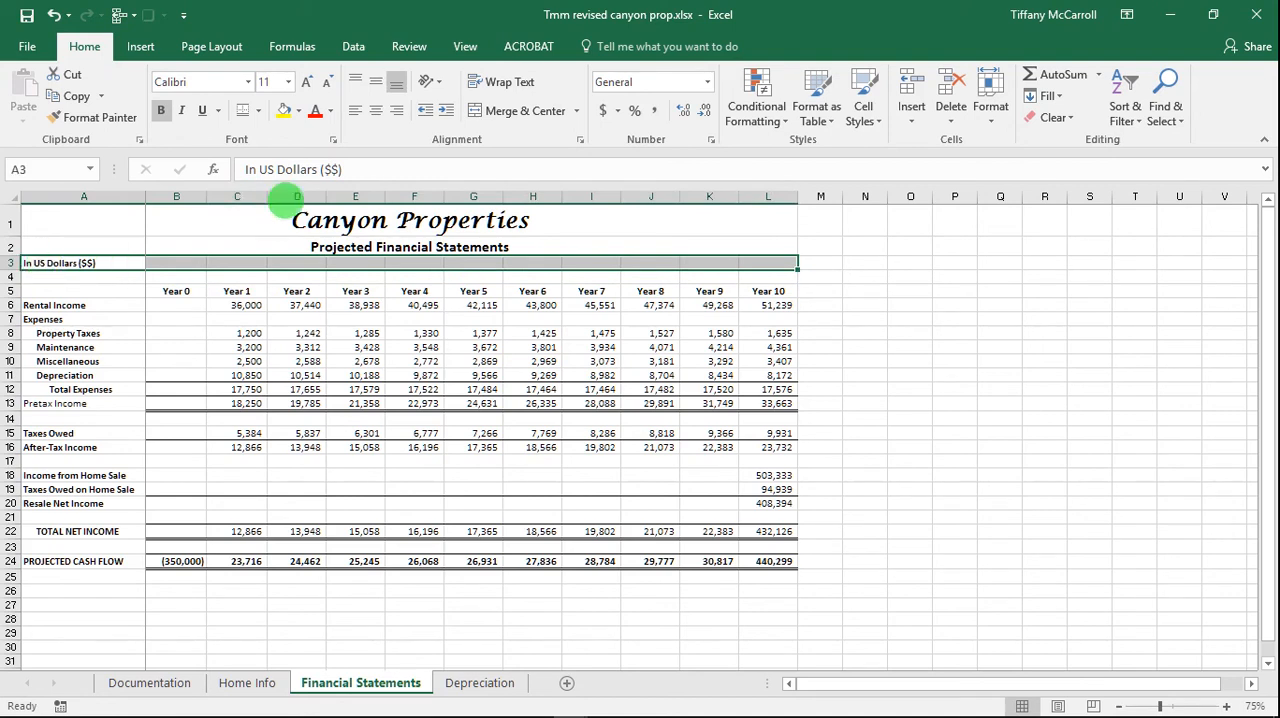
Set A3:L3 horizontal alignment to Center Across Selection in Format Cells
click(990, 95)
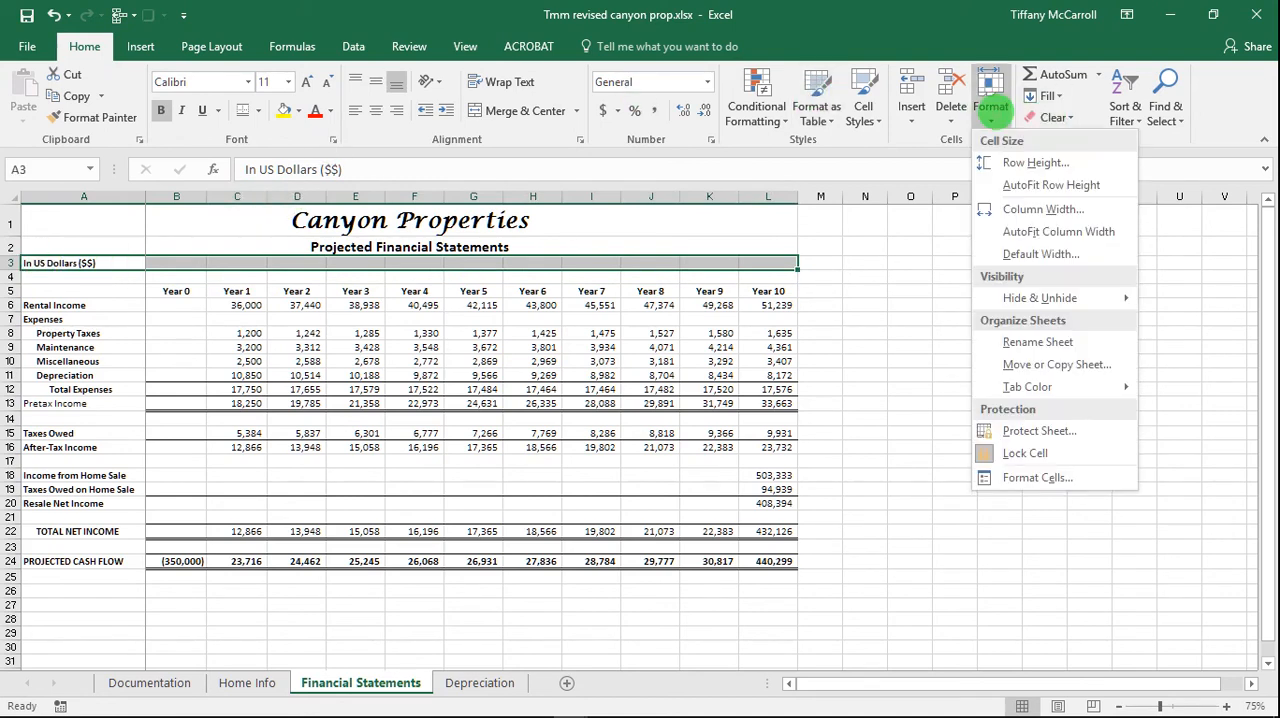
click(1037, 477)
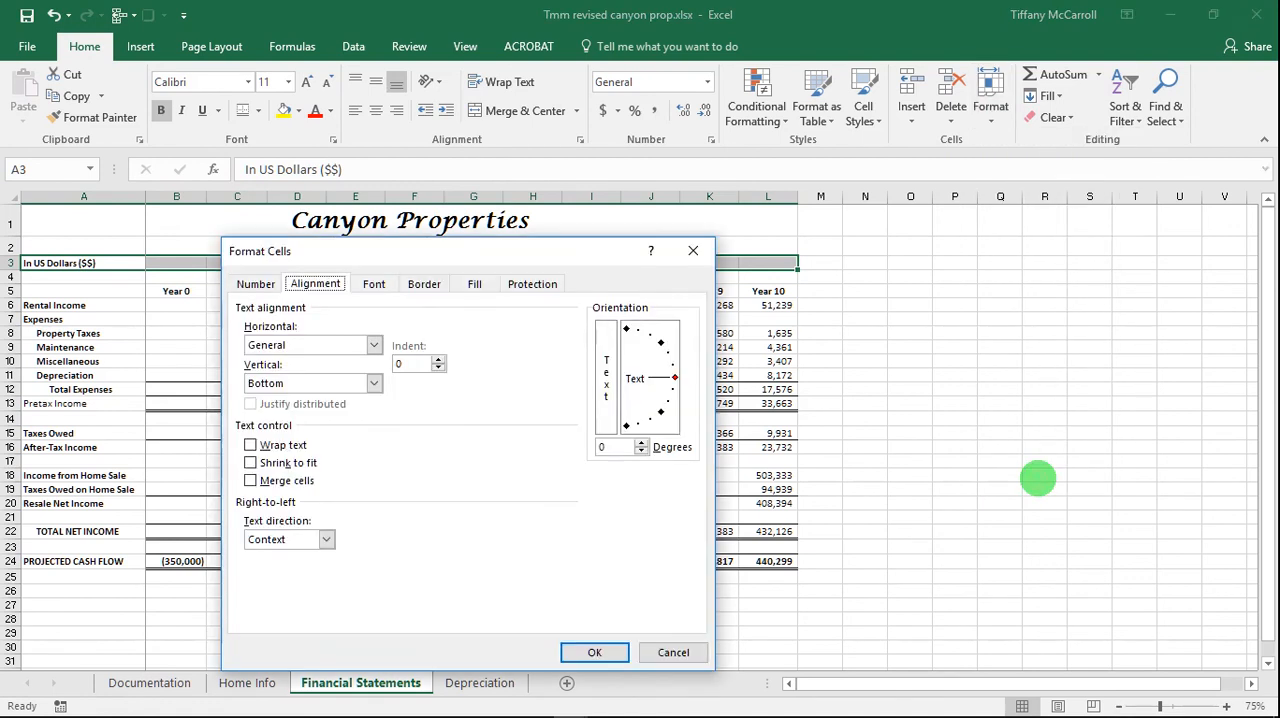
click(374, 345)
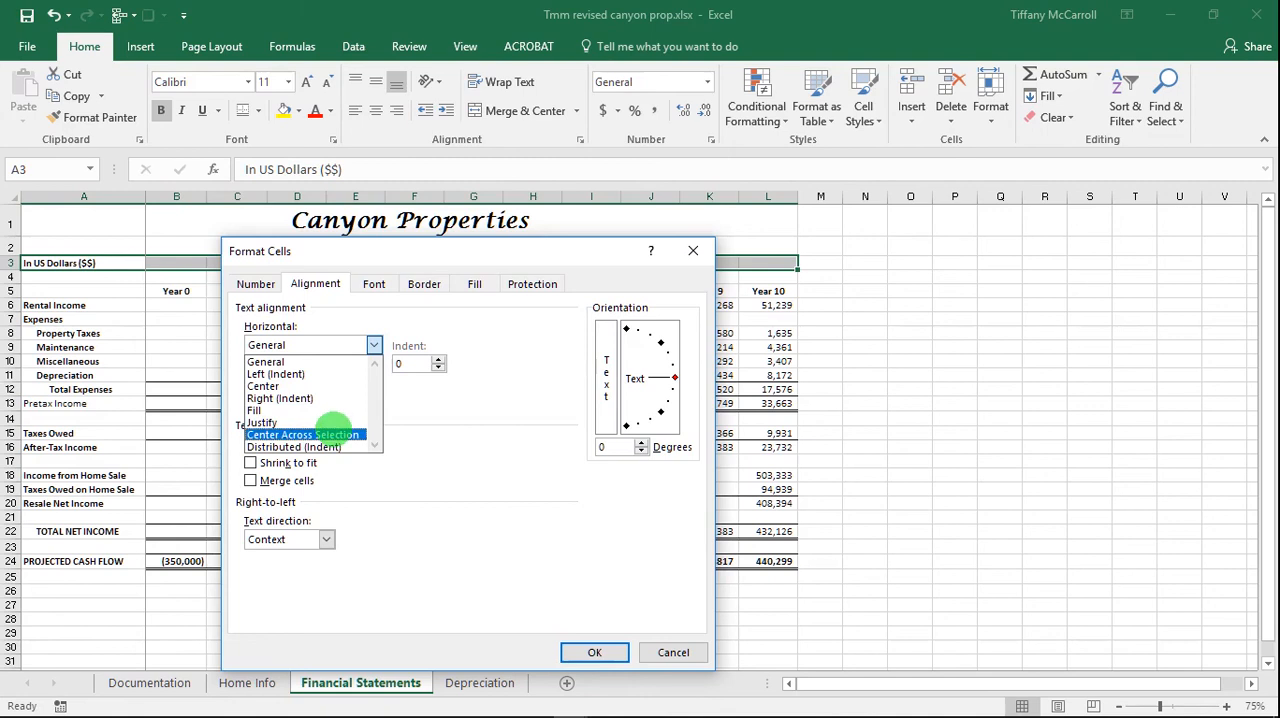
click(303, 434)
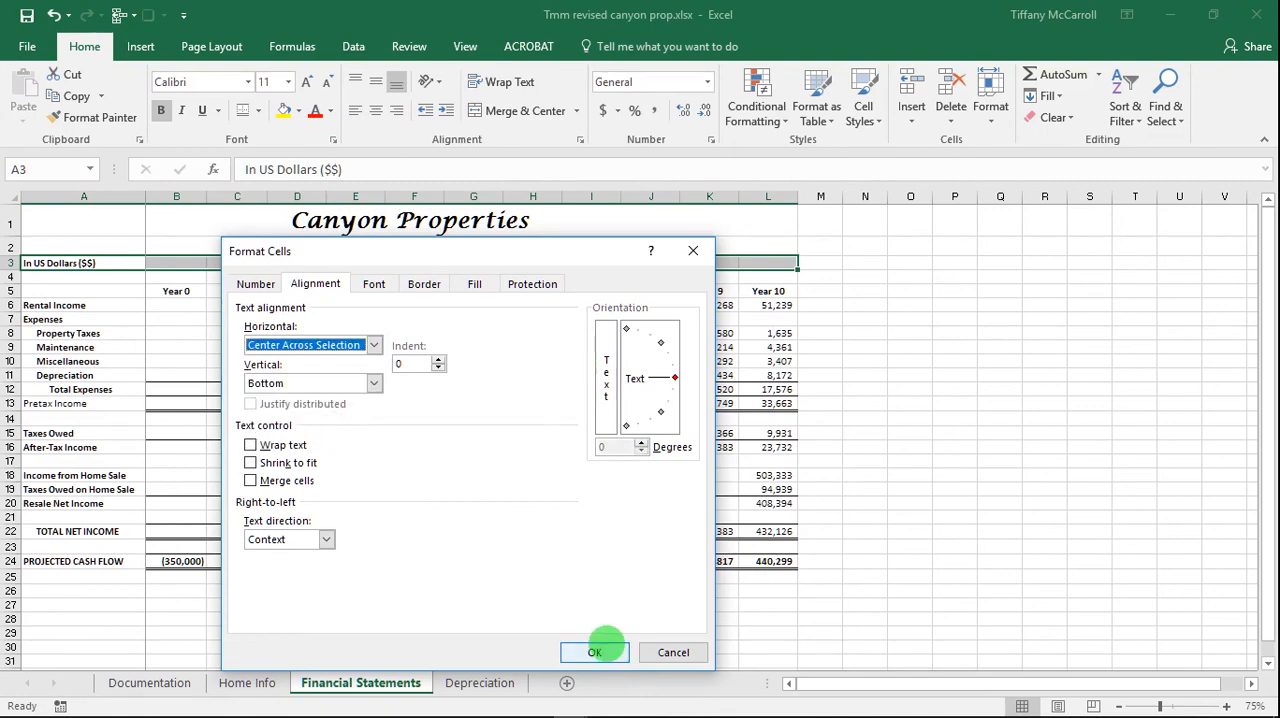
click(594, 652)
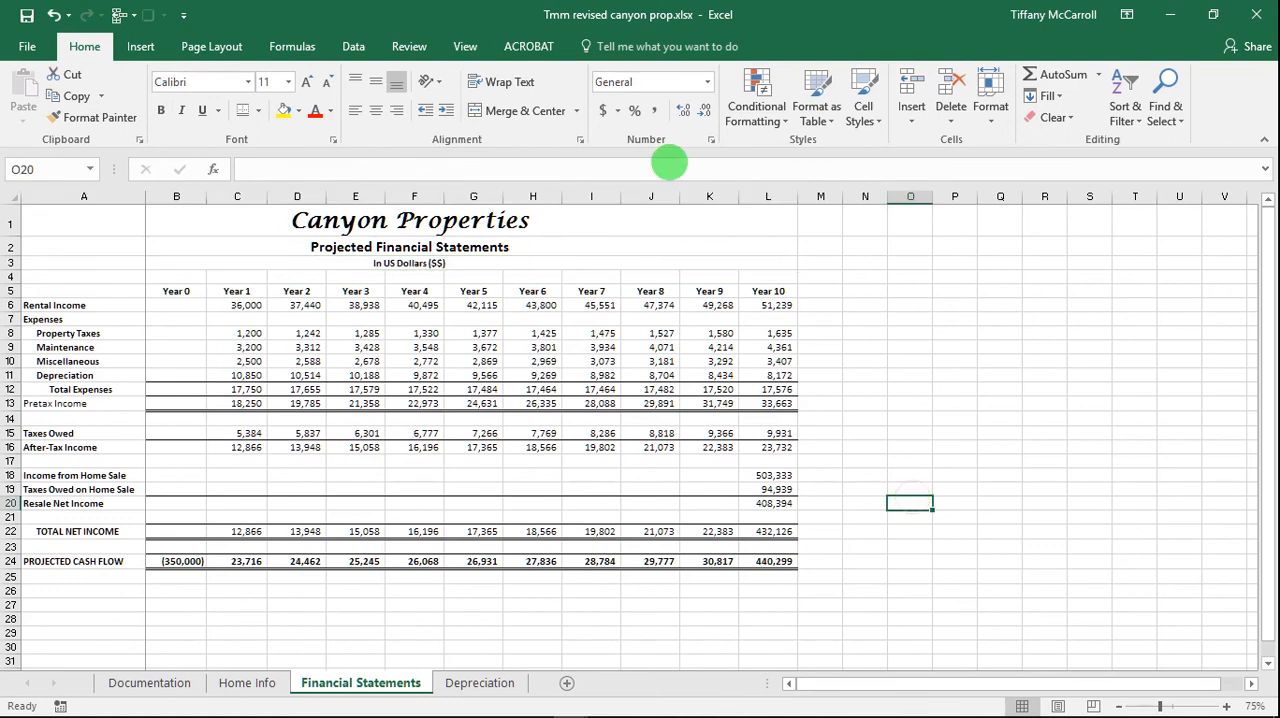
mouse_move(705, 277)
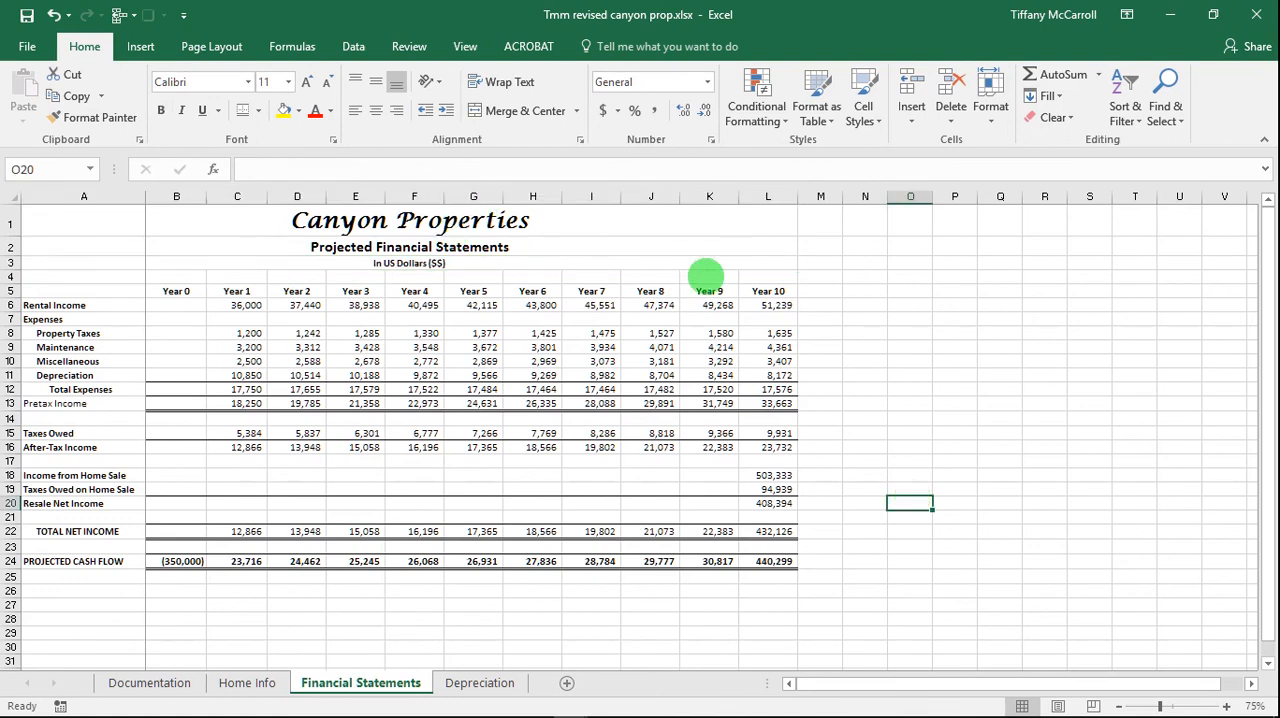
Apply Thick Outside Borders to the Year 0 through Year 10 headings in B5:L5
click(176, 291)
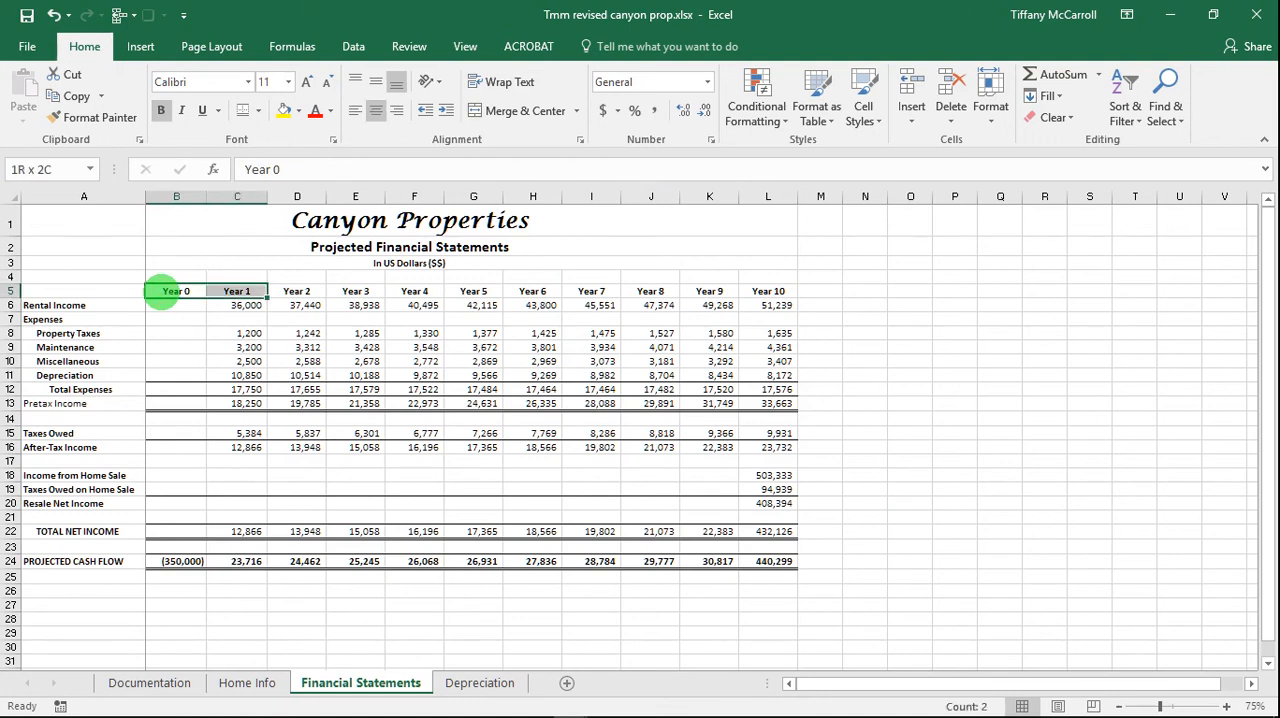
drag(176, 291, 651, 291)
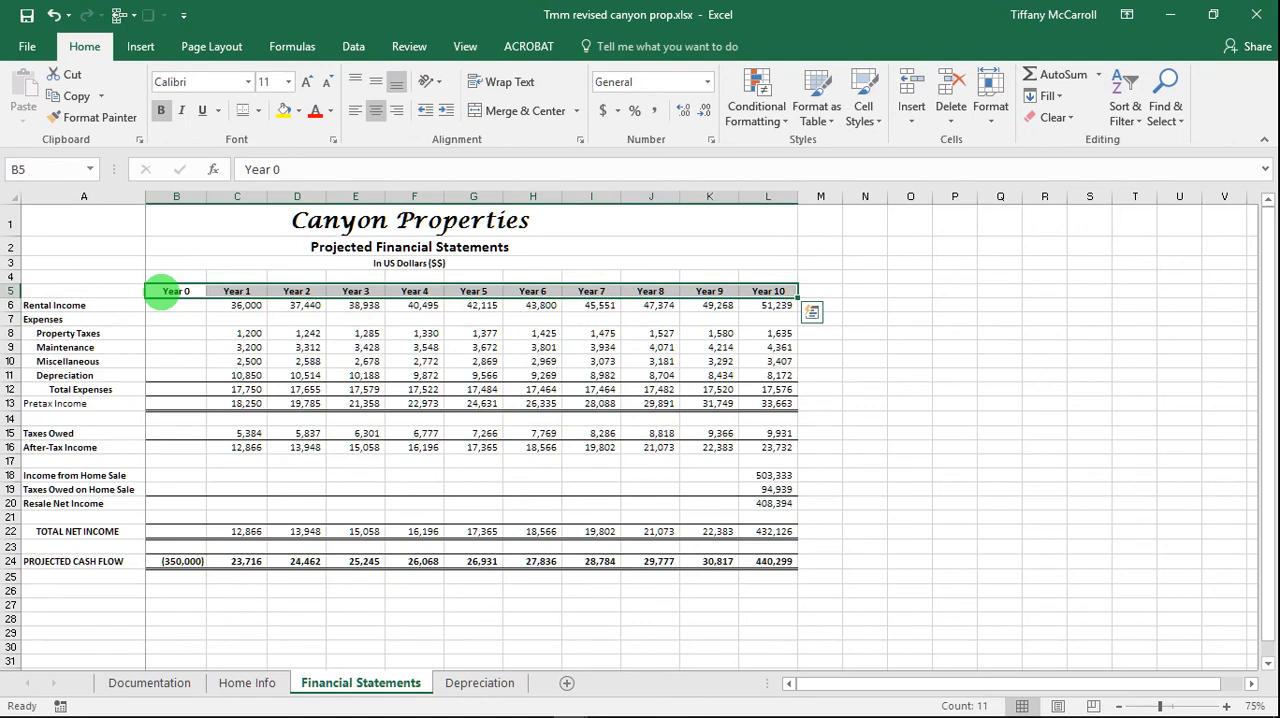
mouse_move(248, 110)
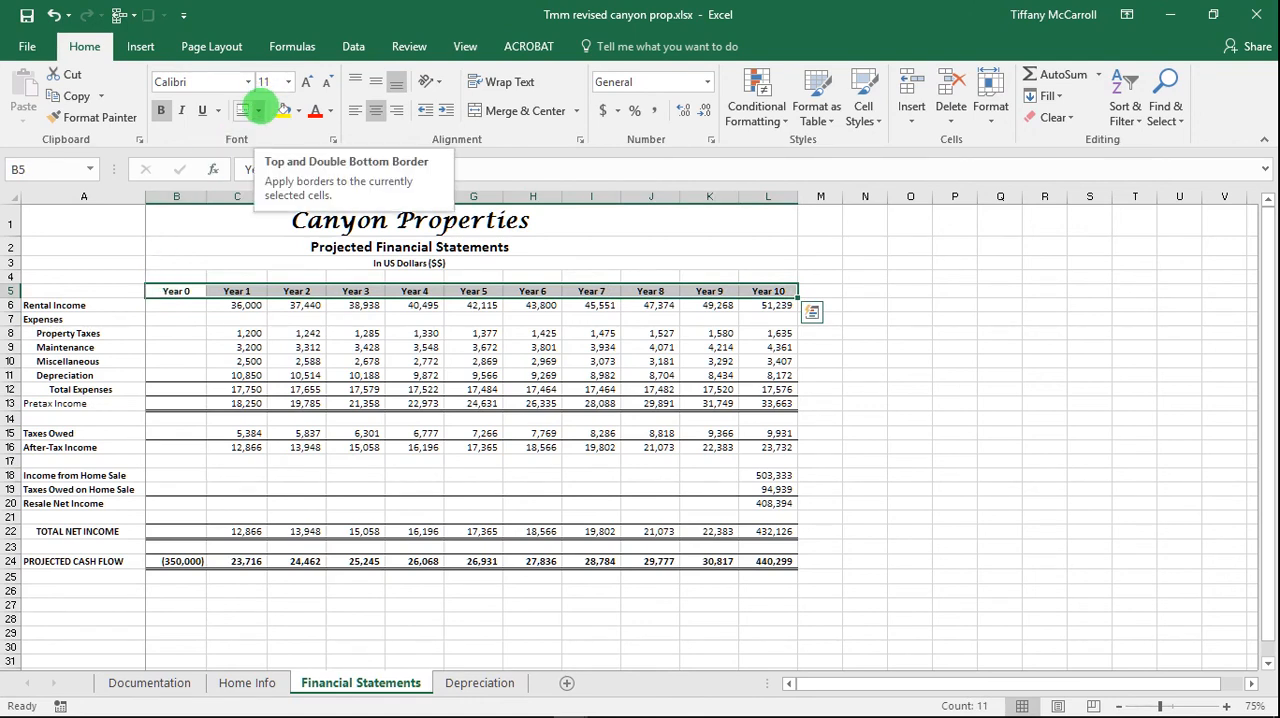
click(274, 110)
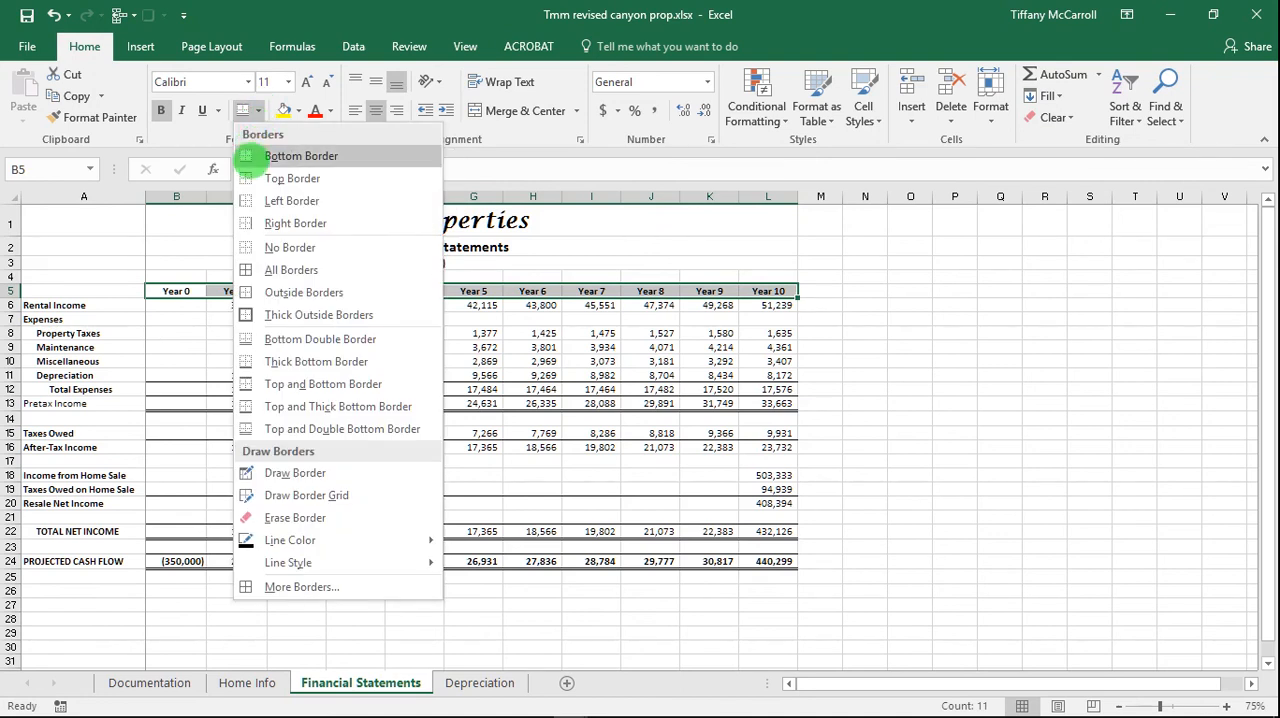
click(301, 155)
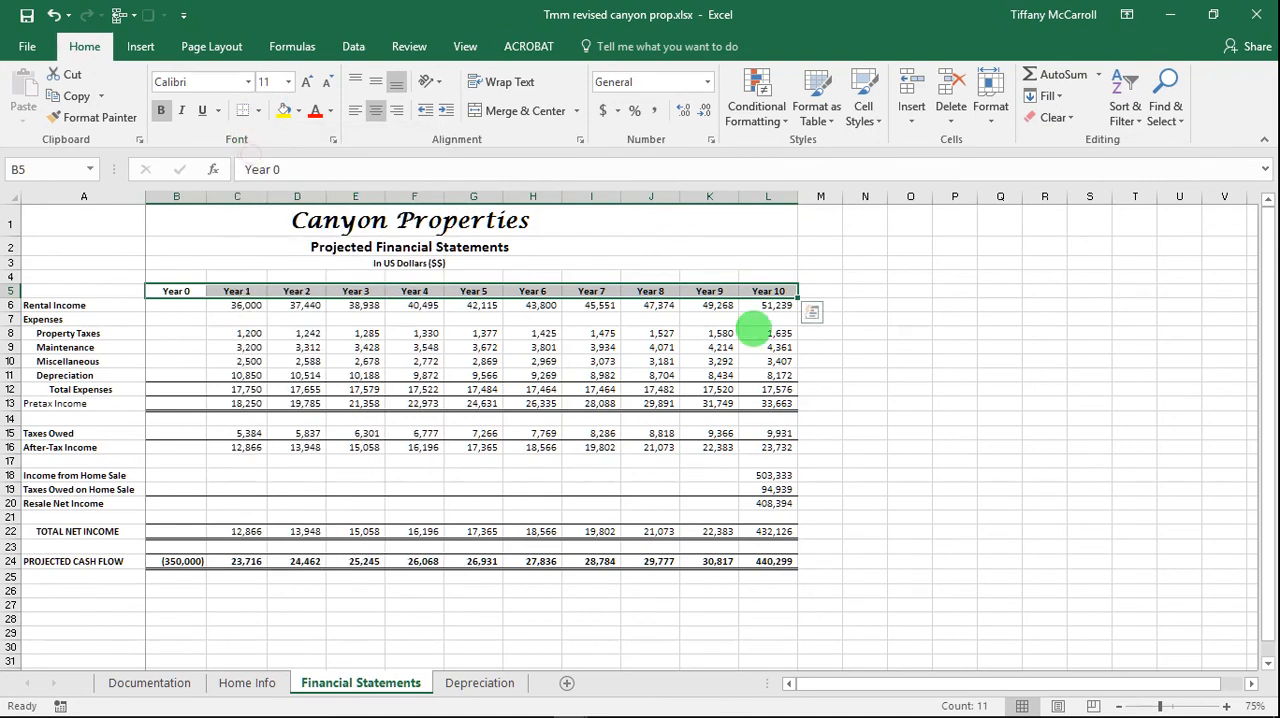
right_click(820, 361)
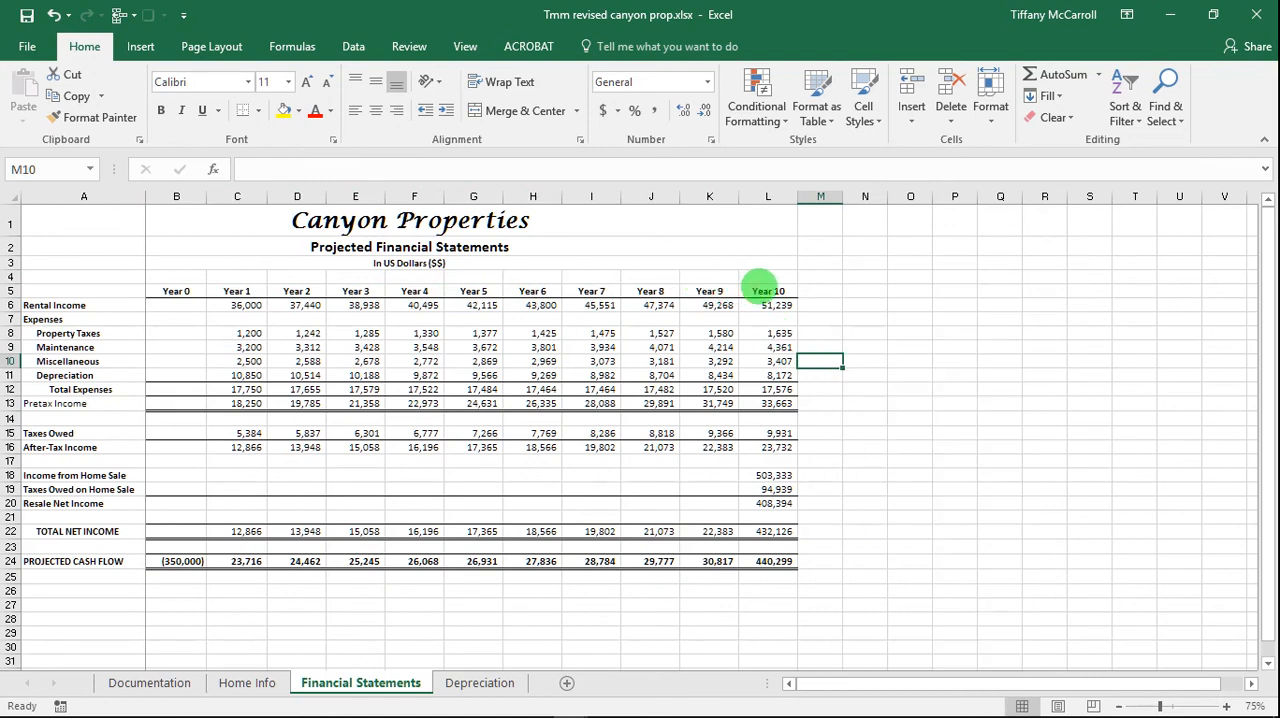
click(767, 290)
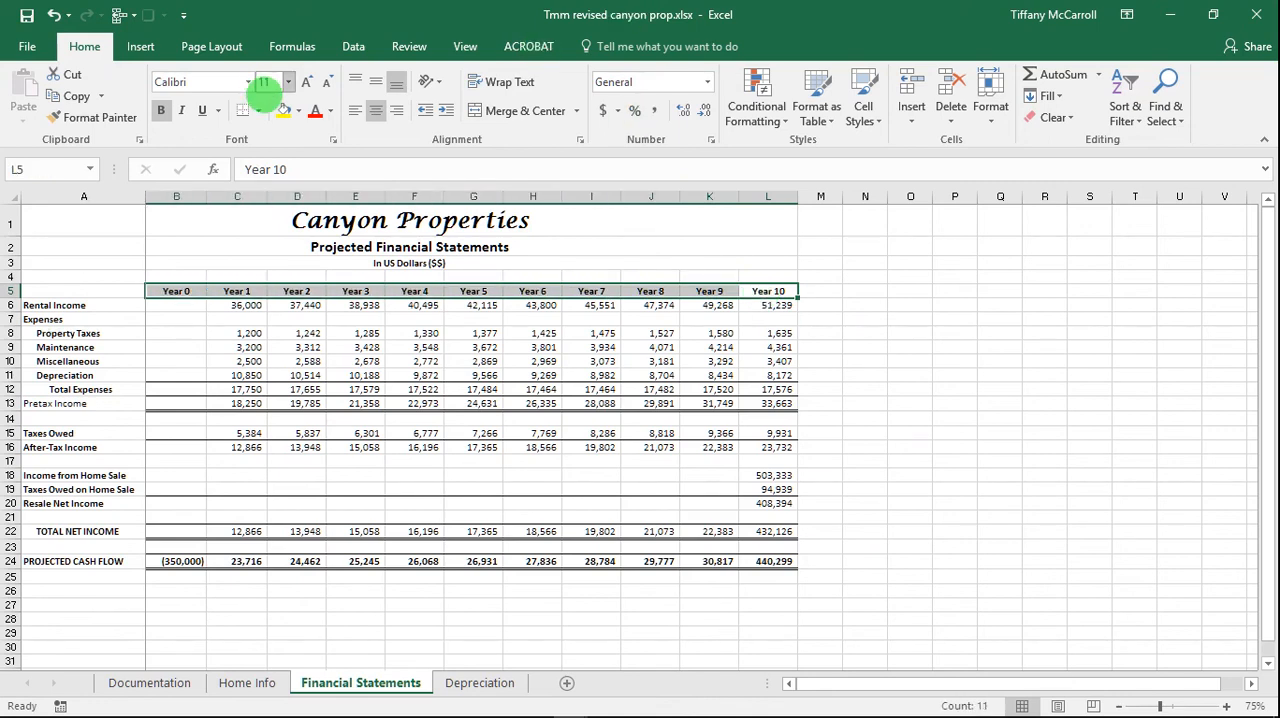
click(245, 111)
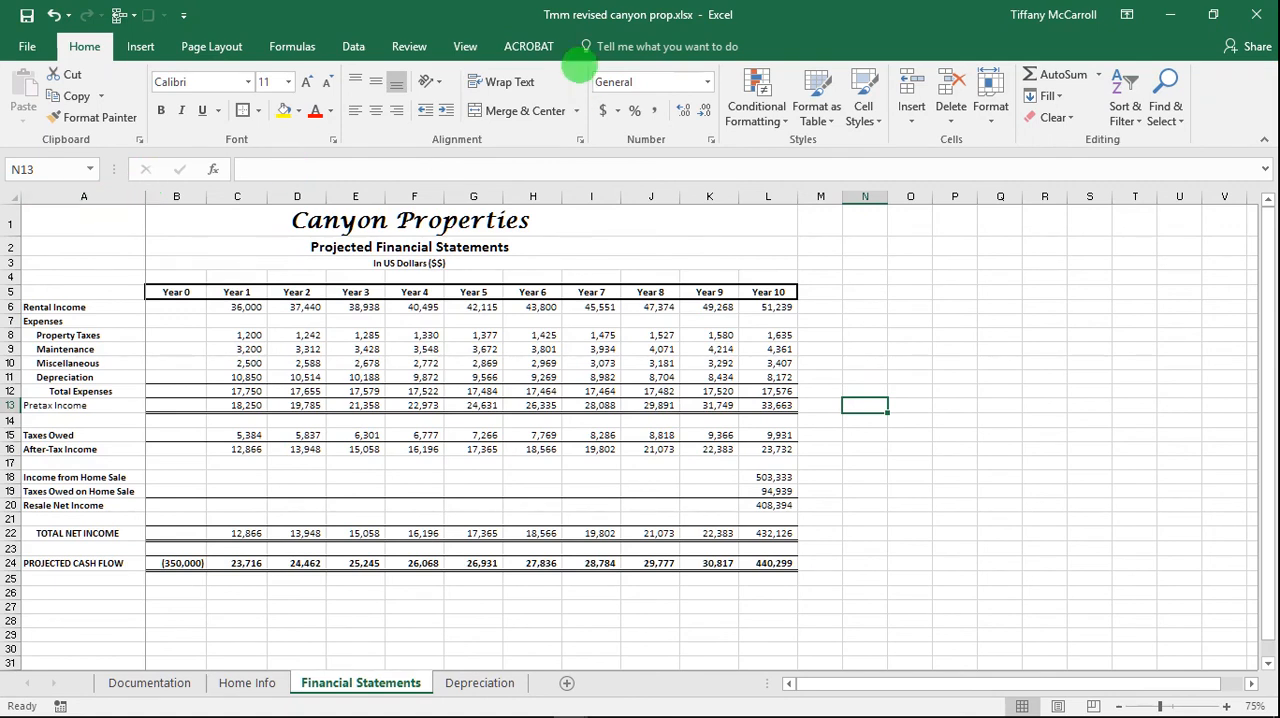
Open the Depreciation sheet showing yearly depreciation and remaining values
click(464, 46)
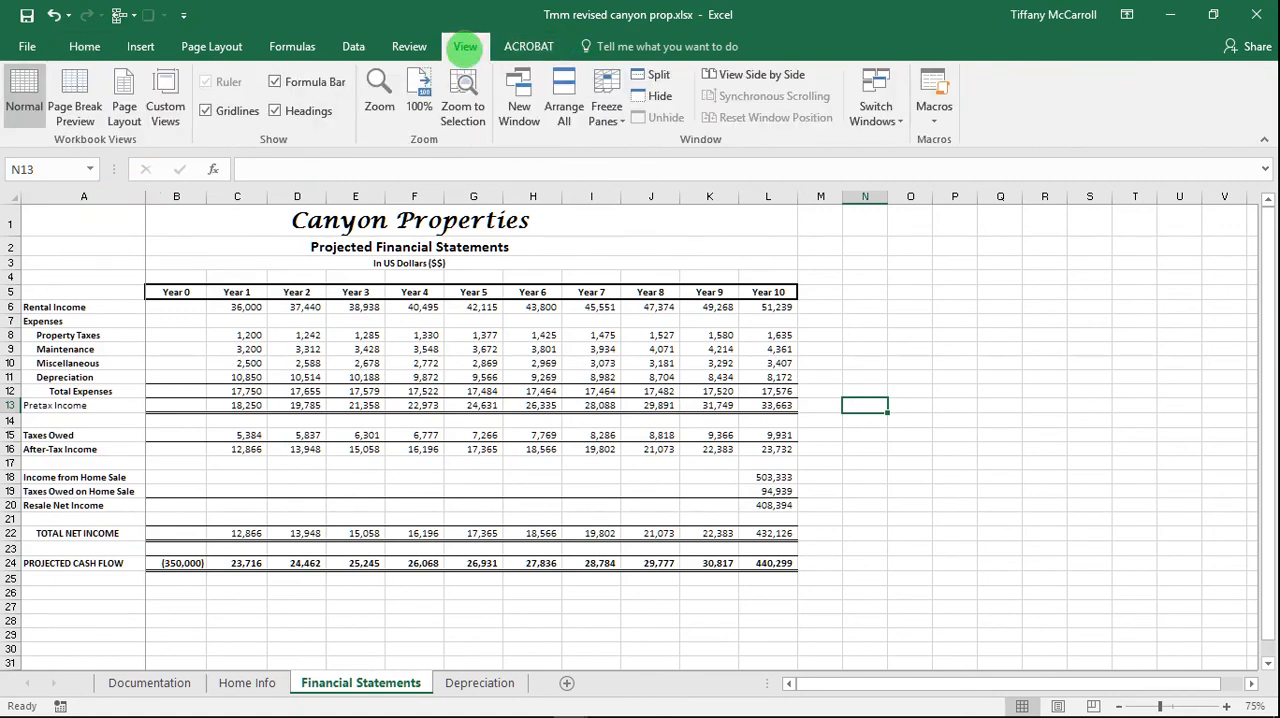
click(606, 95)
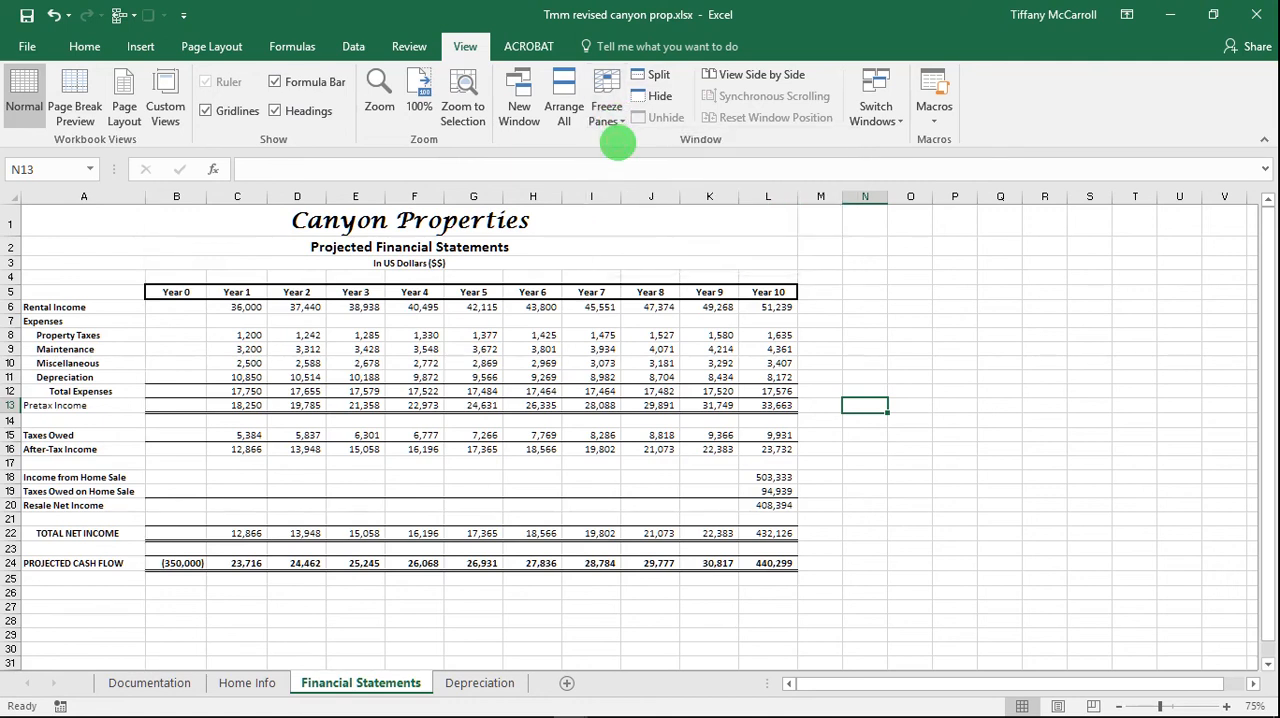
mouse_move(341, 433)
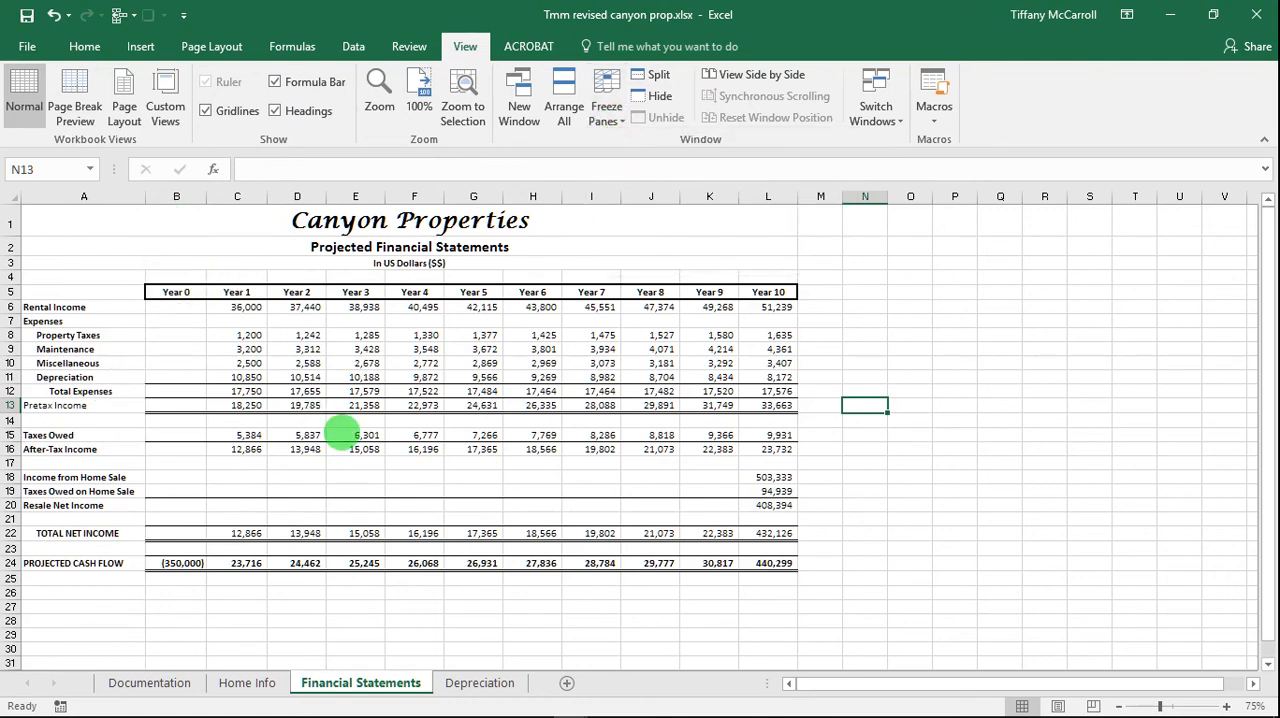
mouse_move(413, 630)
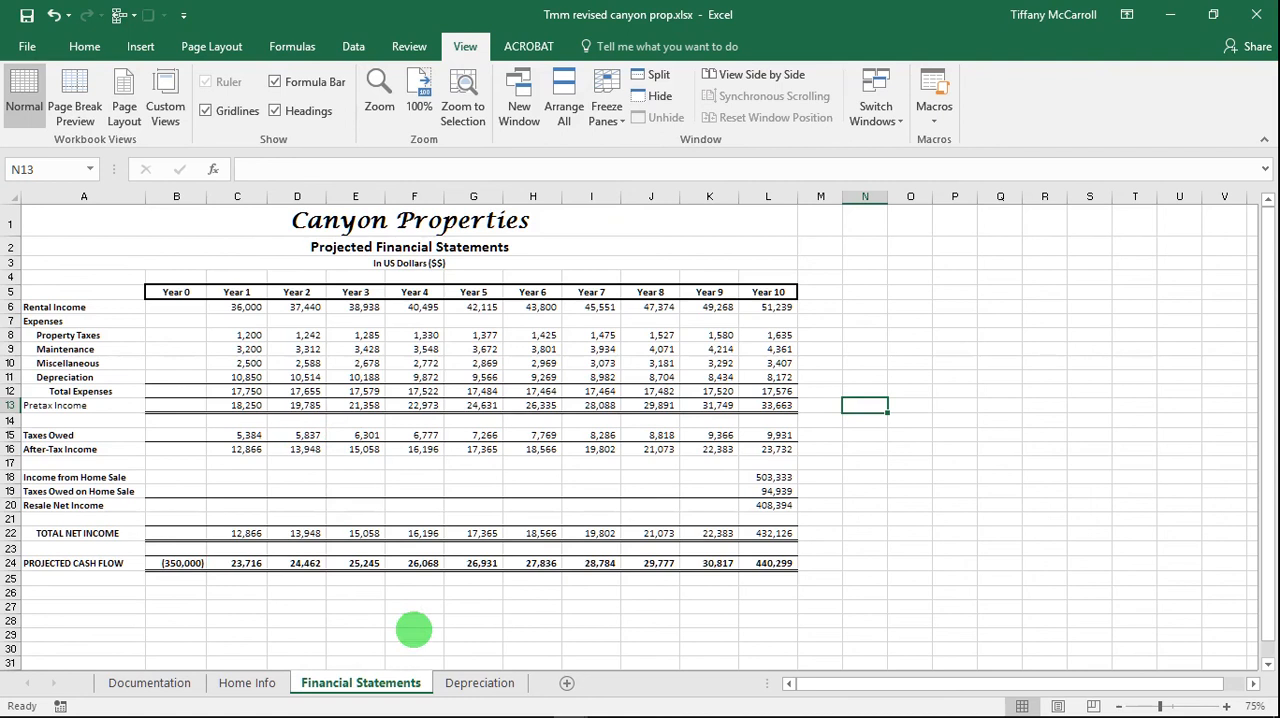
click(480, 682)
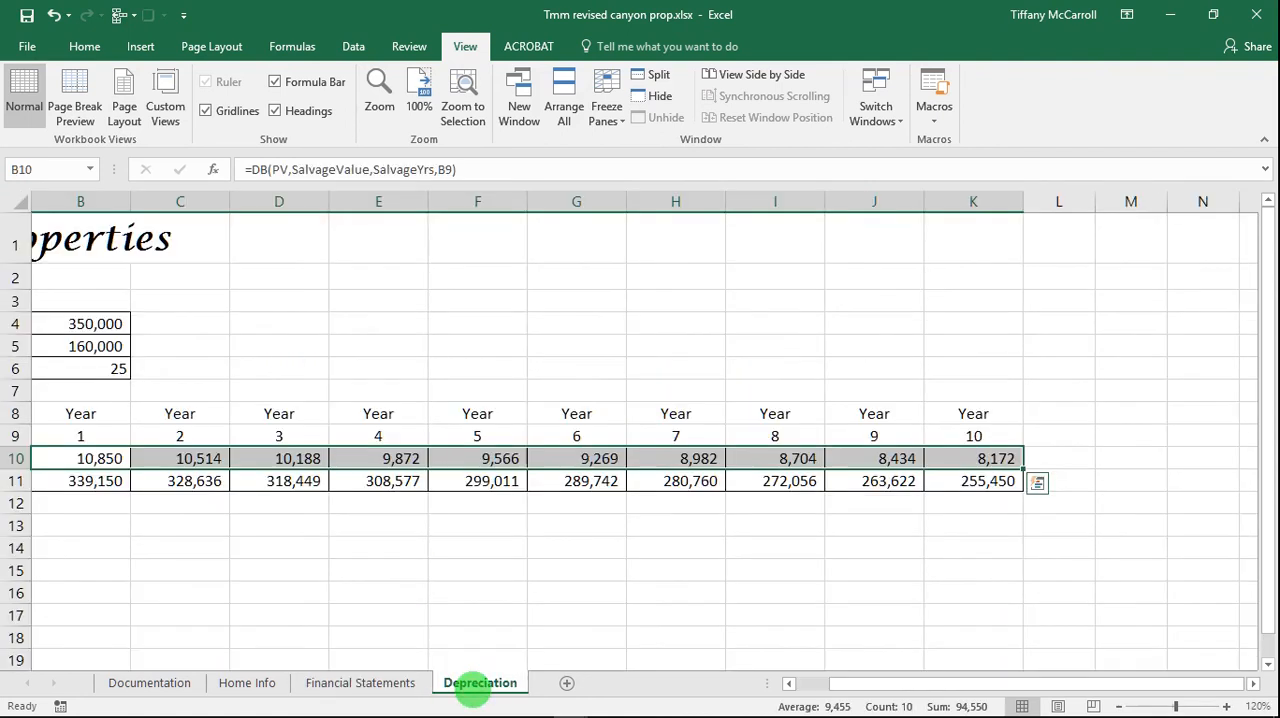